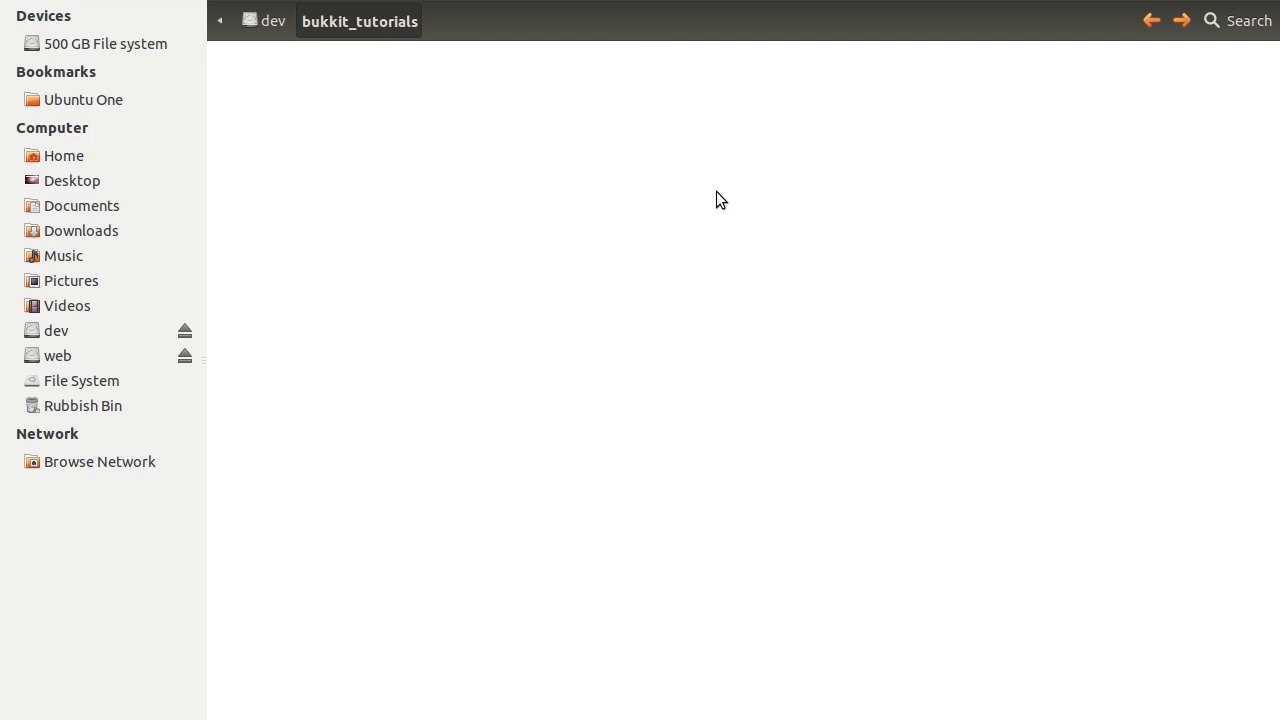
mouse_move(700, 234)
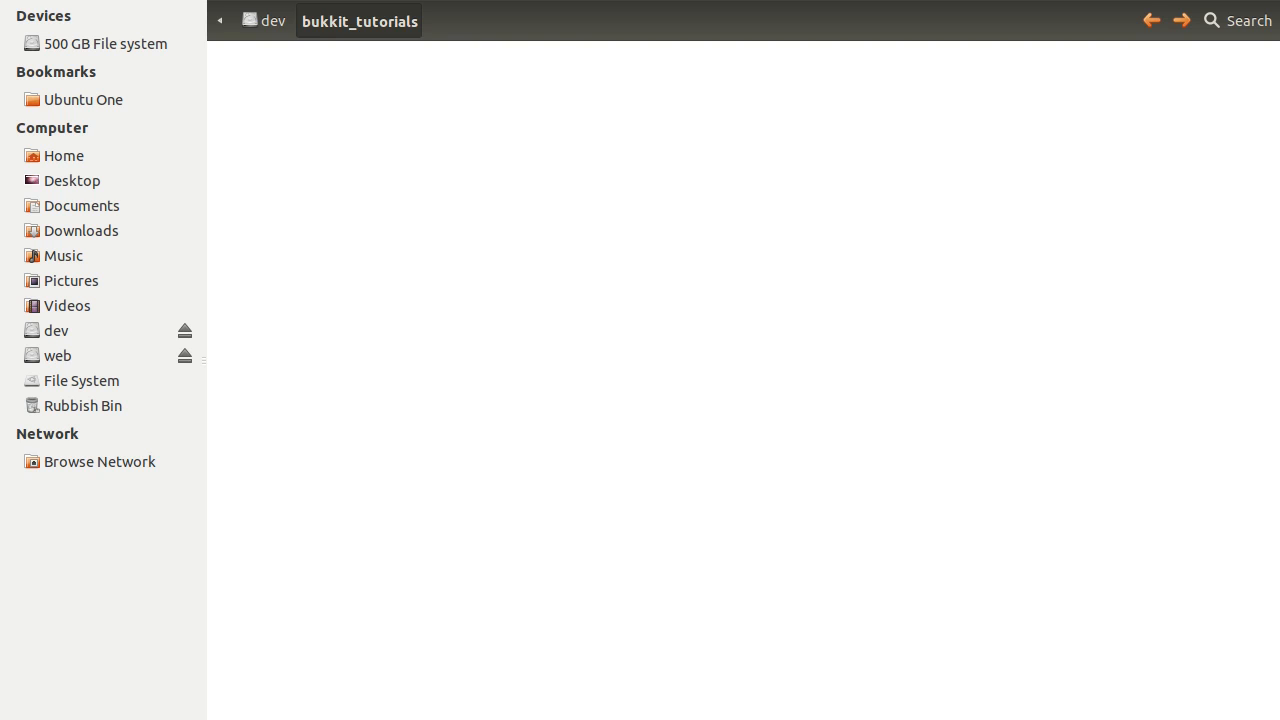
mouse_move(583, 216)
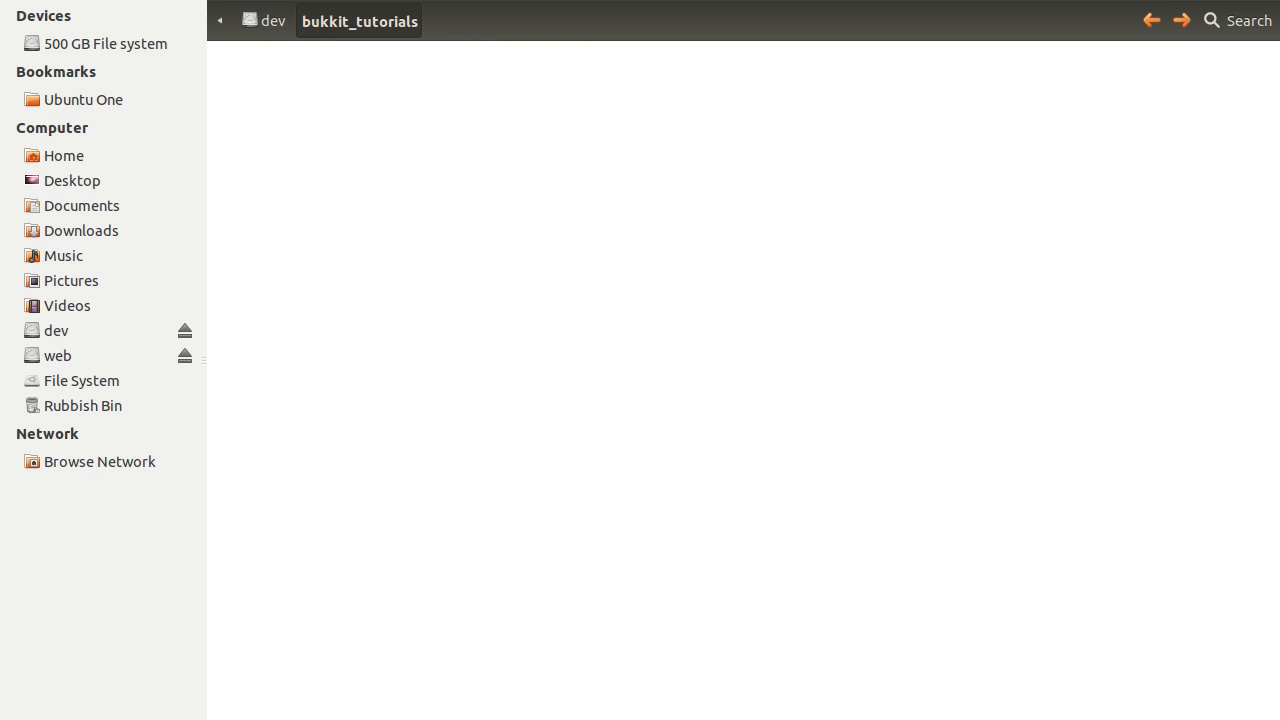
mouse_move(725, 345)
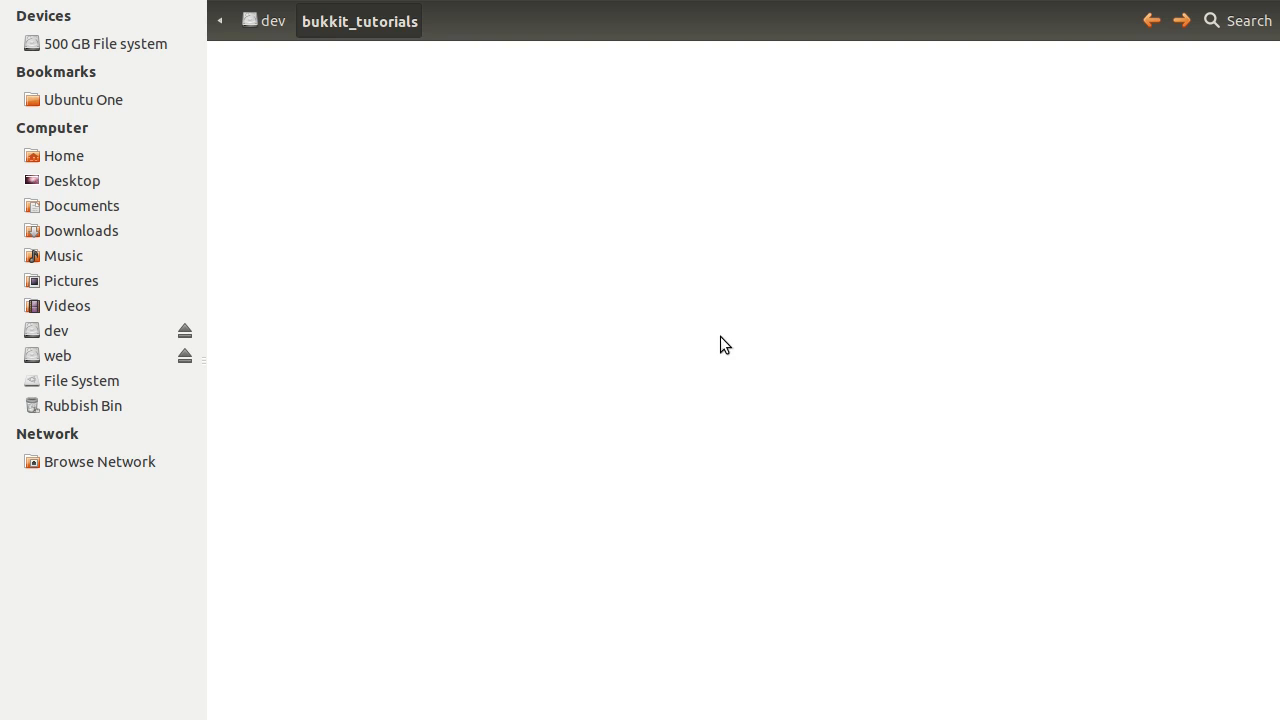
mouse_move(819, 258)
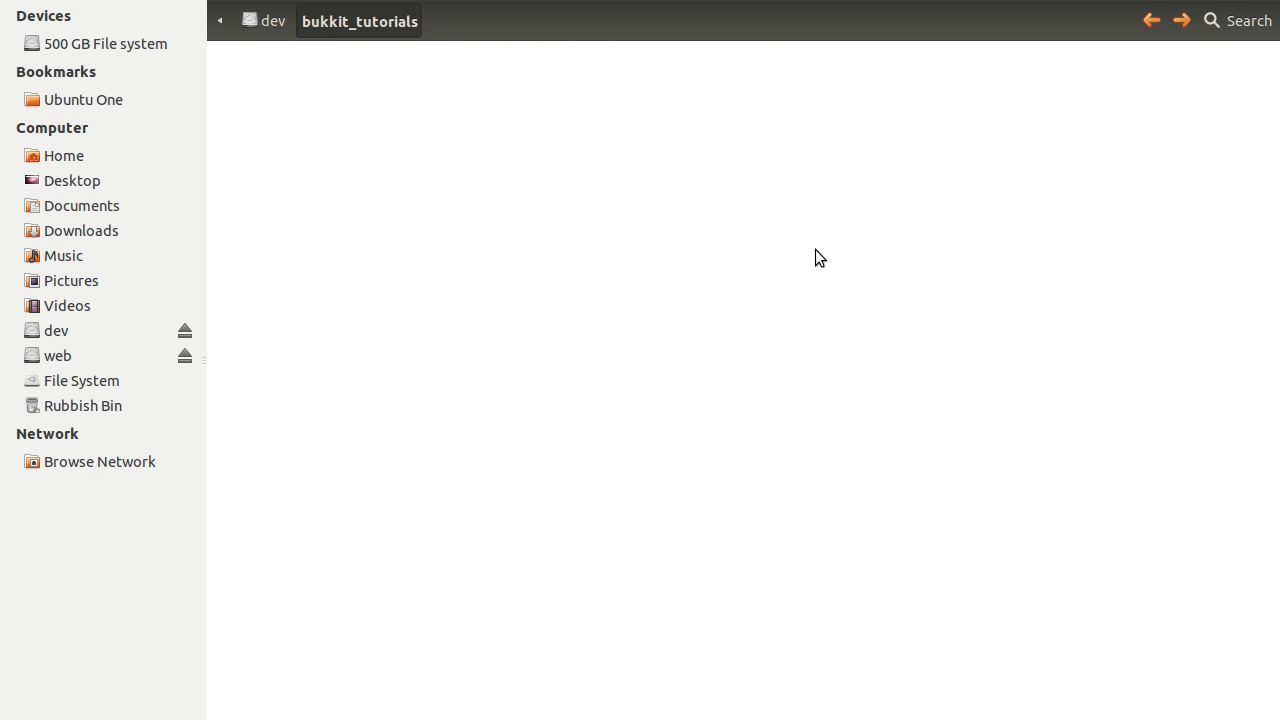
mouse_move(453, 220)
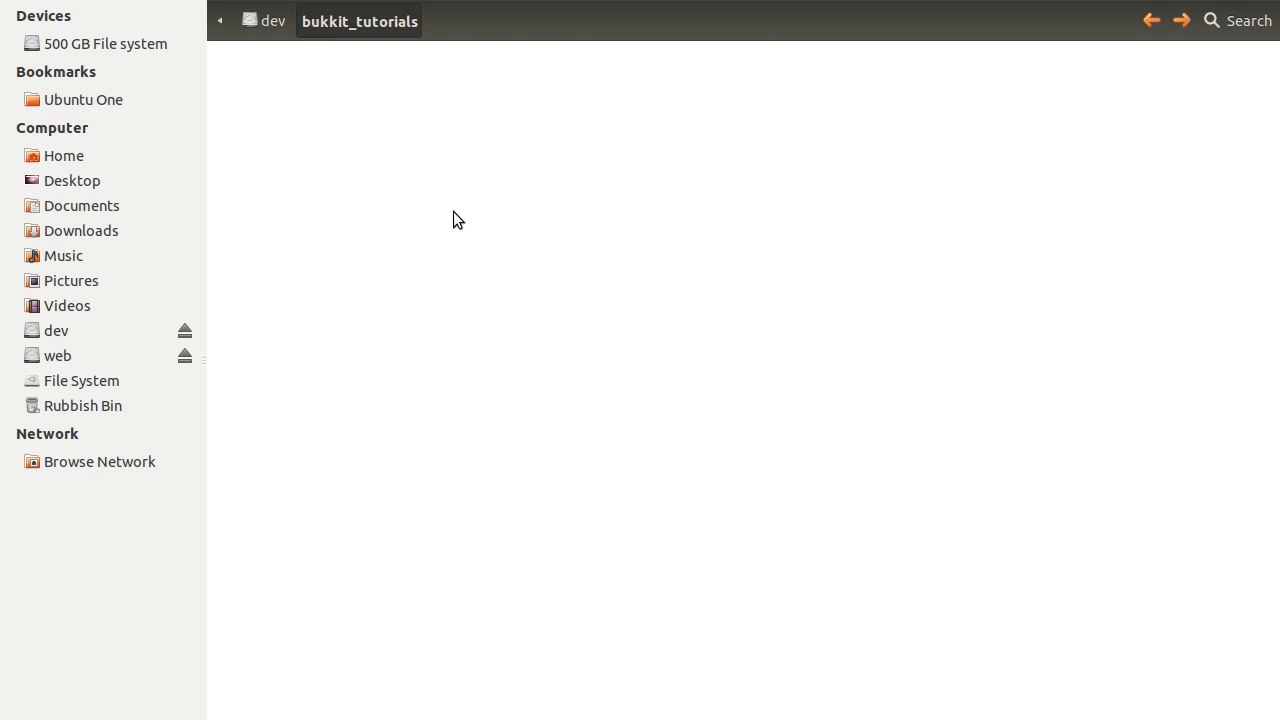
mouse_move(591, 266)
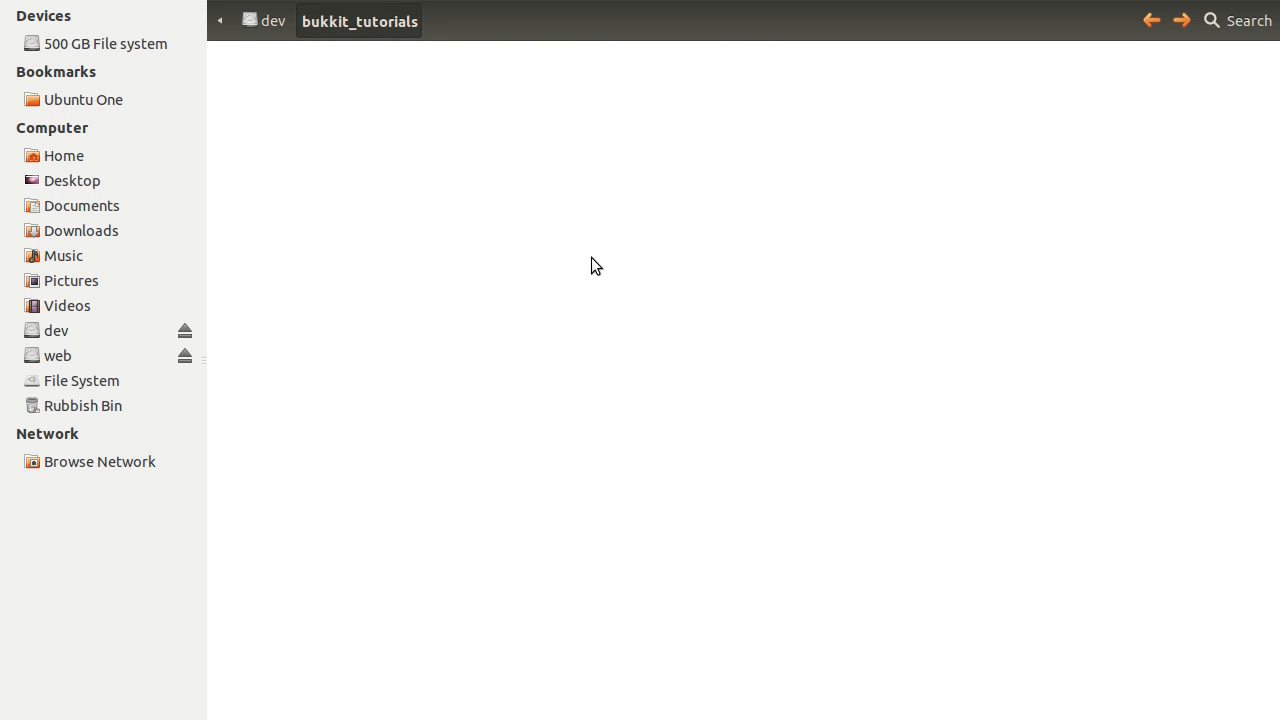
mouse_move(798, 399)
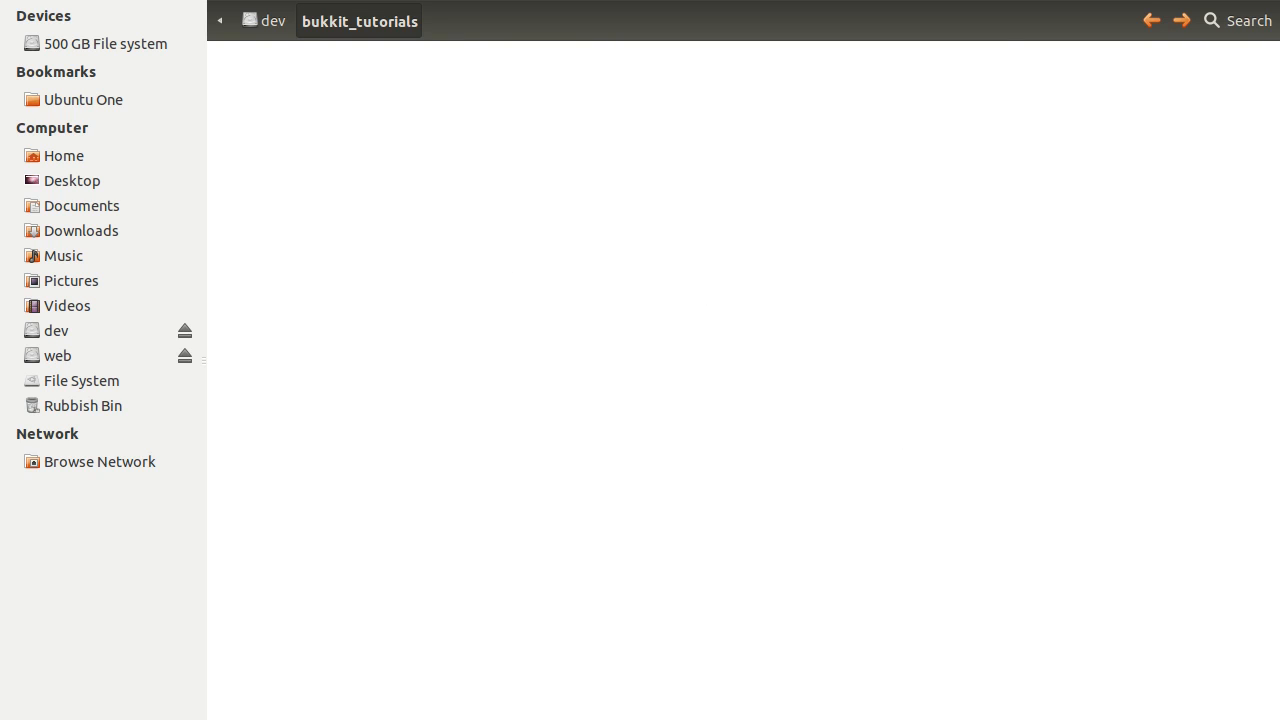
mouse_move(800, 388)
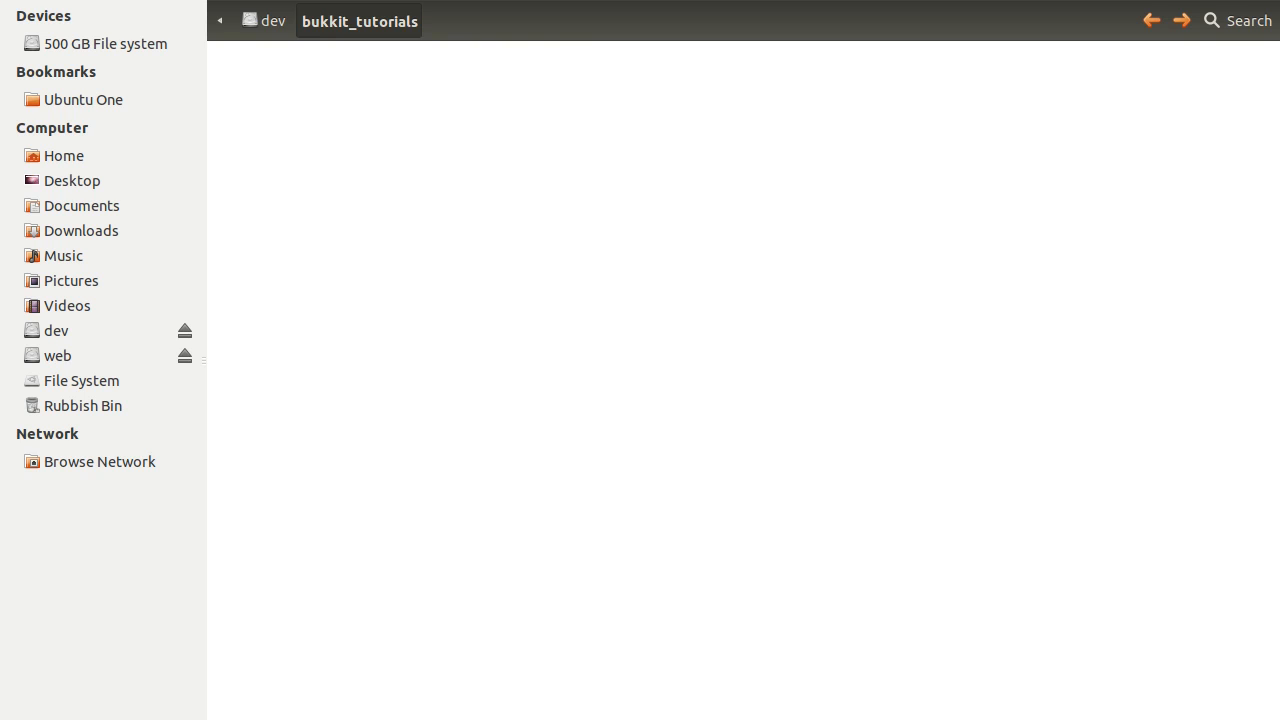
mouse_move(898, 368)
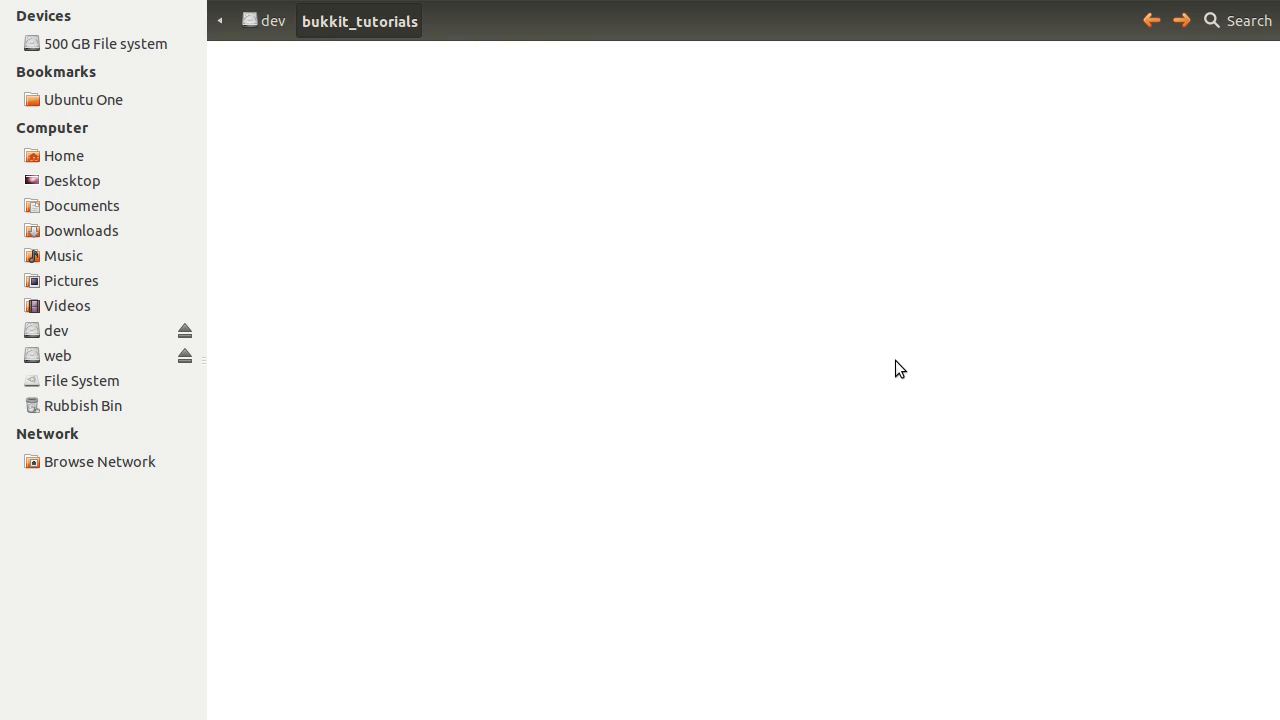
mouse_move(545, 166)
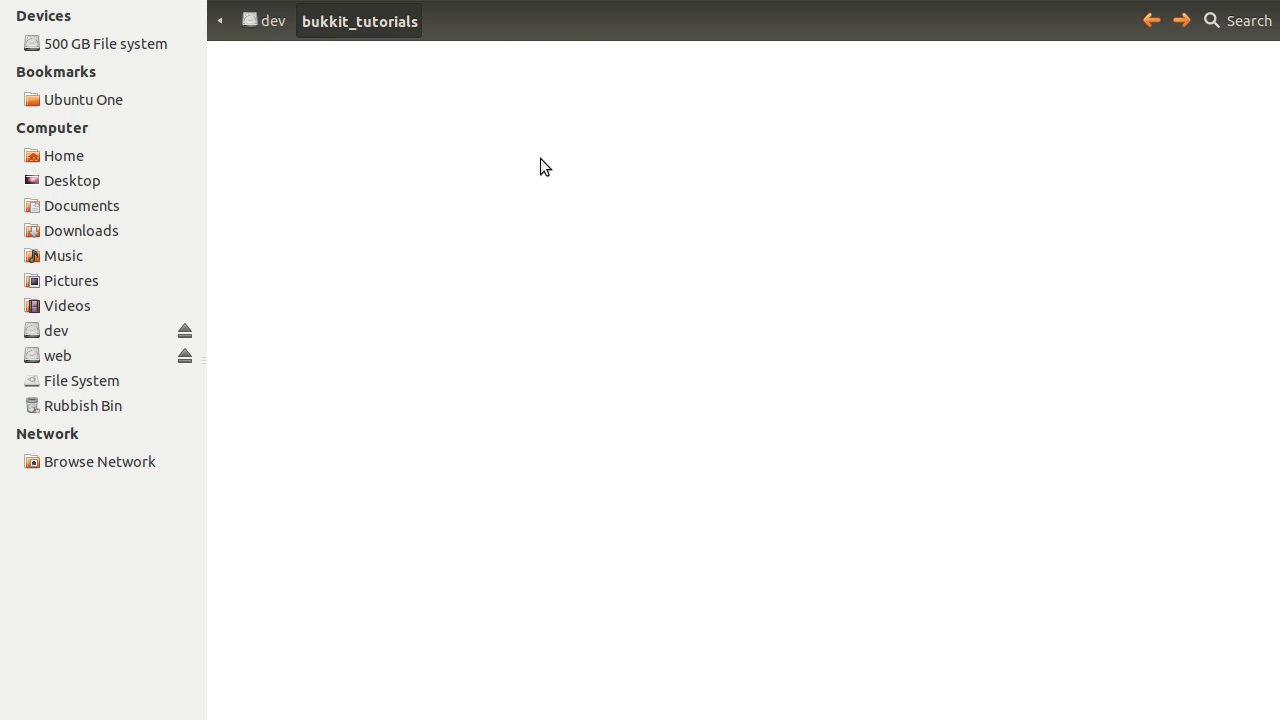
mouse_move(438, 166)
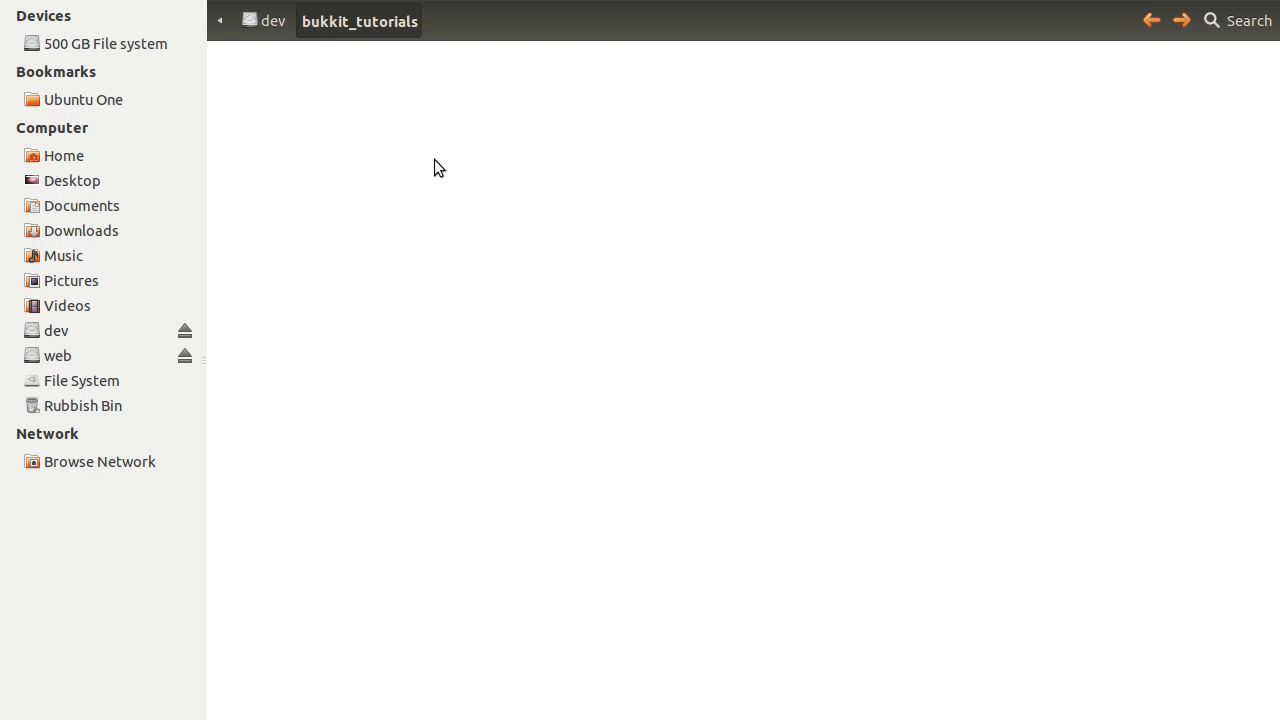
mouse_move(474, 248)
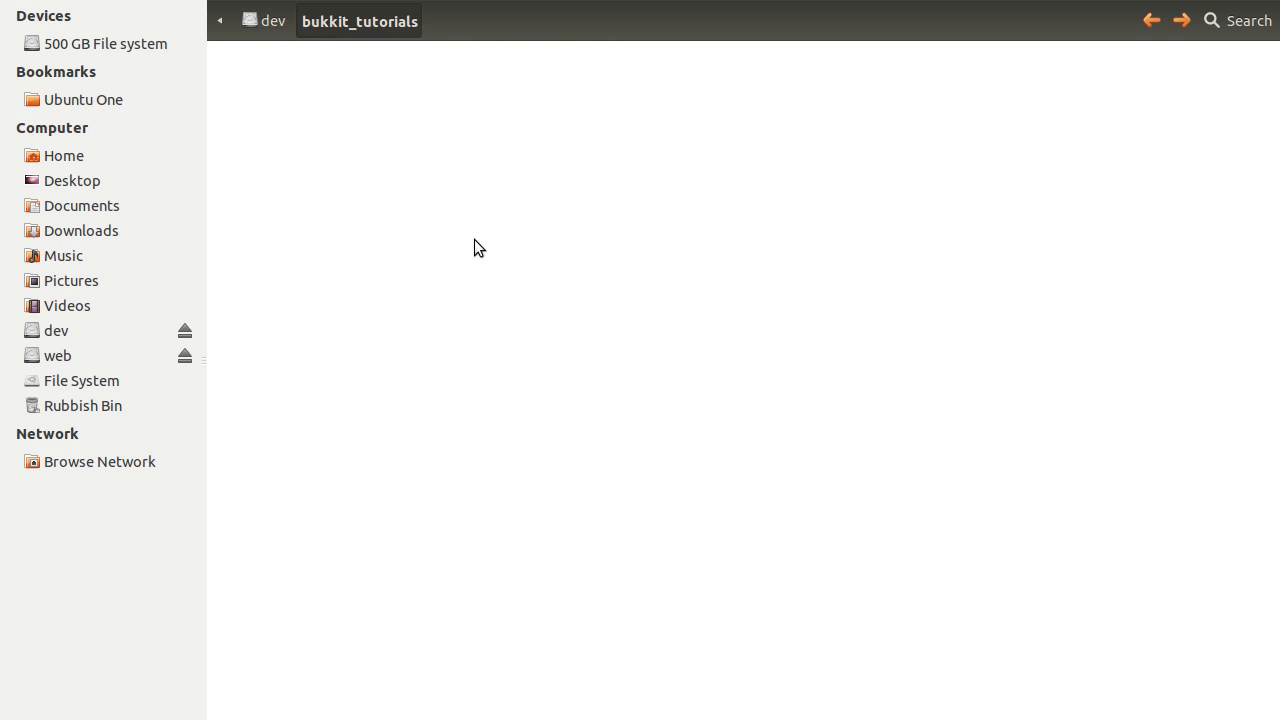
mouse_move(620, 273)
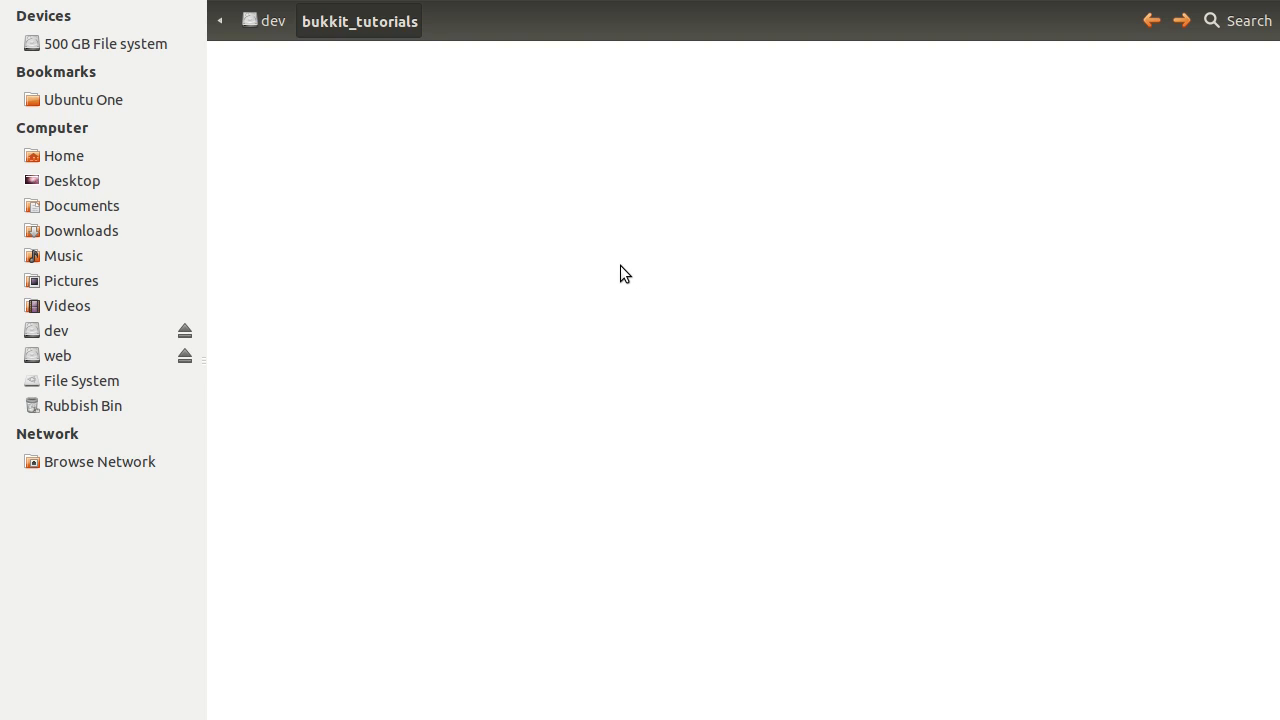
mouse_move(575, 279)
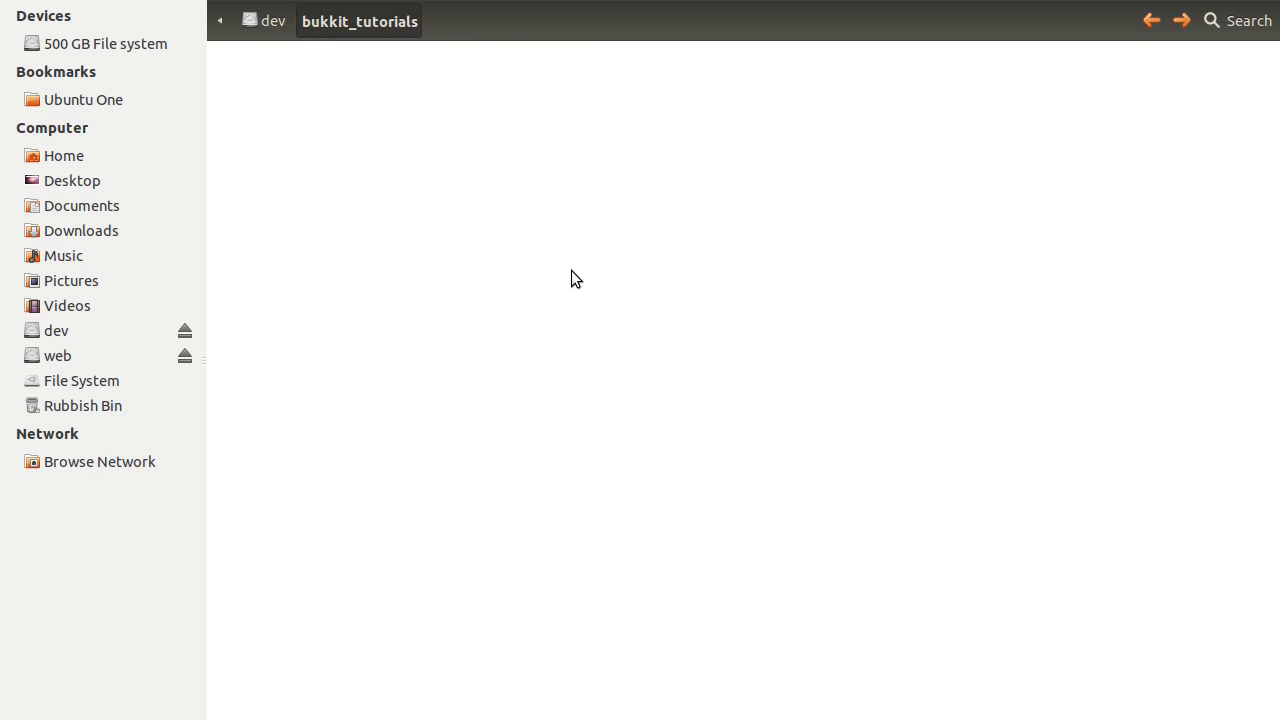
mouse_move(483, 238)
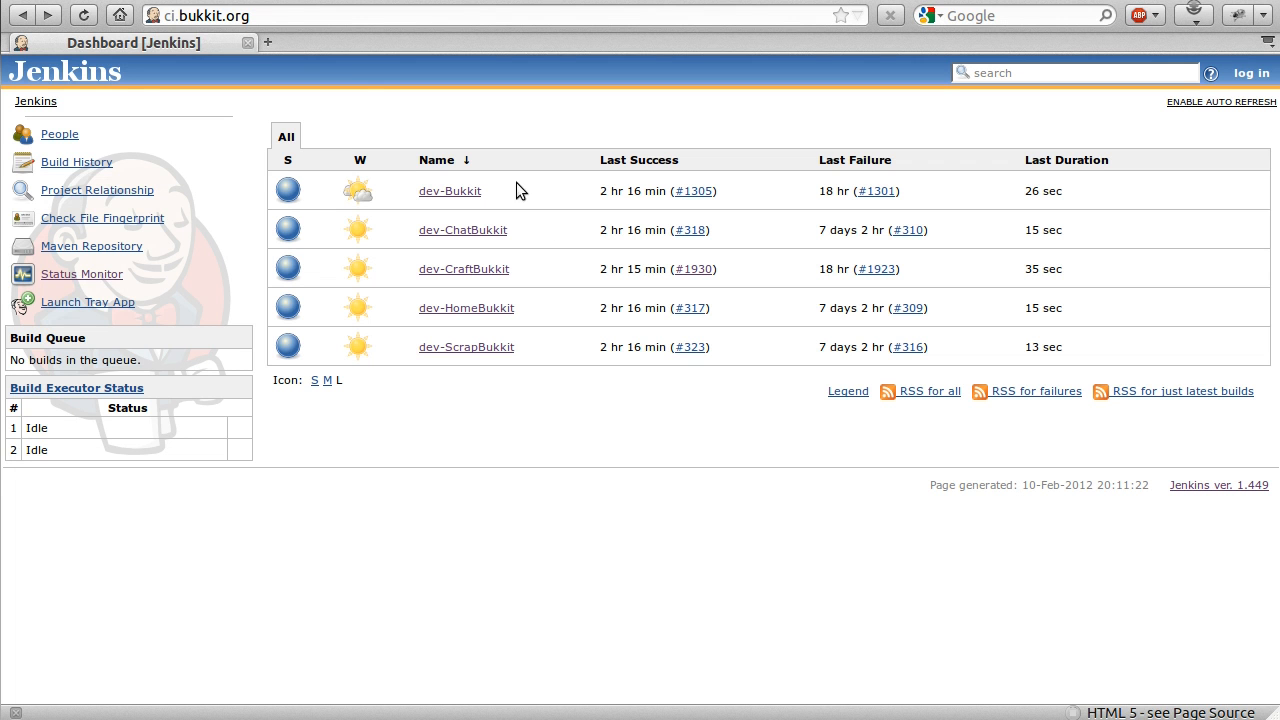
mouse_move(595, 273)
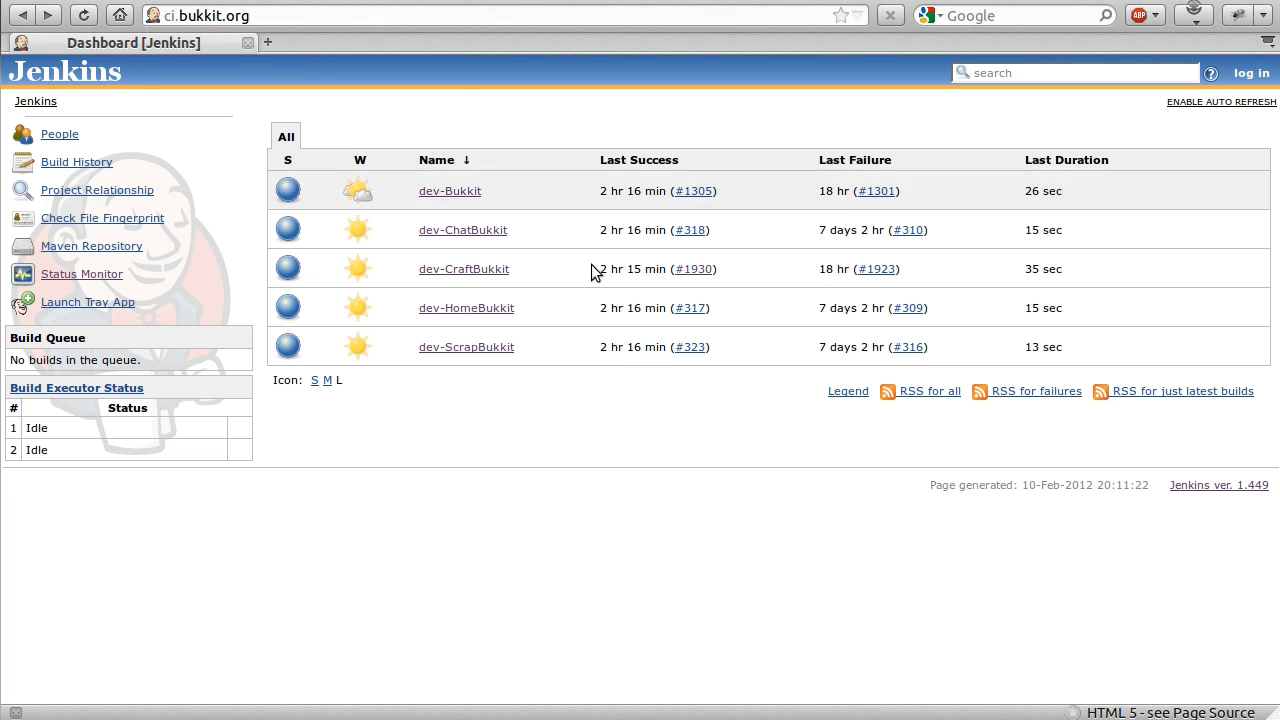
mouse_move(347, 94)
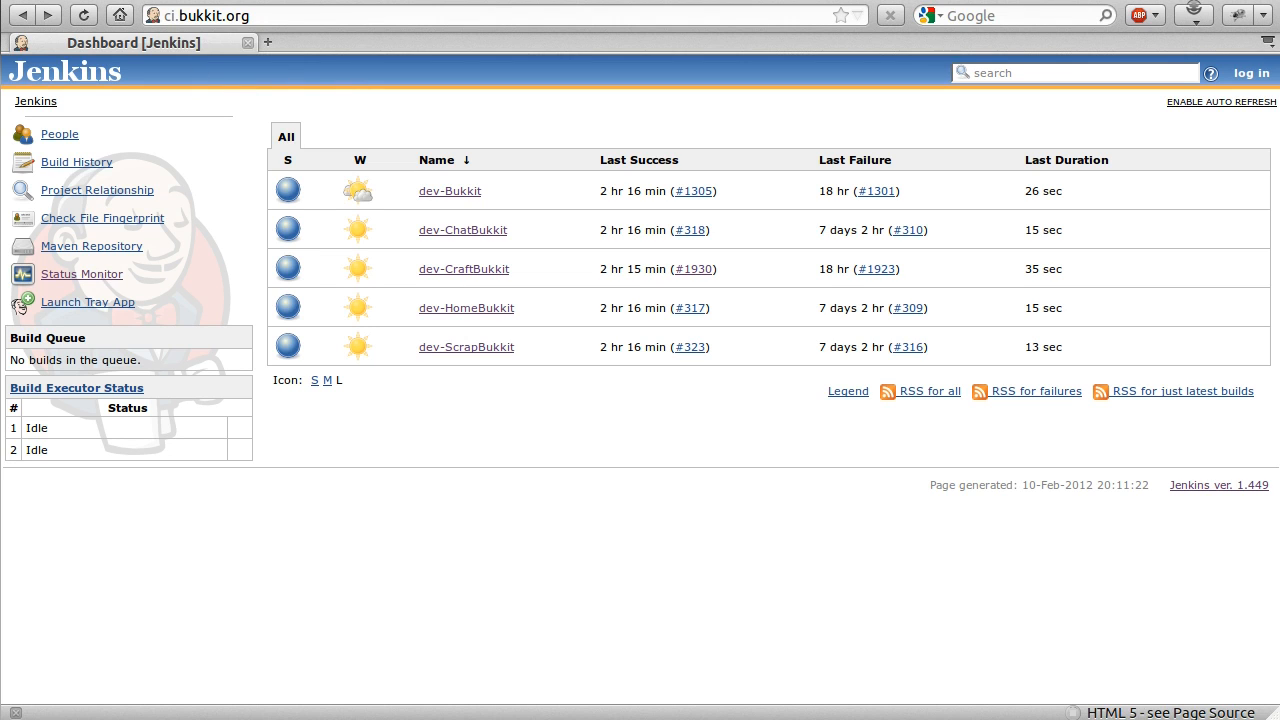
mouse_move(538, 262)
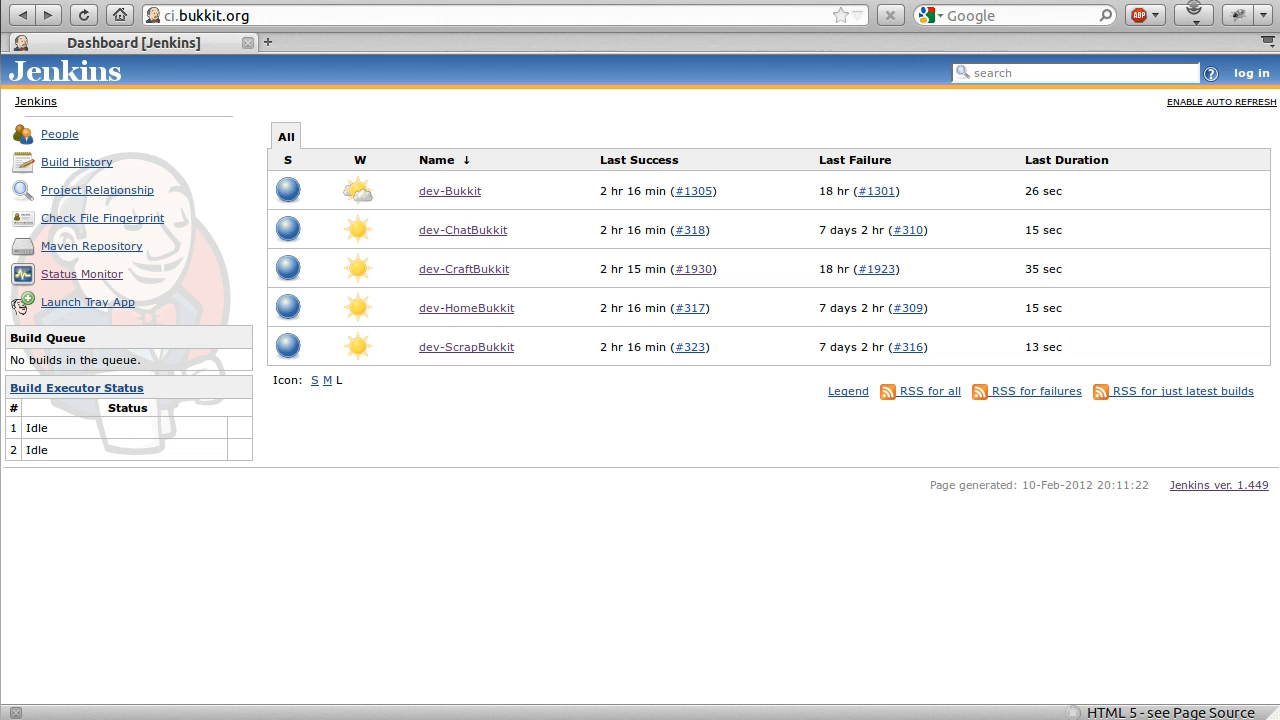
mouse_move(510, 308)
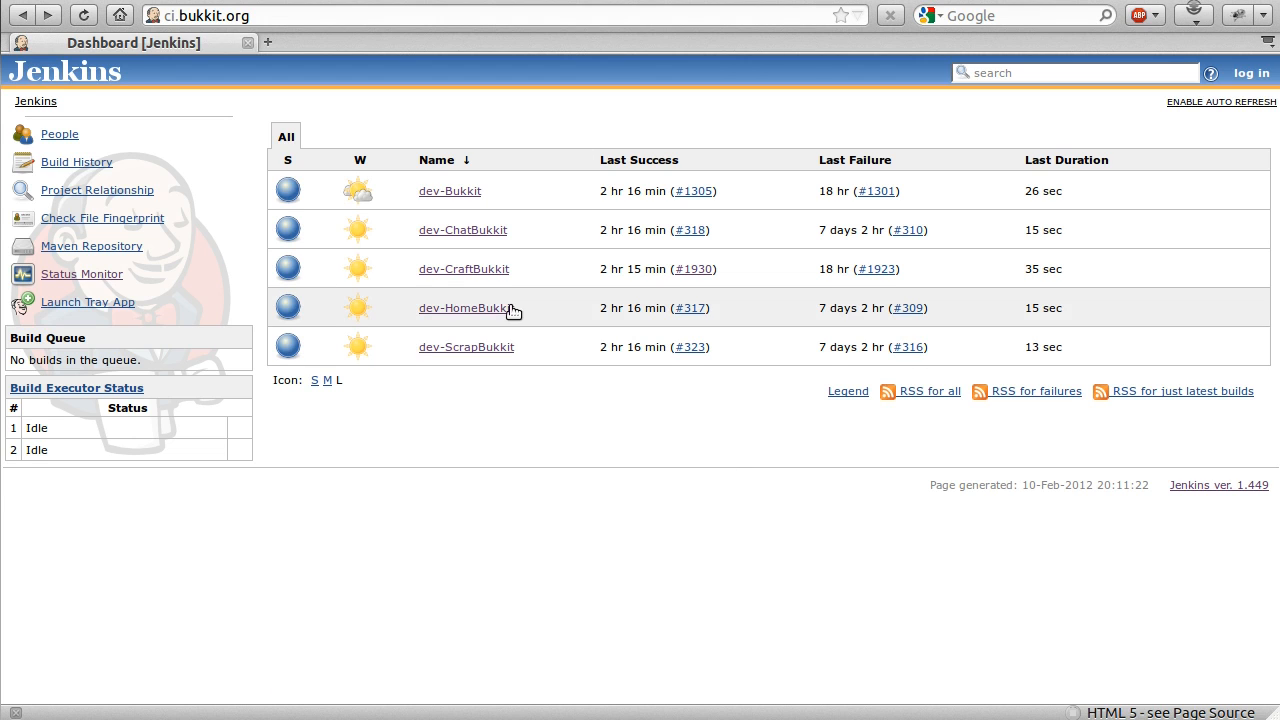
mouse_move(450, 191)
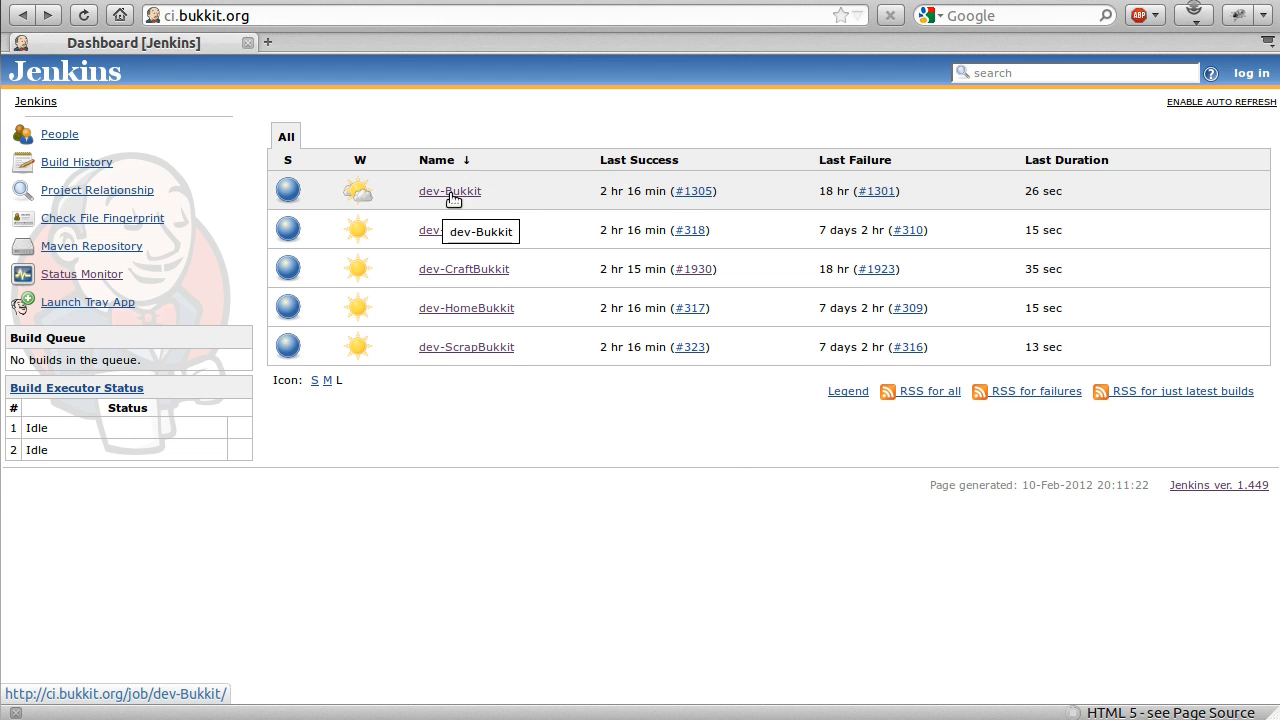
- Open the dev-Bukkit project page and scroll down through its build history
click(450, 191)
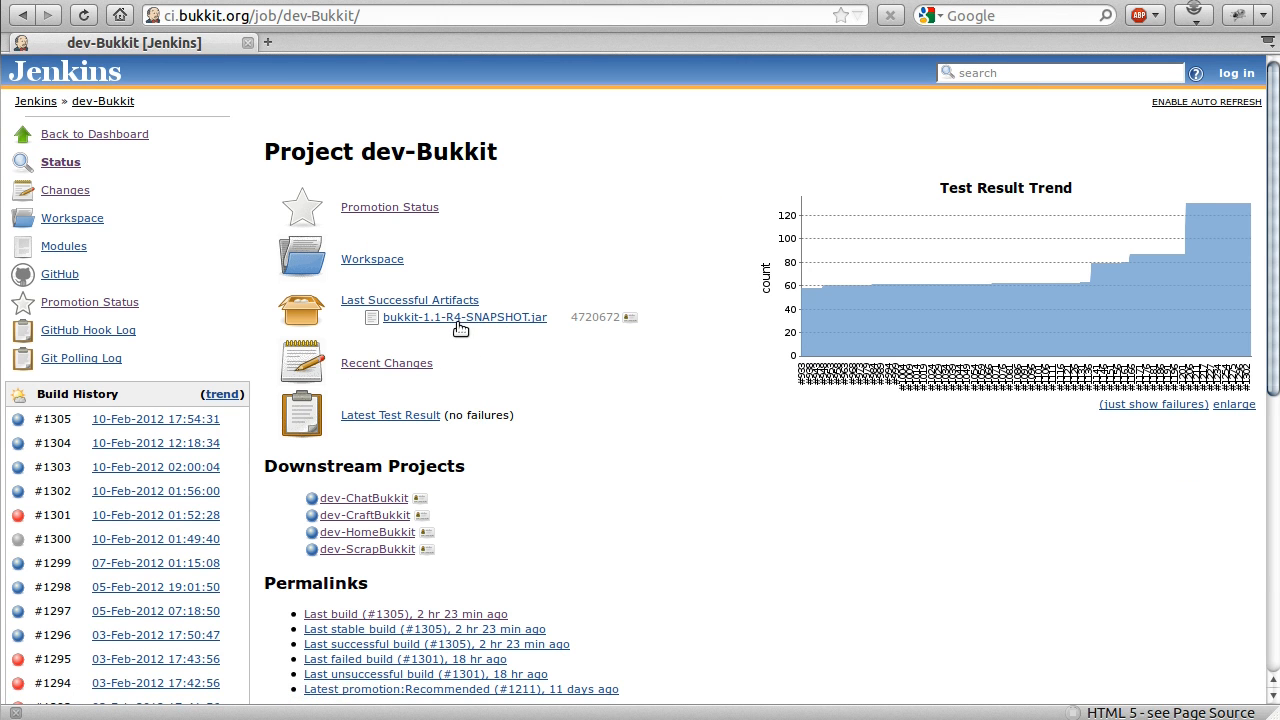
mouse_move(503, 347)
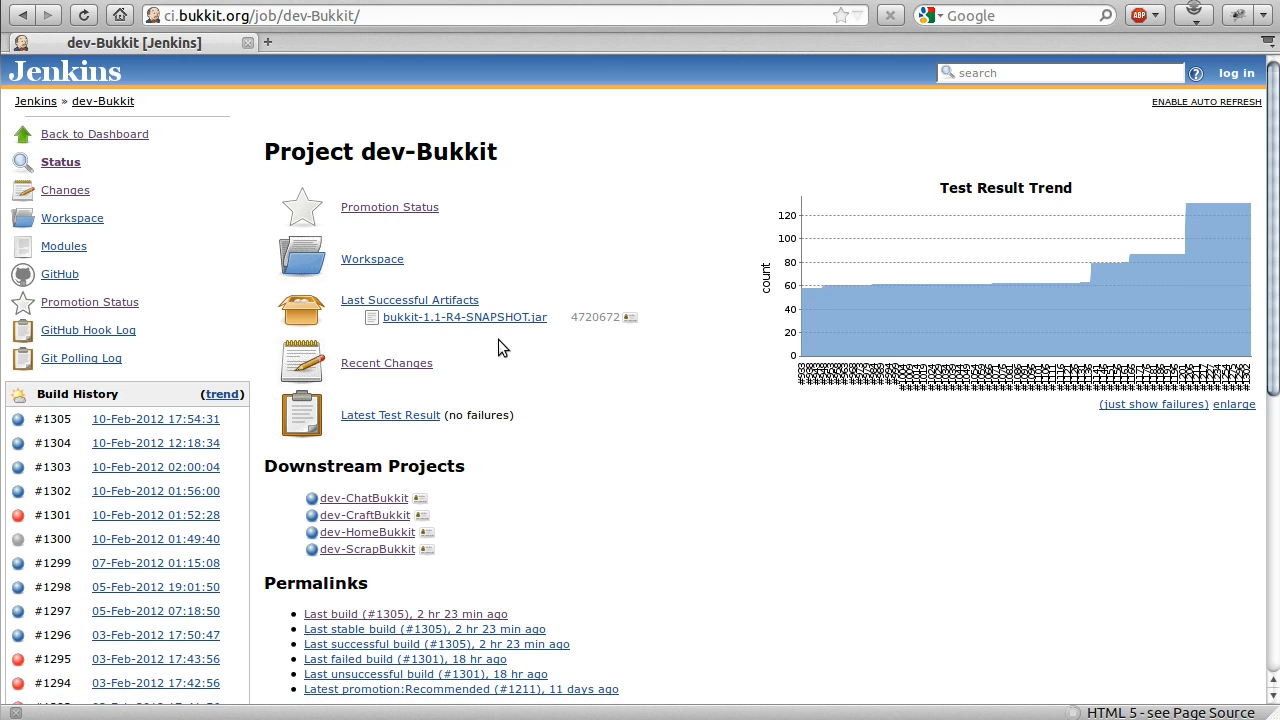
mouse_move(499, 390)
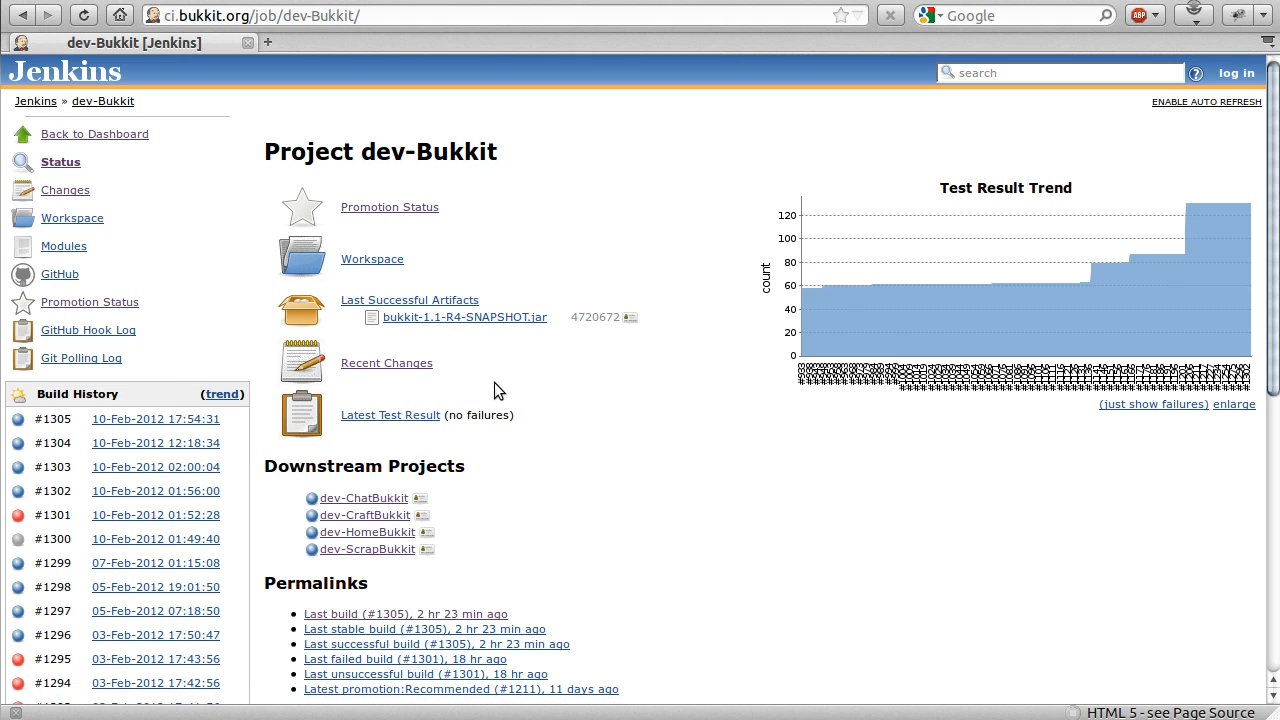
mouse_move(483, 403)
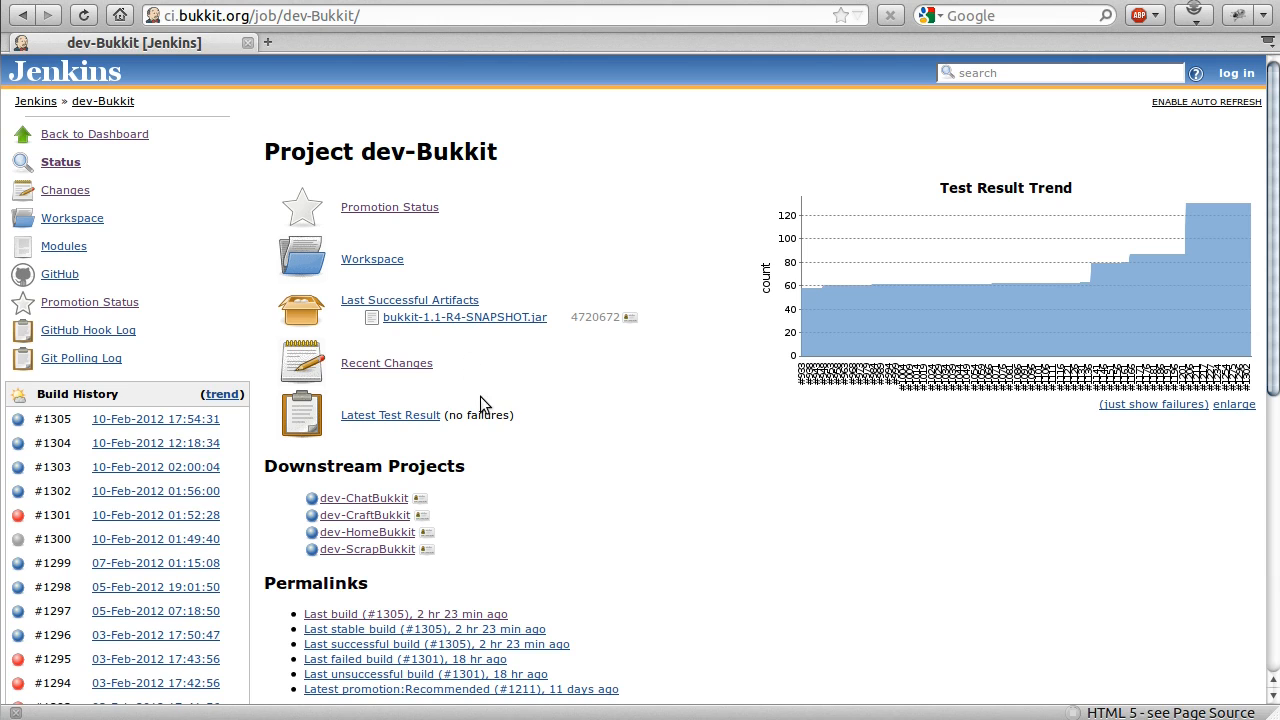
scroll(down, 3)
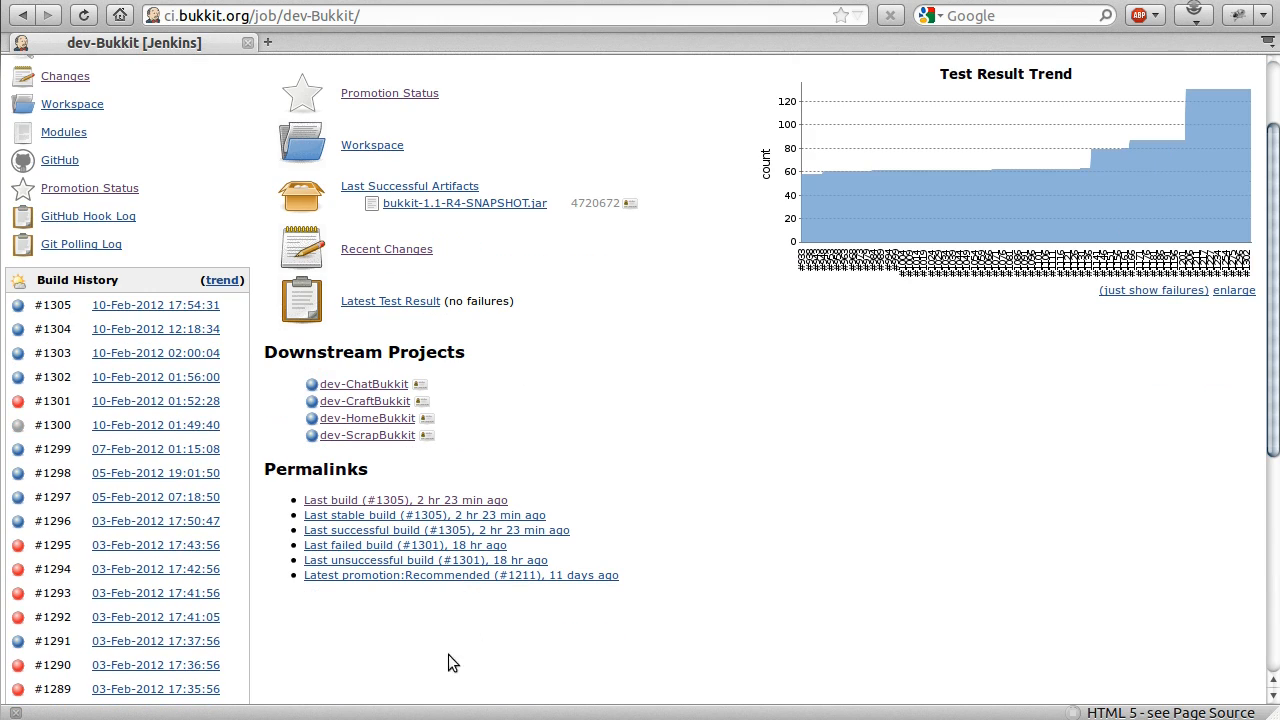
mouse_move(323, 592)
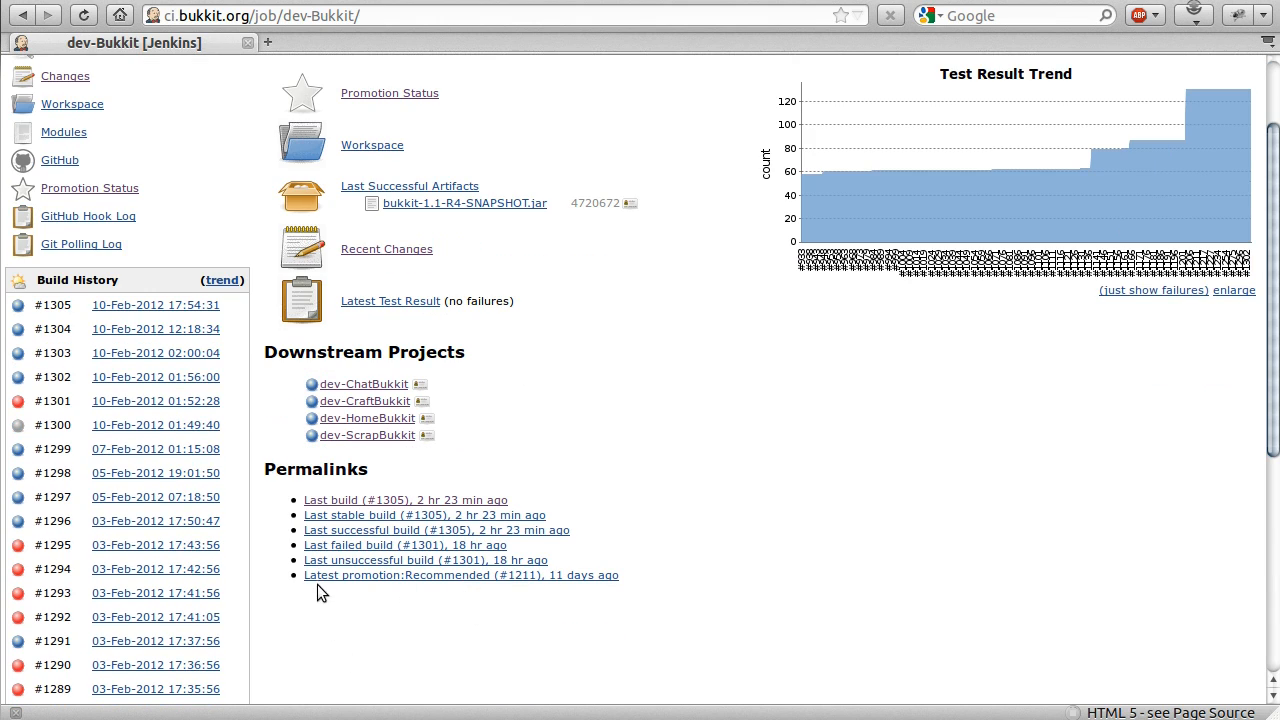
mouse_move(390, 581)
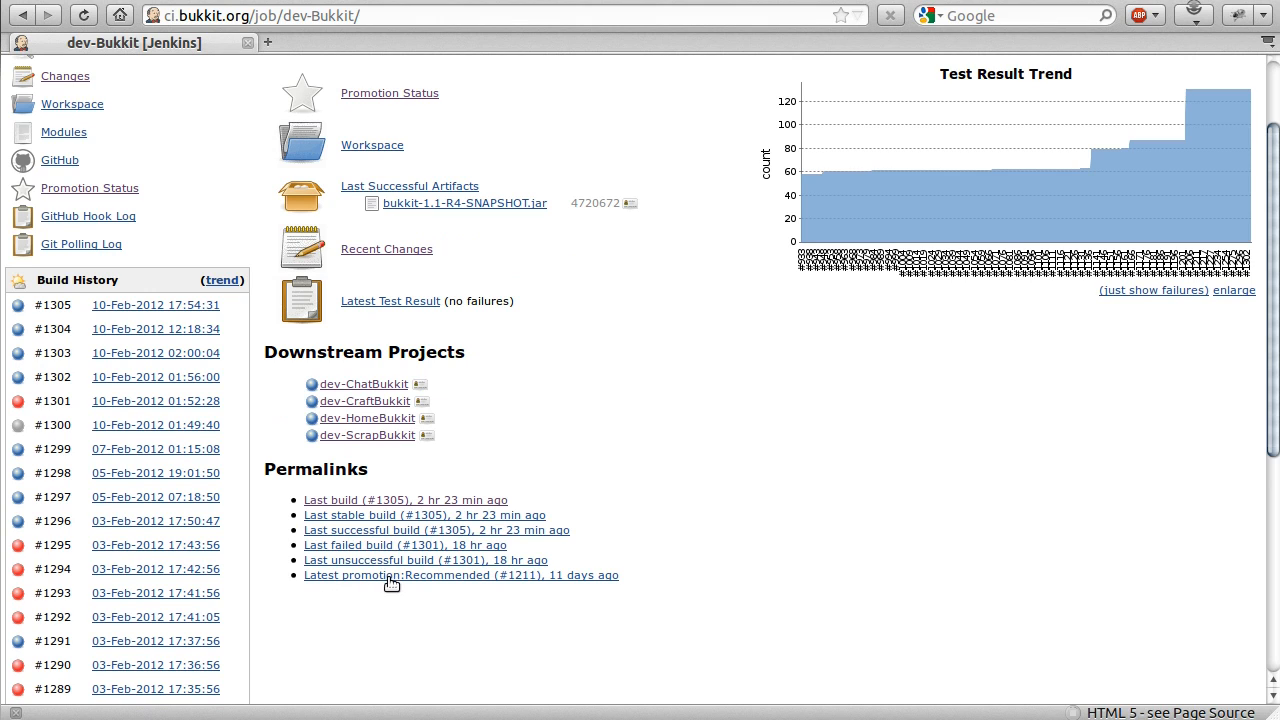
mouse_move(537, 585)
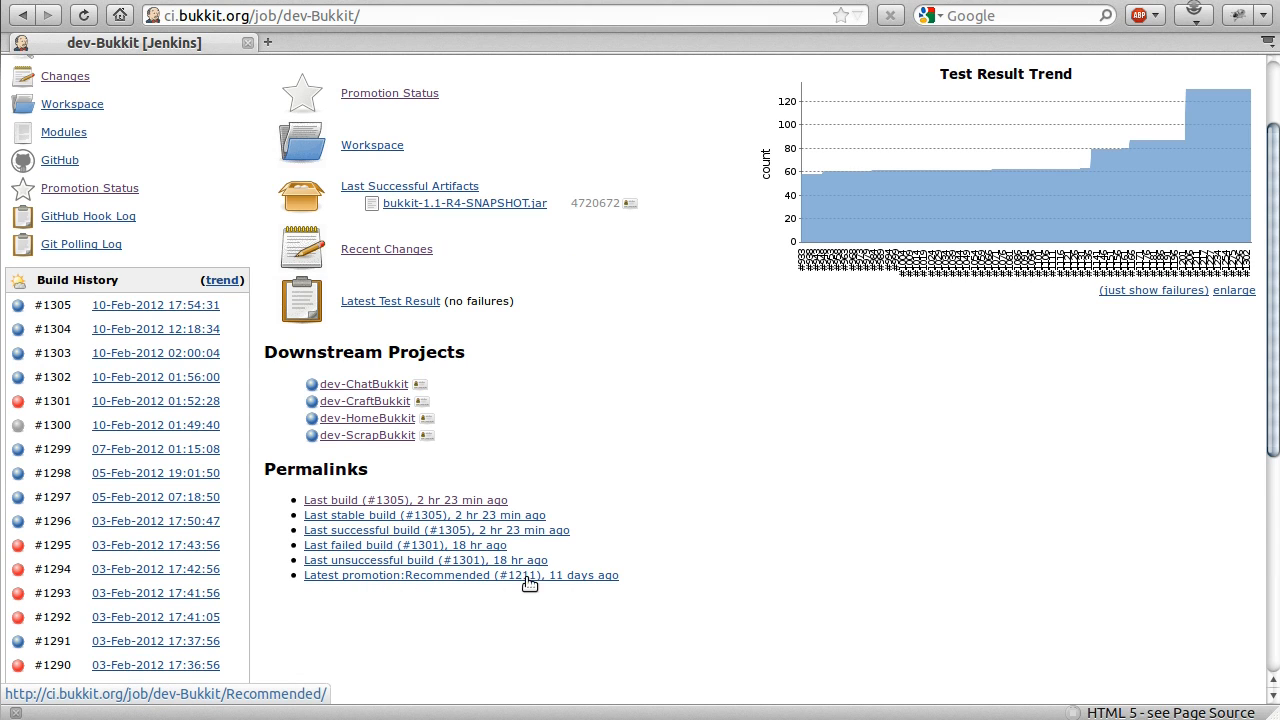
mouse_move(438, 582)
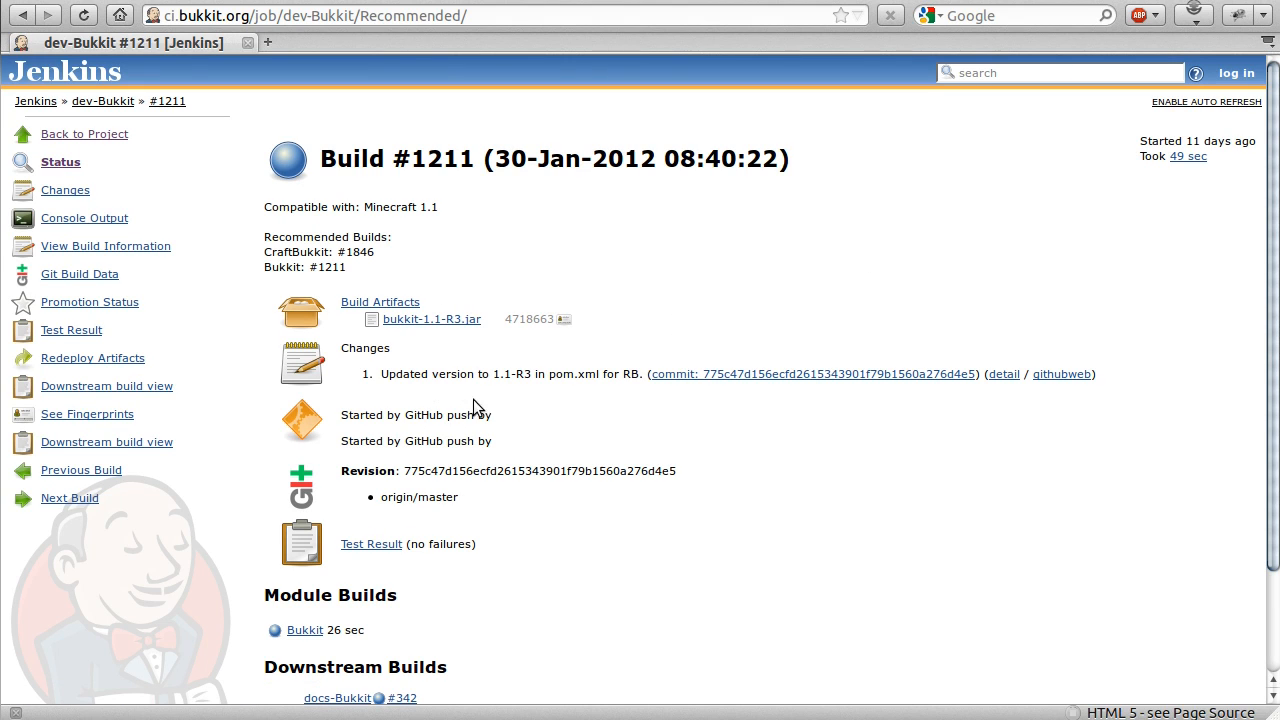
mouse_move(458, 330)
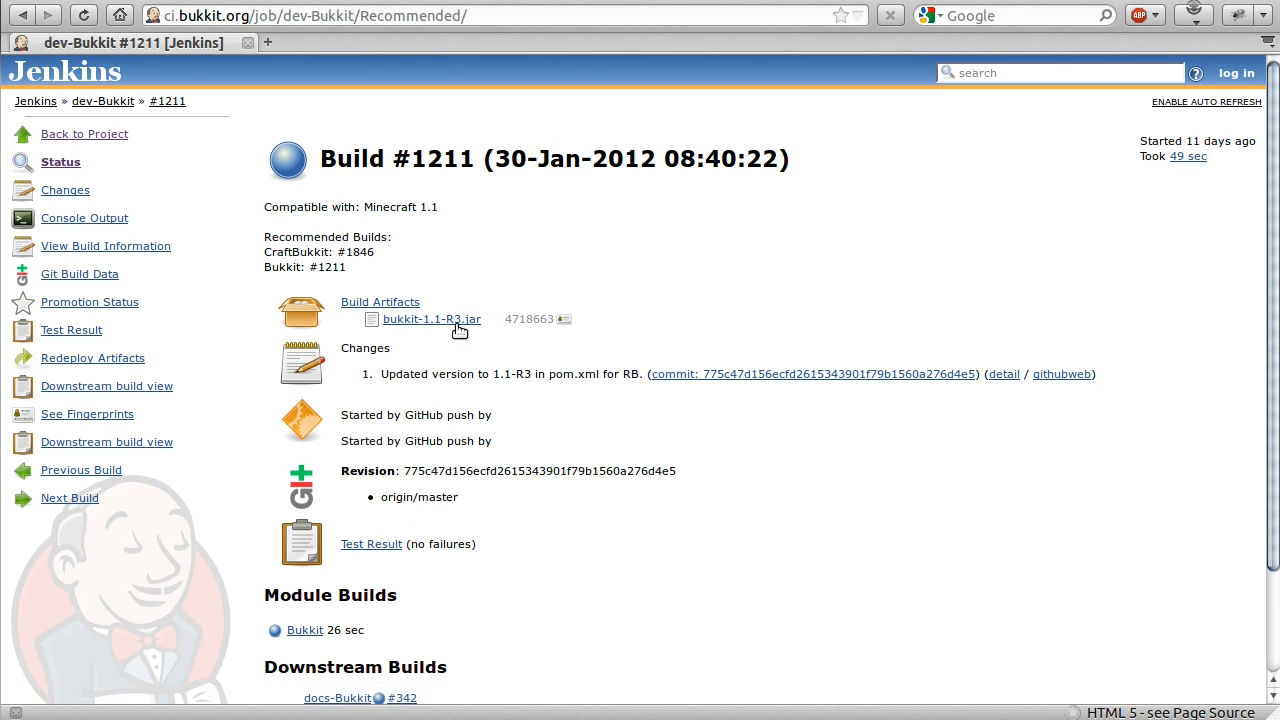
- Download the bukkit-1.1-R3.jar artifact into bukkit_tutorials, renamed to bukkit.jar
click(431, 319)
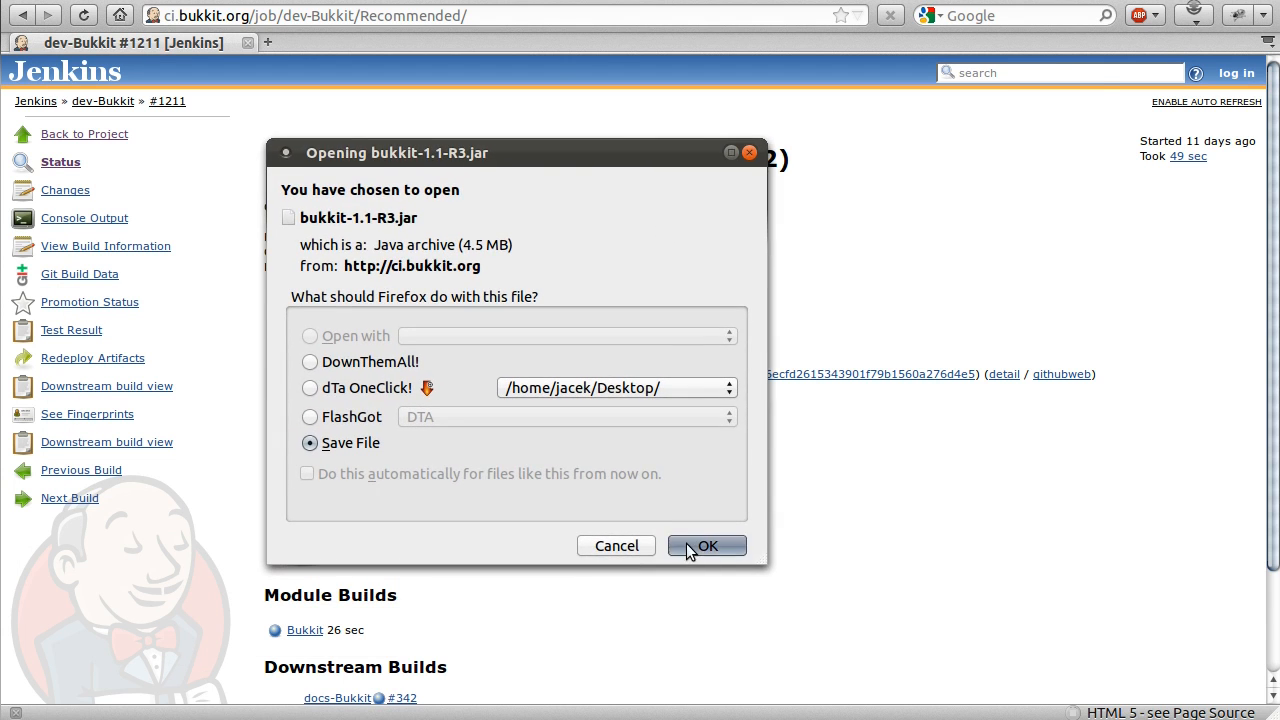
click(707, 545)
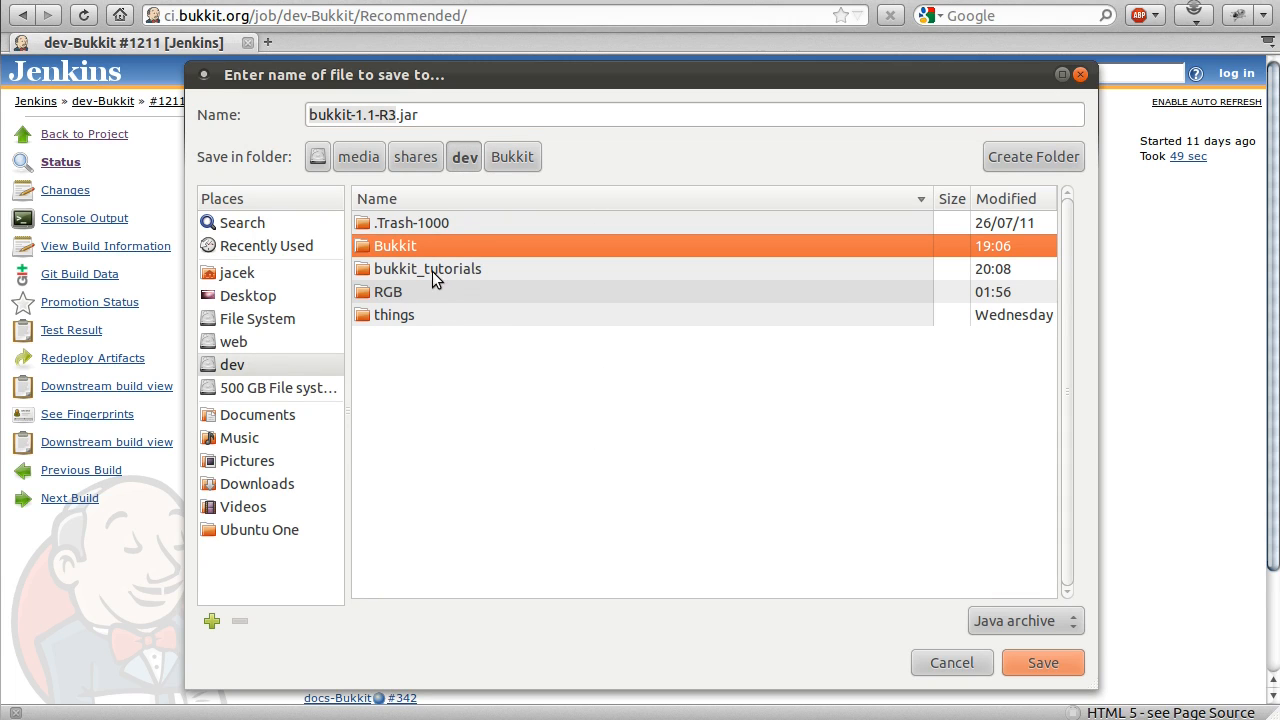
double_click(427, 268)
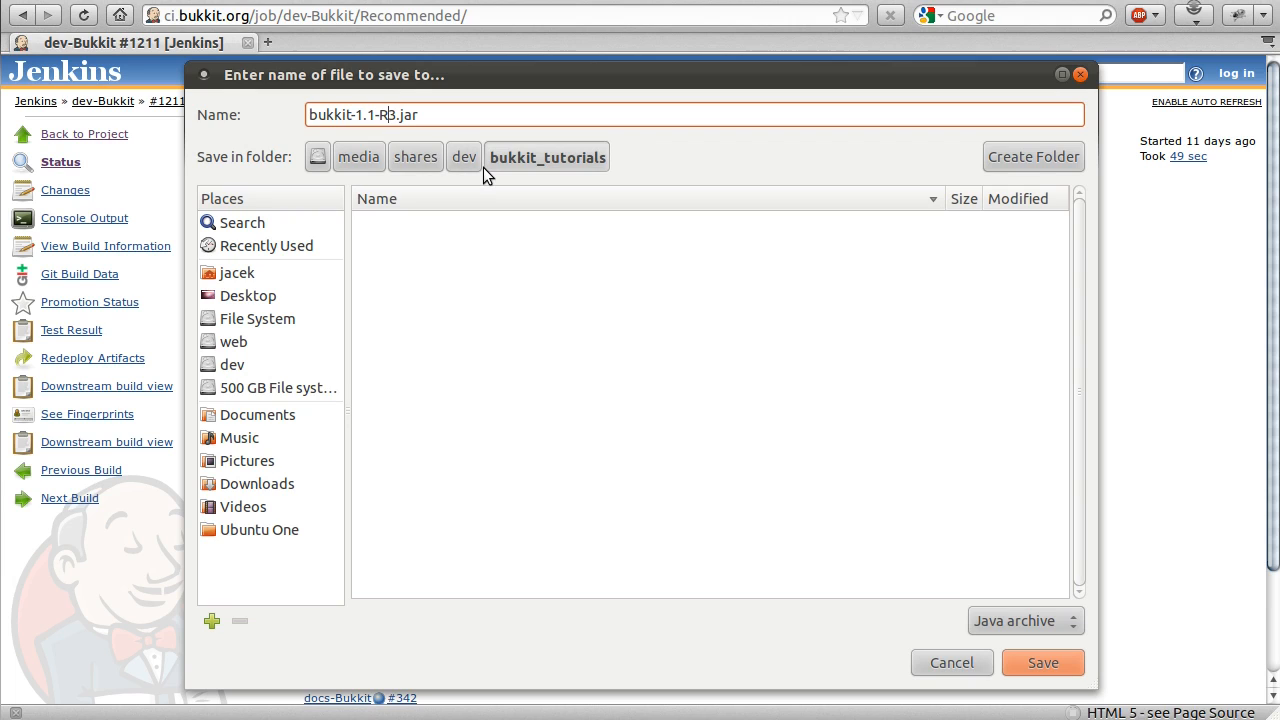
text(bukkit.jar)
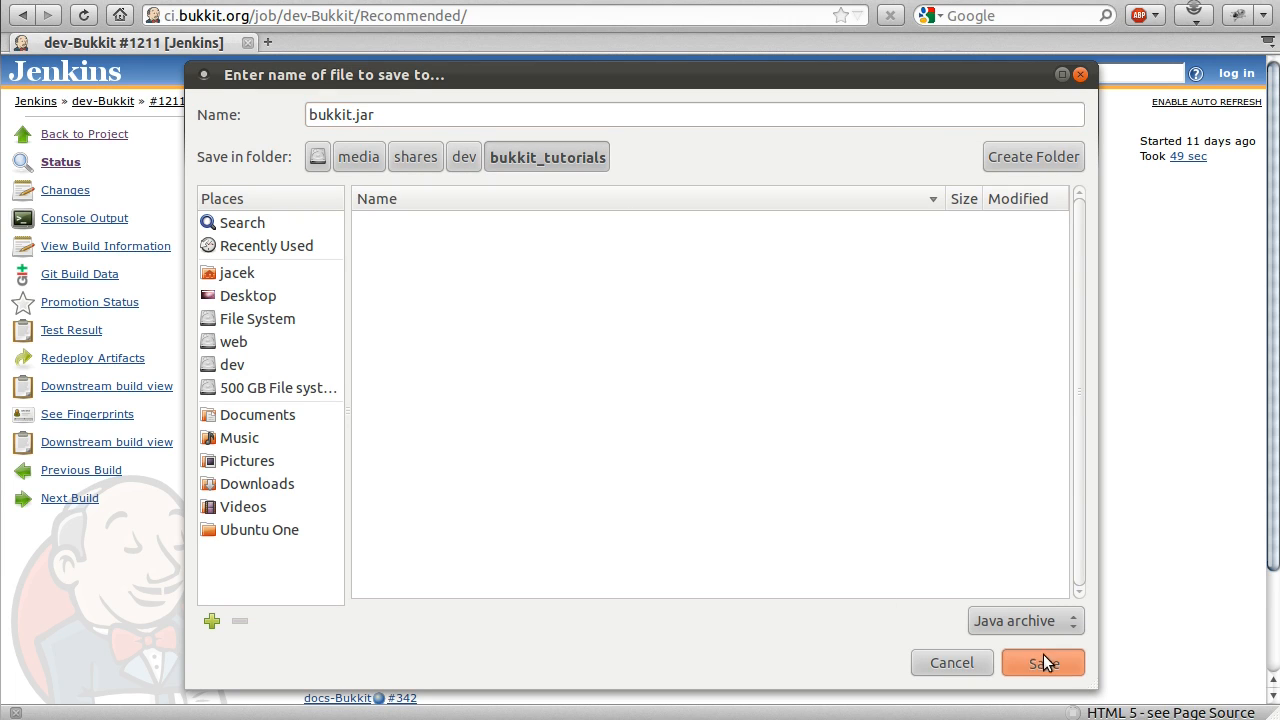
mouse_move(558, 263)
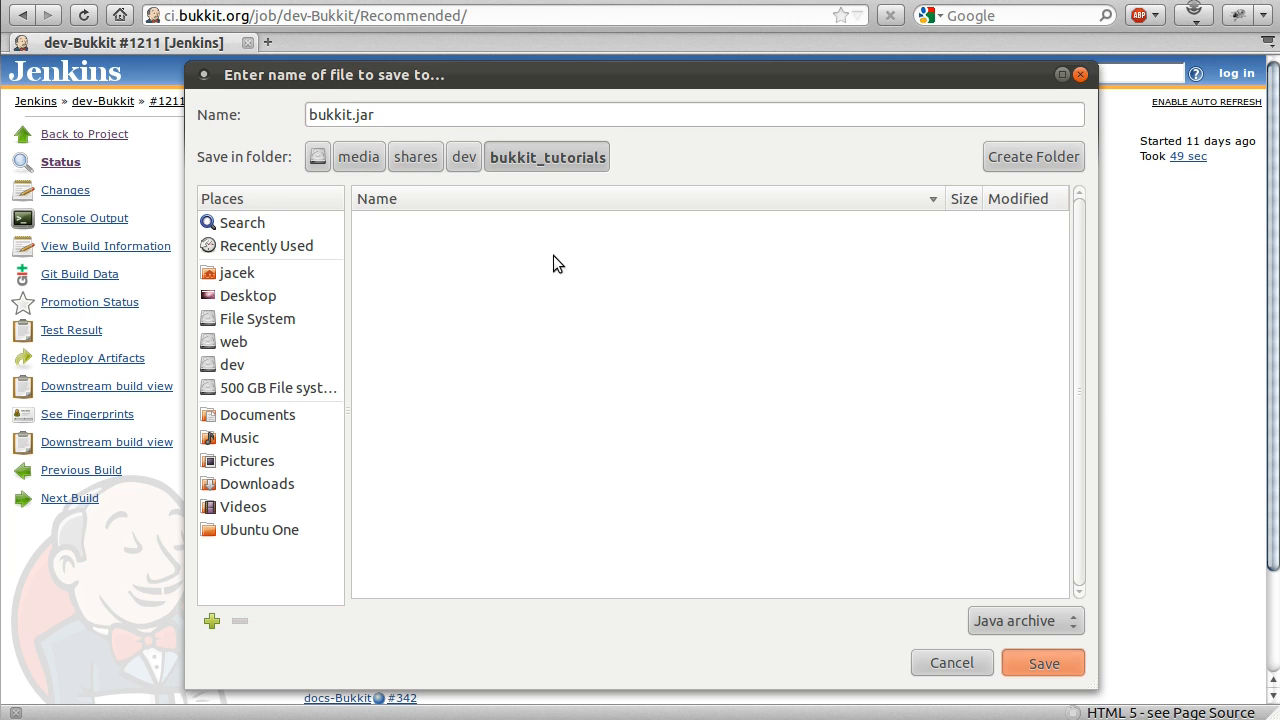
click(1043, 662)
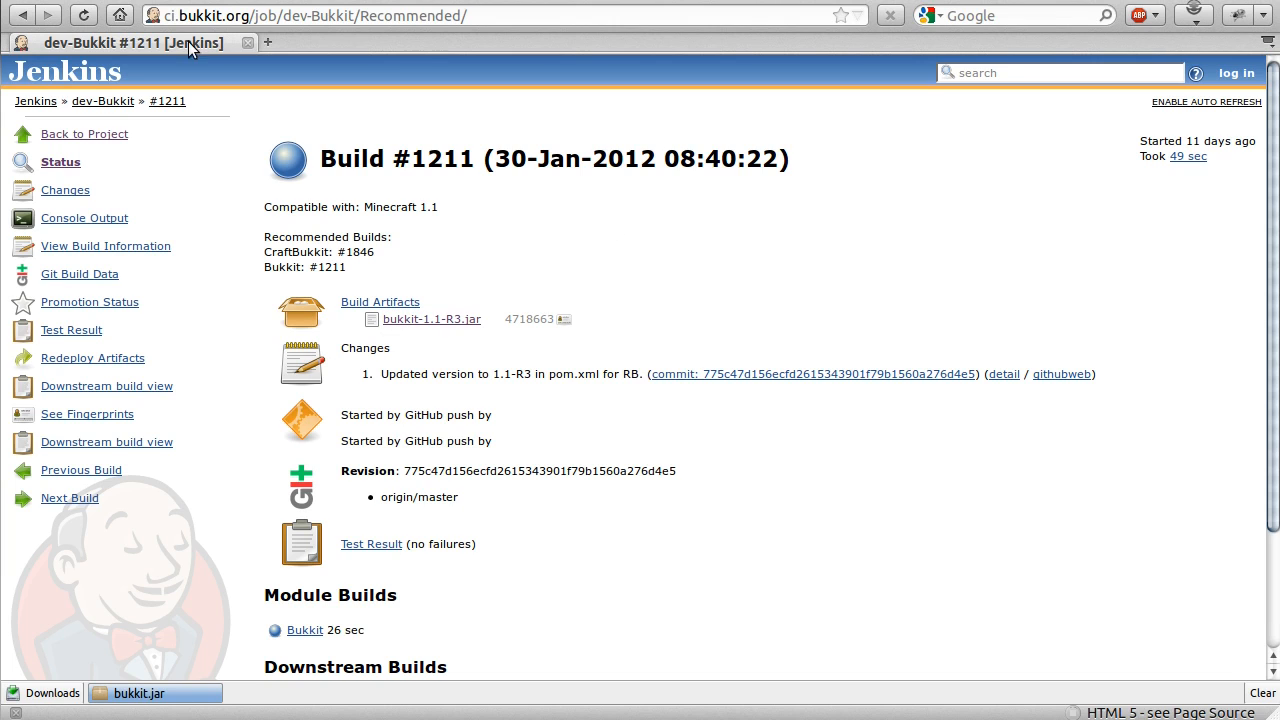
mouse_move(595, 262)
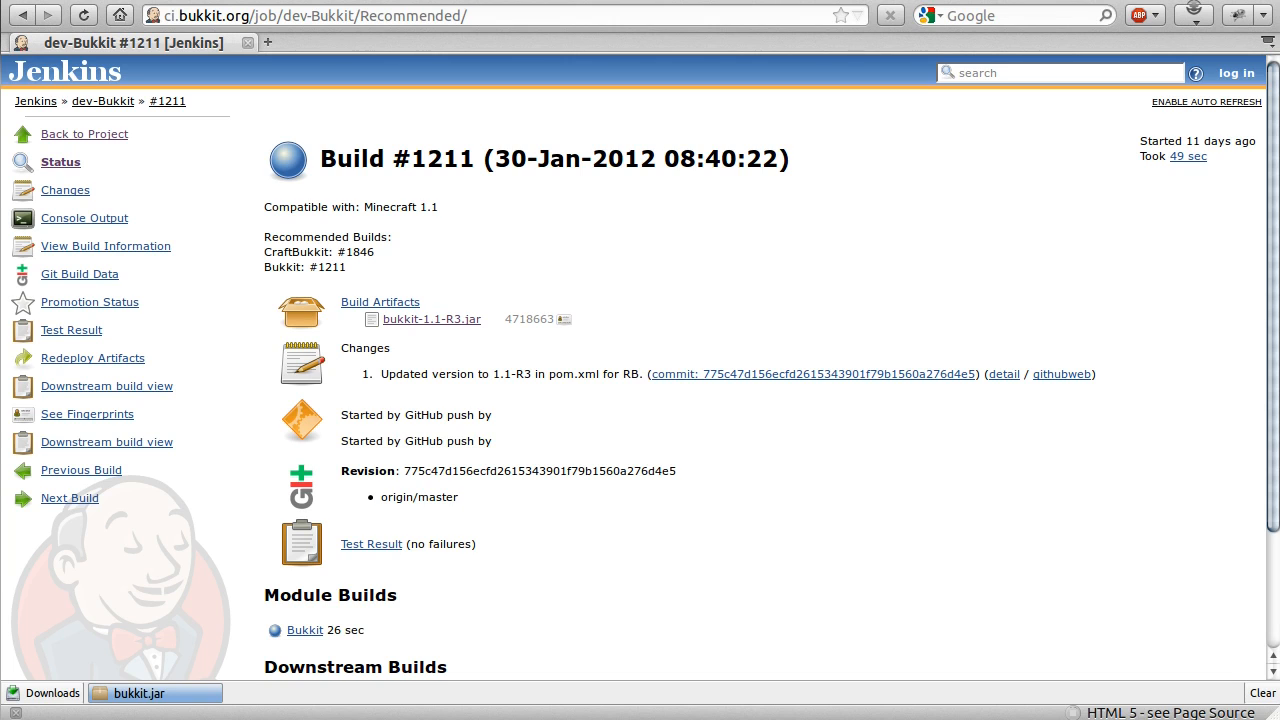
mouse_move(458, 352)
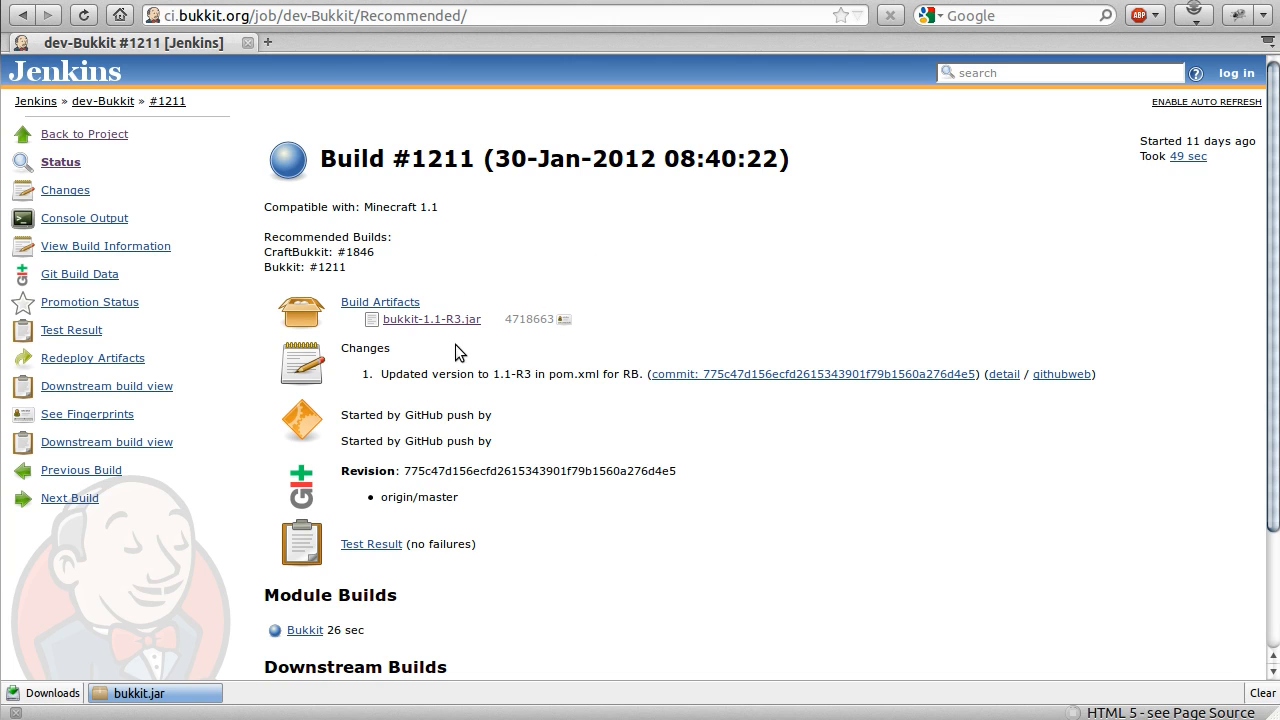
mouse_move(455, 213)
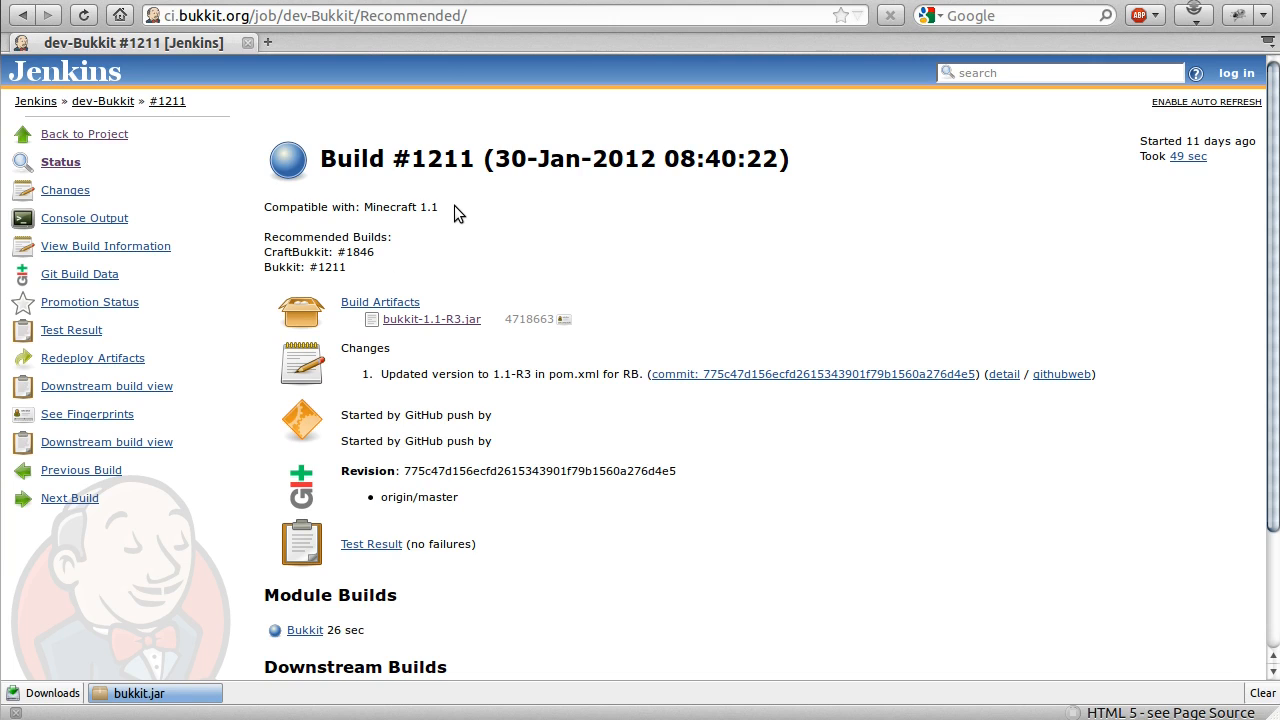
mouse_move(467, 331)
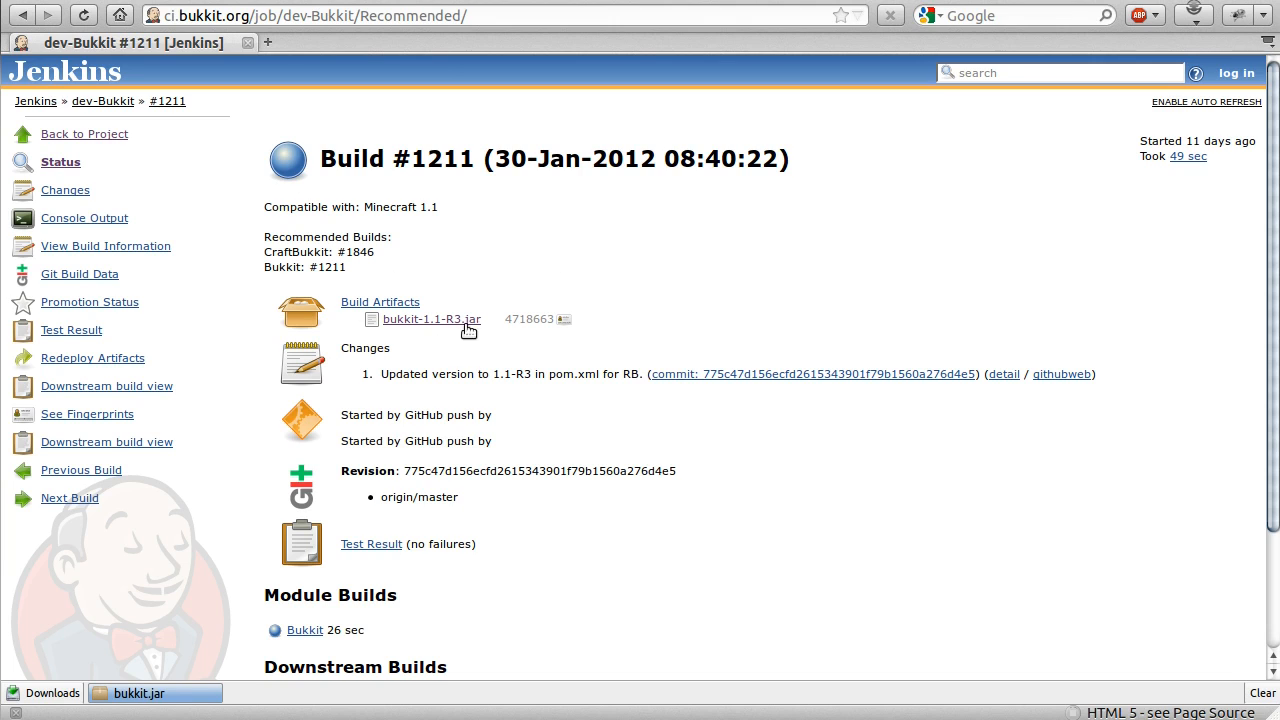
mouse_move(249, 210)
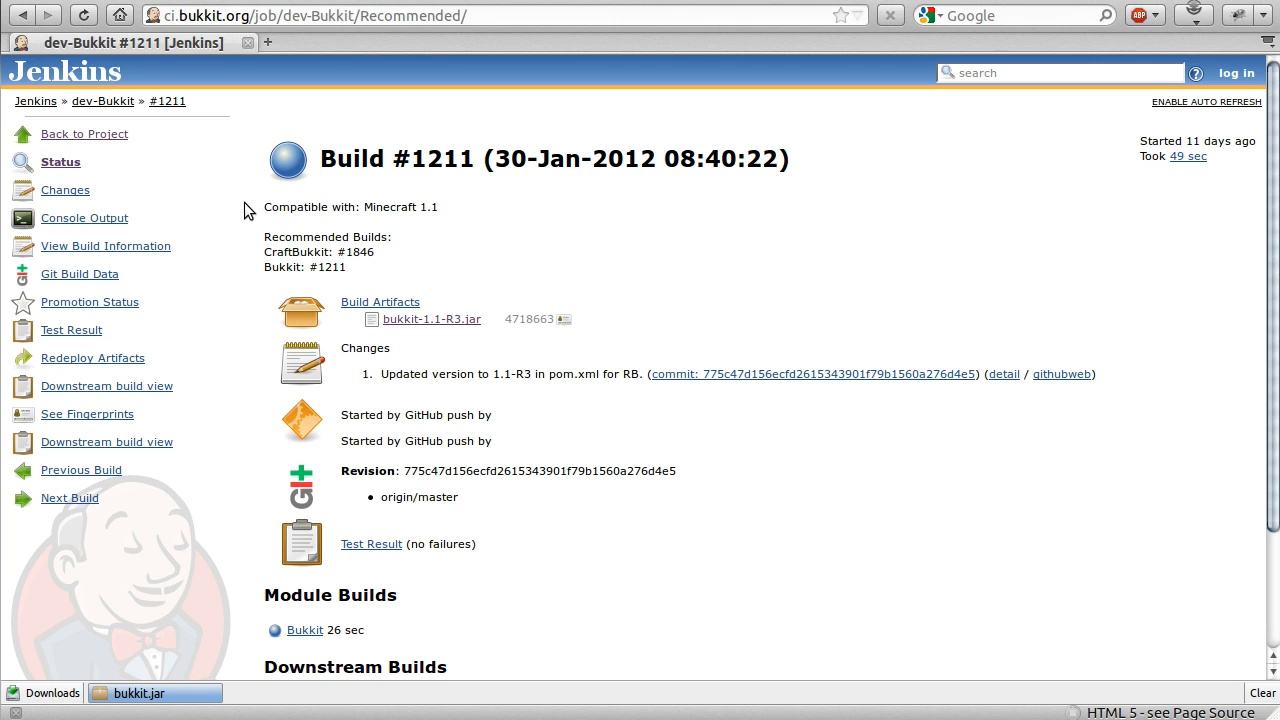
mouse_move(500, 341)
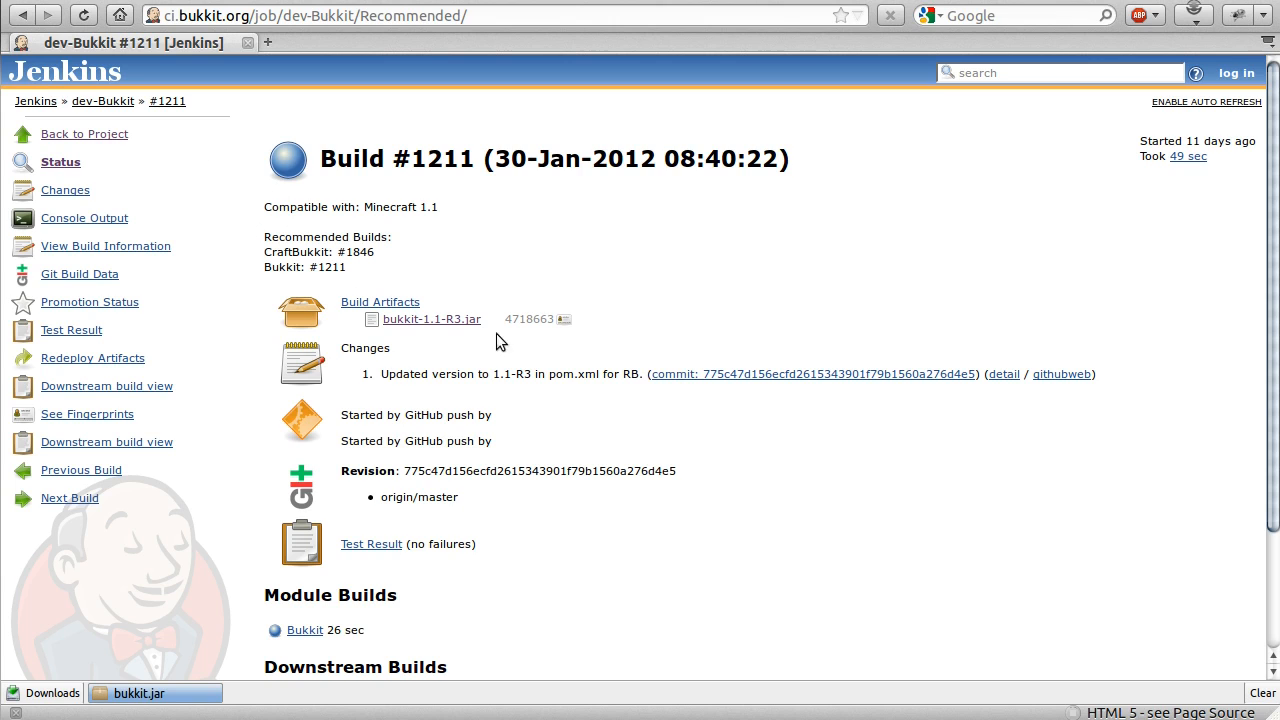
mouse_move(84, 140)
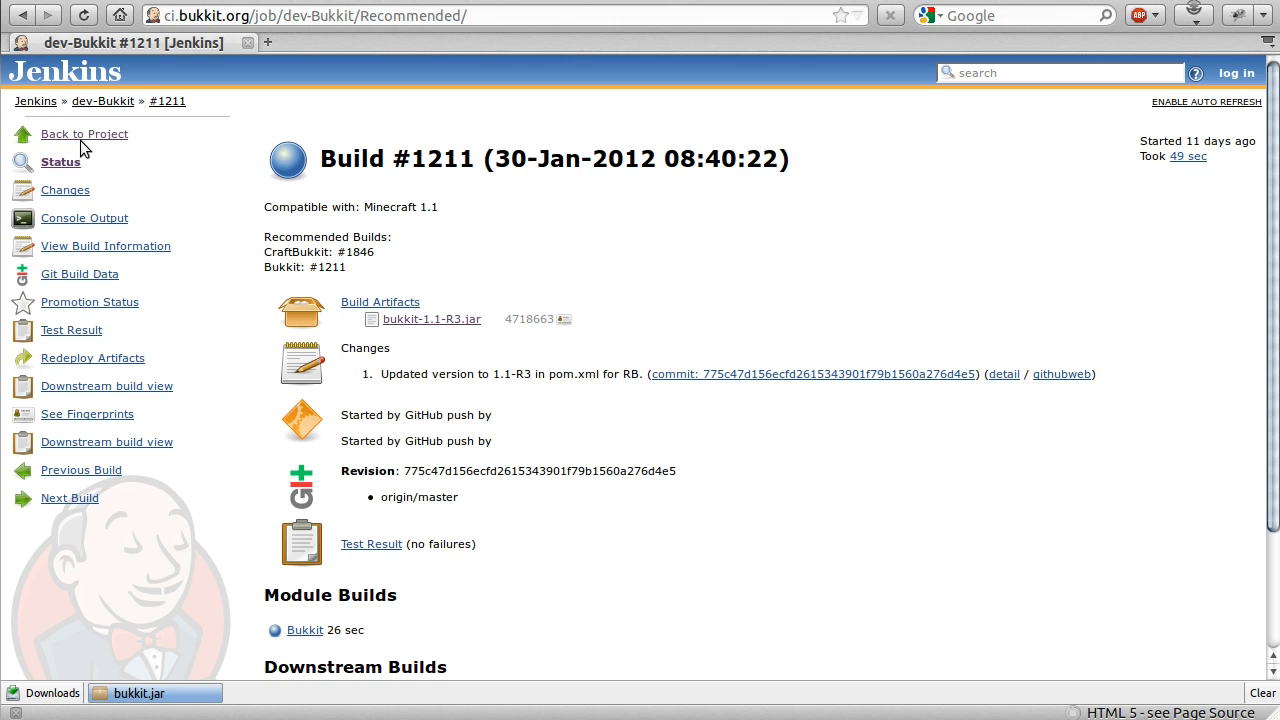
mouse_move(155, 131)
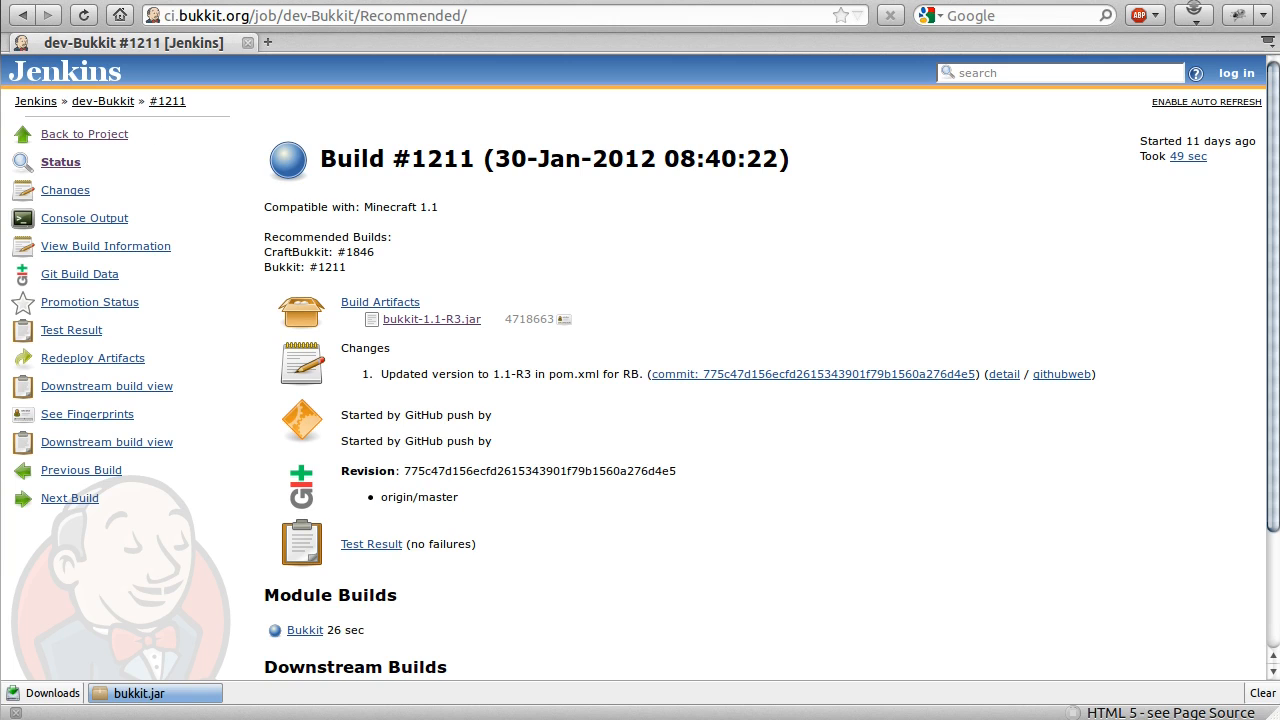
mouse_move(43, 117)
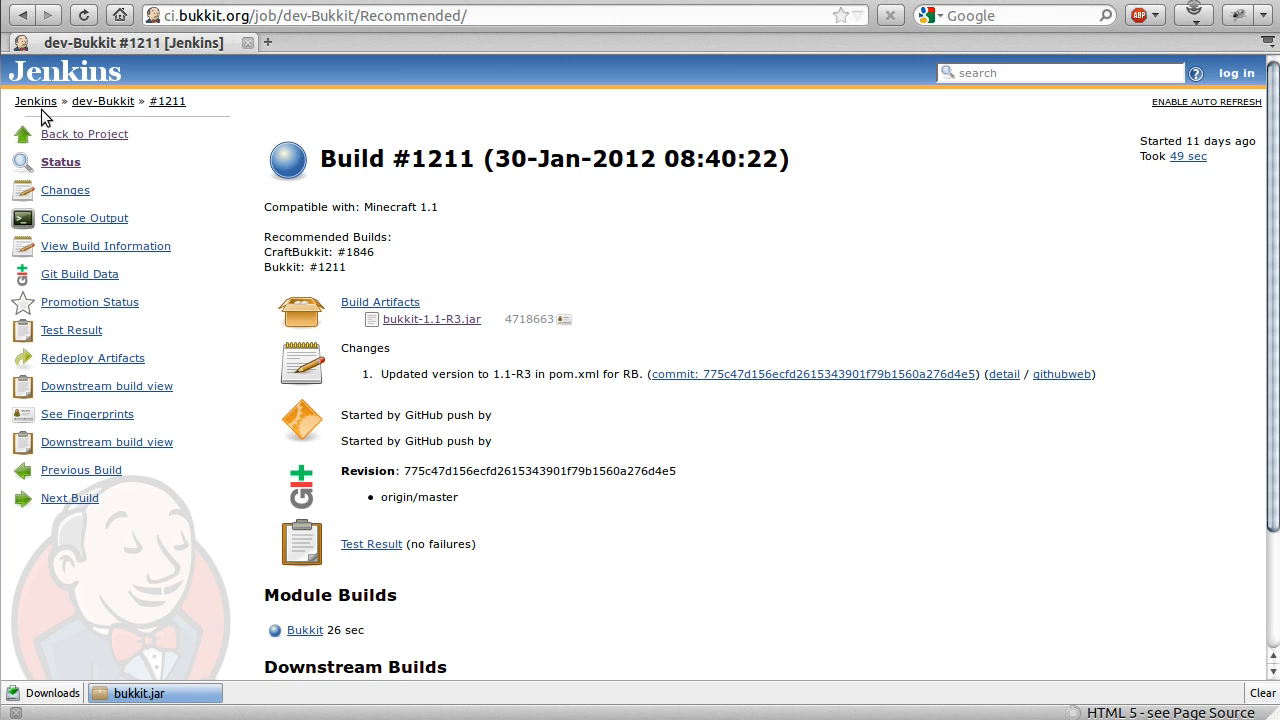
- Return to the Jenkins dashboard and open the dev-CraftBukkit job
click(35, 101)
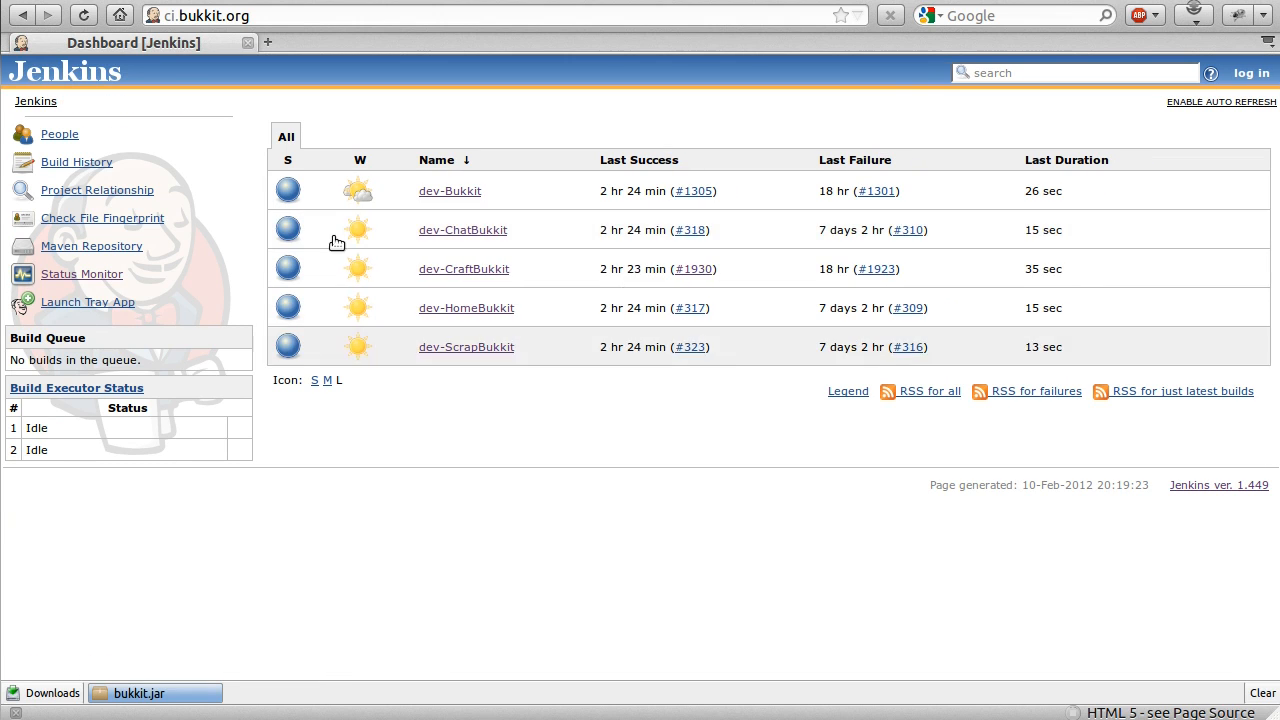
mouse_move(533, 325)
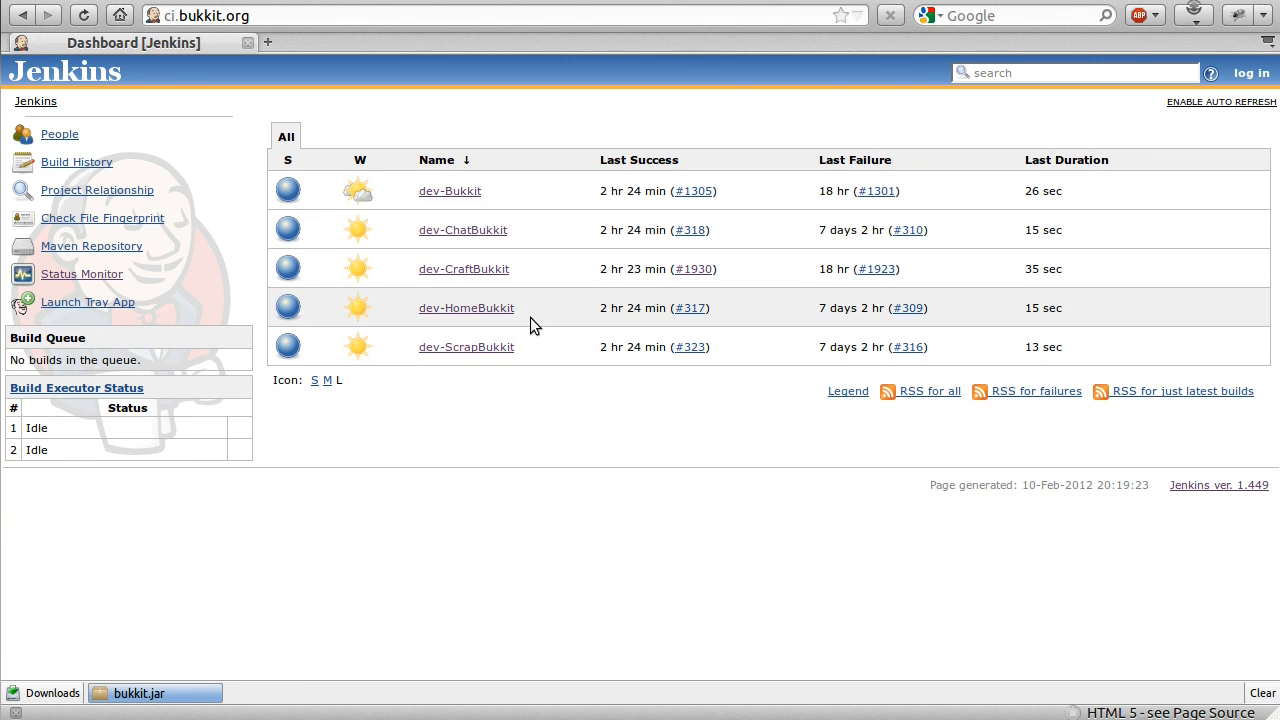
mouse_move(463, 268)
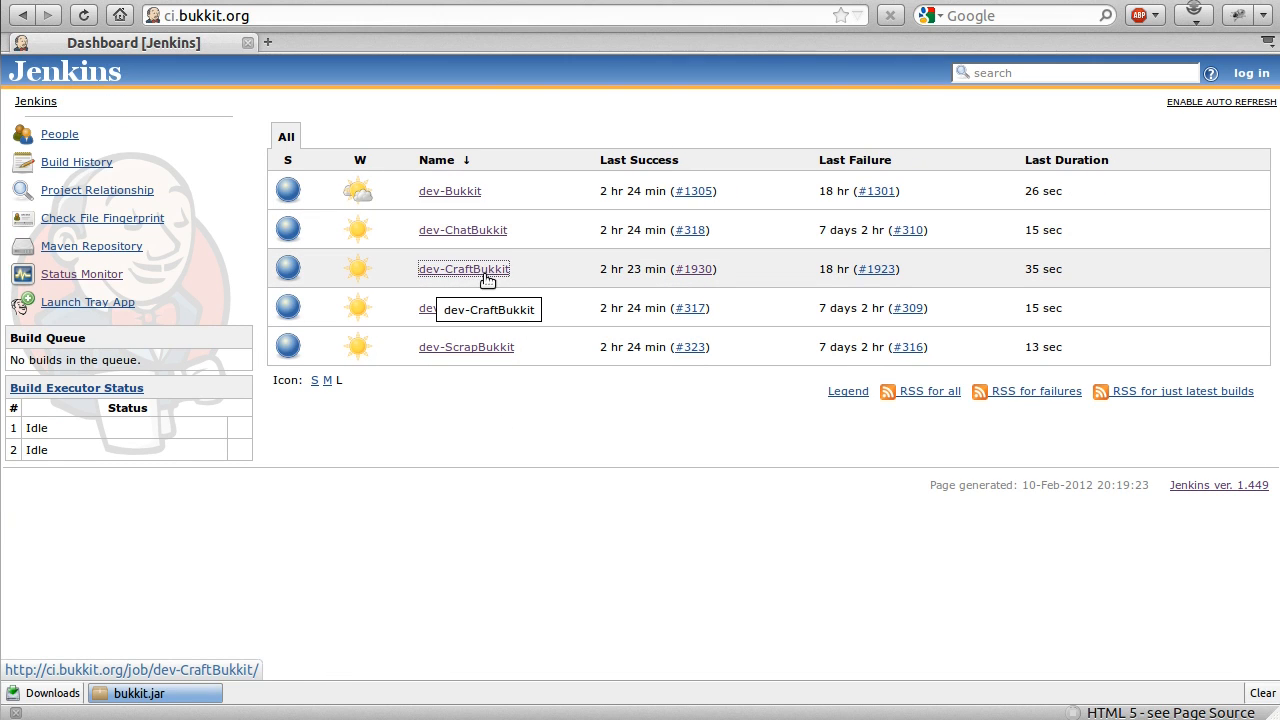
click(463, 268)
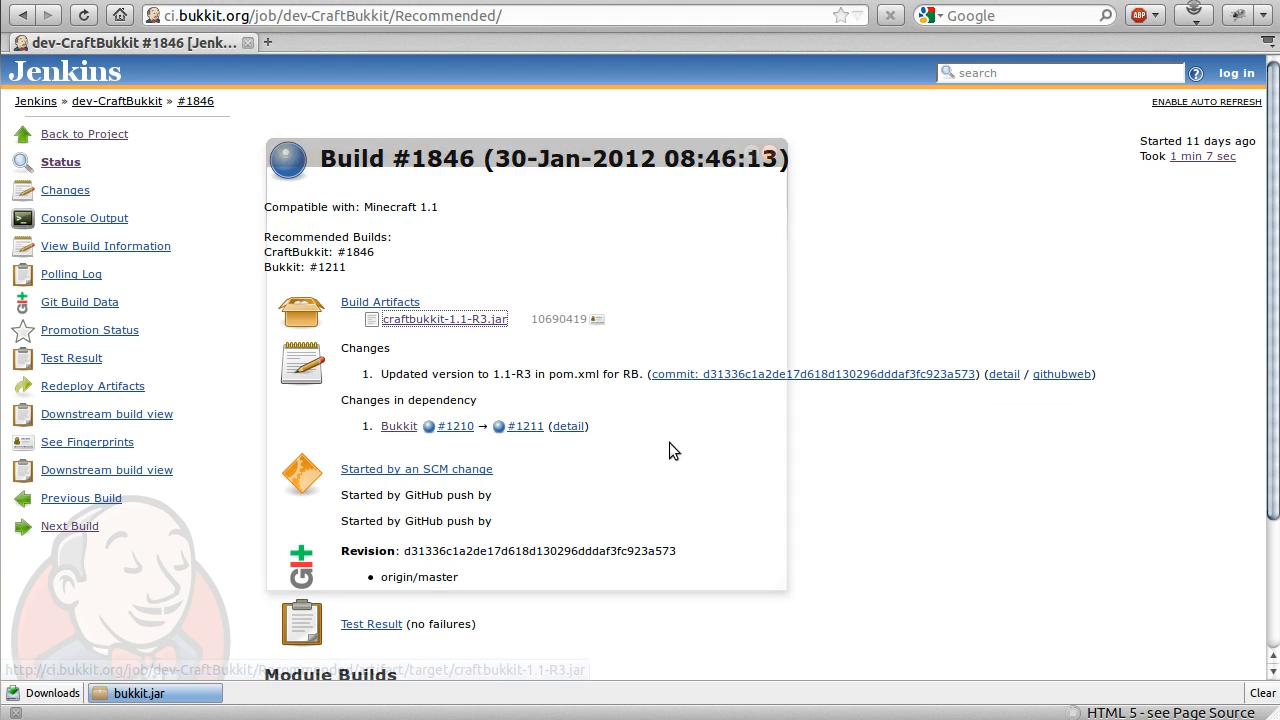
- Start downloading craftbukkit-1.1-R3.jar and edit its suggested file name
click(444, 319)
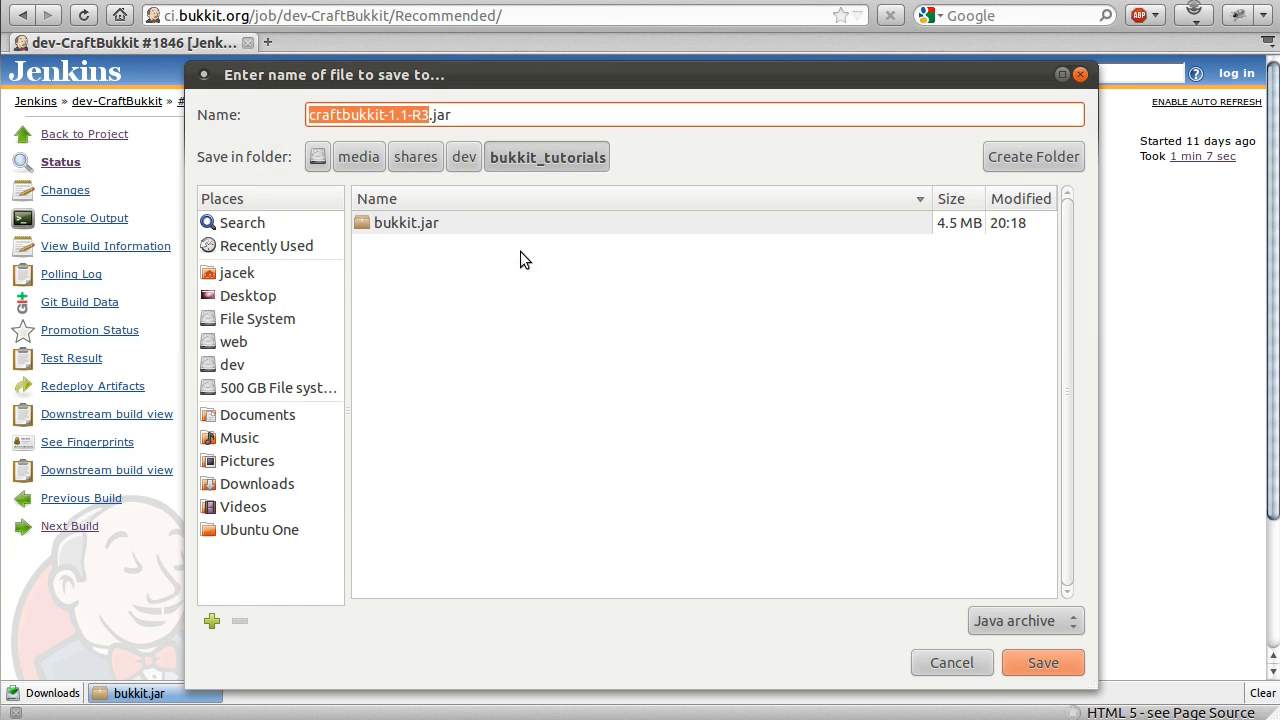
click(695, 114)
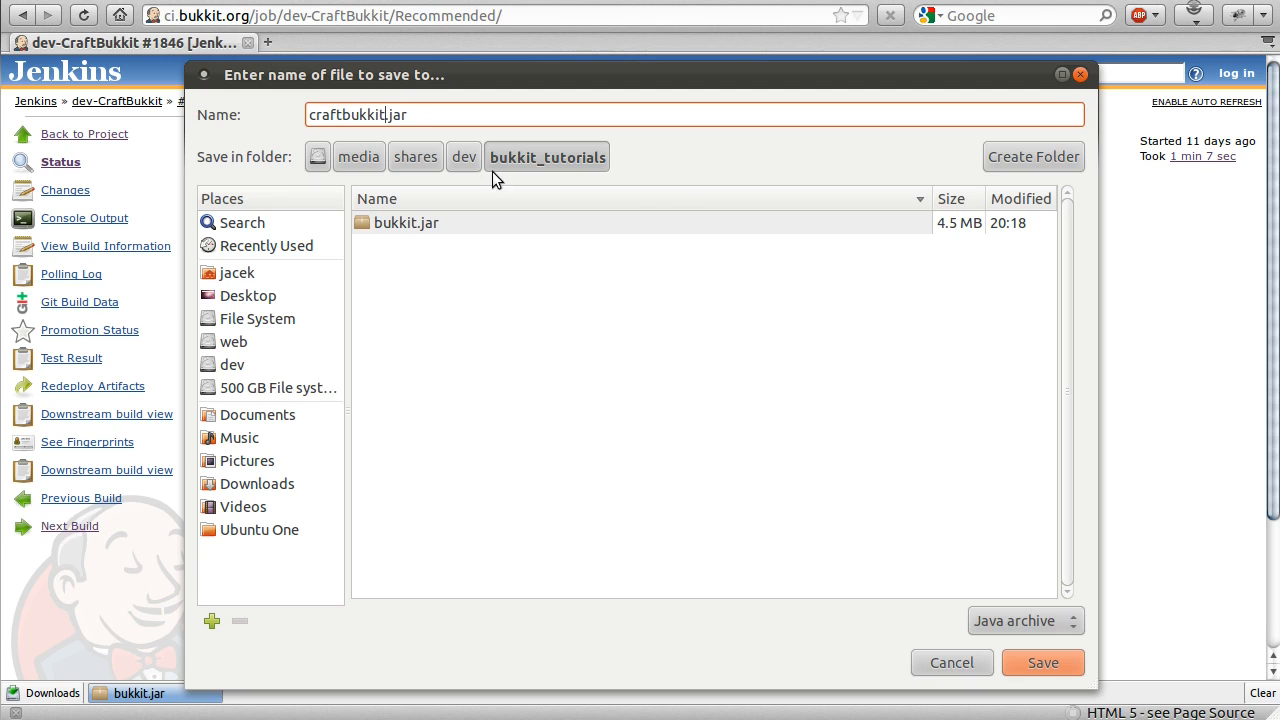
mouse_move(995, 377)
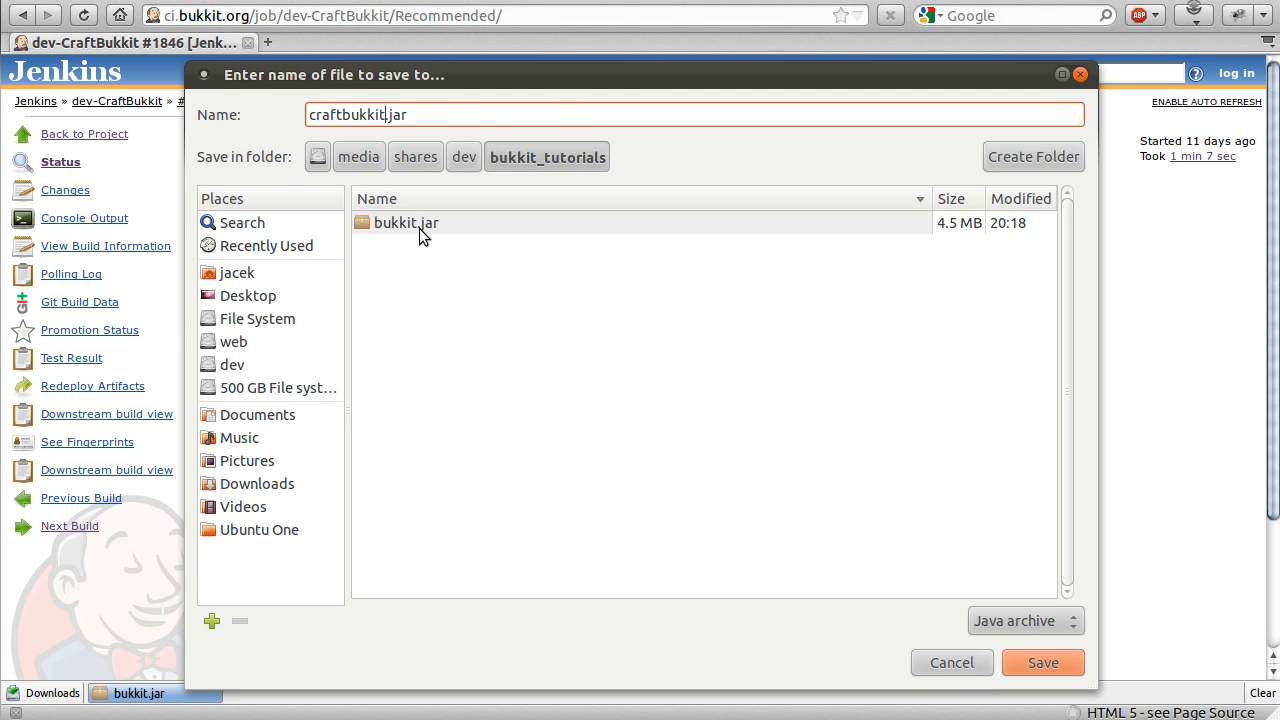
mouse_move(460, 242)
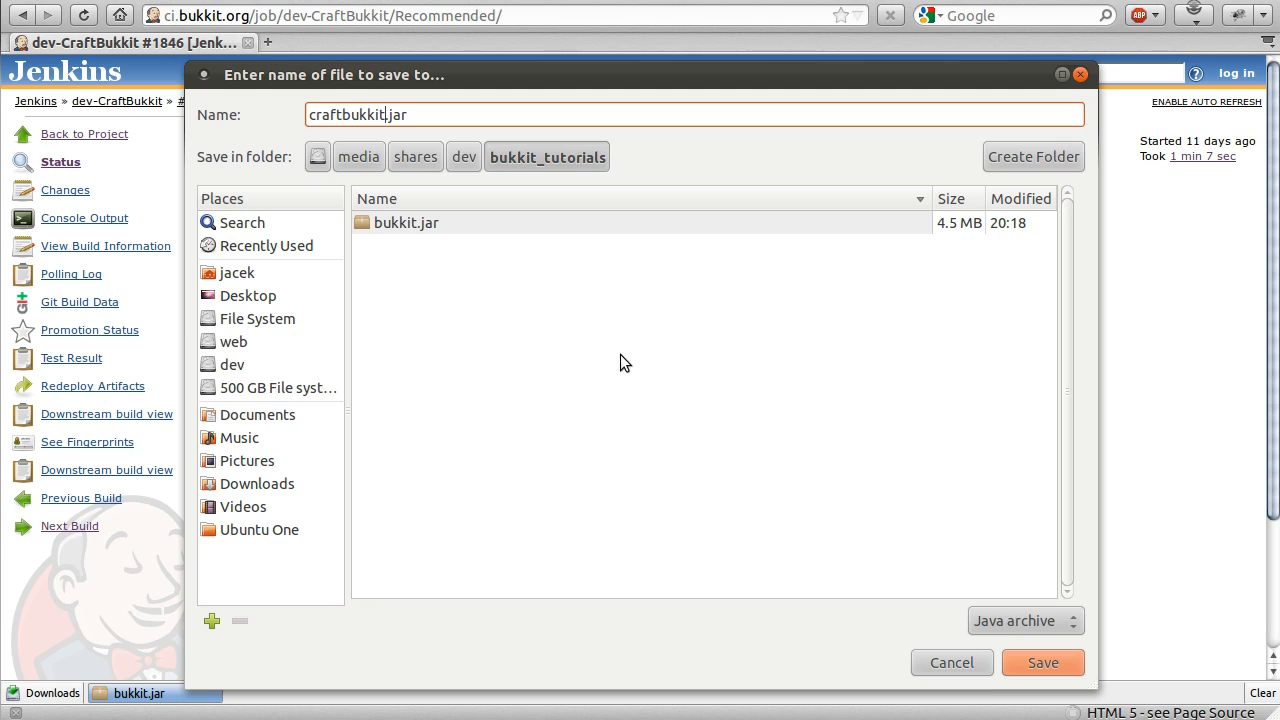
mouse_move(1086, 603)
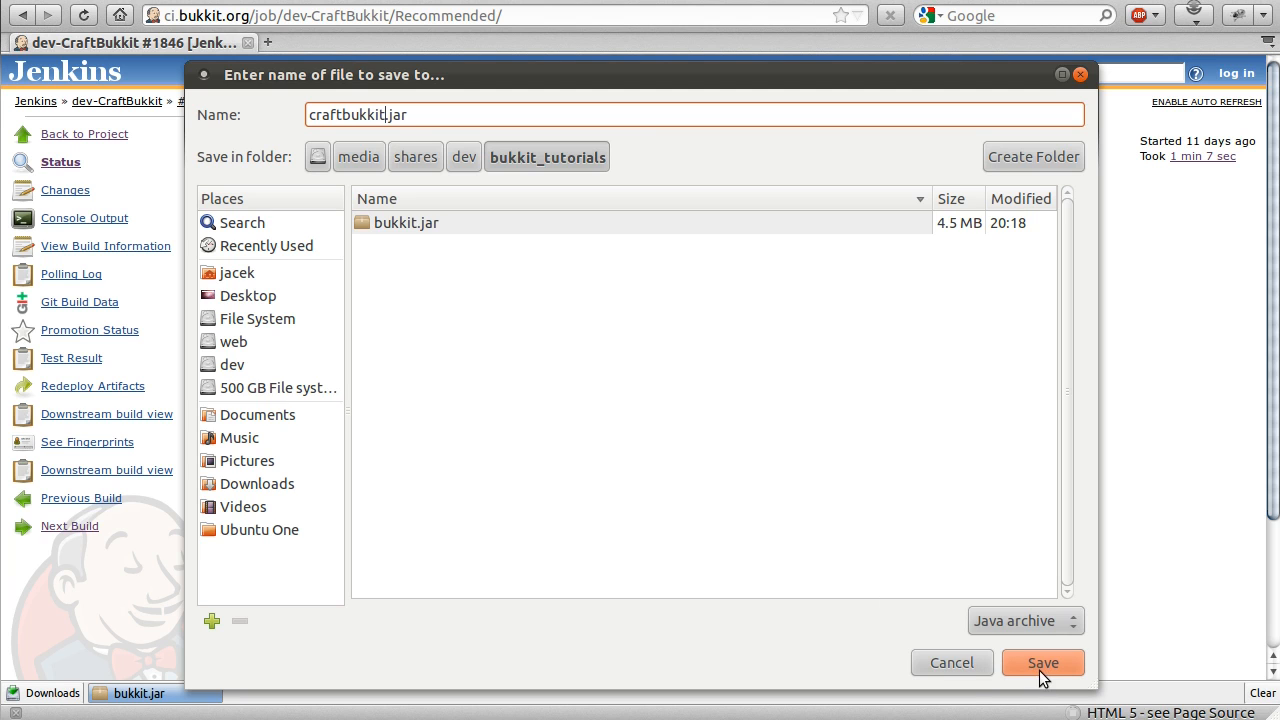
mouse_move(817, 422)
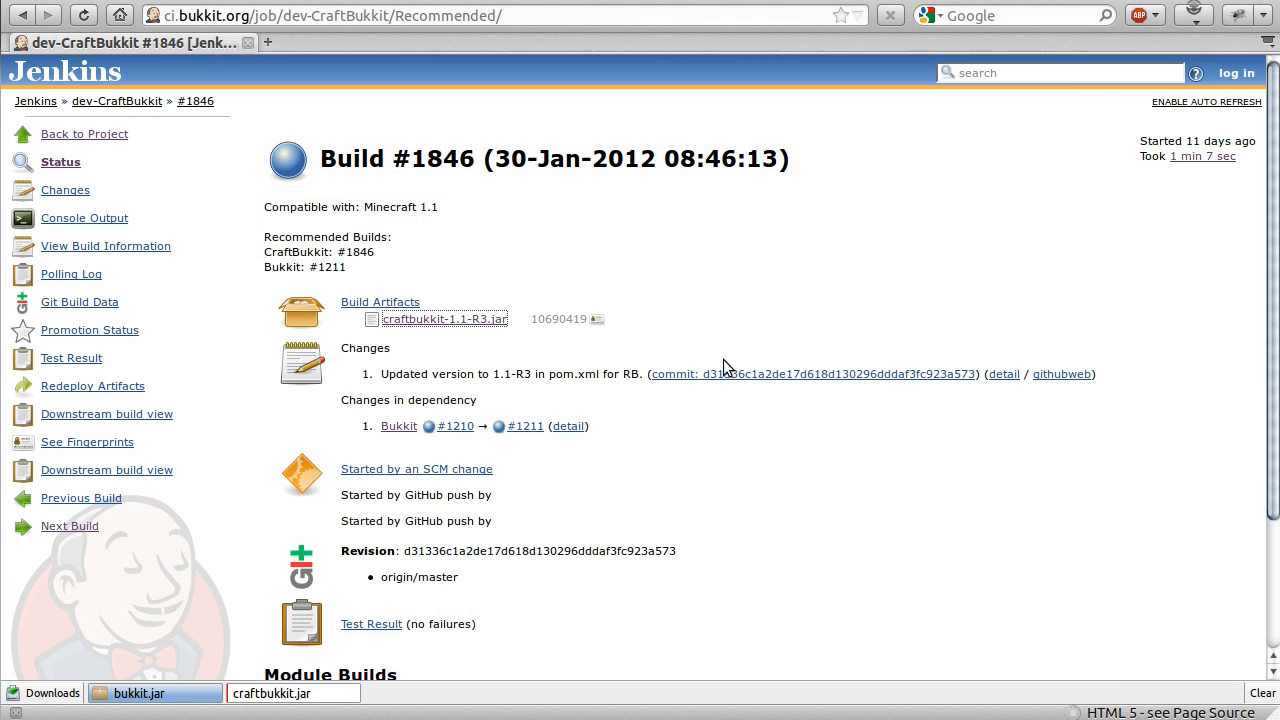
- Finish saving craftbukkit.jar into bukkit_tutorials and return to the Jenkins dashboard
click(271, 693)
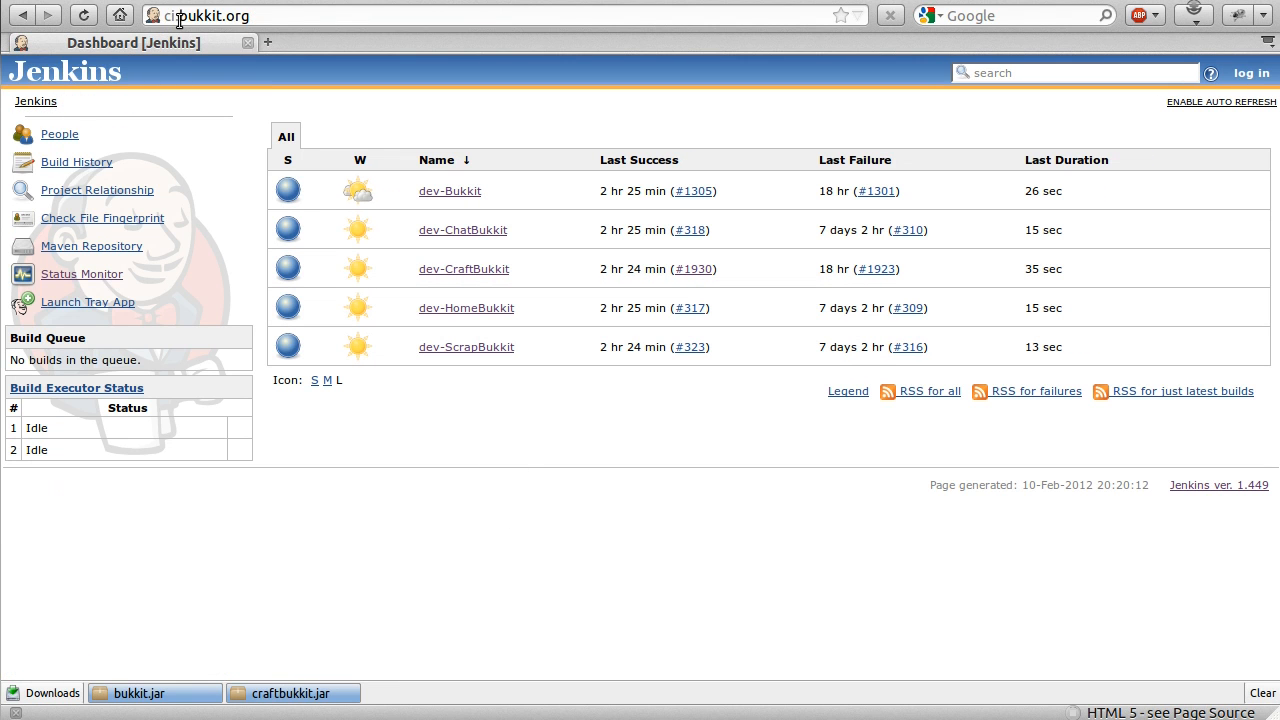
mouse_move(458, 516)
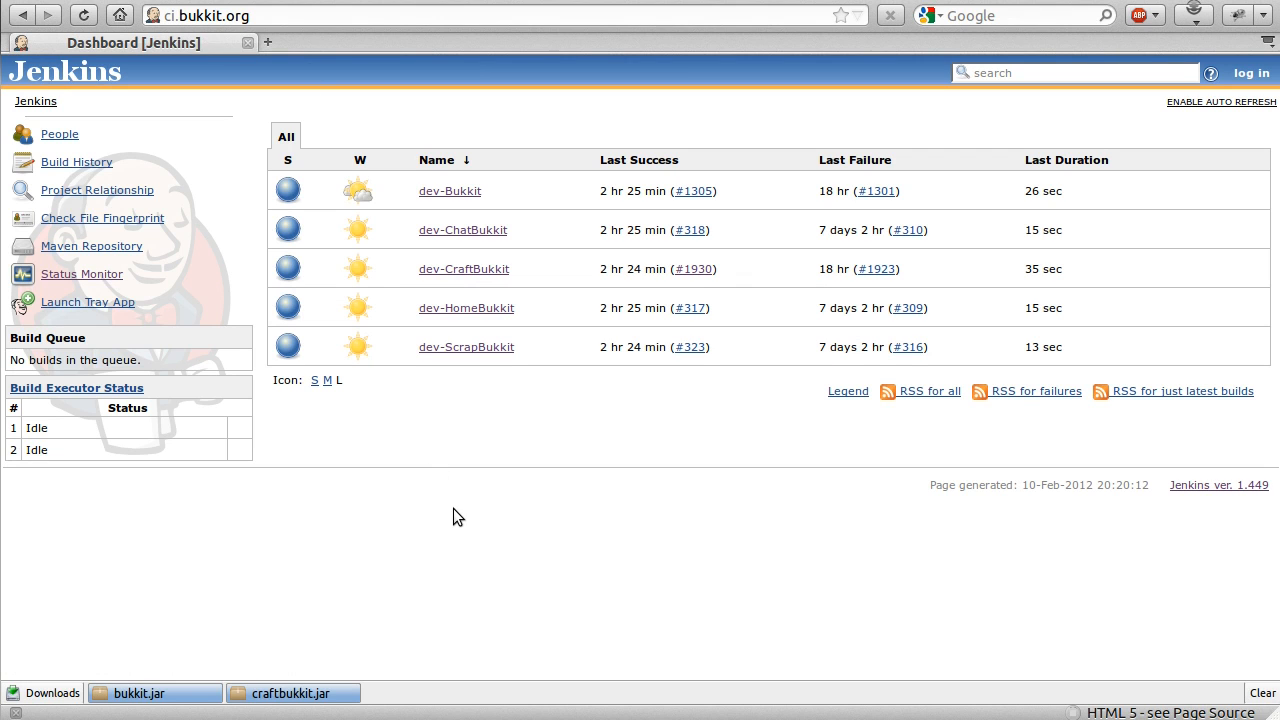
mouse_move(475, 307)
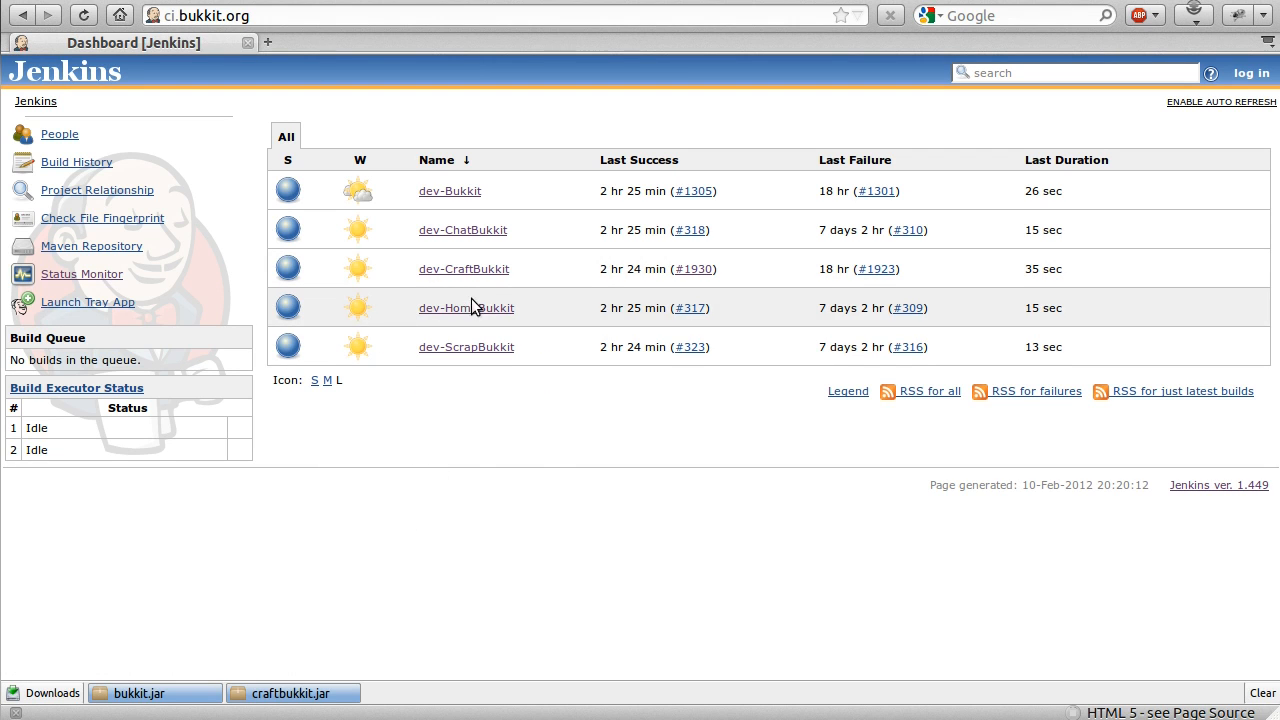
mouse_move(462, 448)
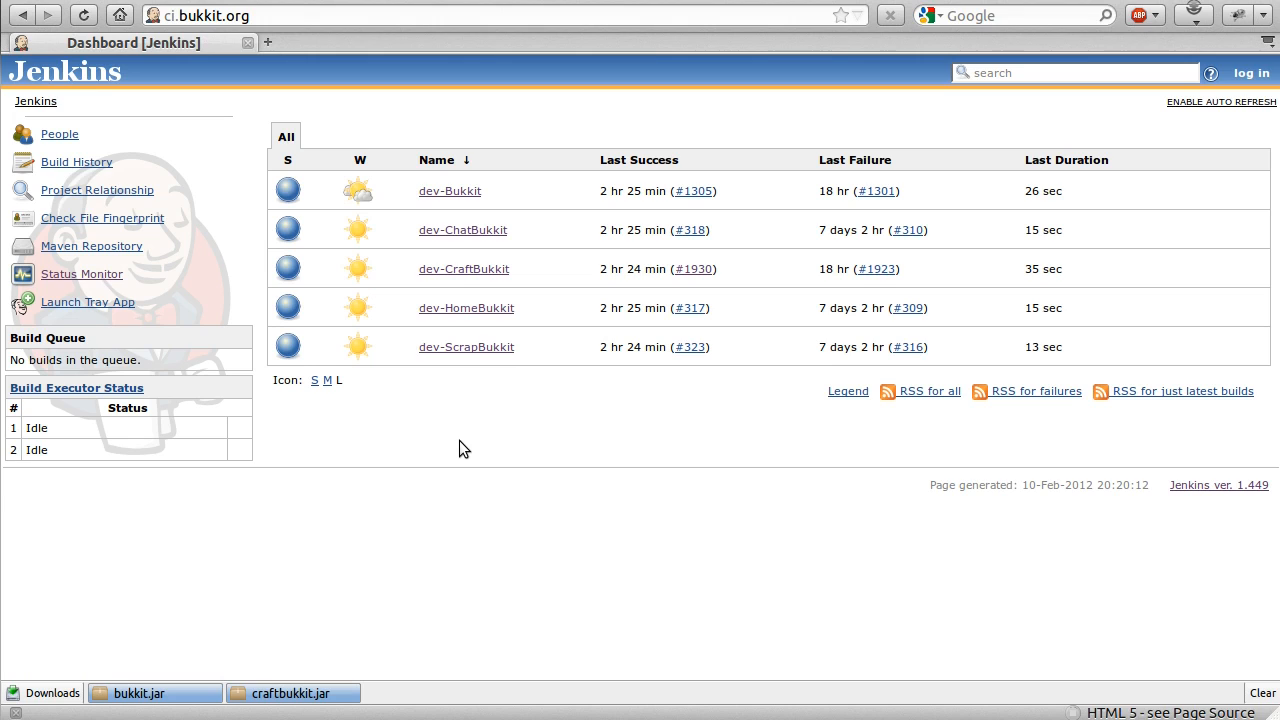
mouse_move(481, 437)
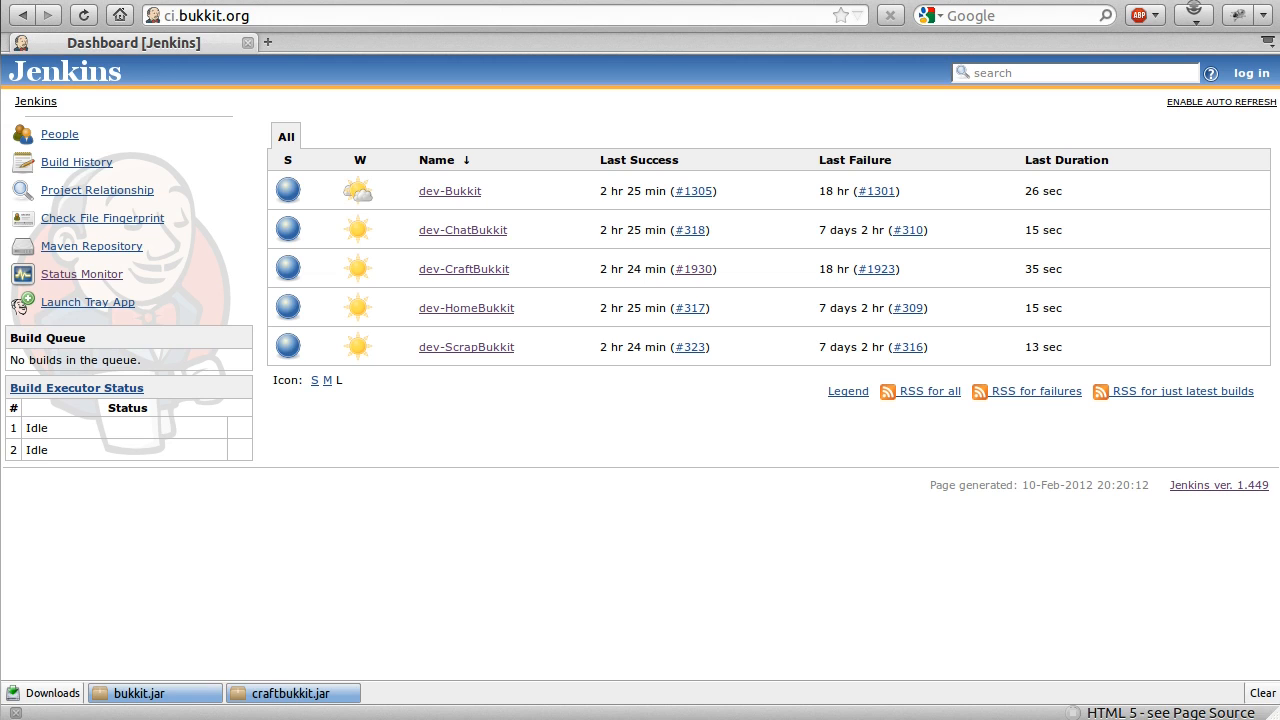
mouse_move(358, 307)
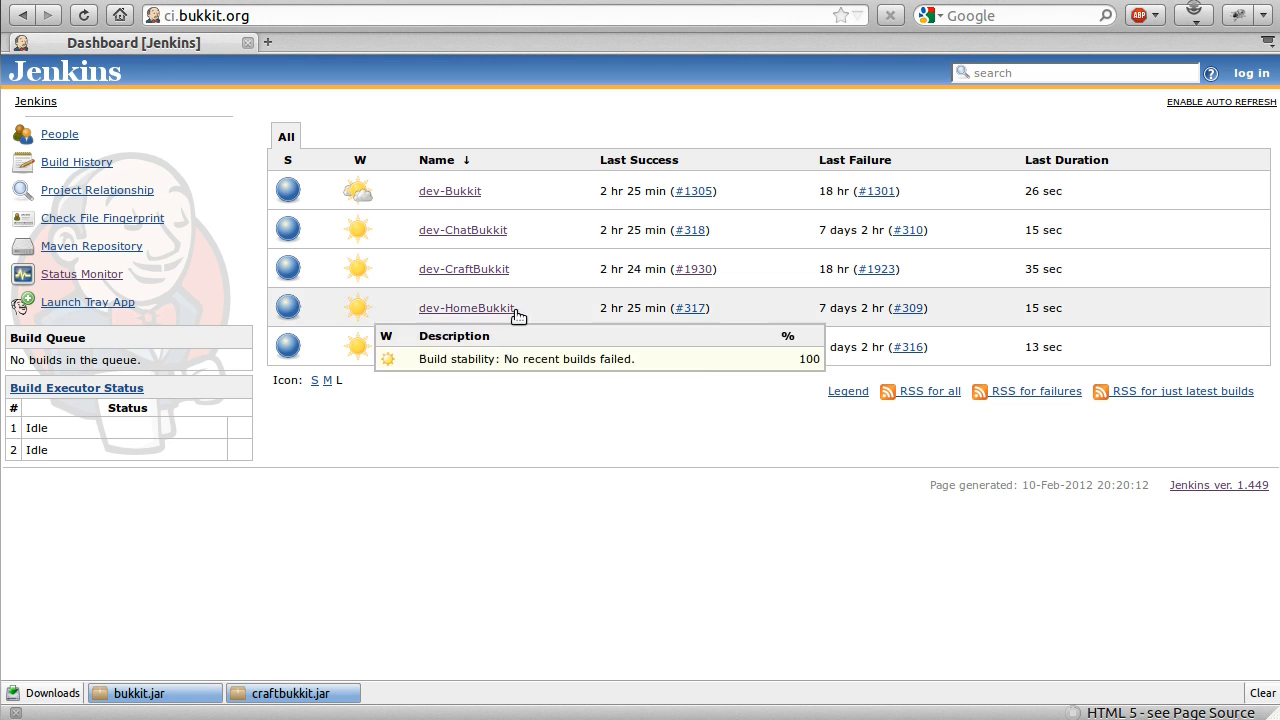
mouse_move(300, 133)
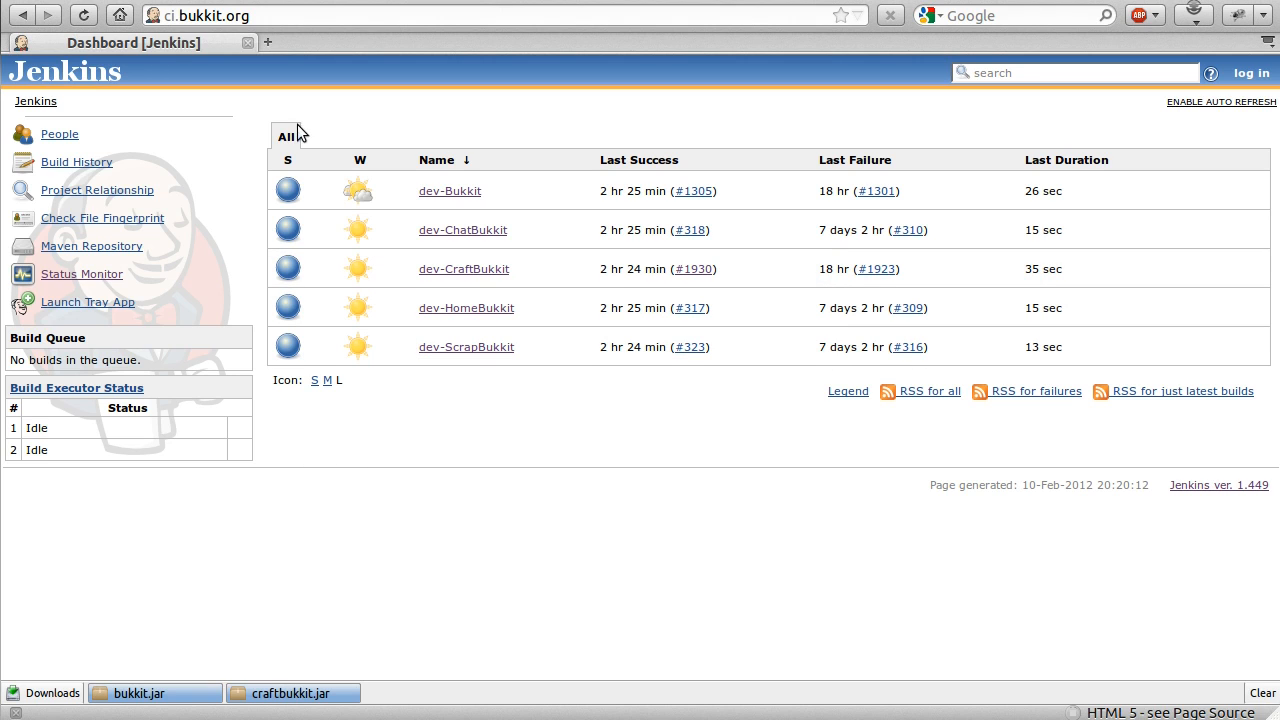
mouse_move(193, 79)
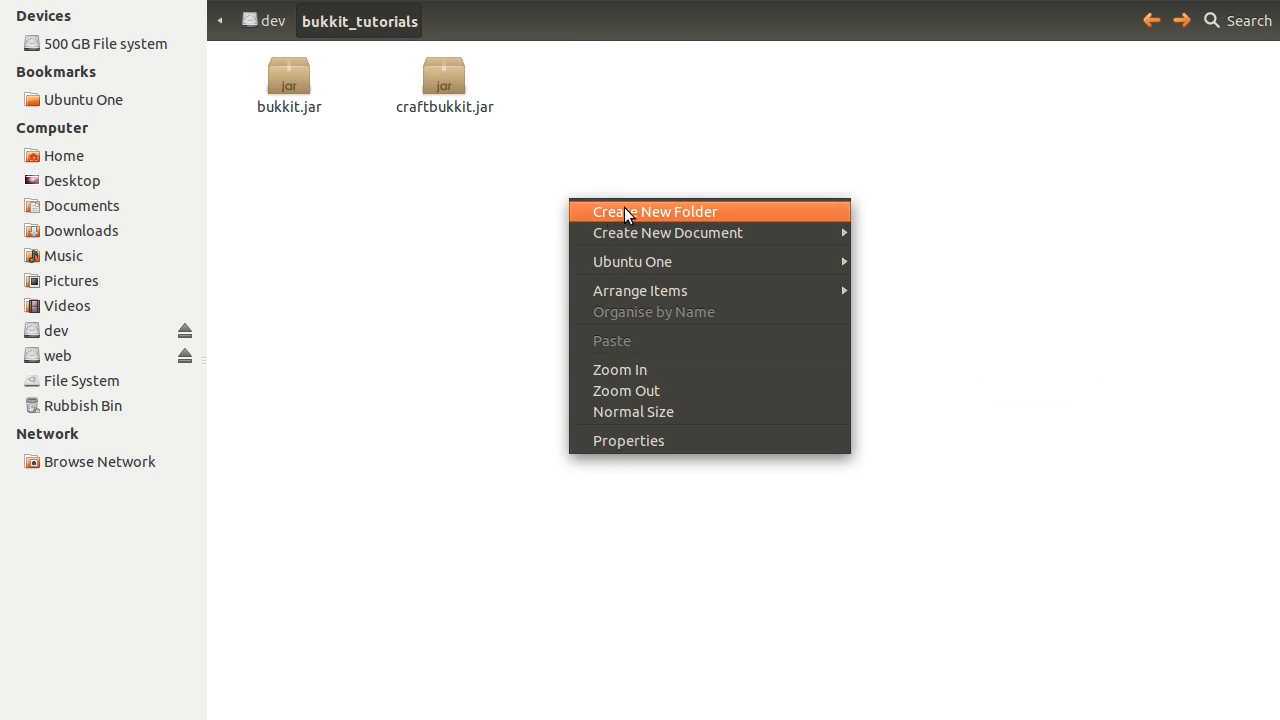
- Create a new folder in bukkit_tutorials and name it minecraft_server
click(655, 211)
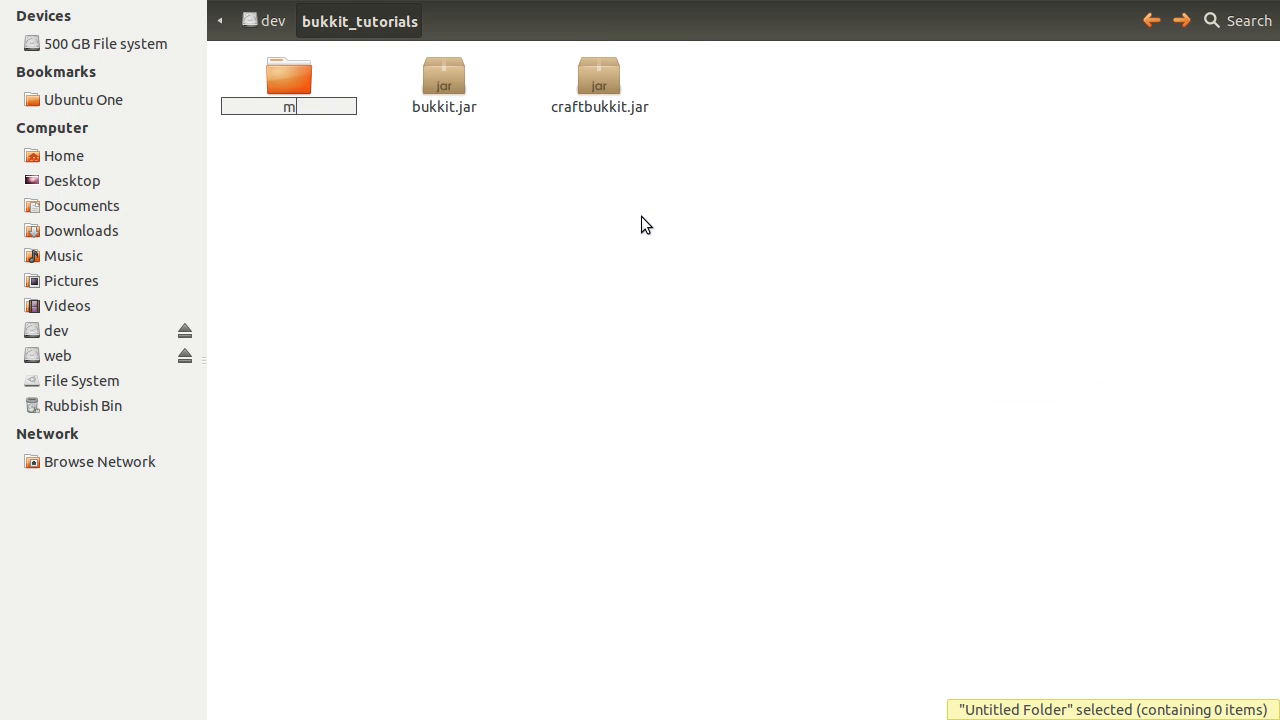
text(inecraft_ser)
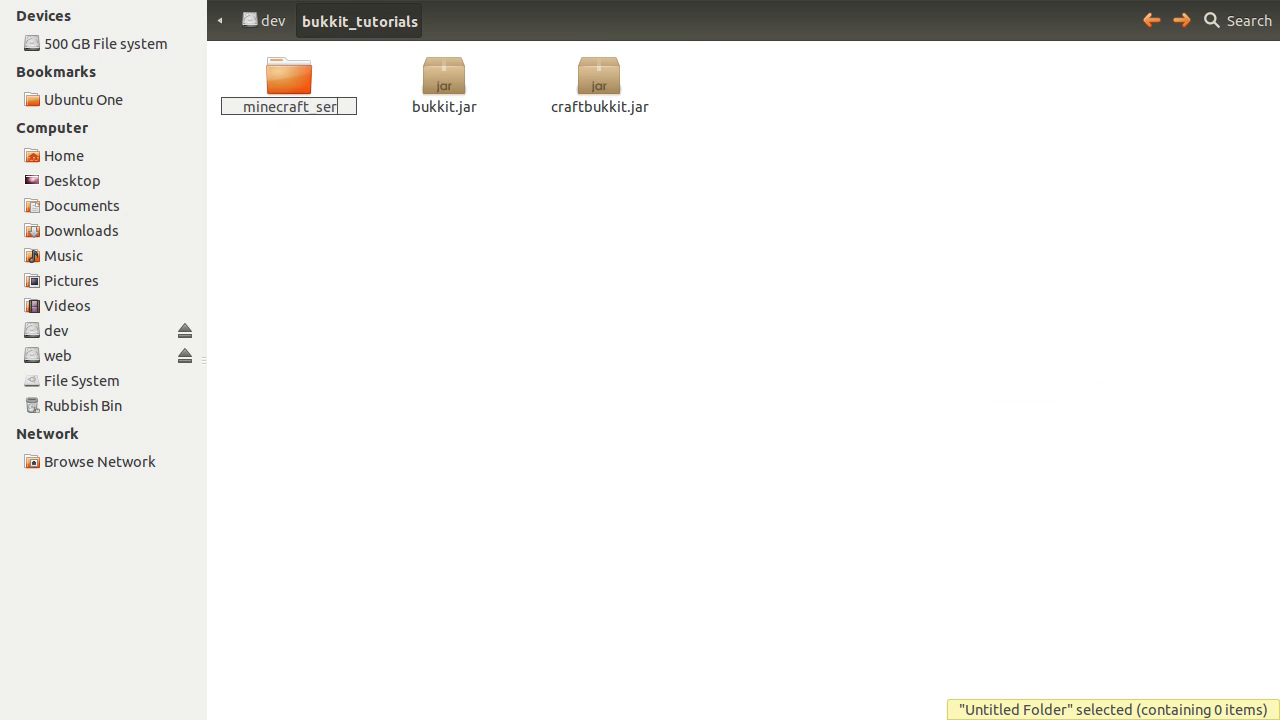
key(Return)
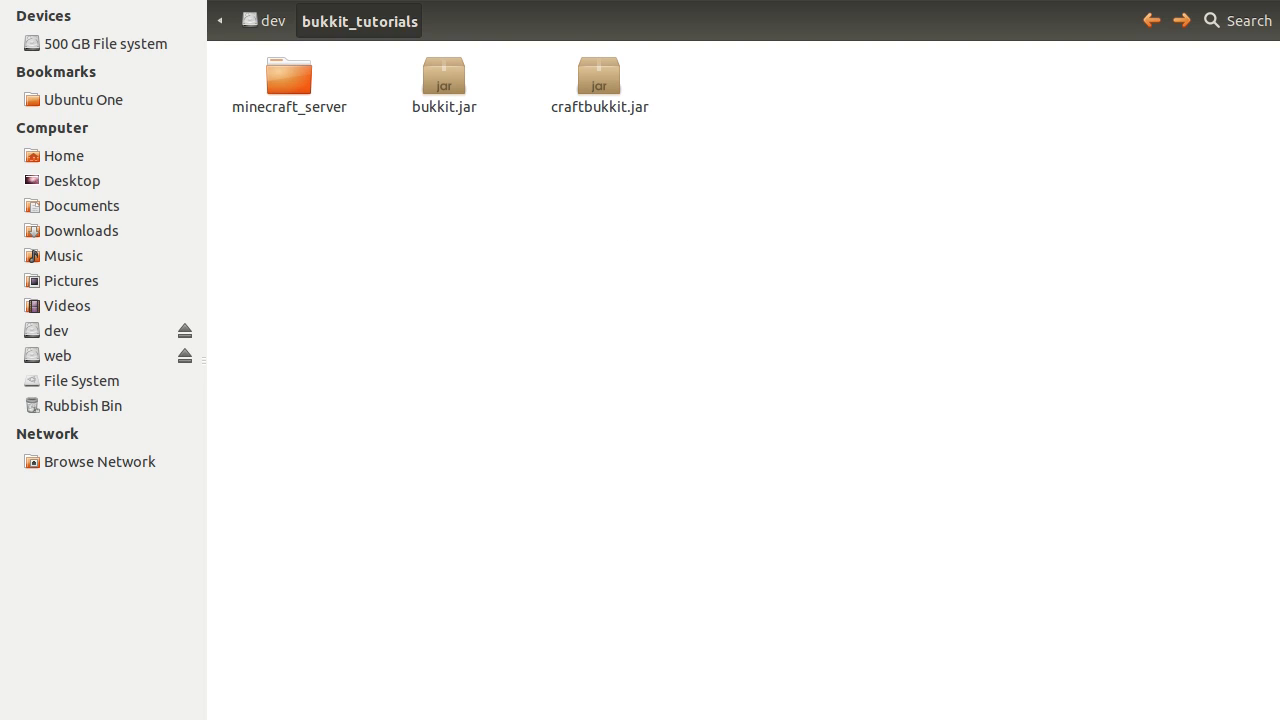
mouse_move(575, 179)
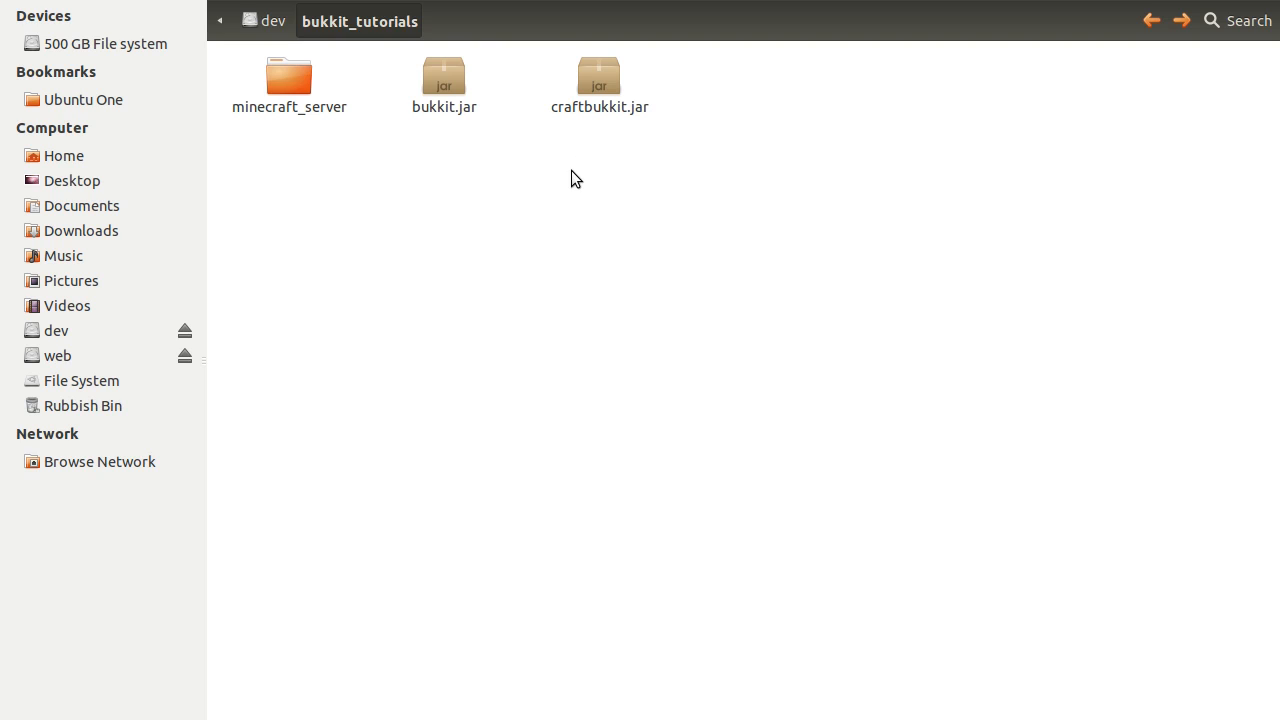
mouse_move(630, 221)
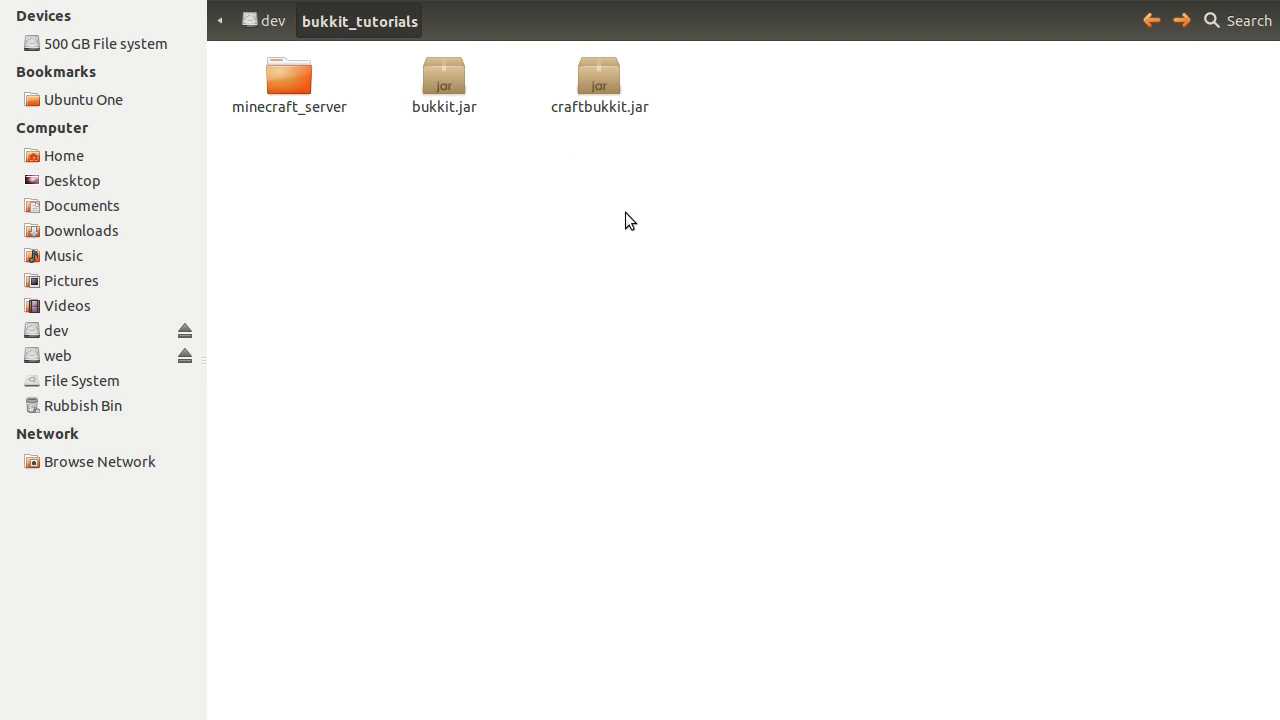
- Drag craftbukkit.jar onto the minecraft_server folder to copy it there
click(598, 76)
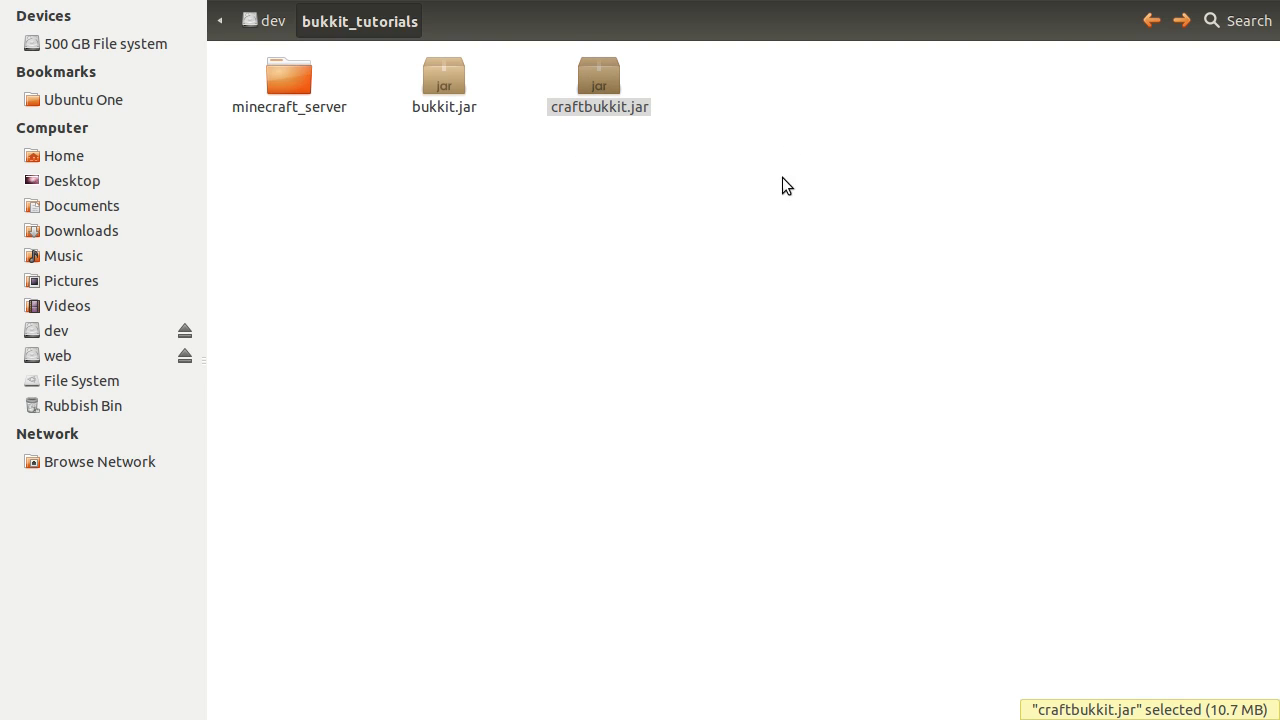
drag(599, 78, 312, 148)
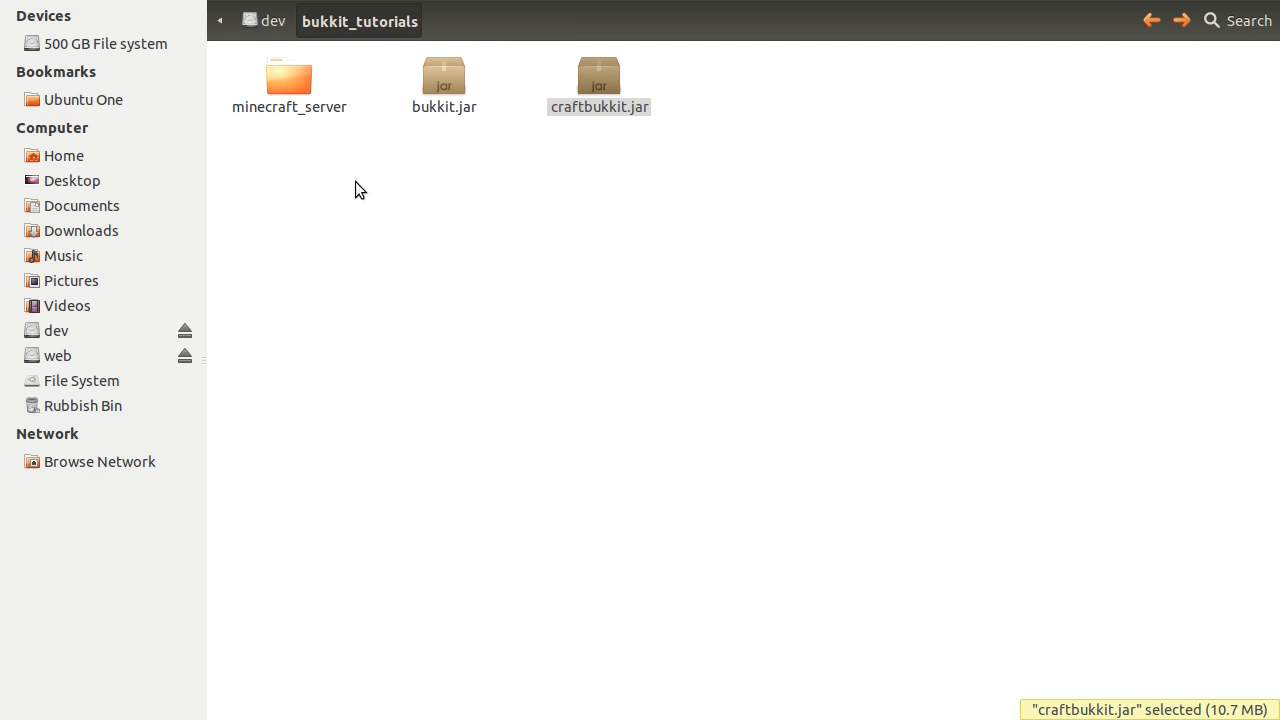
drag(598, 78, 289, 78)
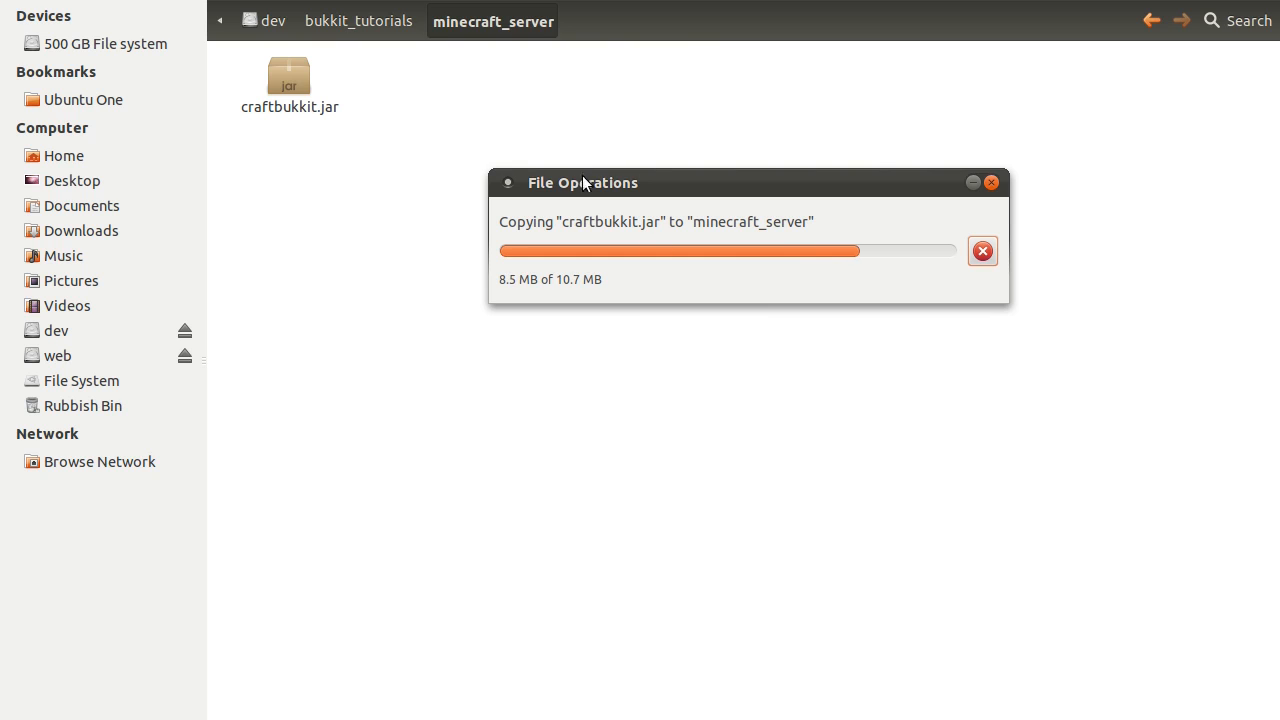
mouse_move(520, 112)
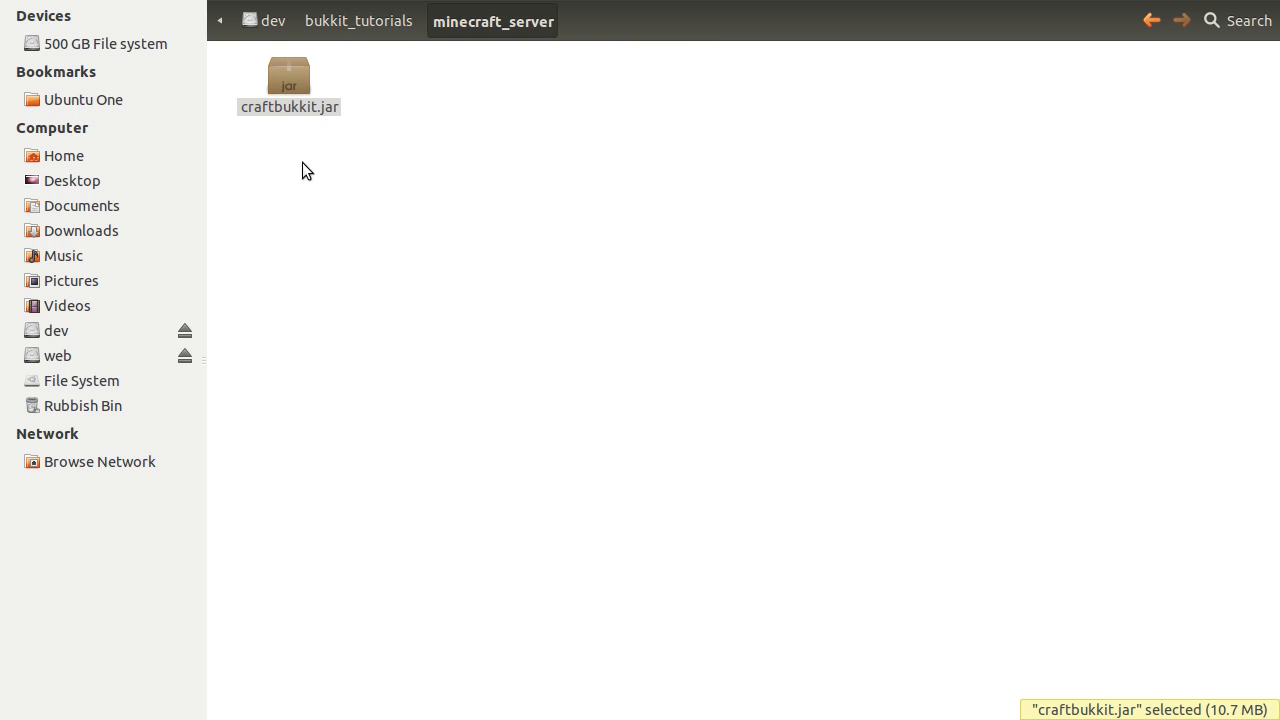
mouse_move(535, 263)
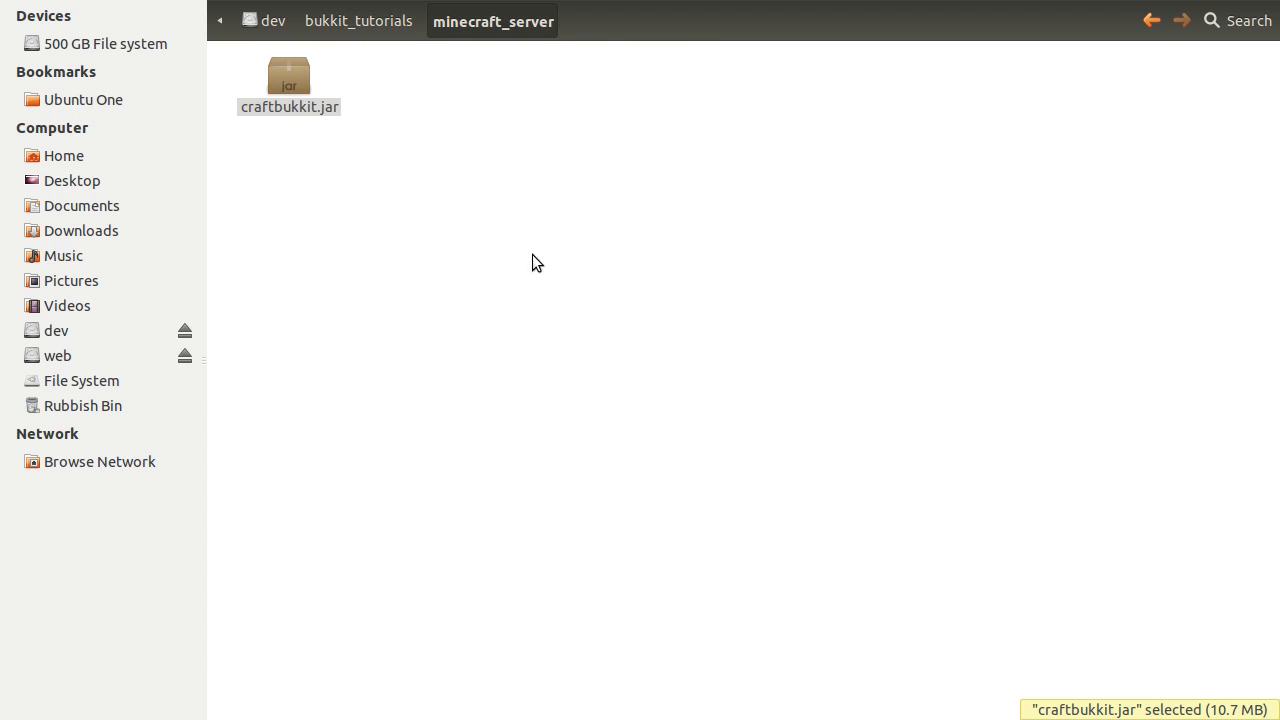
right_click(289, 85)
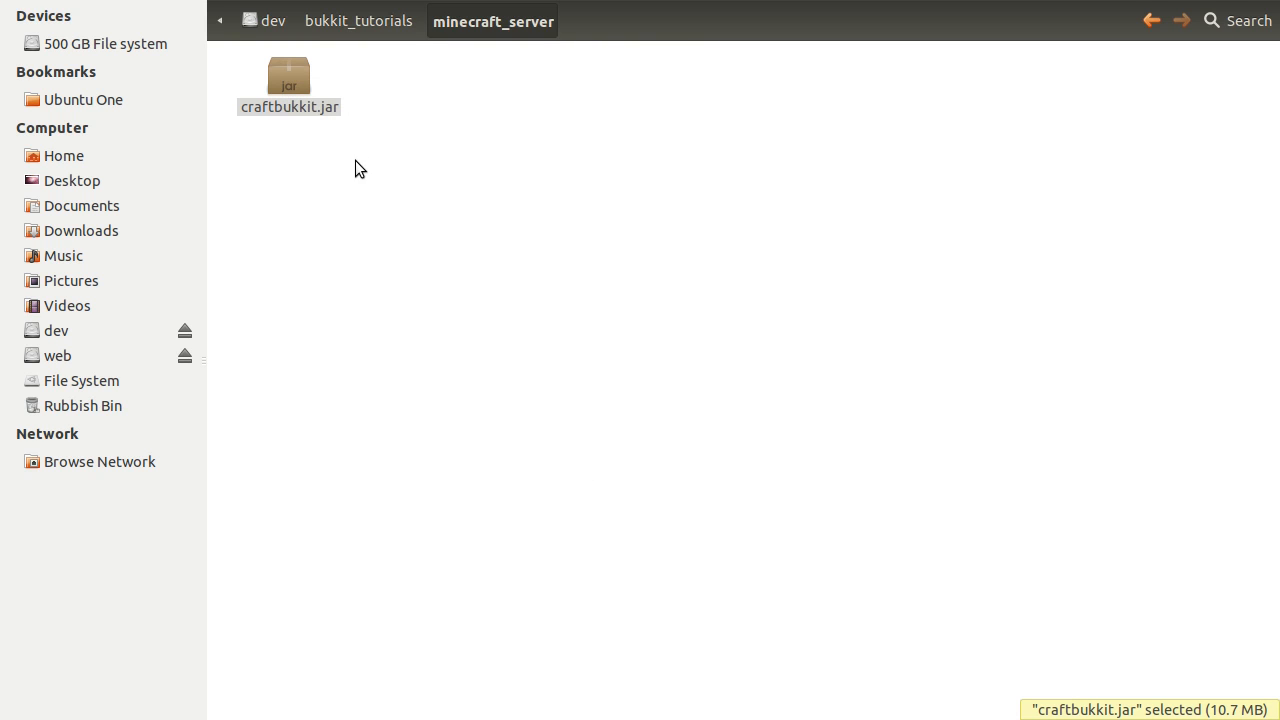
mouse_move(206, 91)
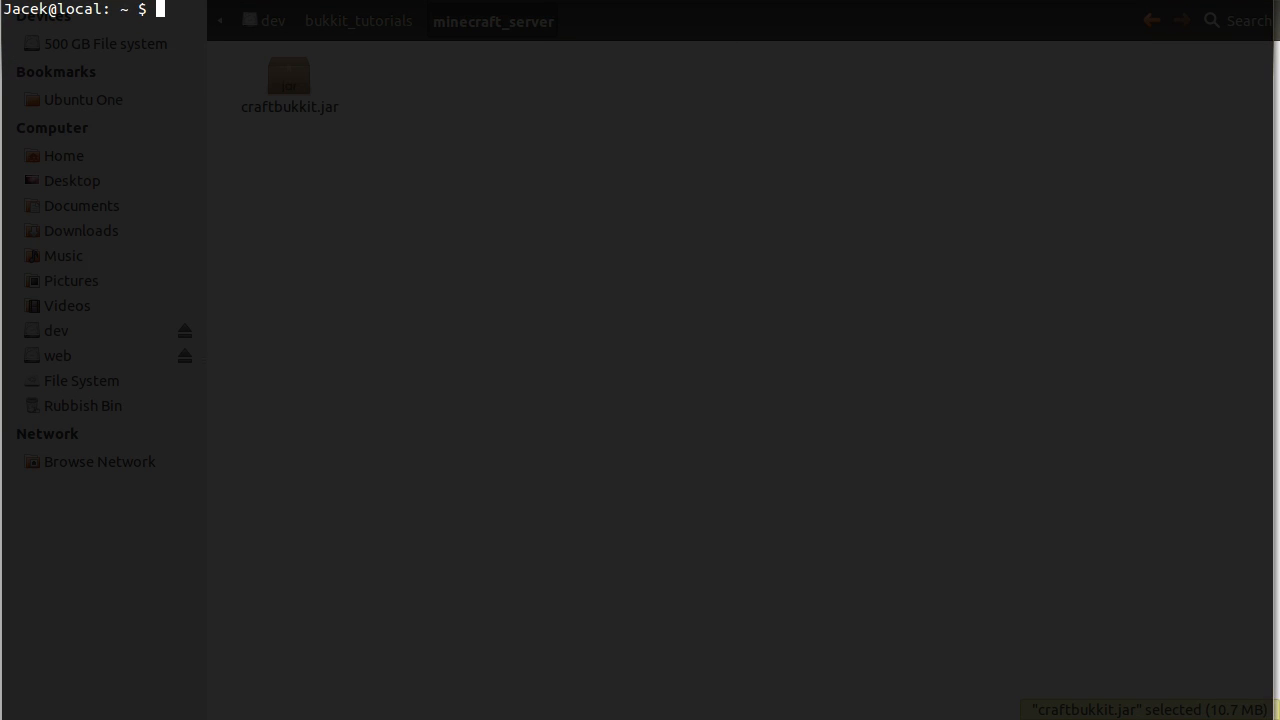
- Change directory to /media/shares/dev/bukkit_tutorials/minecraft_server
text(cd)
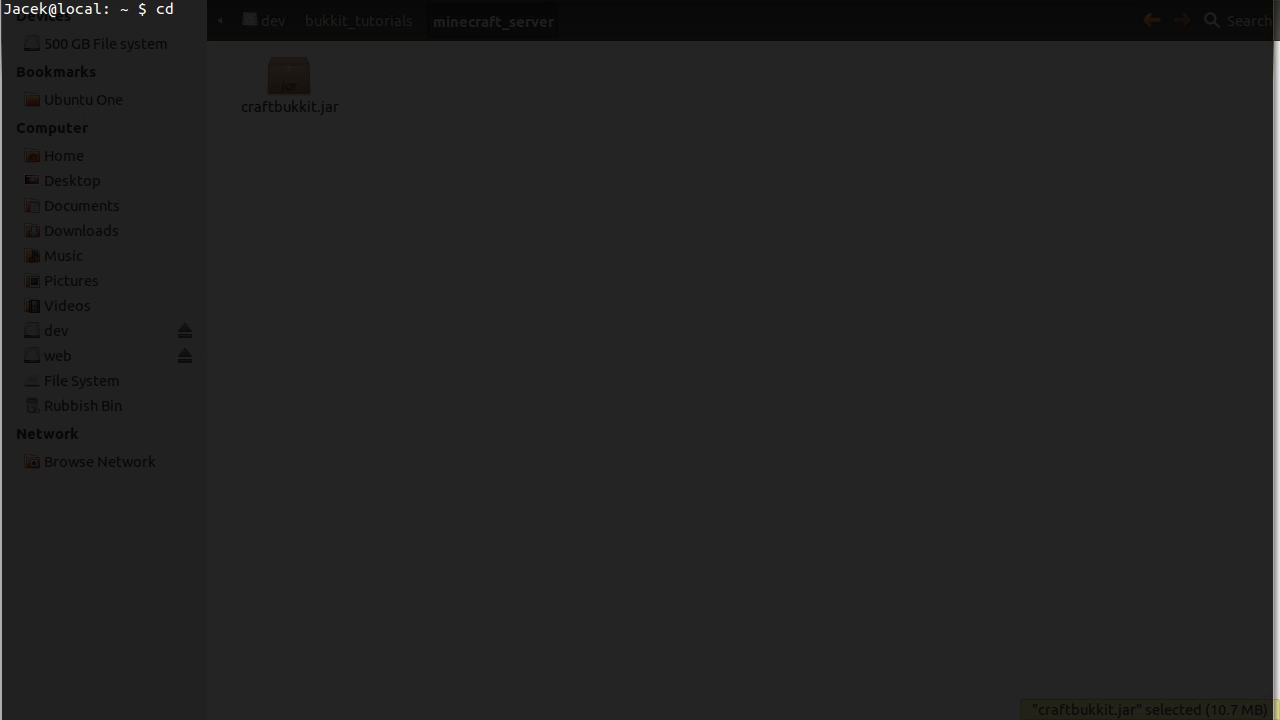
text(/media/)
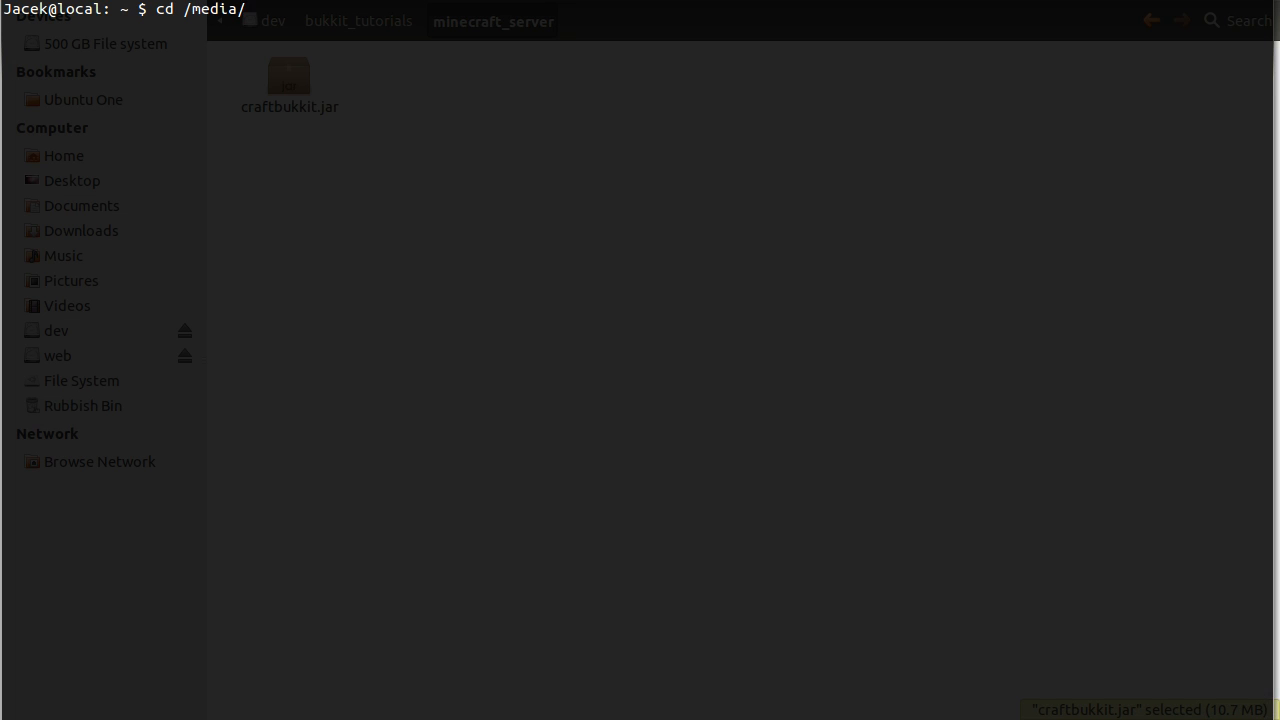
text(shares/)
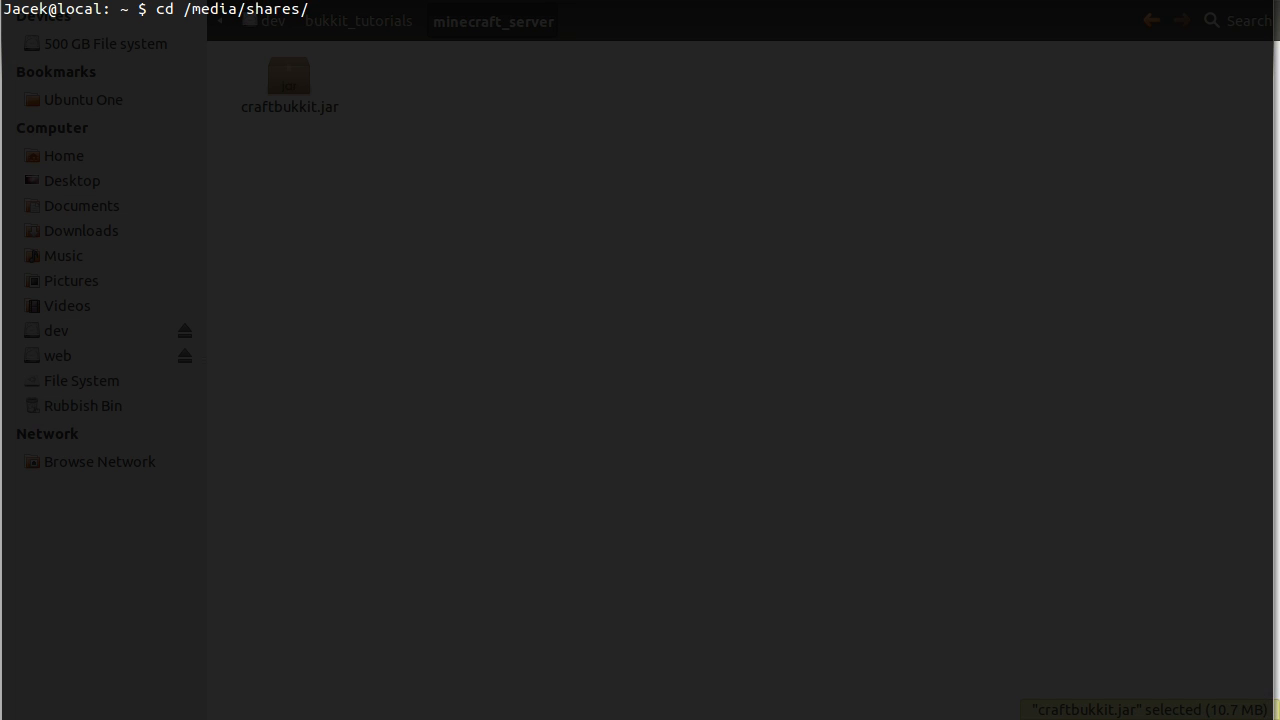
text(dev/bukkit_tutorials/)
text(ll)
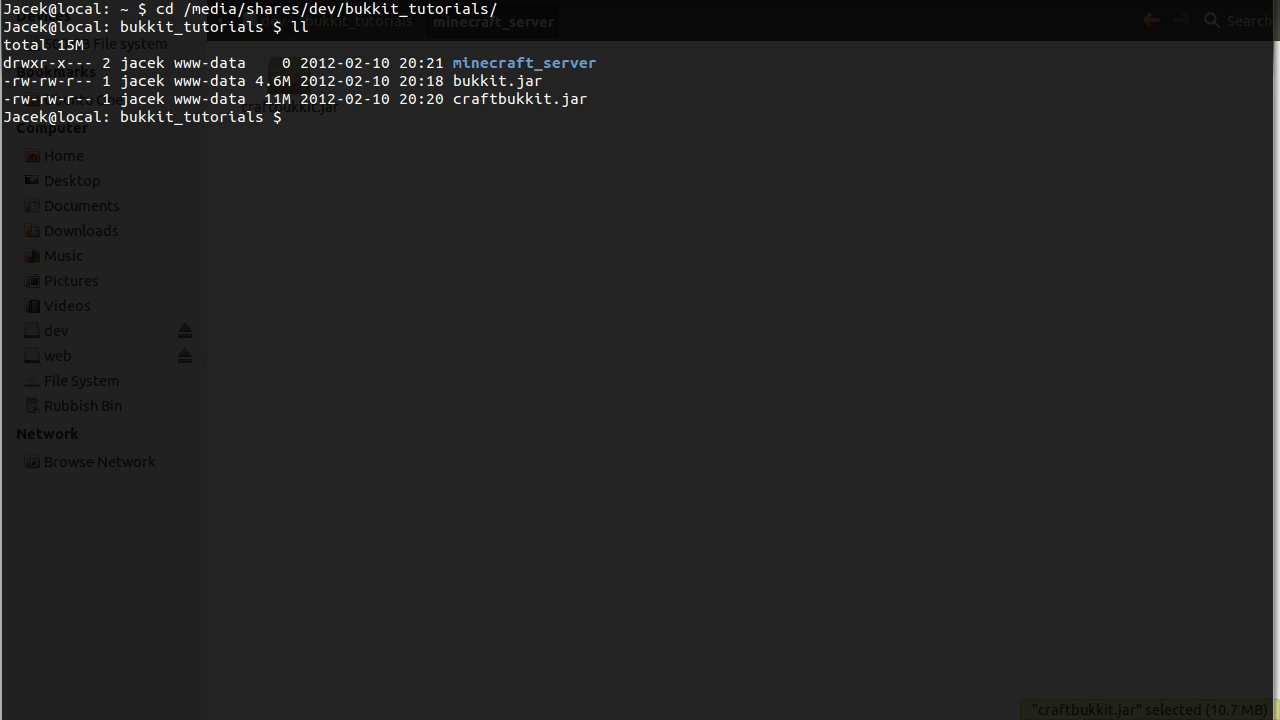
text(cd minecraft_server/)
text(ll)
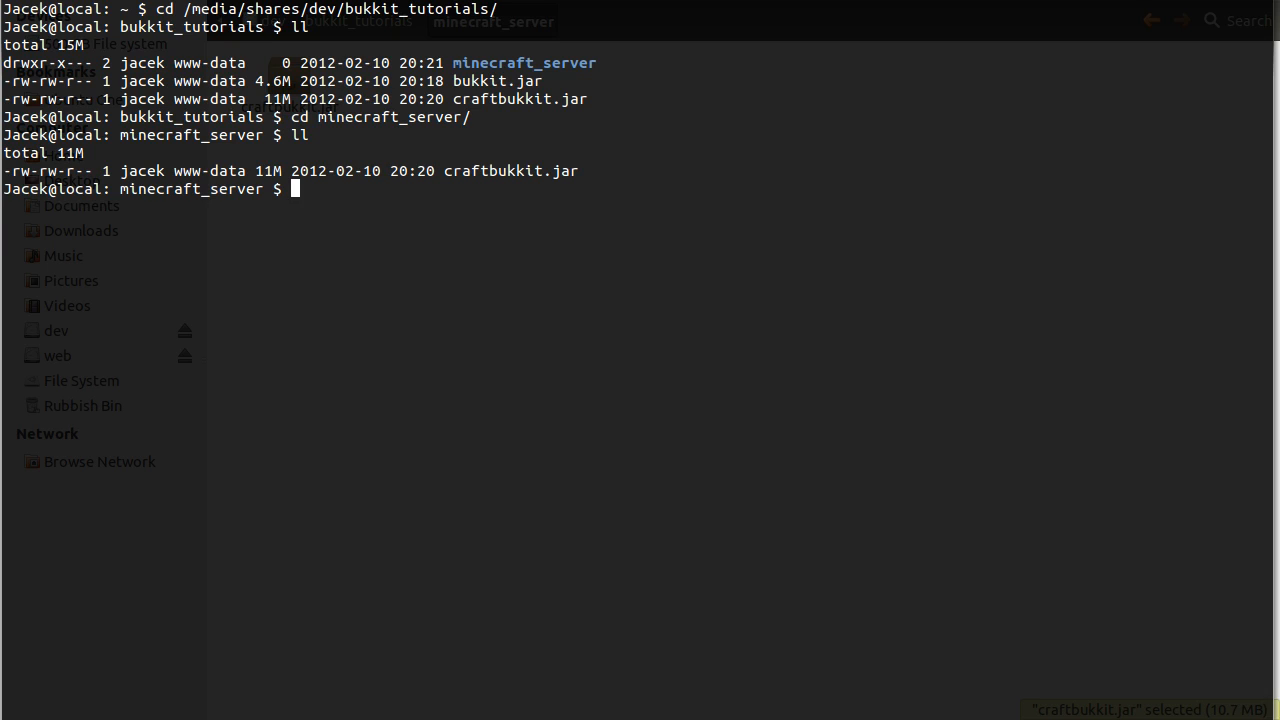
- Enter the command java -server -jar craftbukkit.jar
text(java -)
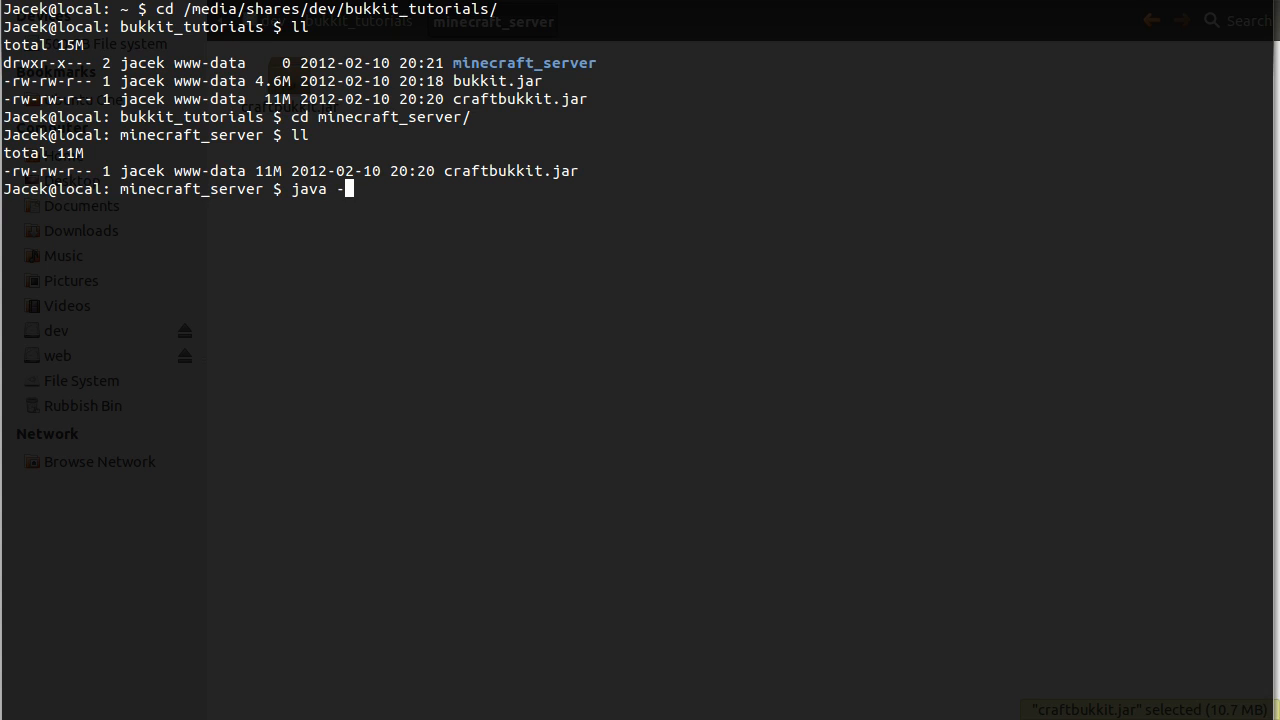
text(server)
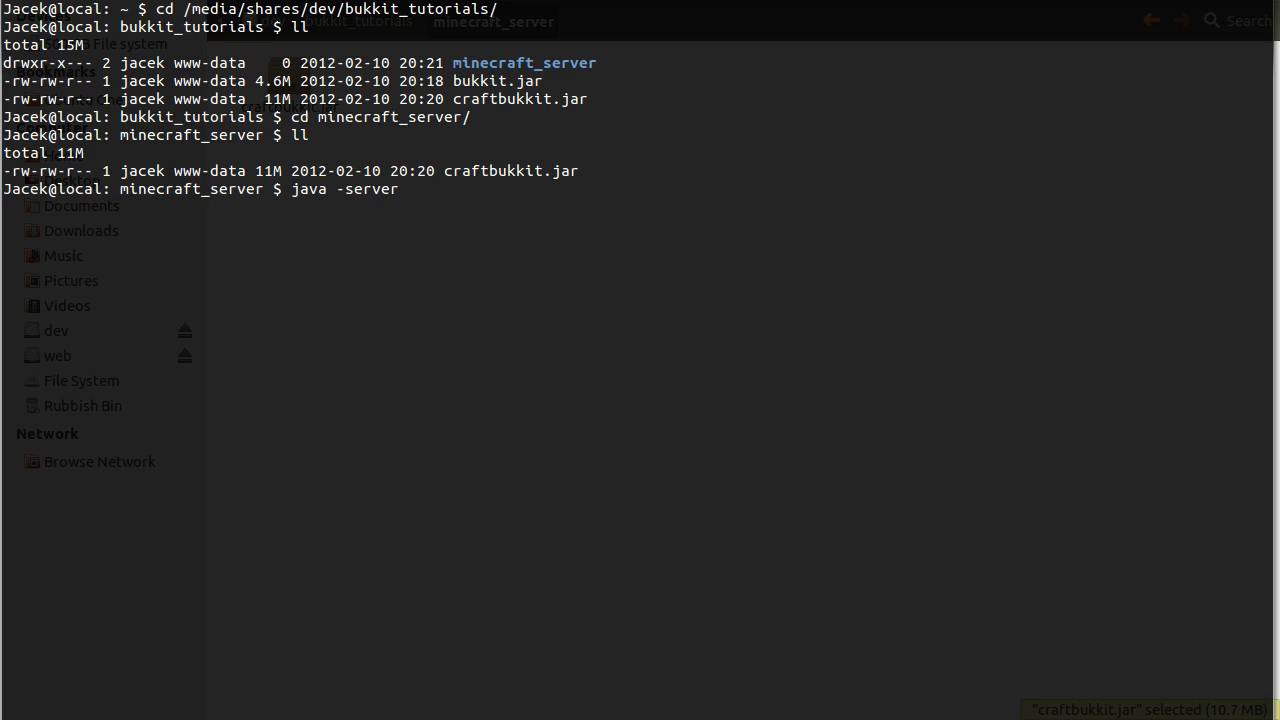
text(-jar)
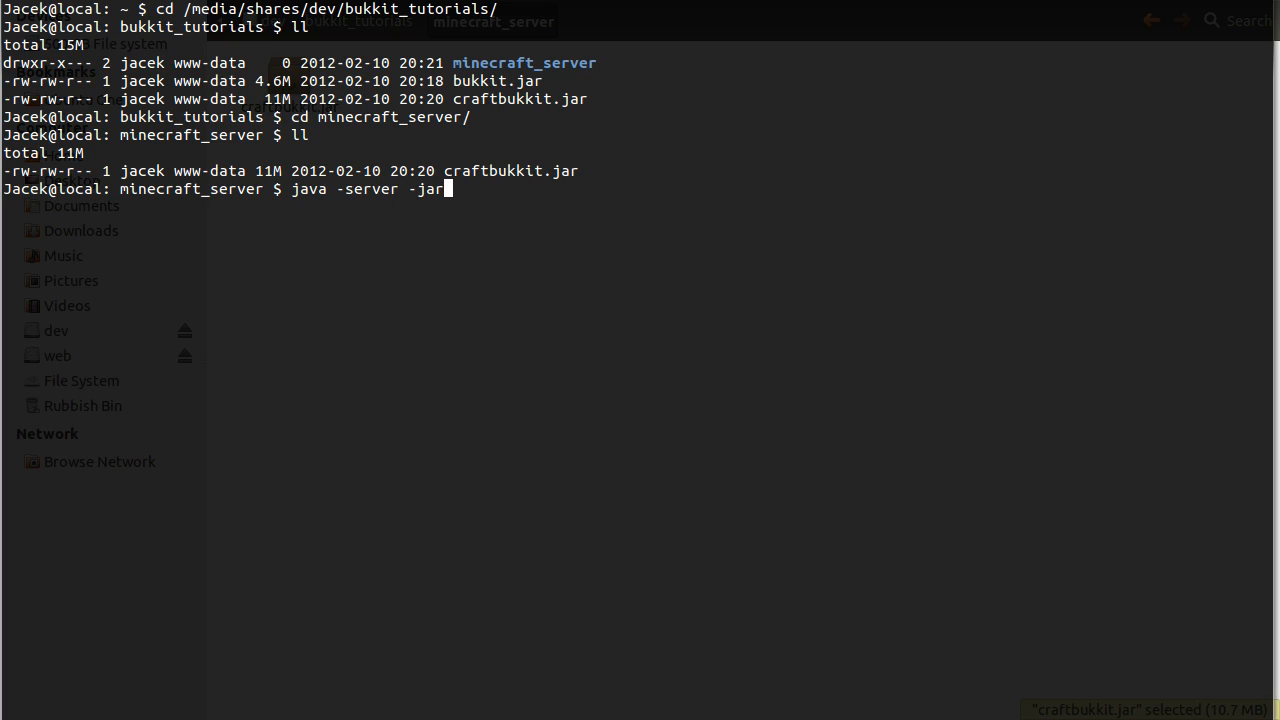
text(craftbukkit.jar)
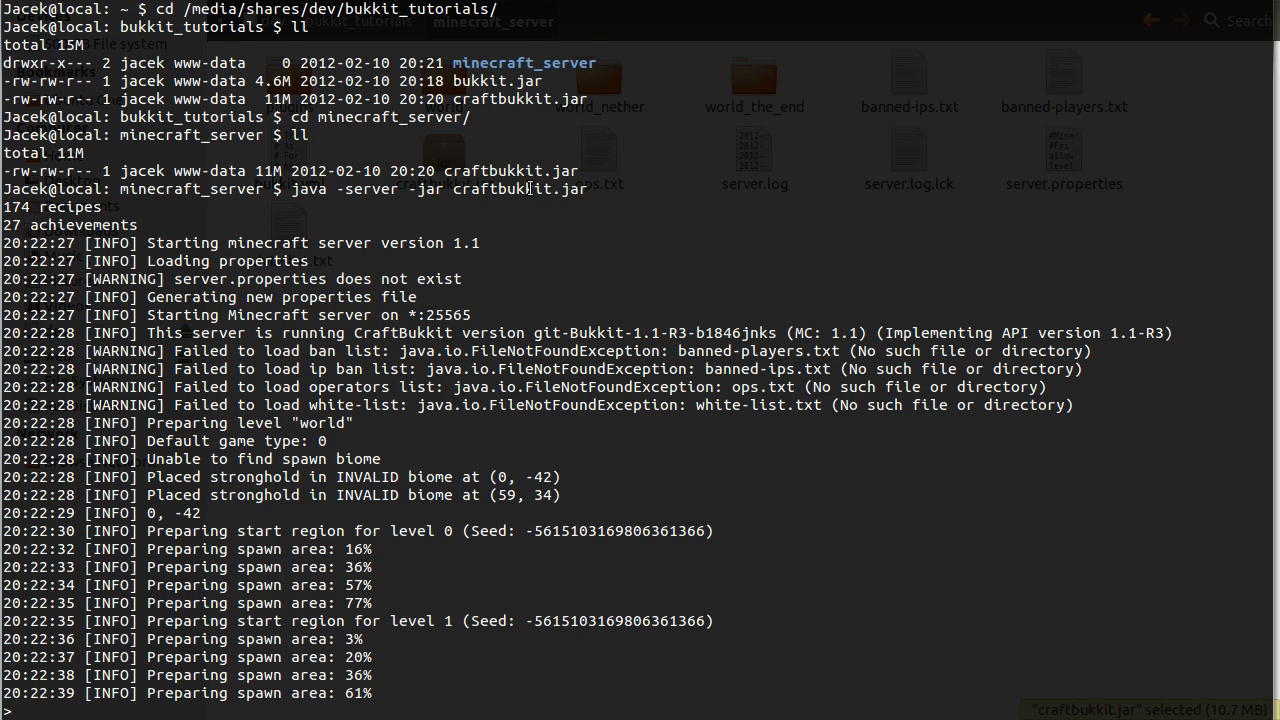
- Scroll through the server startup output, then type stop into the console
scroll(down, 3)
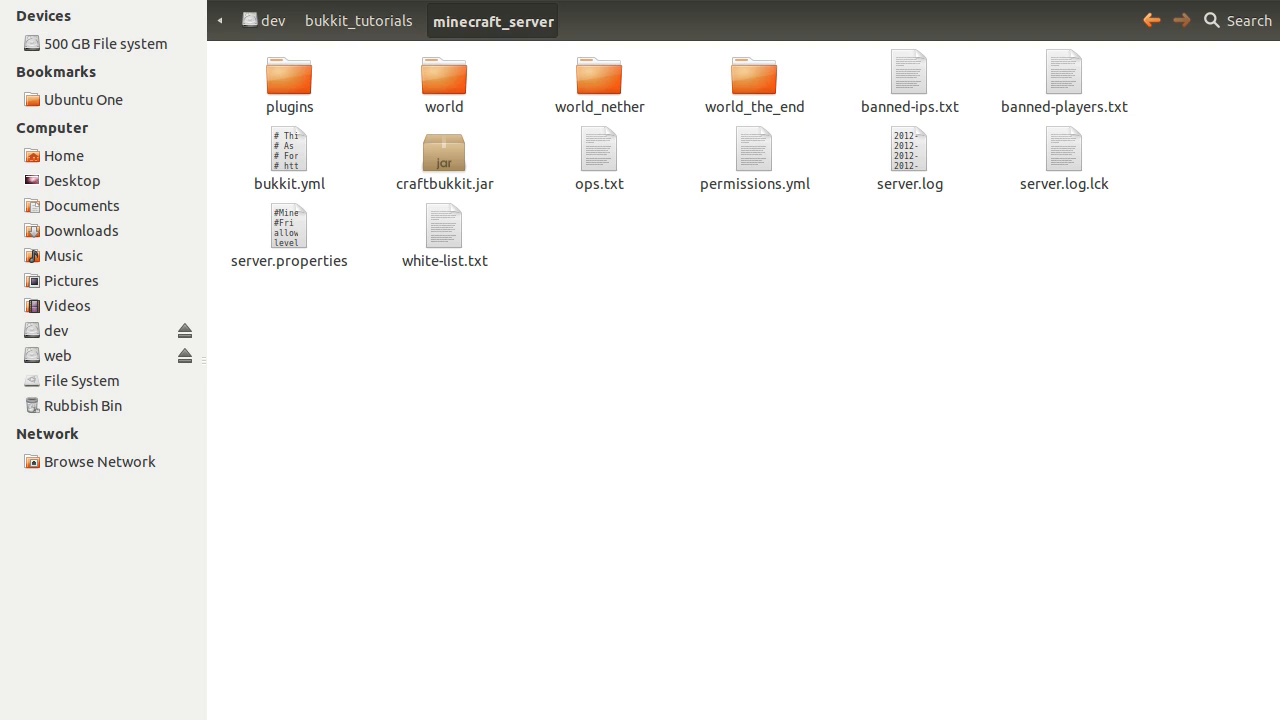
mouse_move(1051, 520)
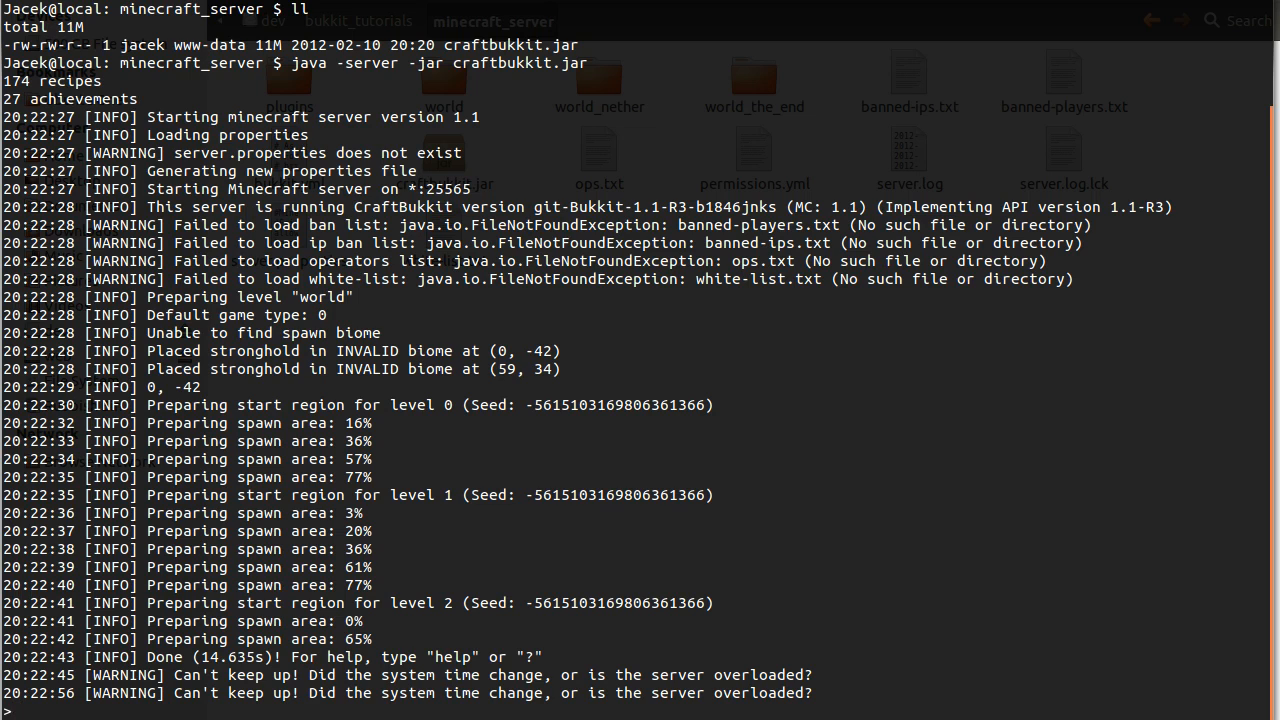
text(sop)
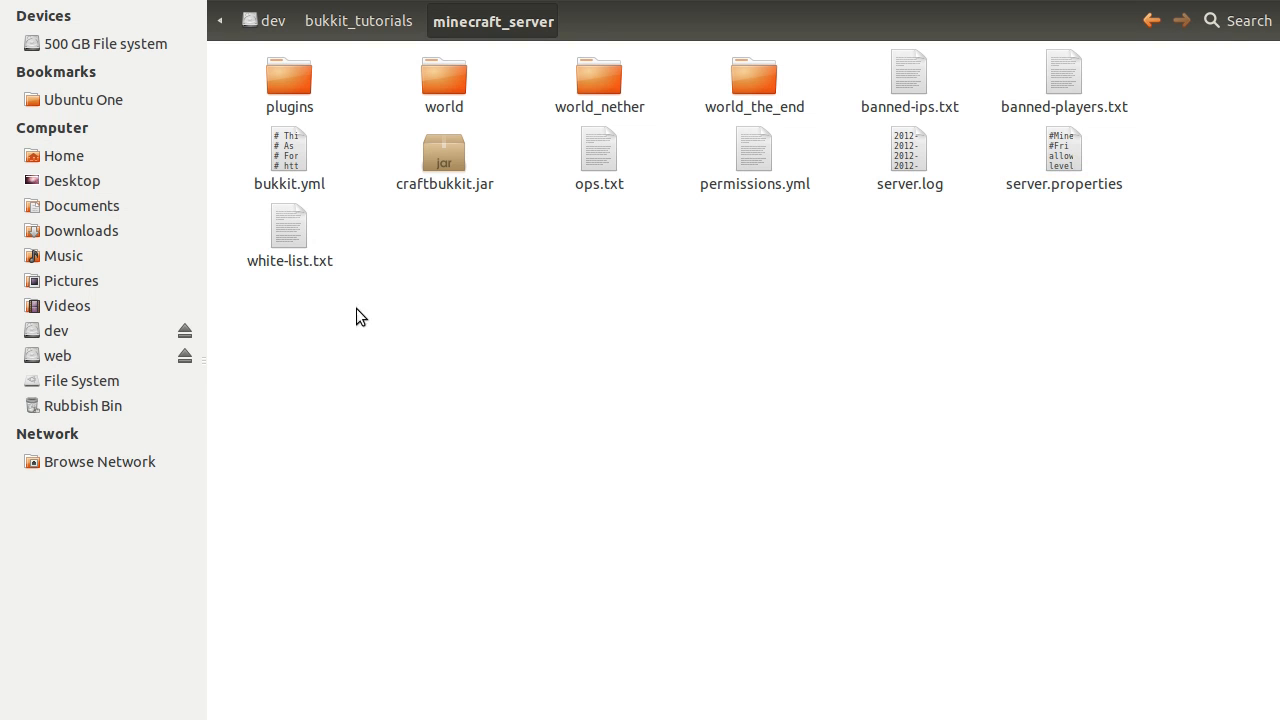
mouse_move(744, 290)
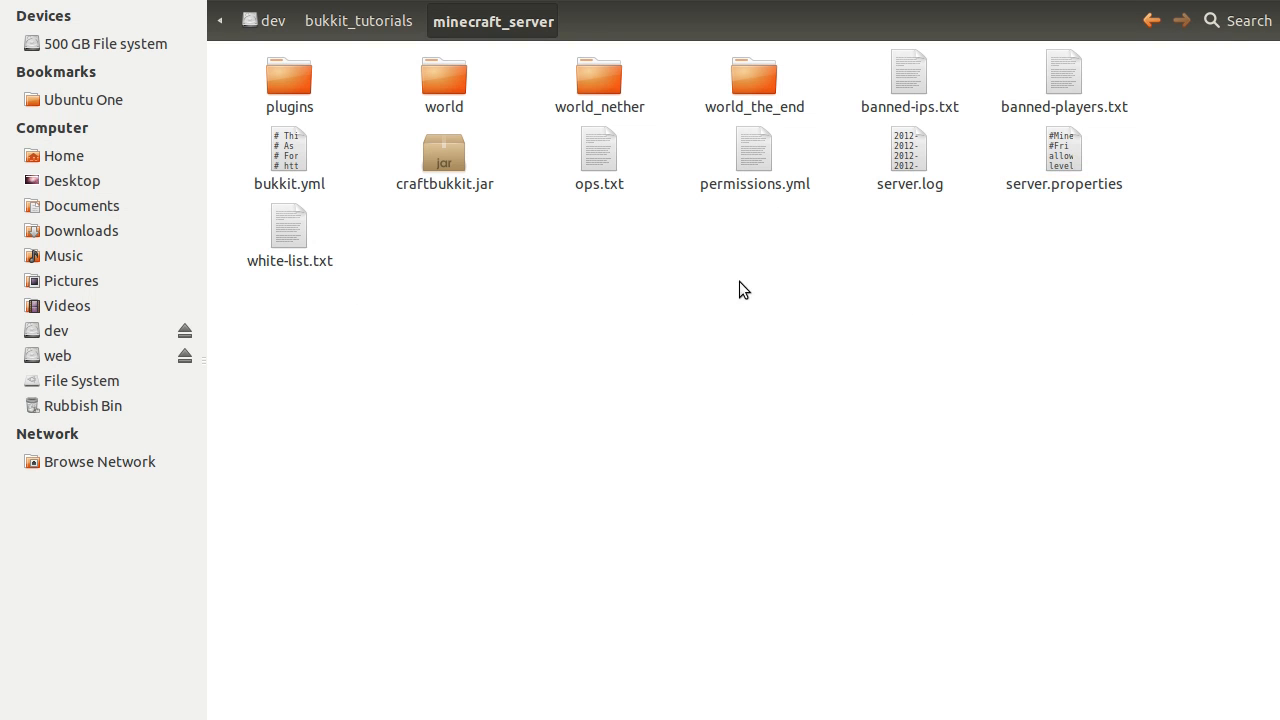
- Open server.properties, change online-mode from true to false, and save it
double_click(1064, 150)
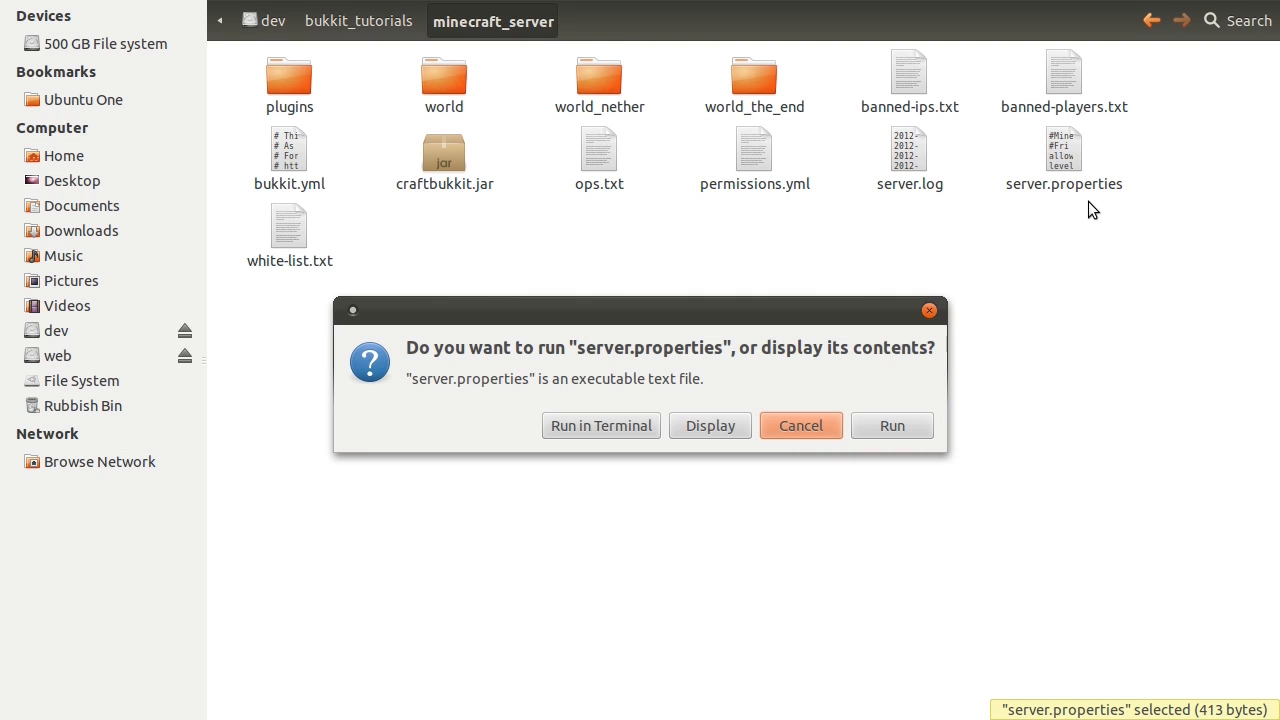
click(709, 425)
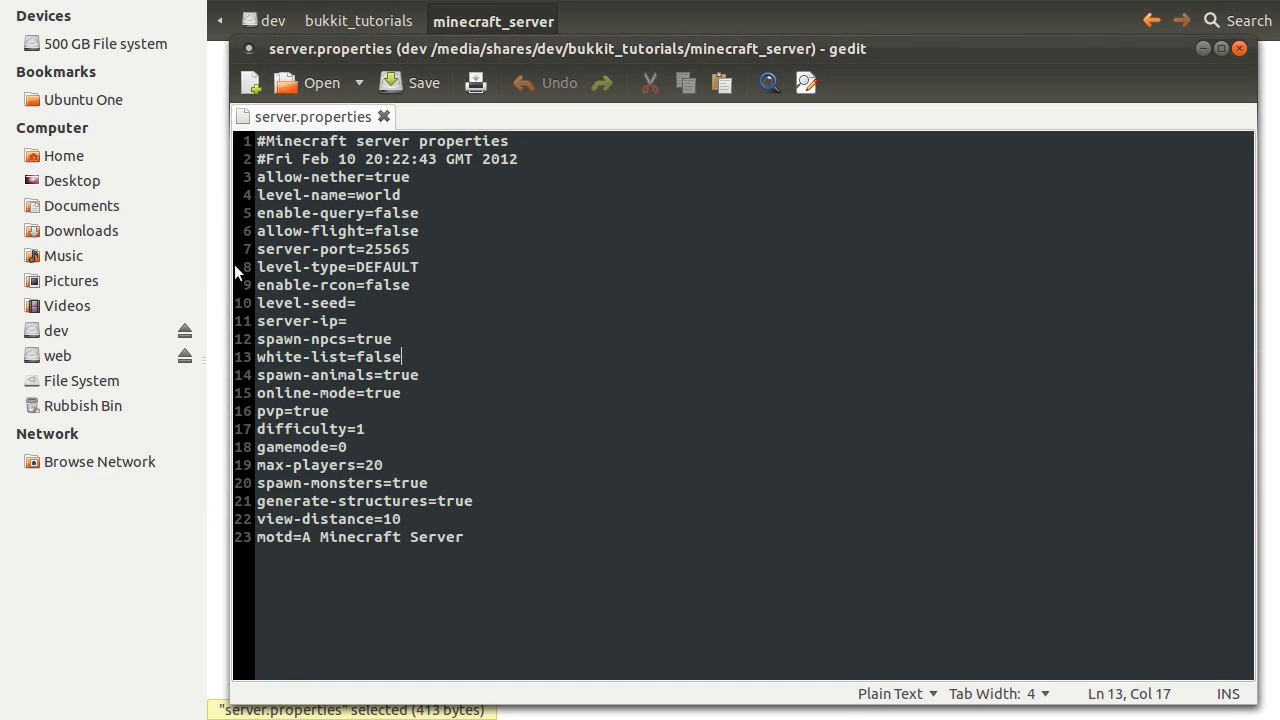
mouse_move(413, 350)
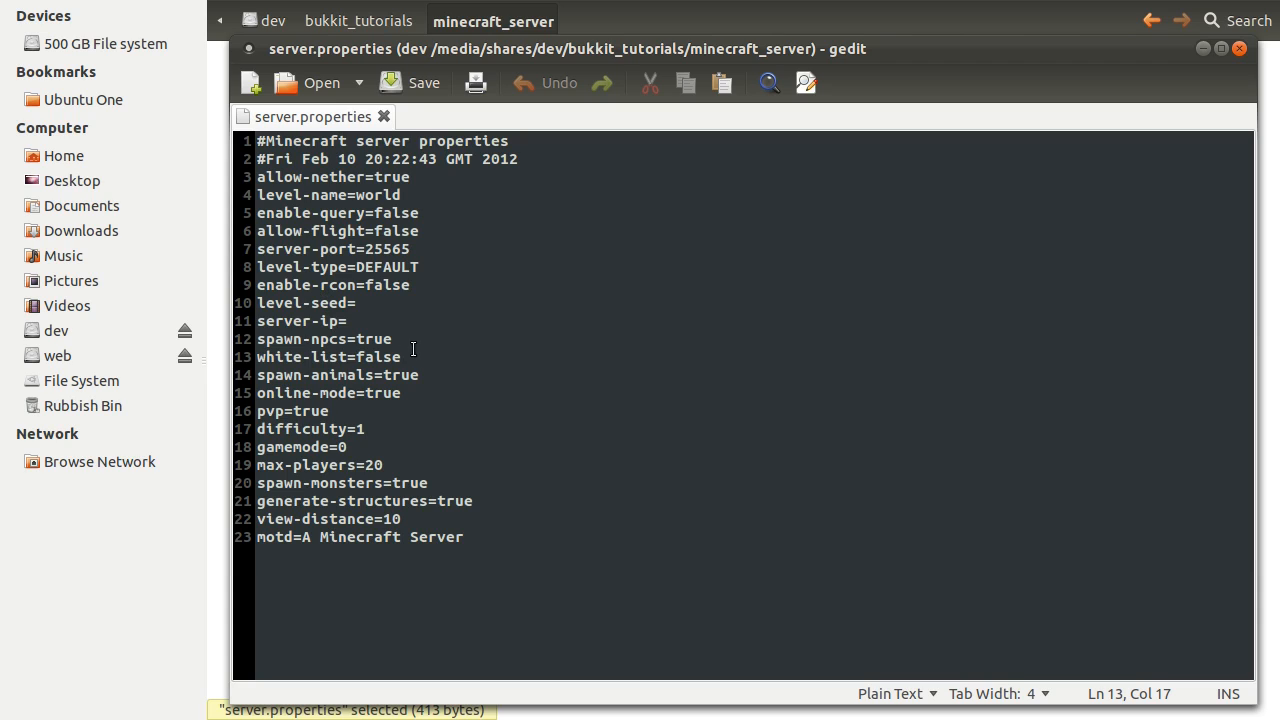
click(400, 393)
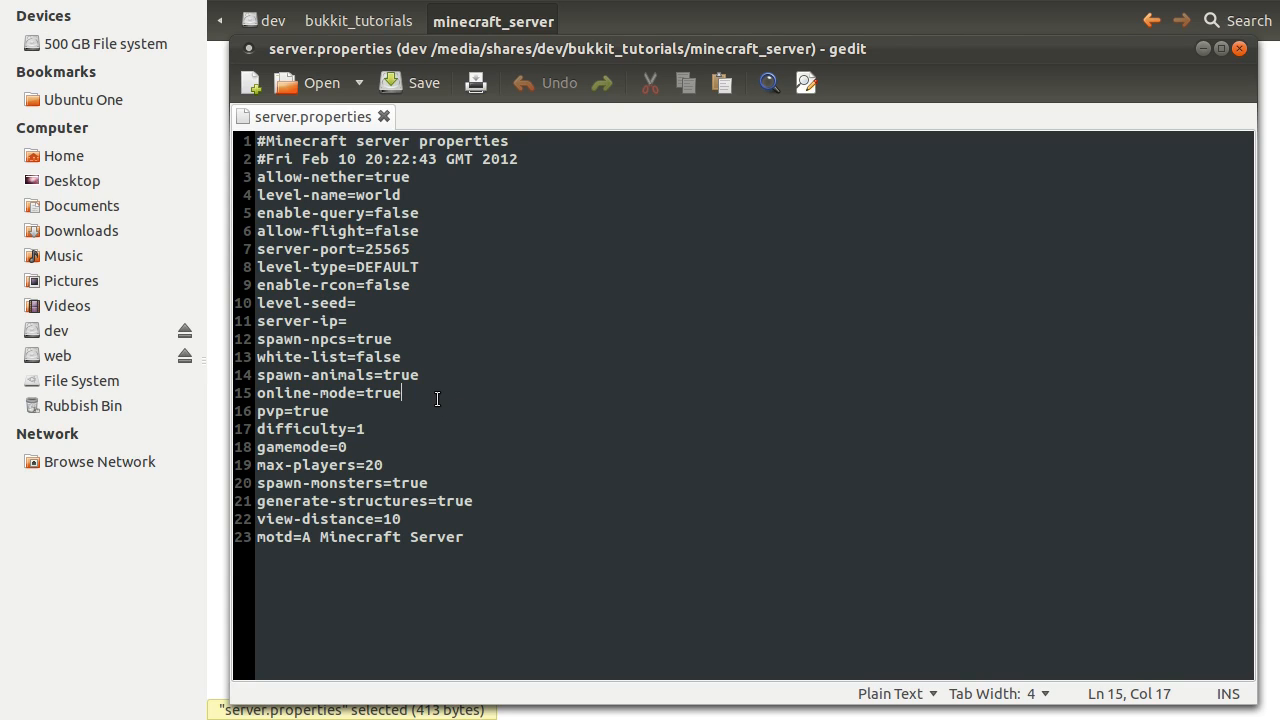
key(BackSpace)
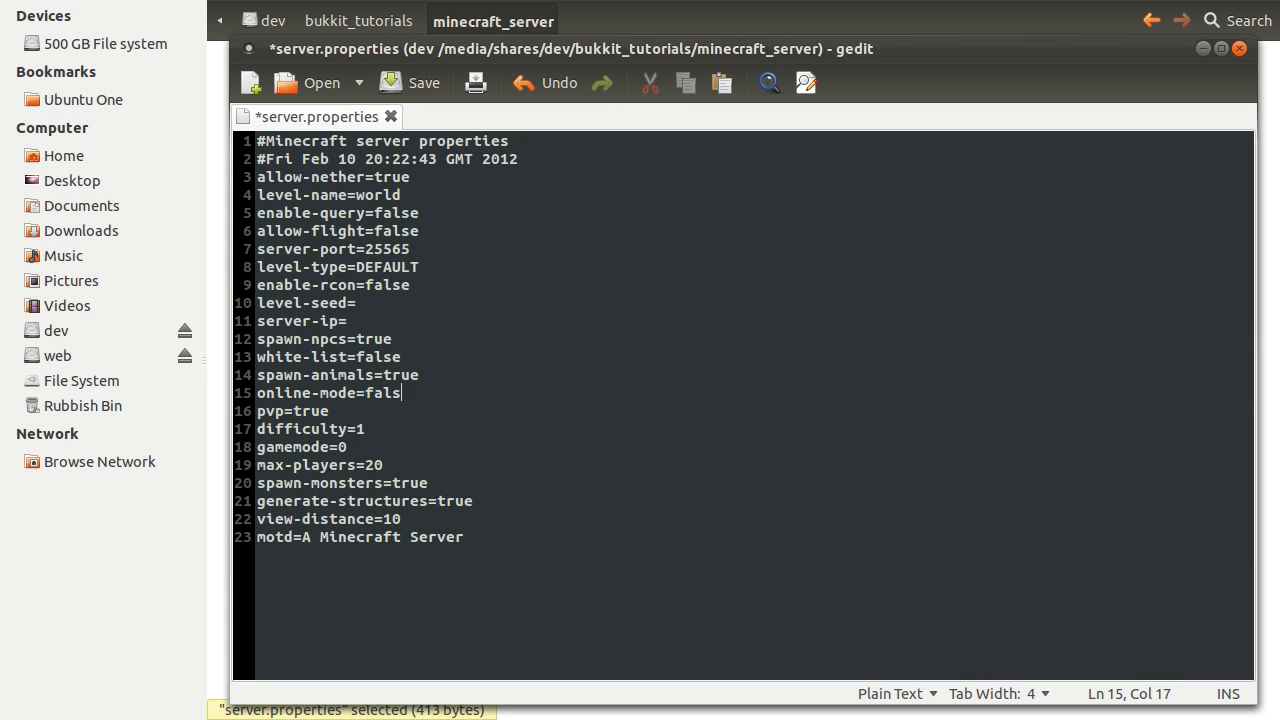
key(ctrl+s)
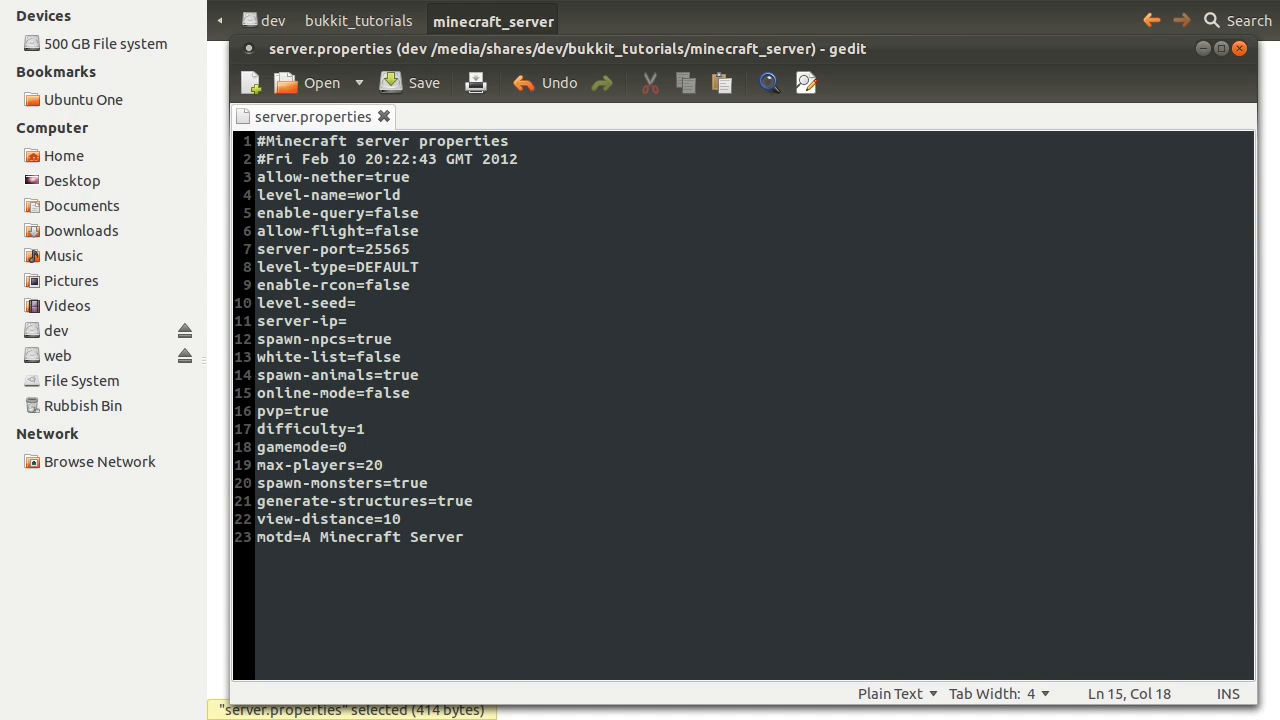
click(408, 393)
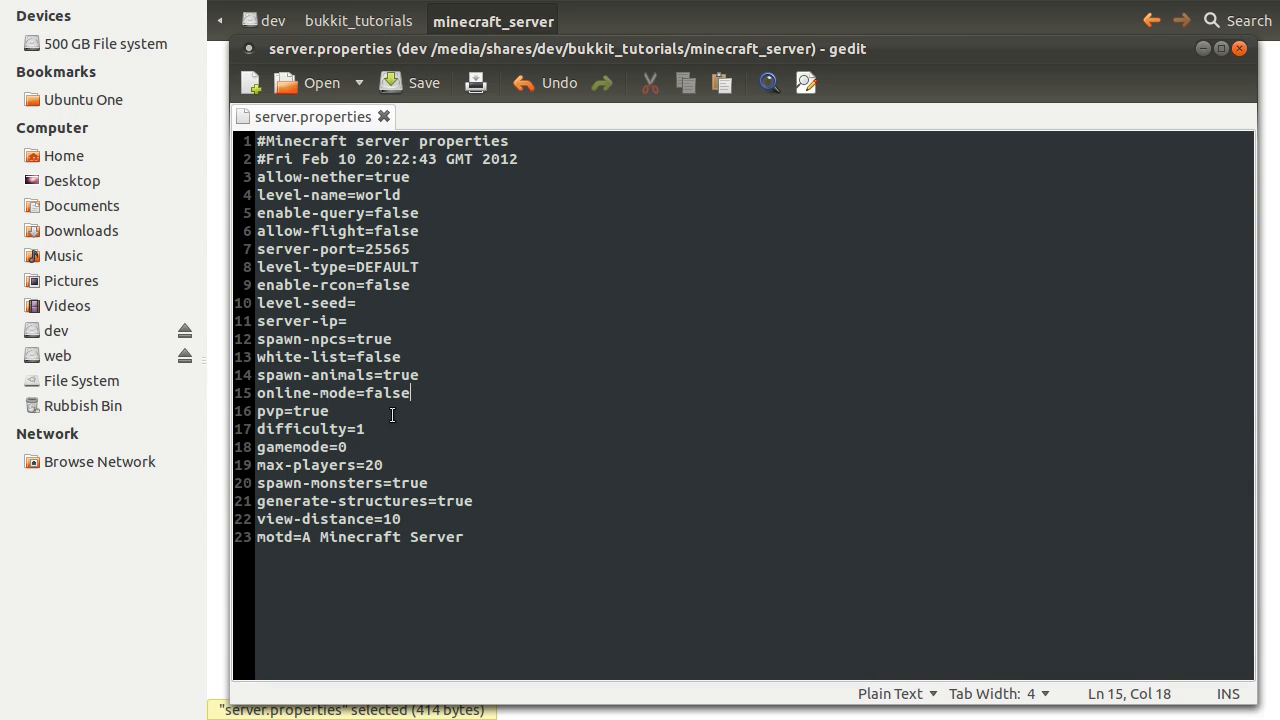
mouse_move(464, 384)
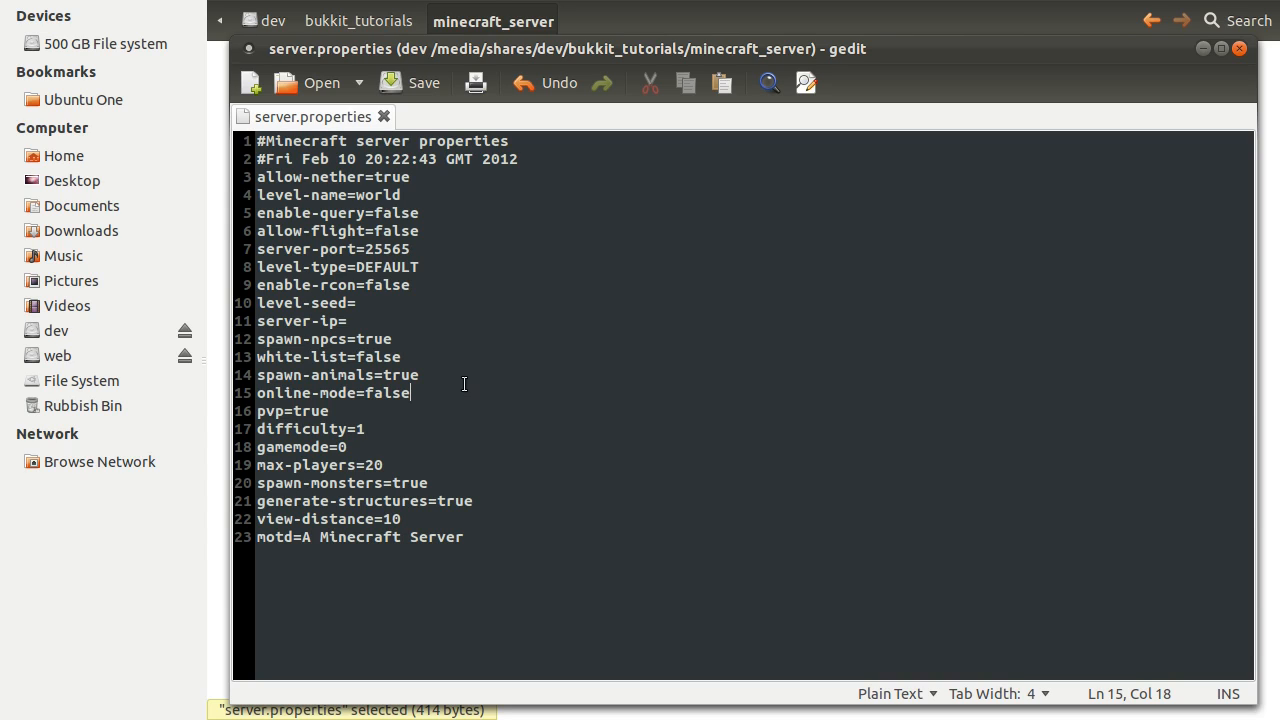
mouse_move(440, 372)
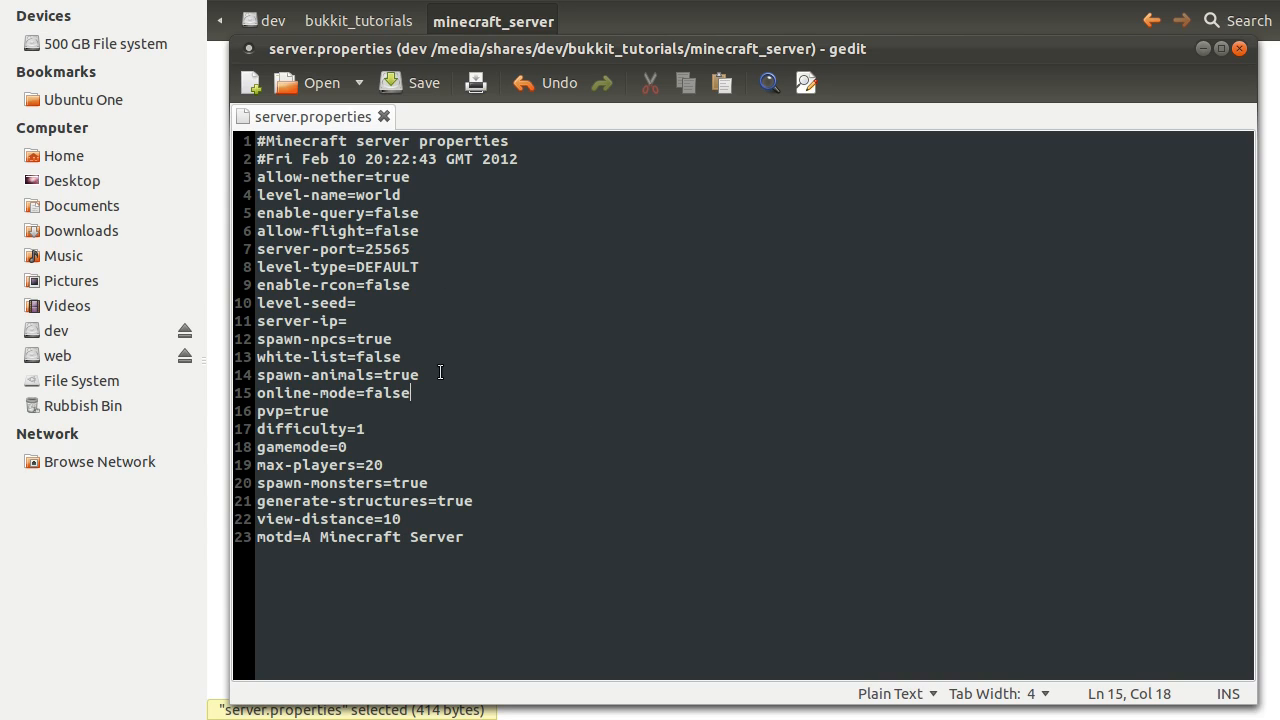
mouse_move(443, 270)
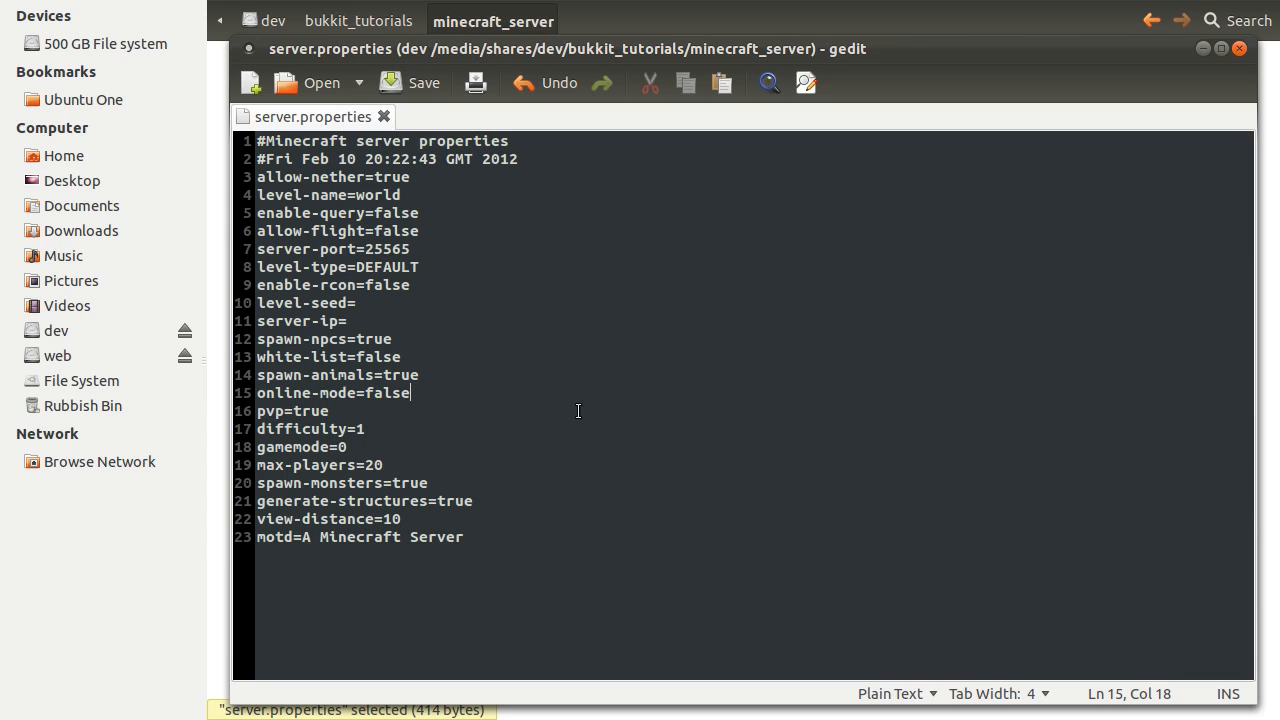
mouse_move(414, 187)
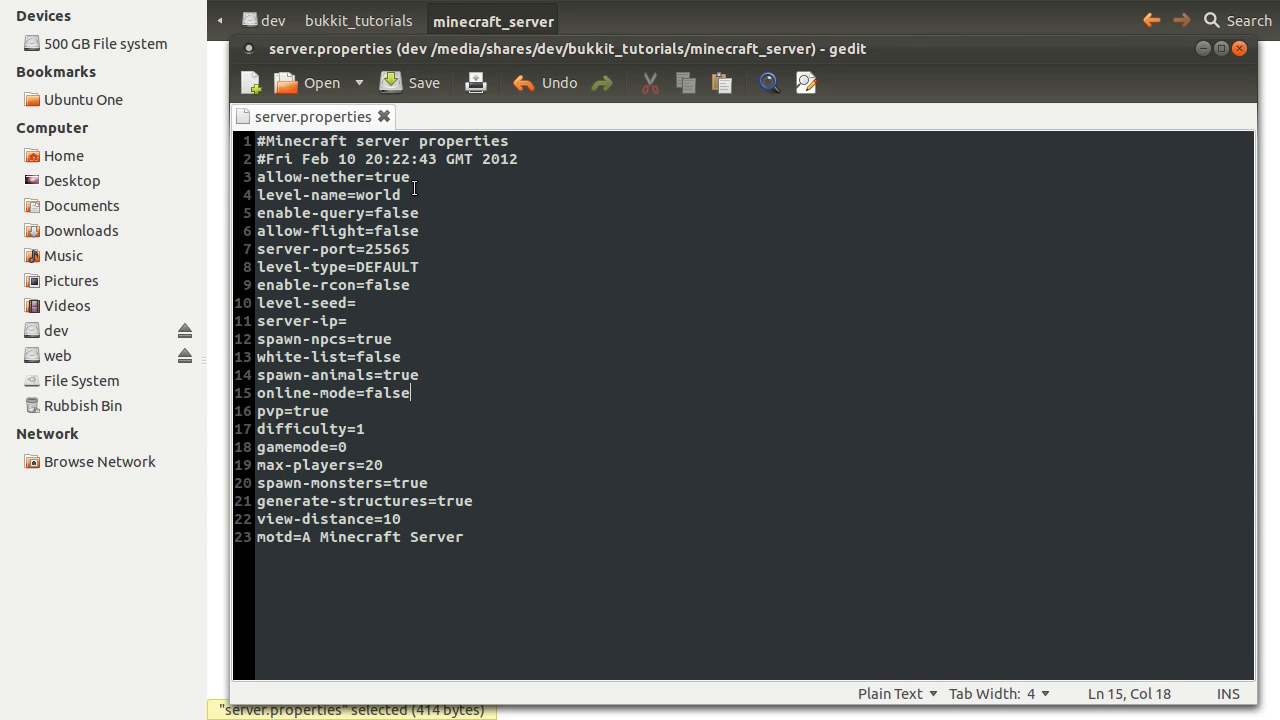
double_click(390, 177)
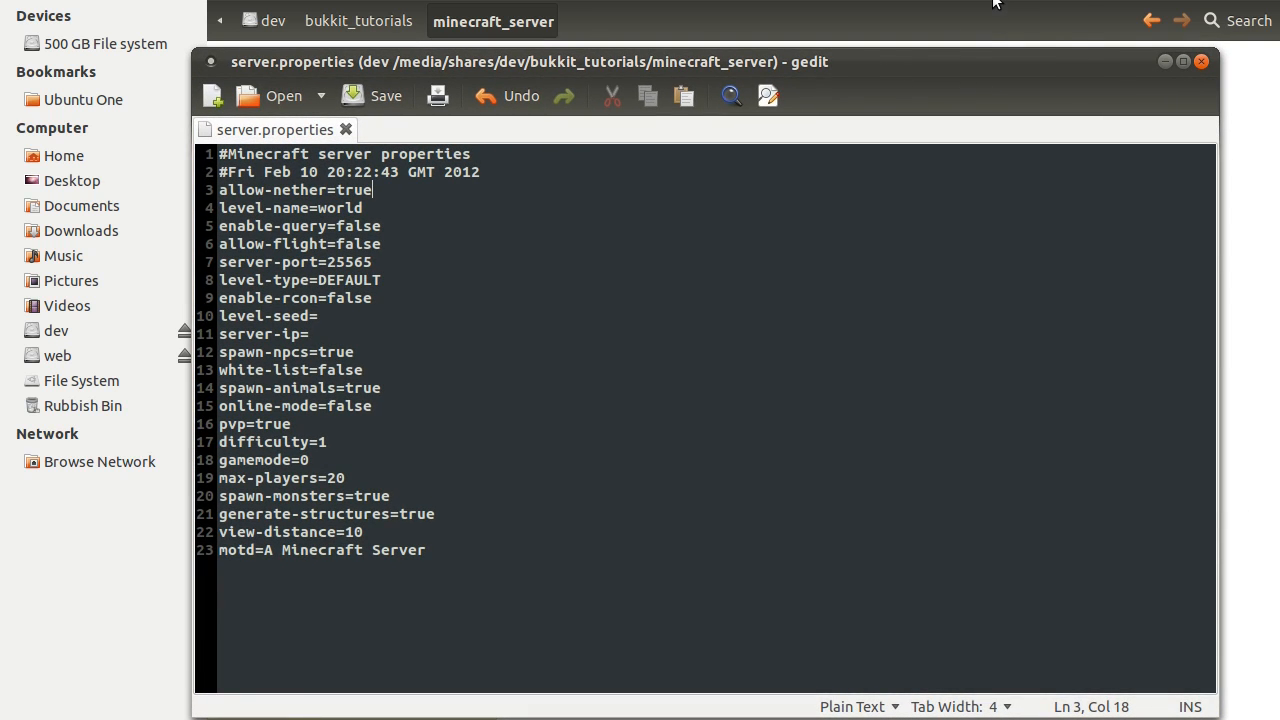
- Open ops.txt from the server folder in gedit and enter the player name wide_load
click(1201, 61)
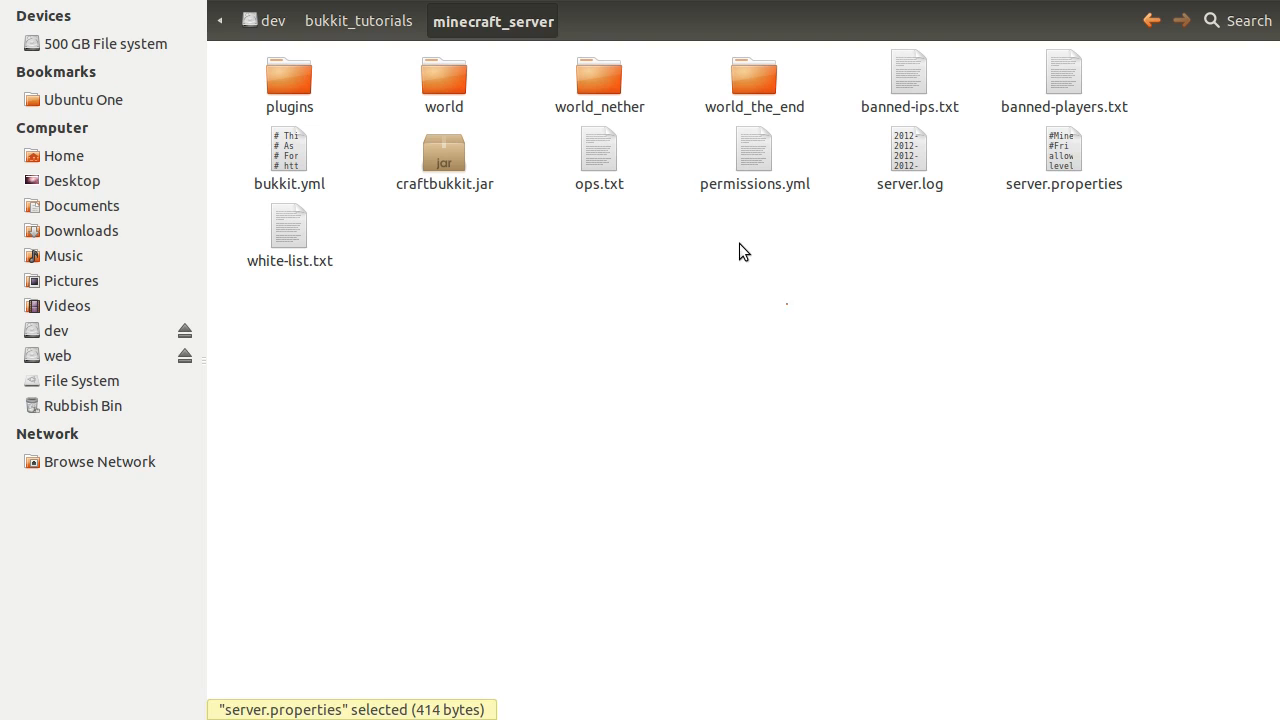
click(599, 160)
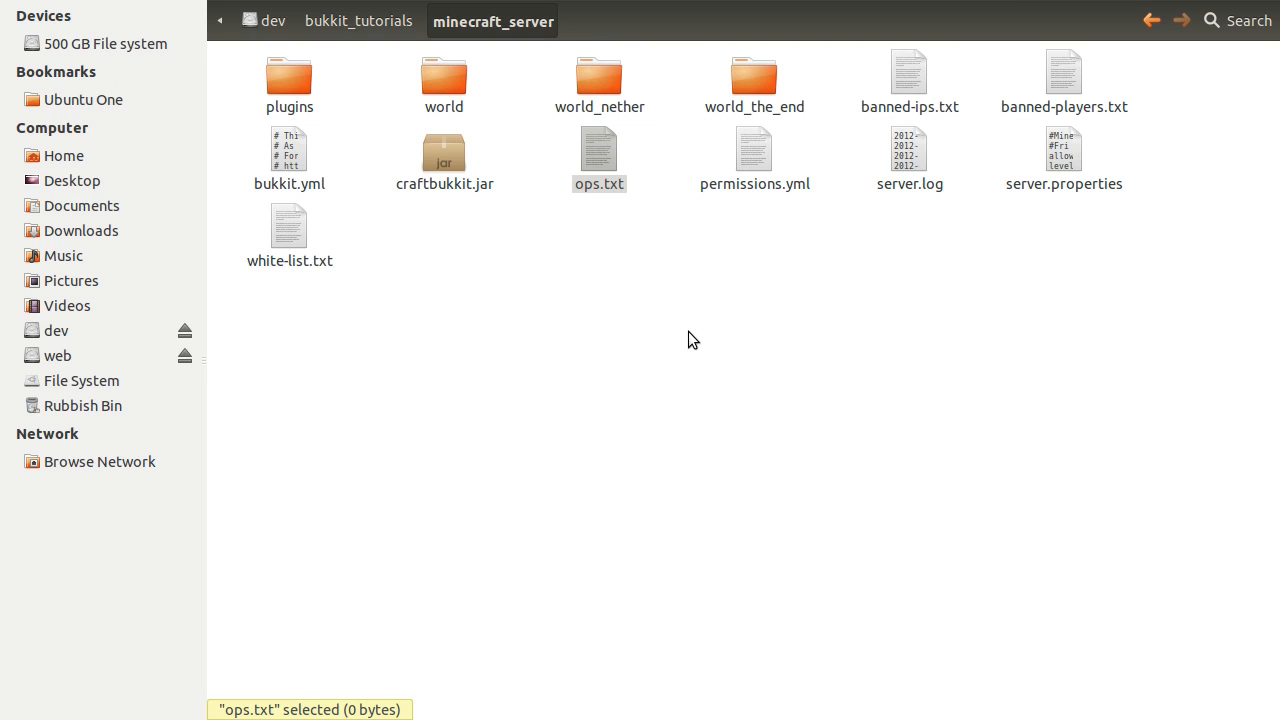
double_click(599, 158)
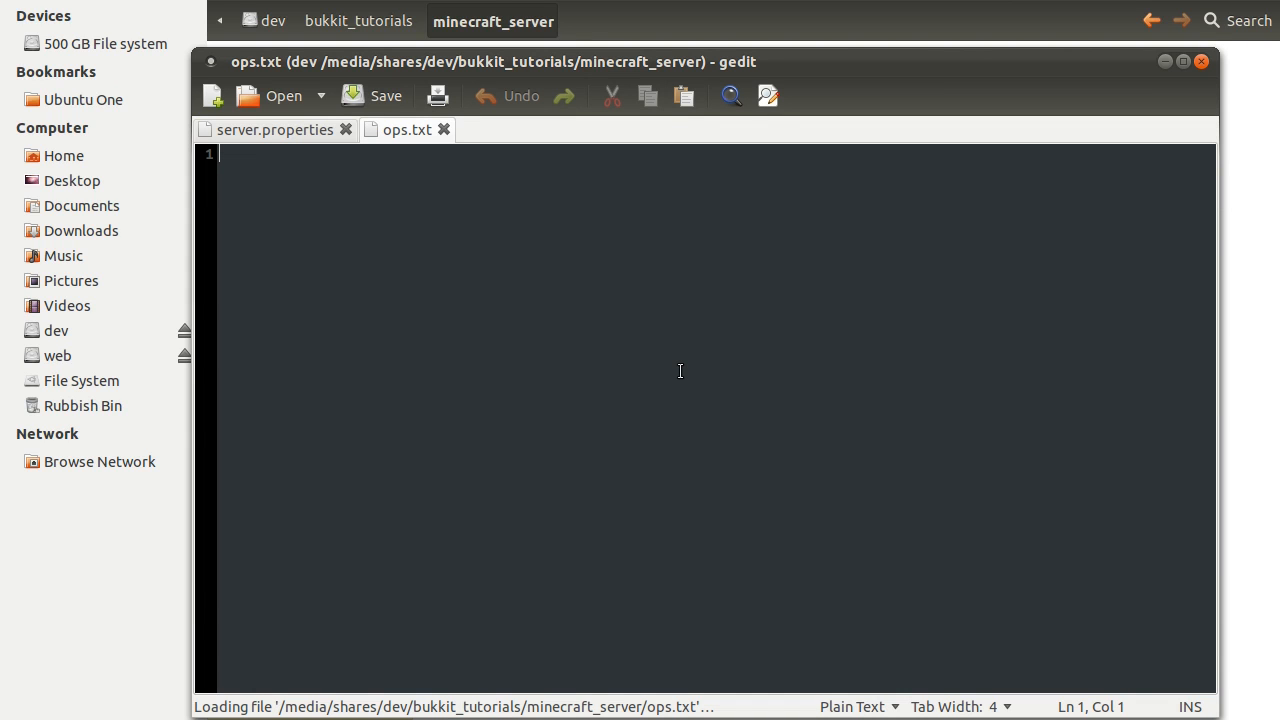
text(wide_load)
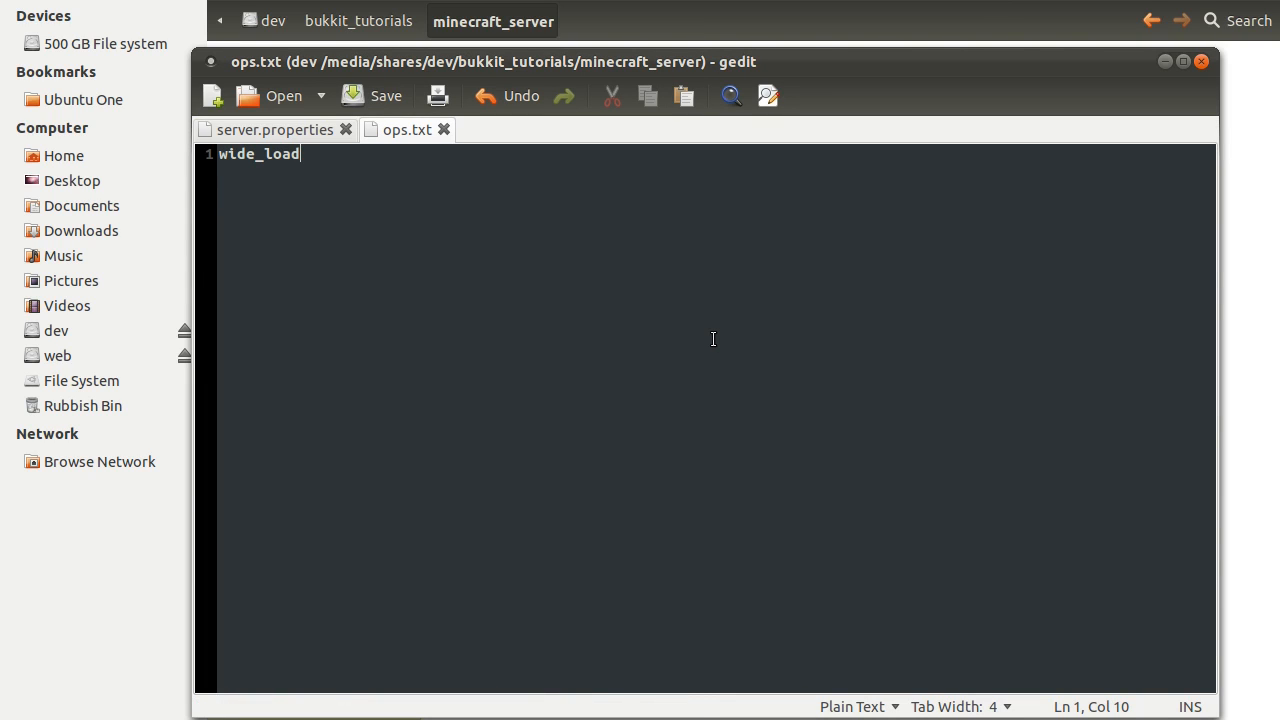
mouse_move(670, 13)
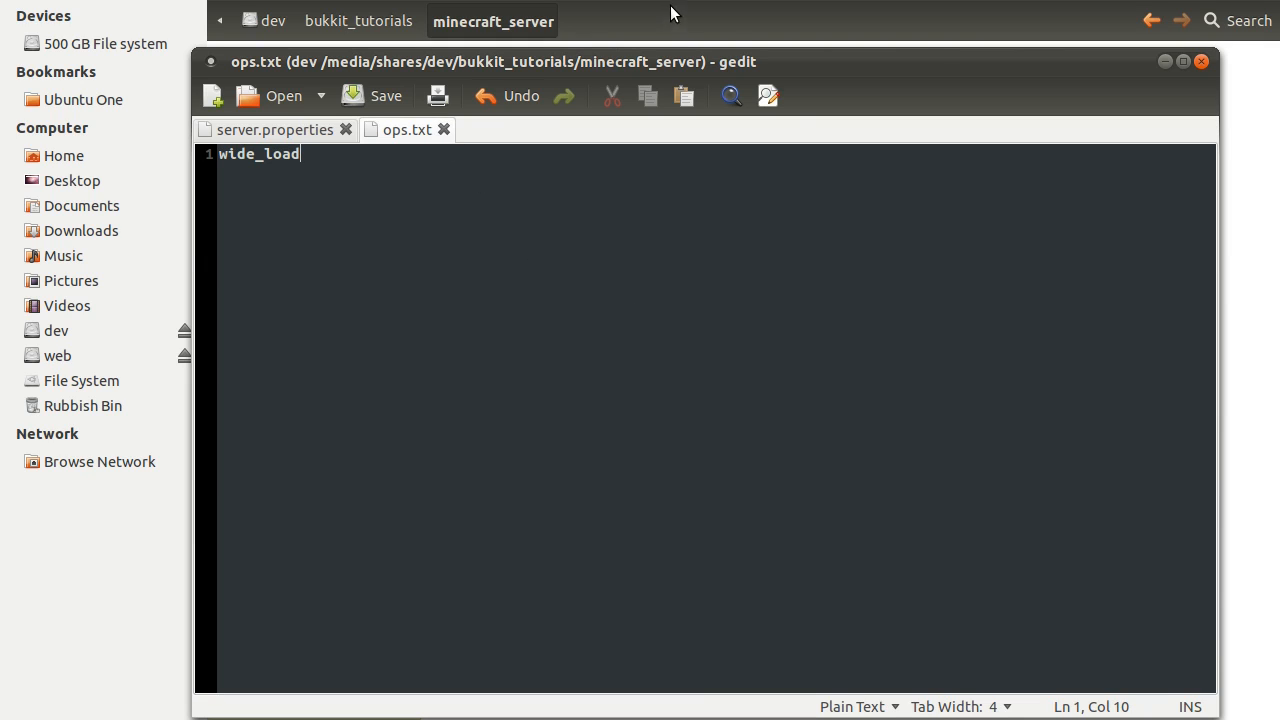
mouse_move(1274, 197)
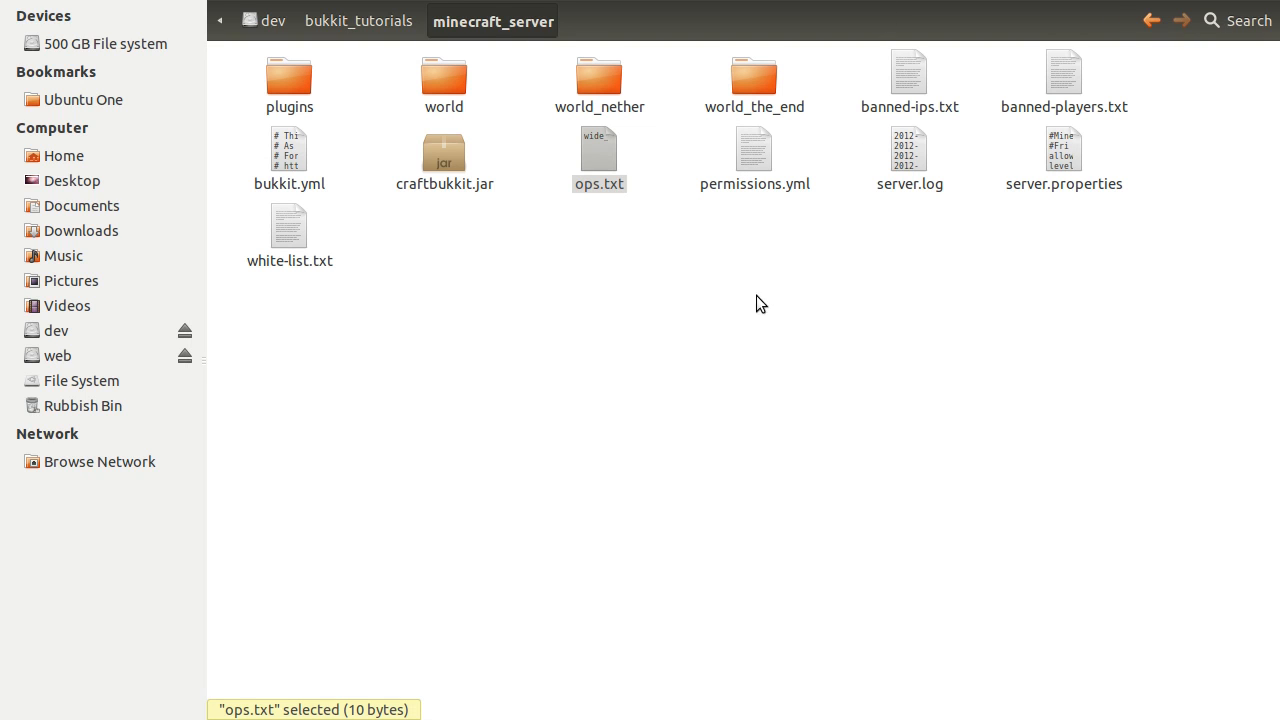
- Choose dev > bukkit_tutorials as the Eclipse workspace in the Workspace Launcher
click(525, 311)
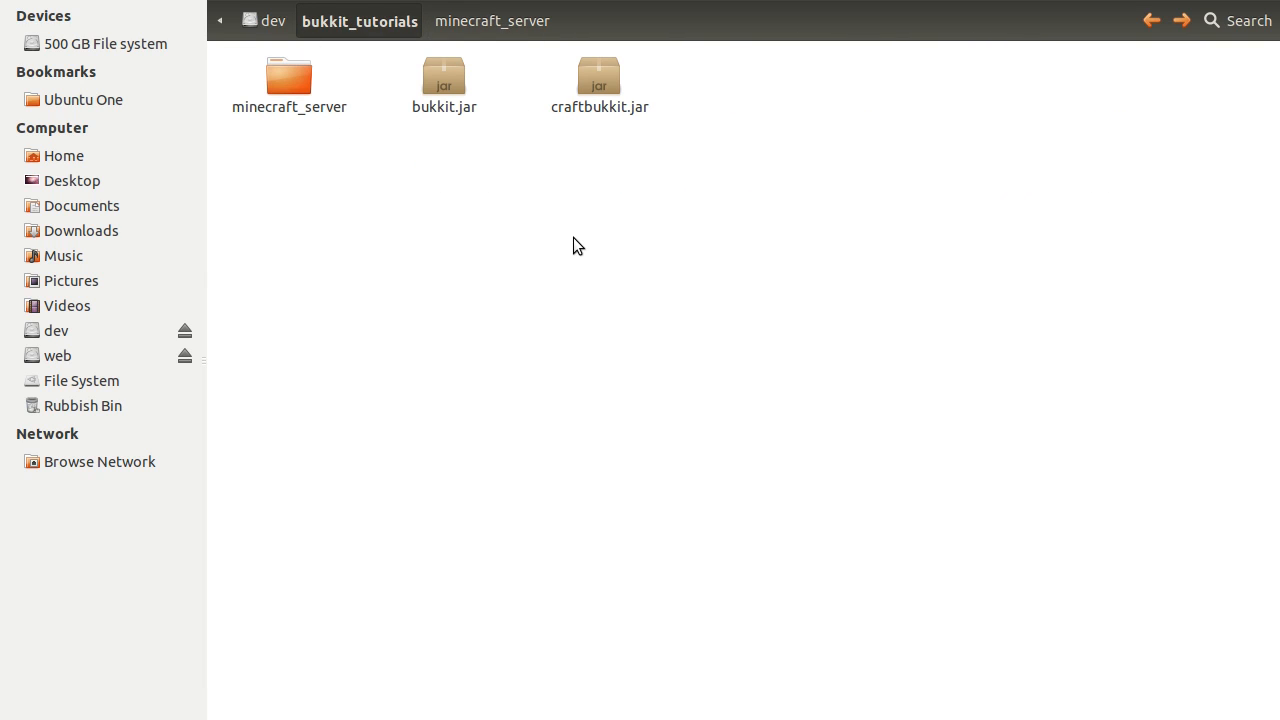
mouse_move(669, 223)
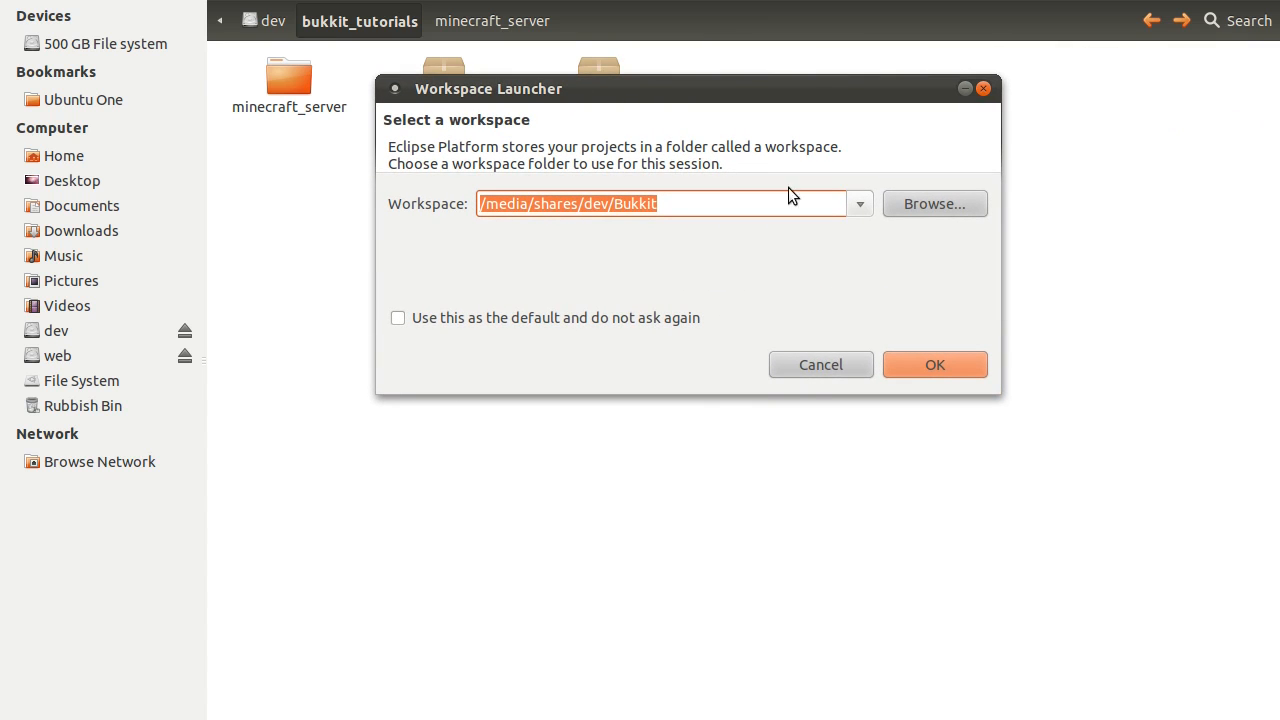
mouse_move(477, 252)
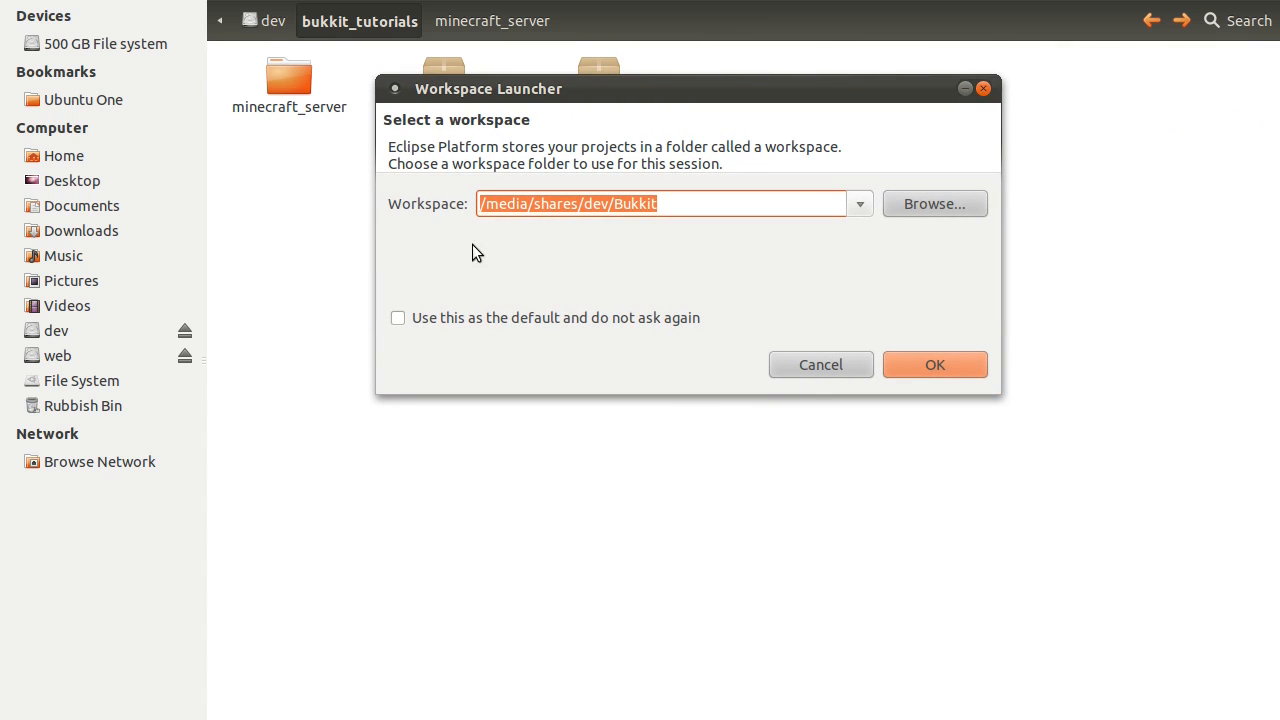
mouse_move(457, 211)
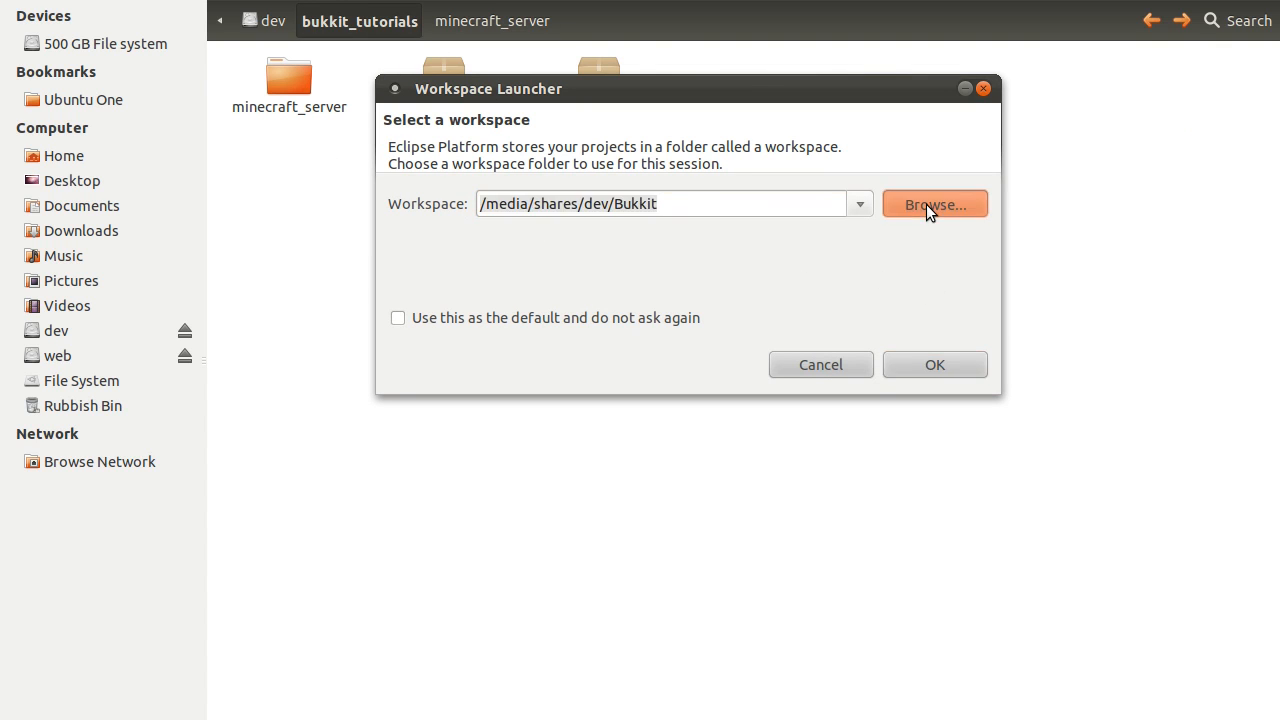
click(934, 204)
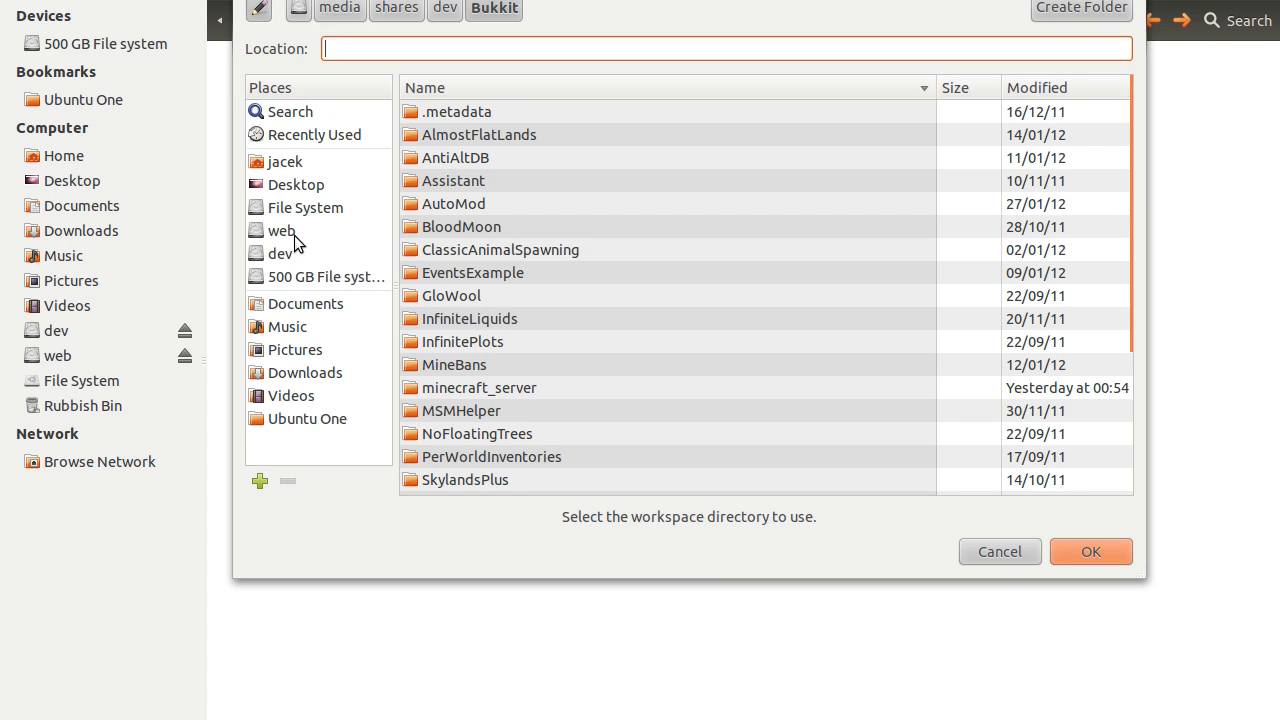
click(281, 253)
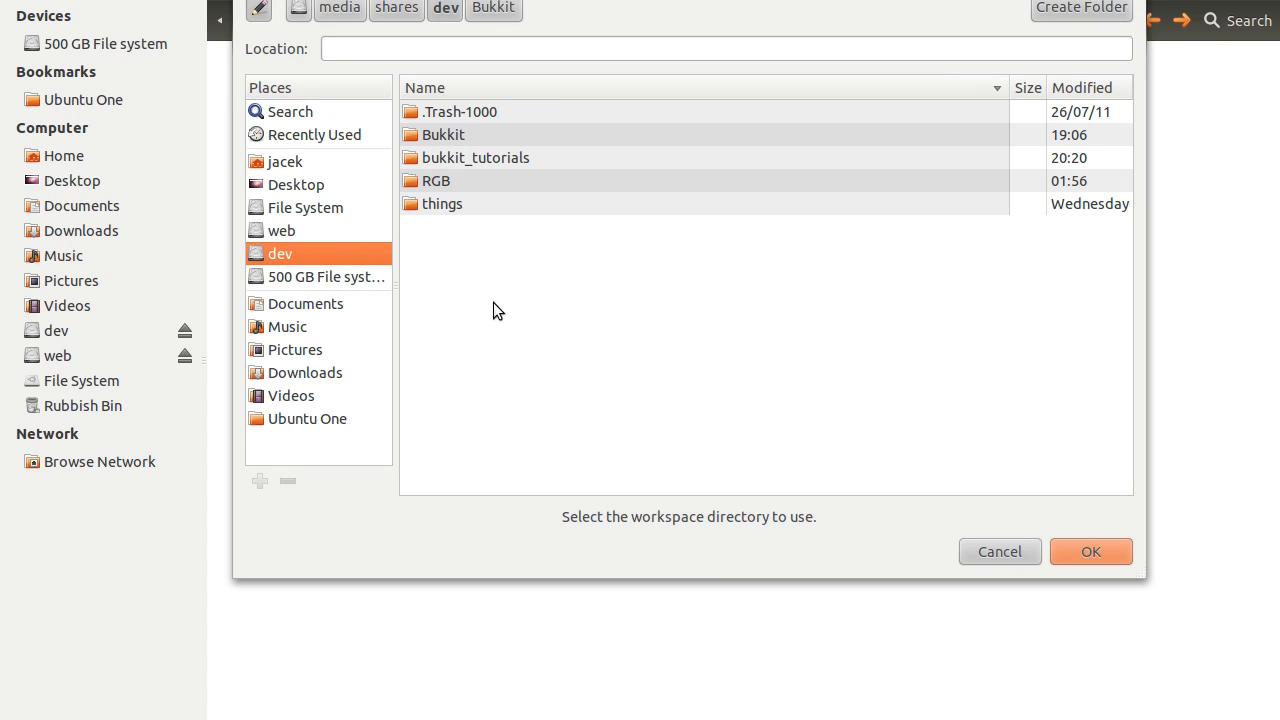
click(475, 157)
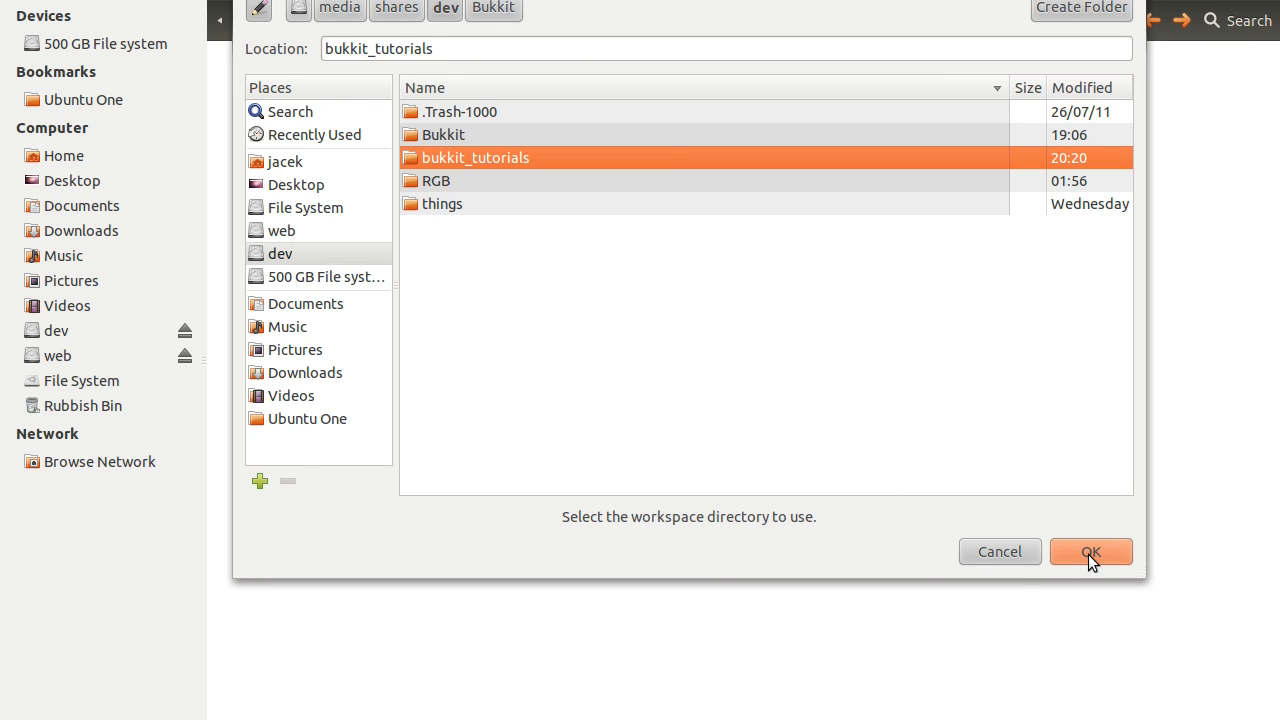
click(1090, 551)
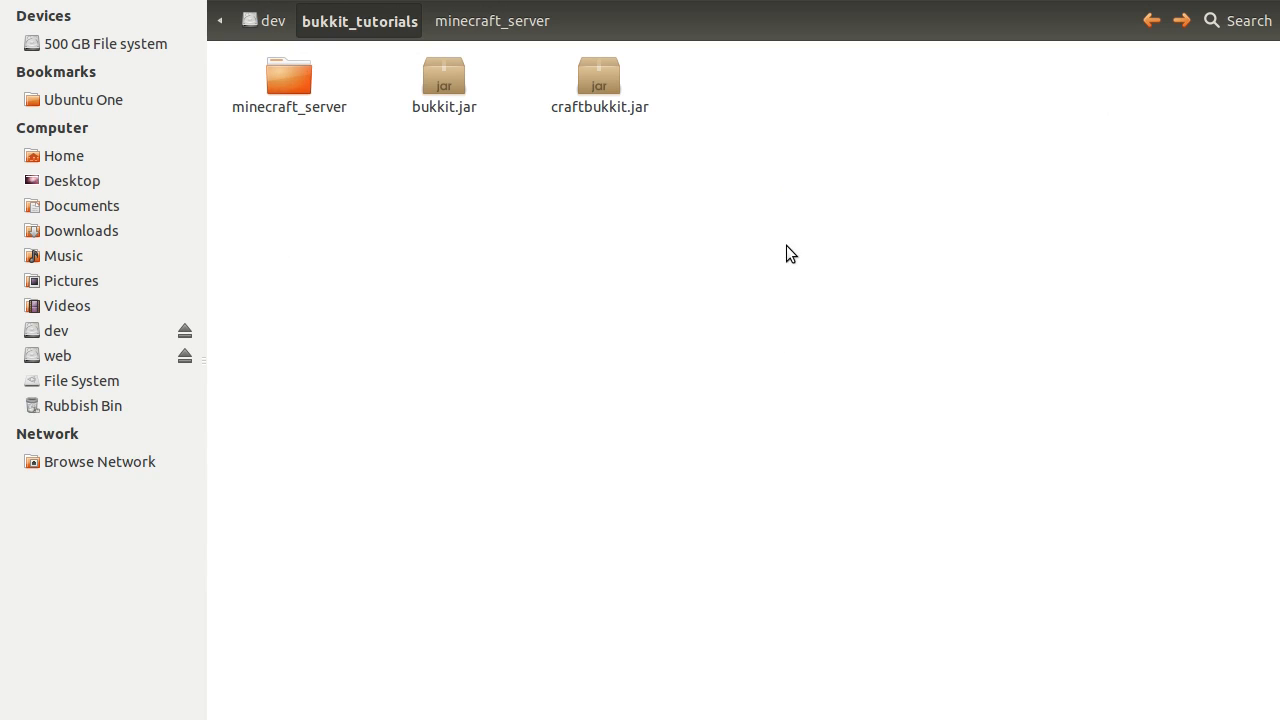
mouse_move(743, 235)
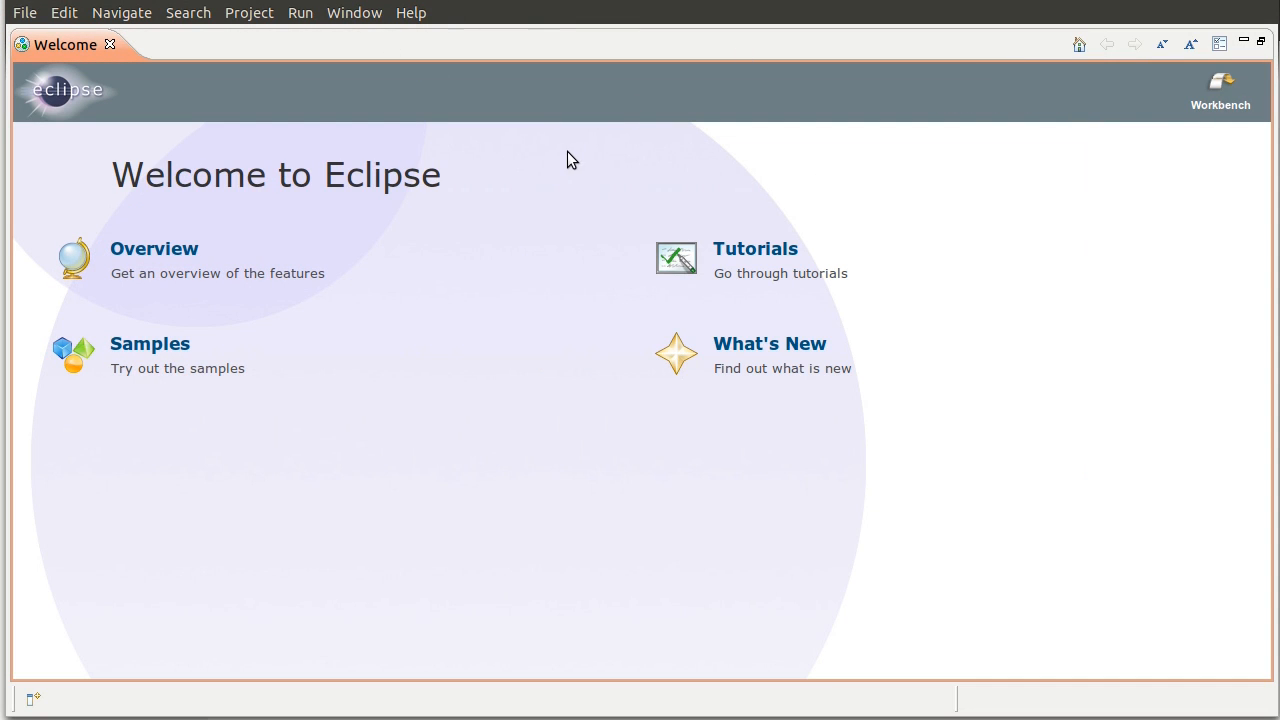
mouse_move(413, 153)
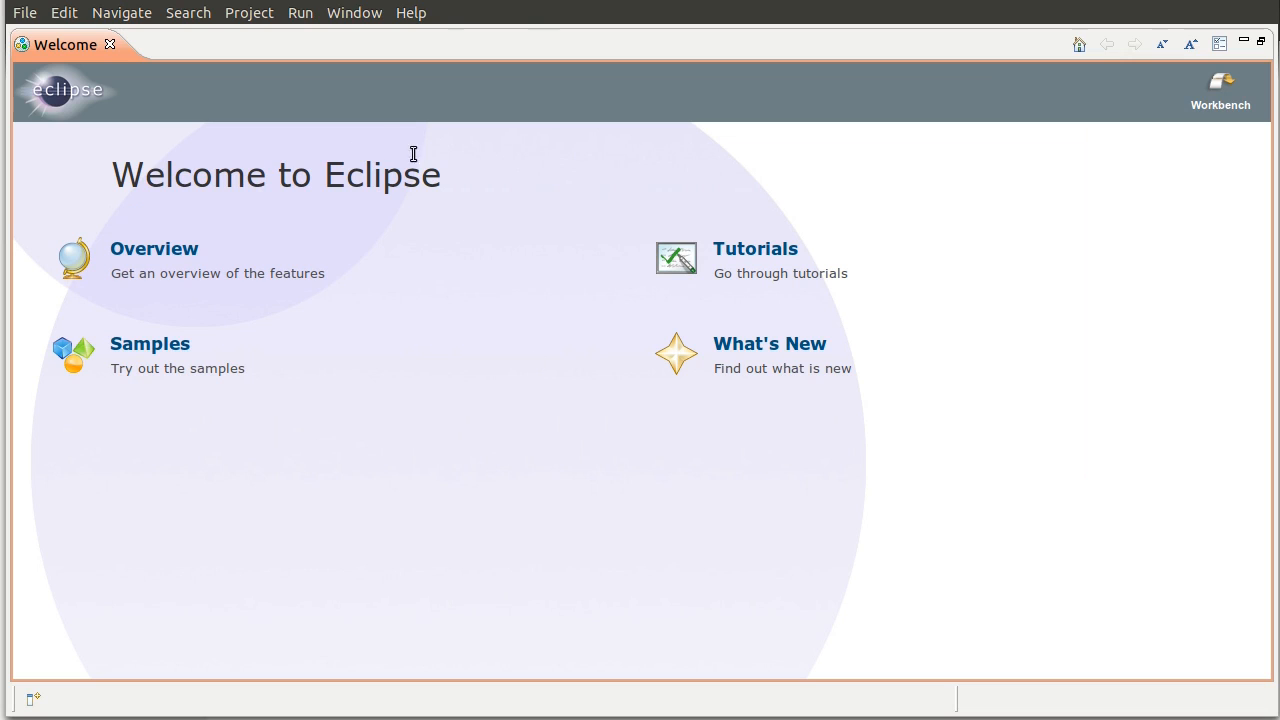
mouse_move(133, 52)
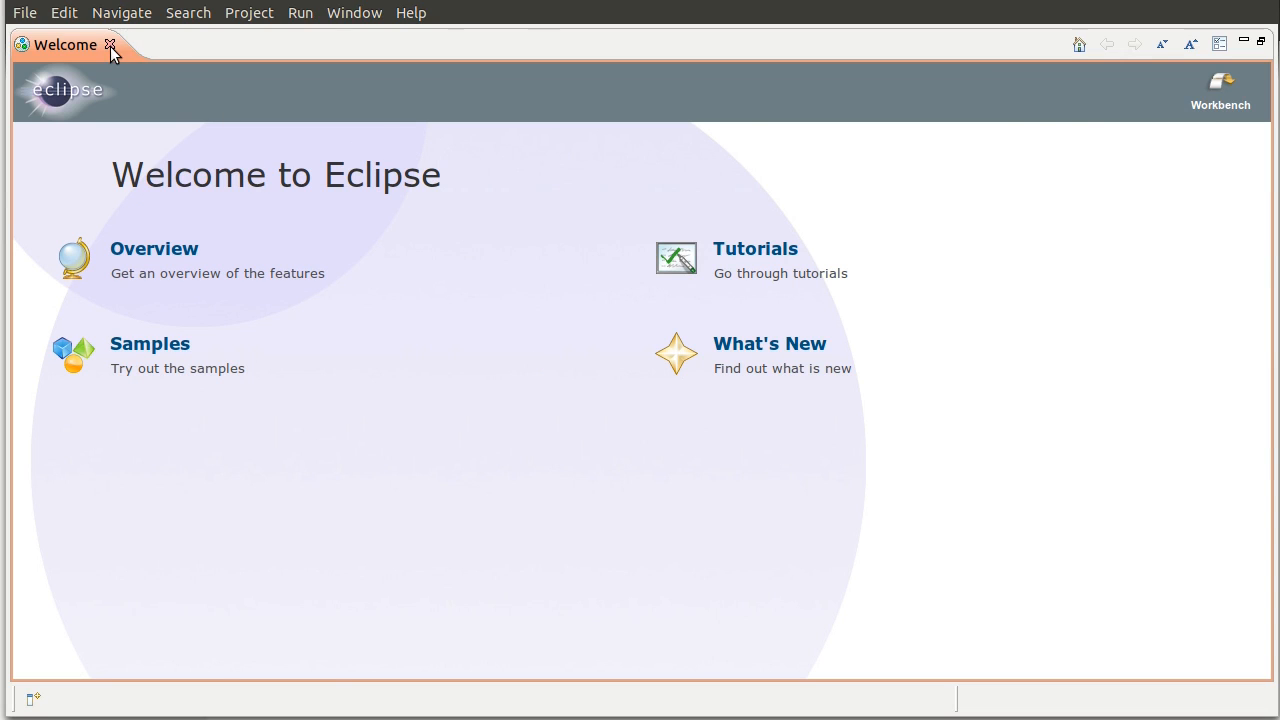
mouse_move(347, 123)
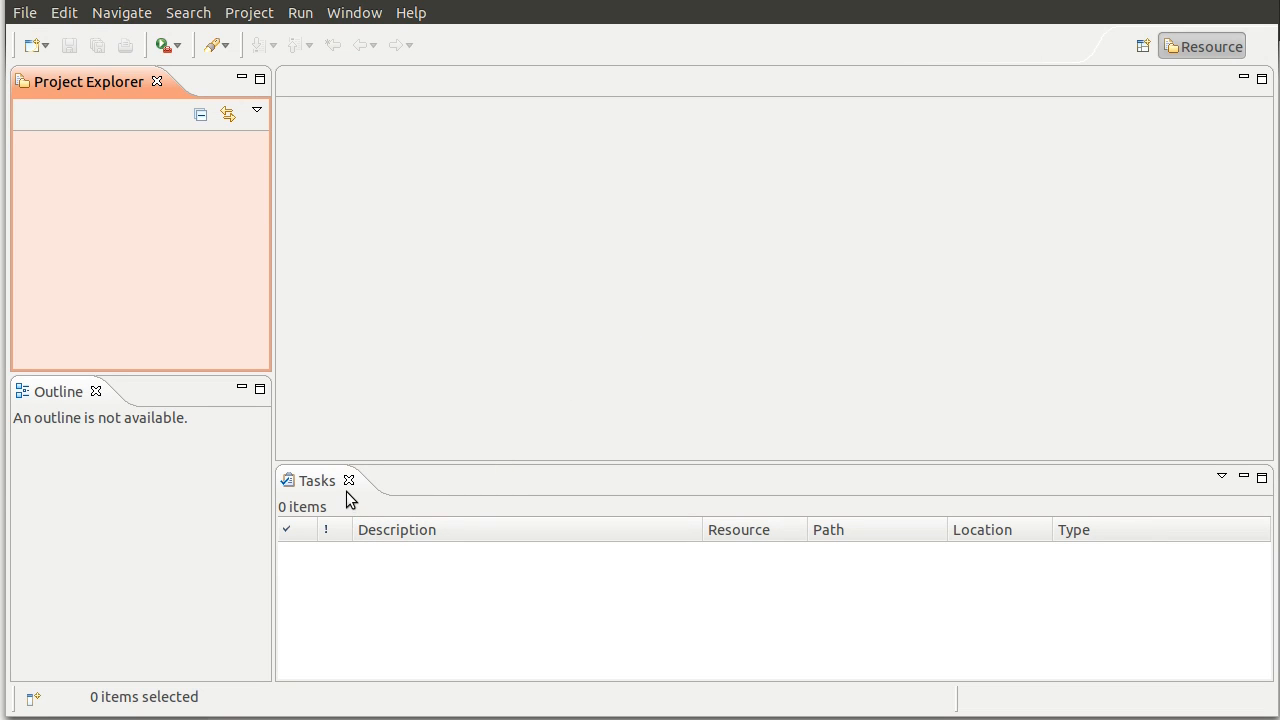
mouse_move(370, 535)
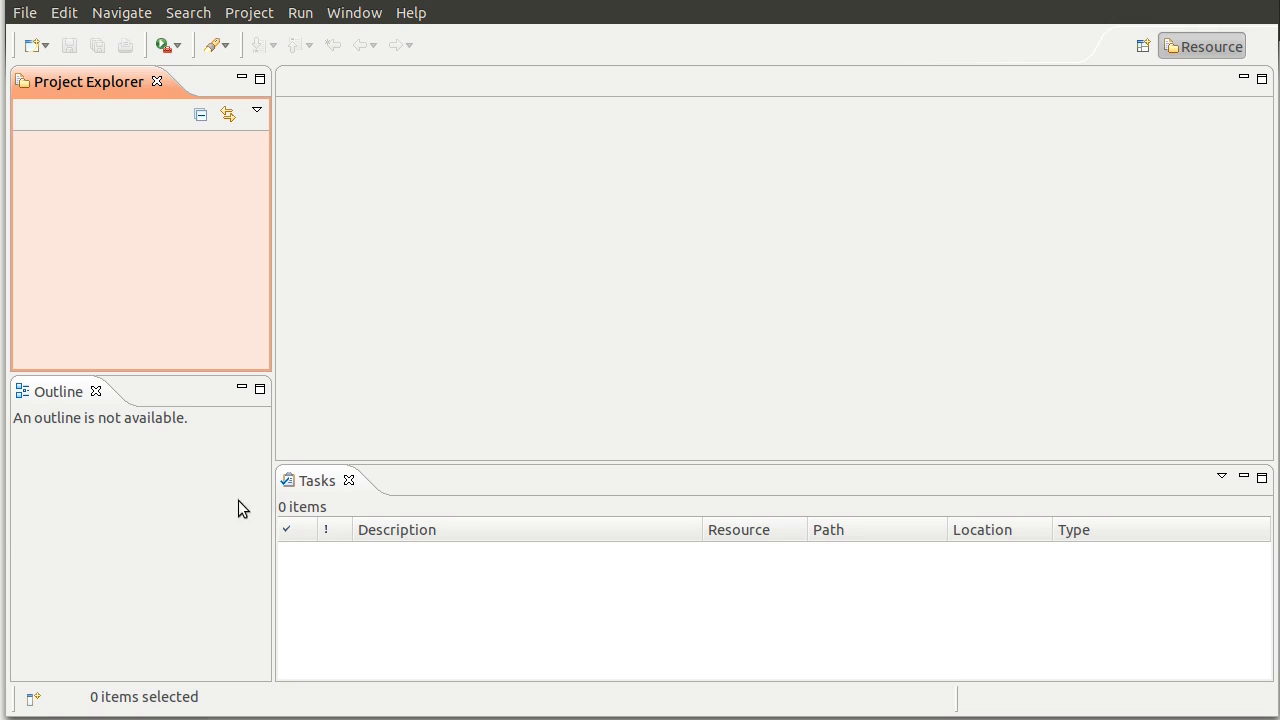
click(349, 481)
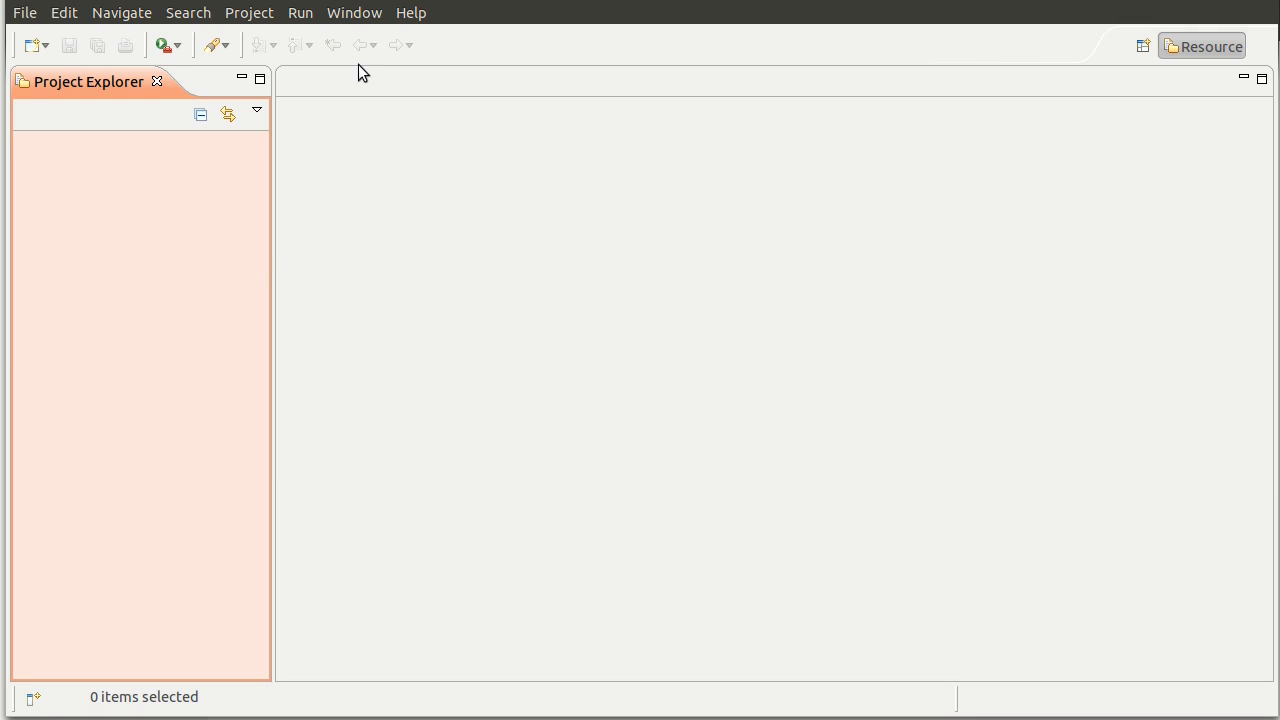
click(227, 113)
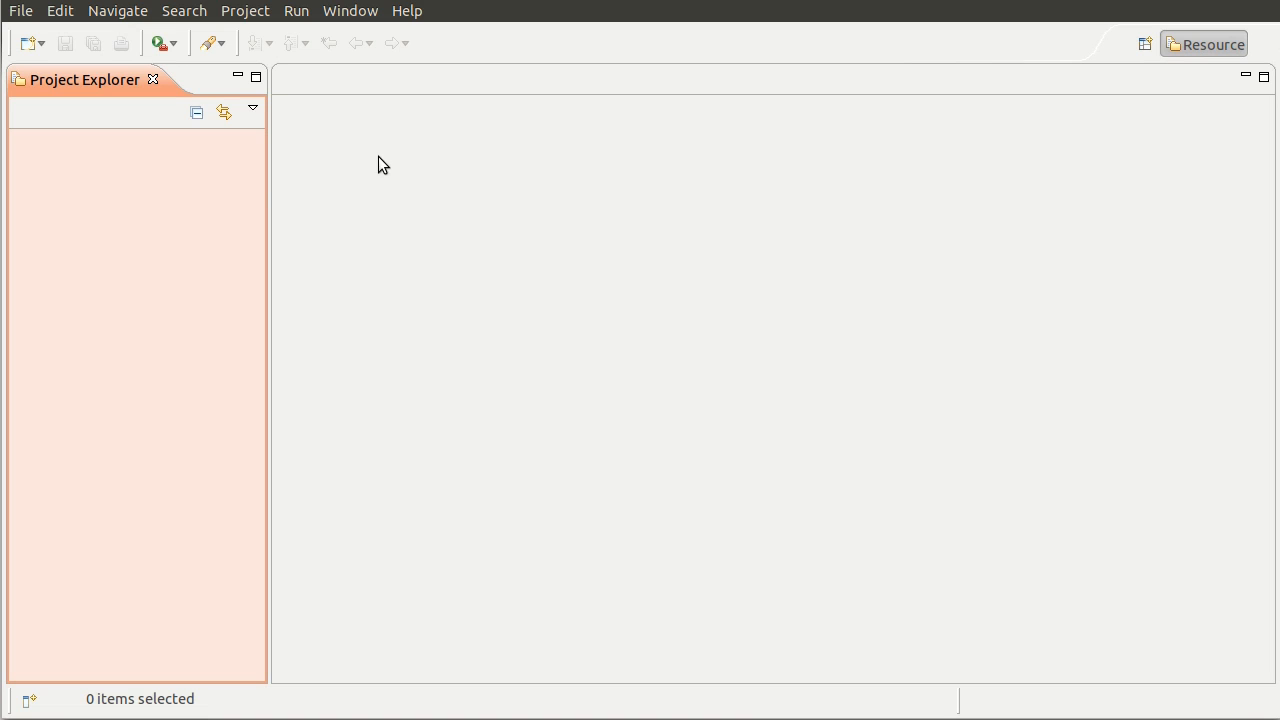
mouse_move(553, 224)
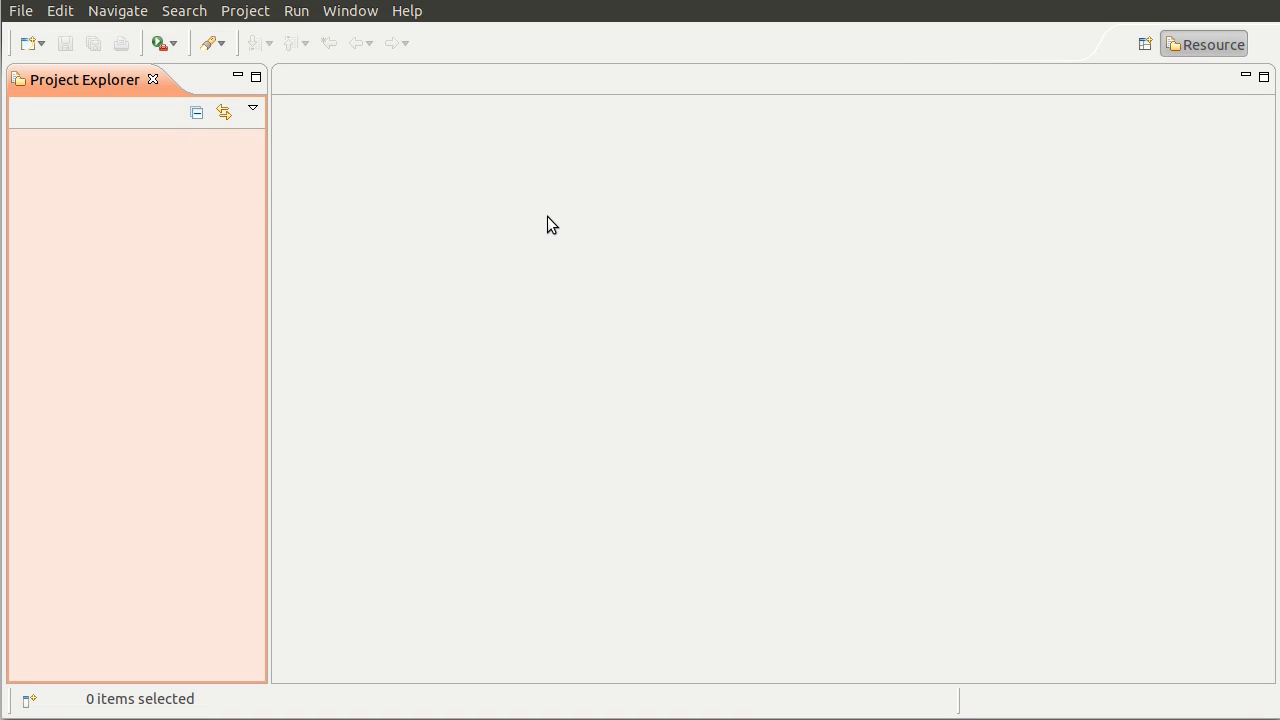
mouse_move(721, 167)
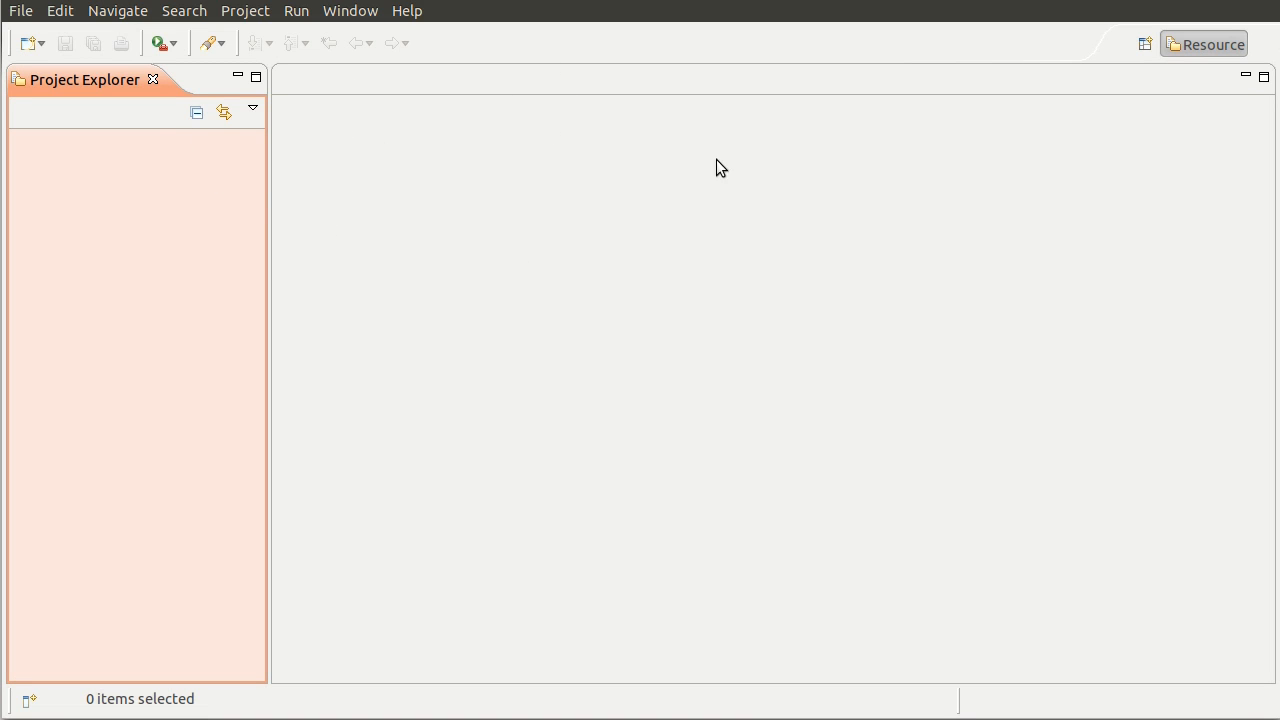
mouse_move(477, 302)
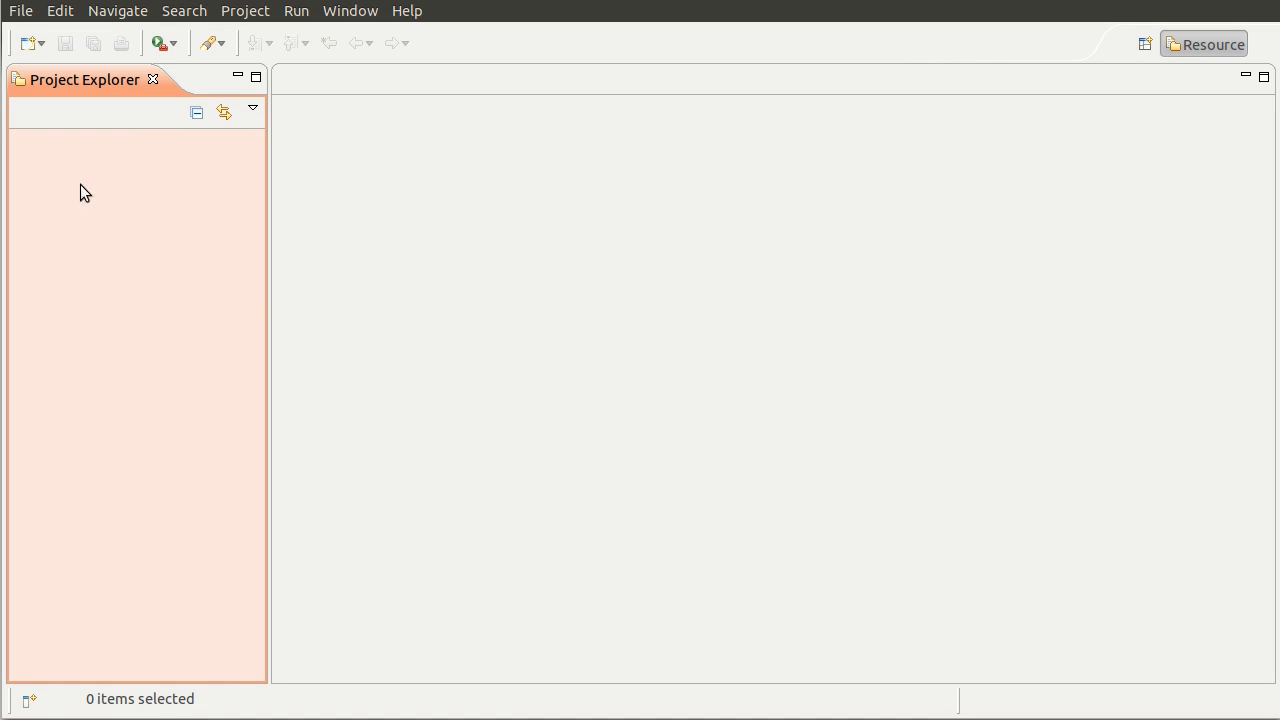
mouse_move(120, 207)
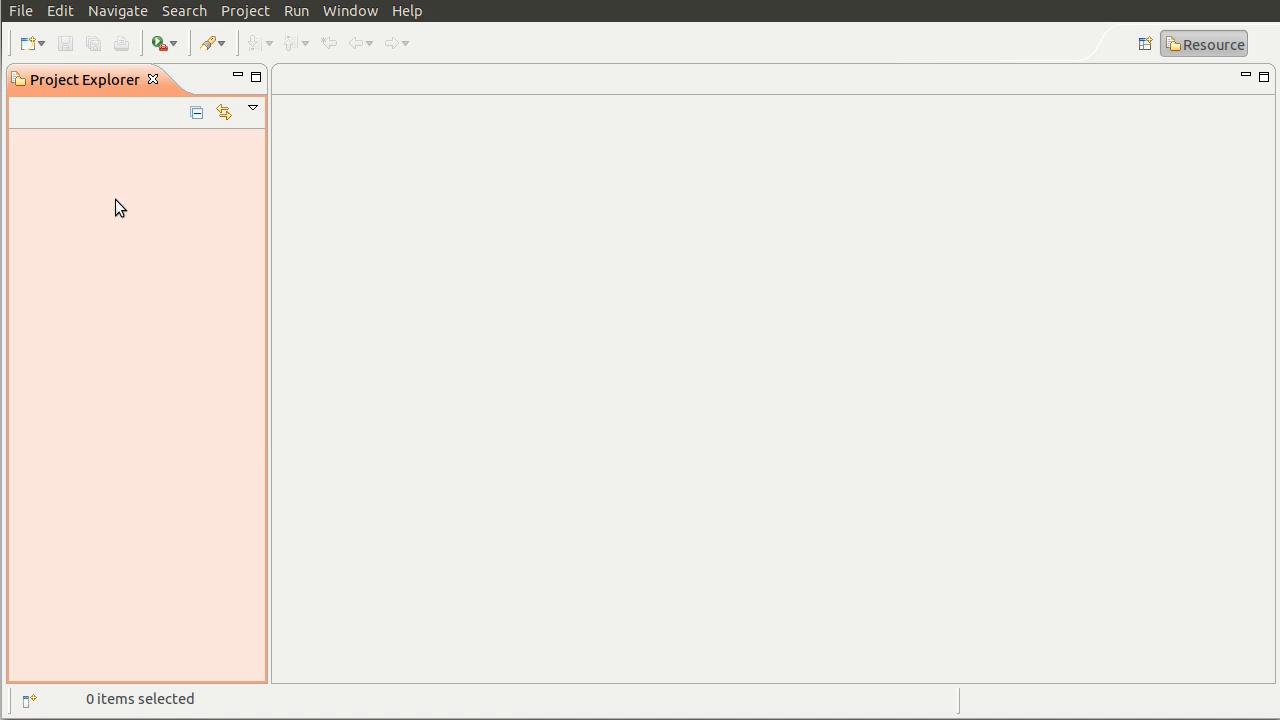
- Start a new Java Project from the Project Explorer context menu
right_click(120, 207)
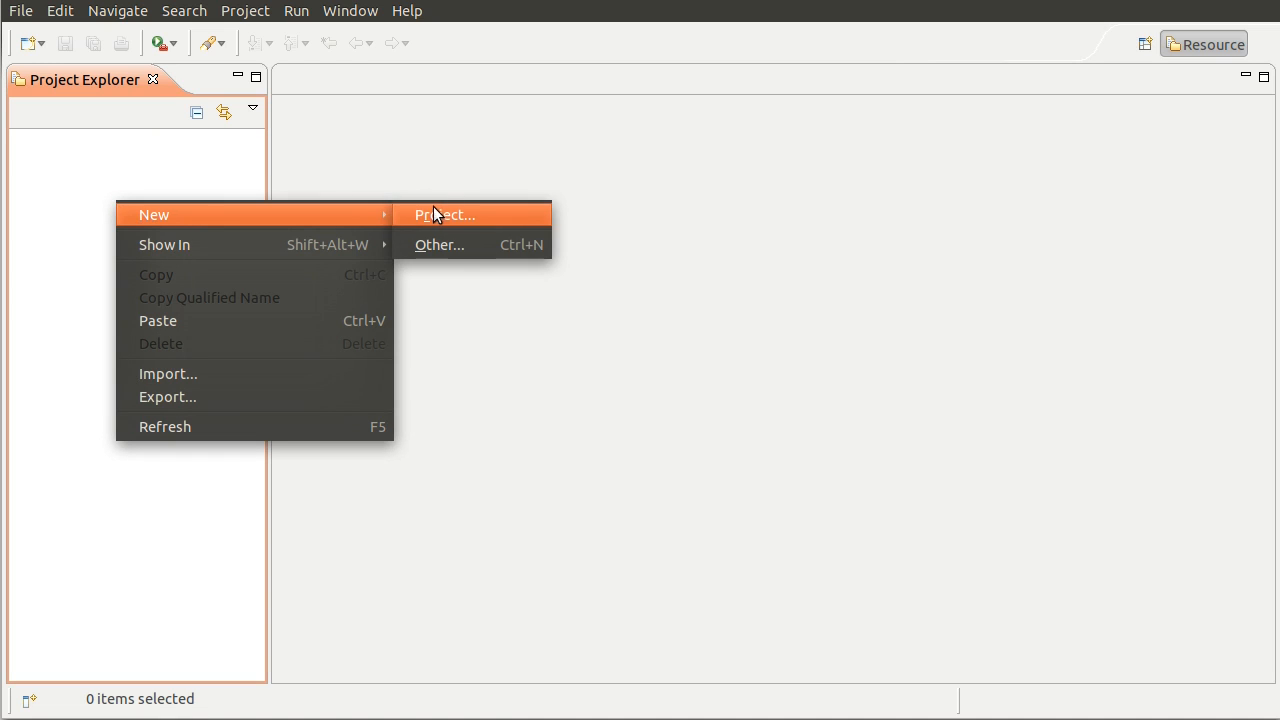
click(444, 214)
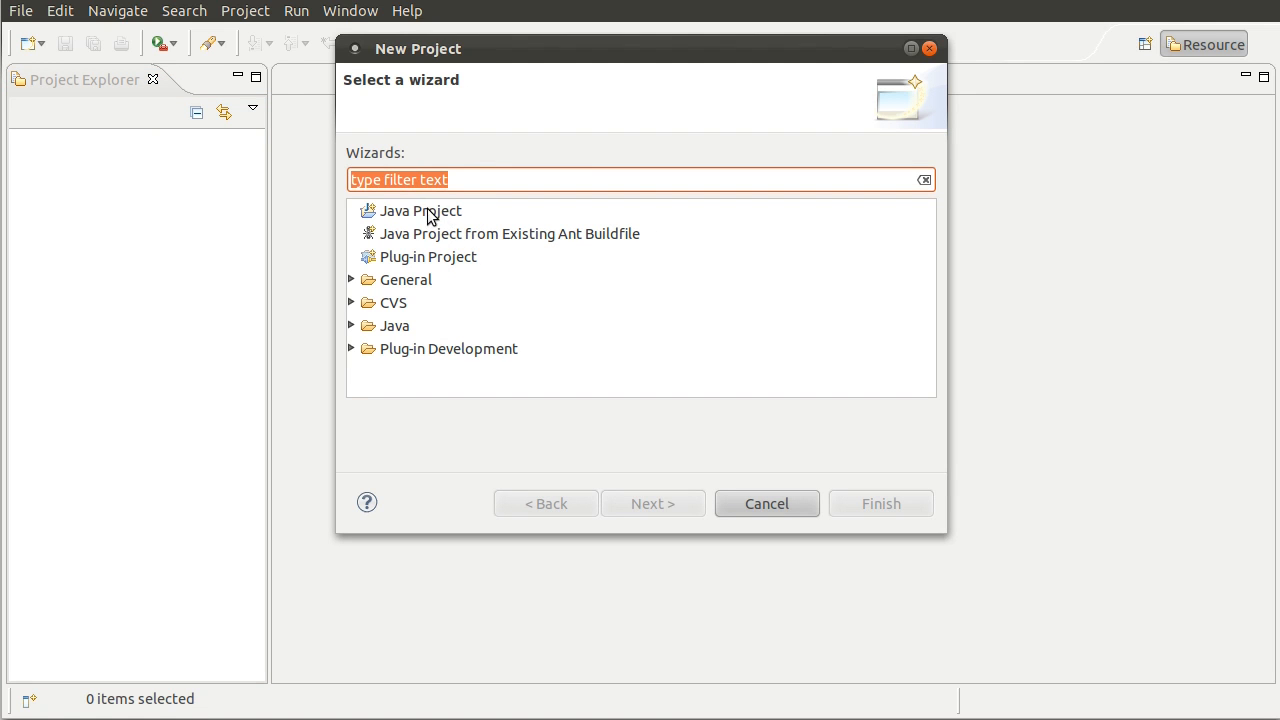
click(420, 210)
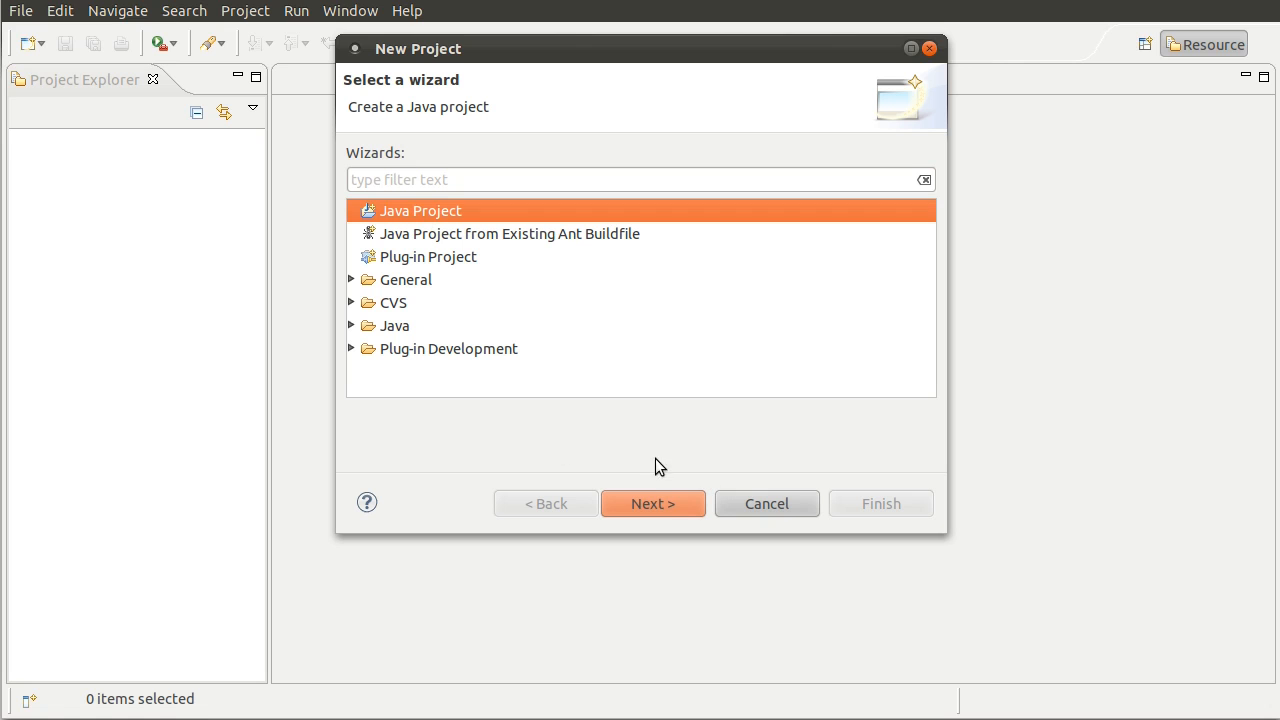
click(652, 503)
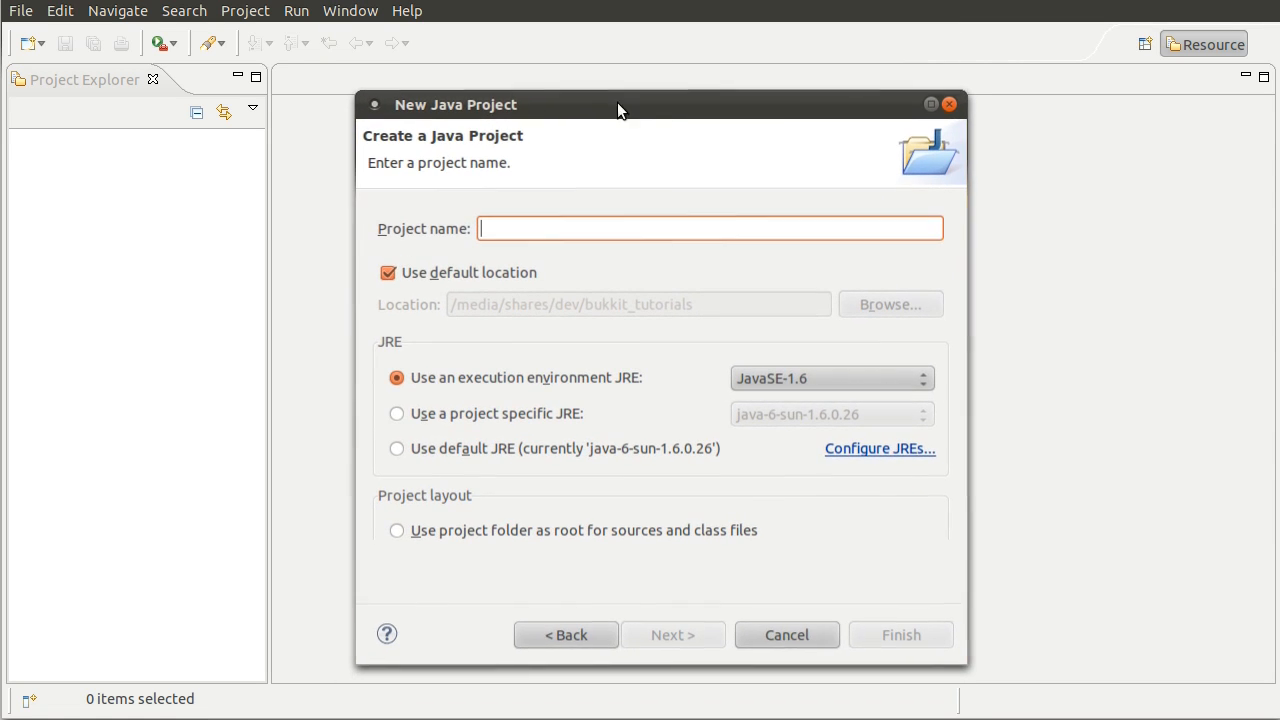
mouse_move(567, 238)
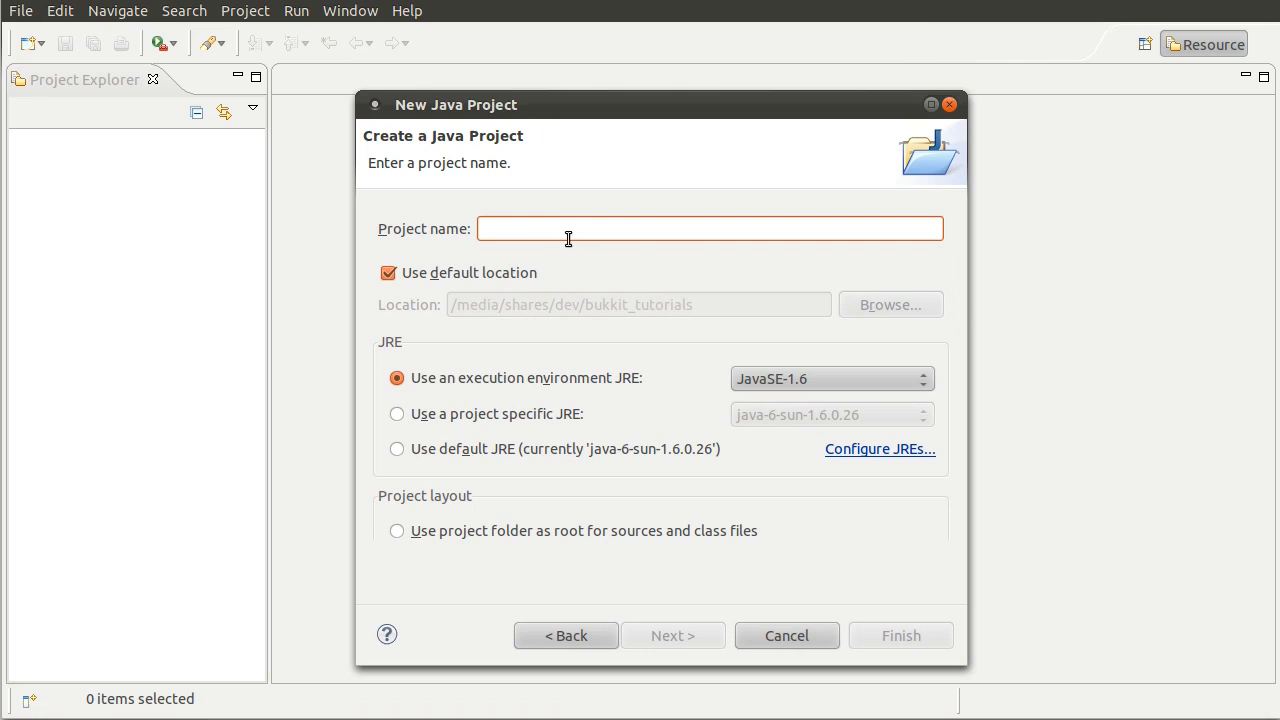
- Name the project TNTNotifier and advance to the Java Settings page
click(710, 228)
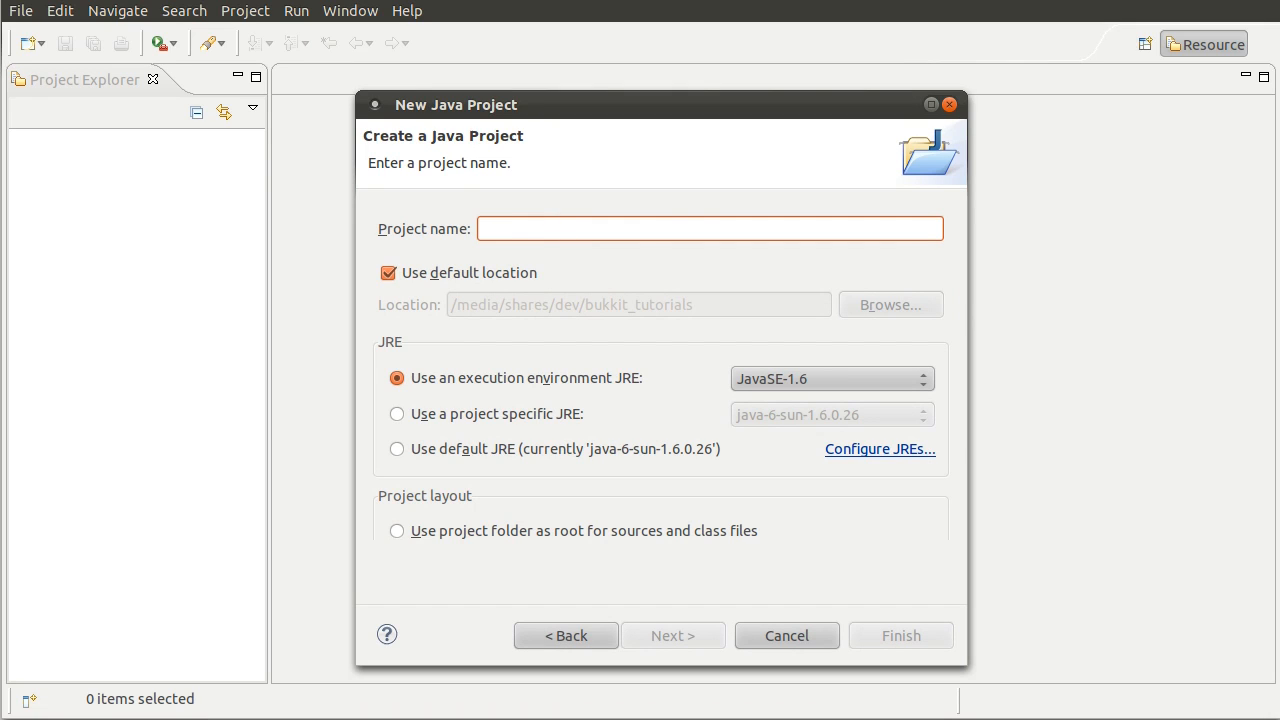
click(709, 228)
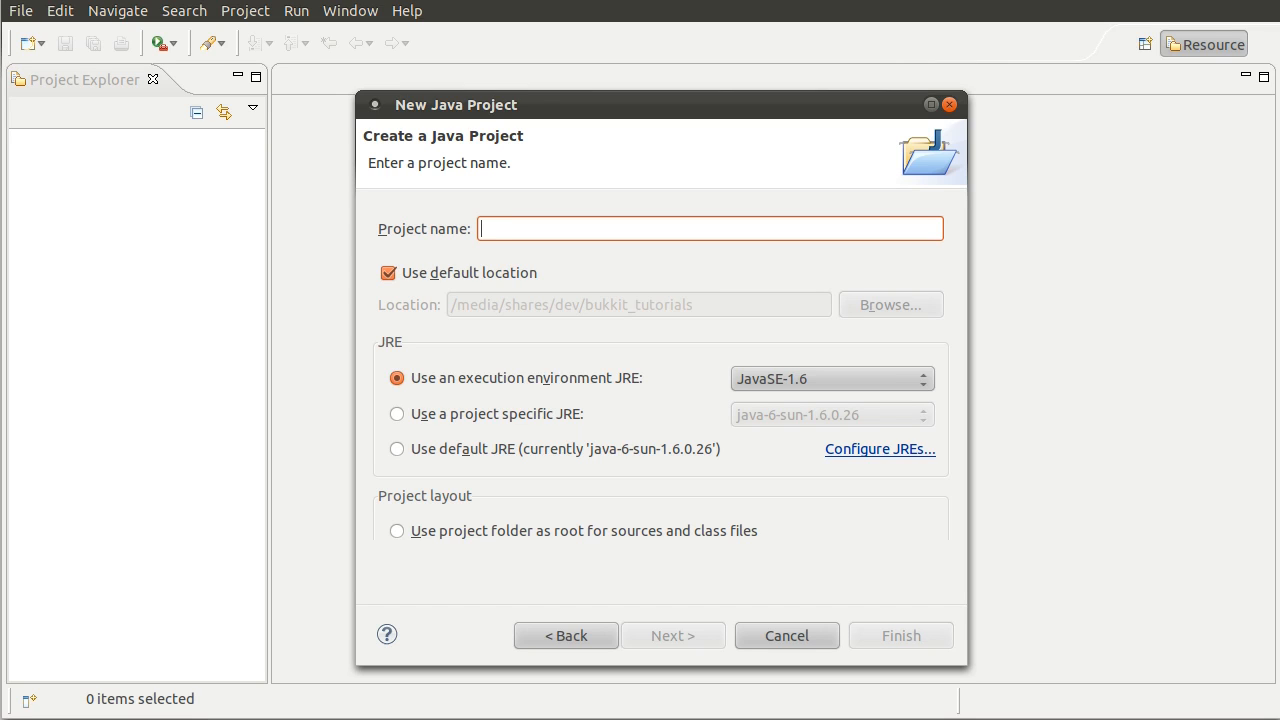
text(TNTNotifier)
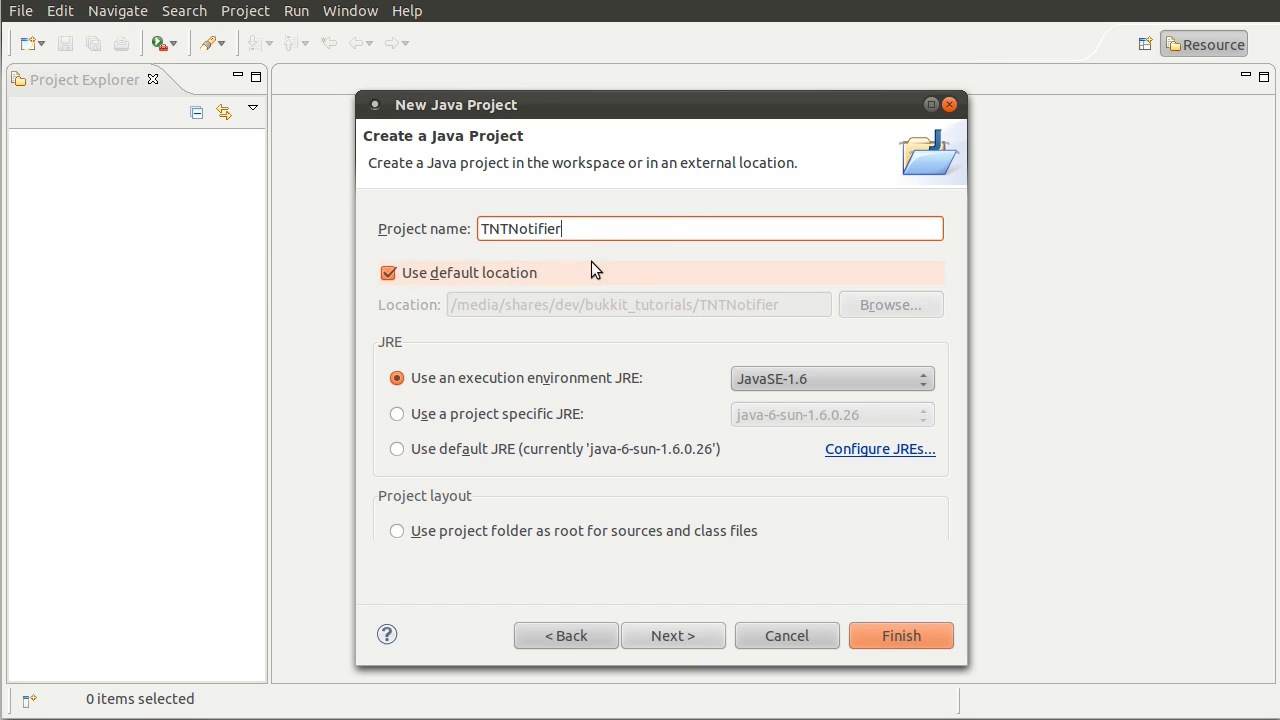
mouse_move(650, 515)
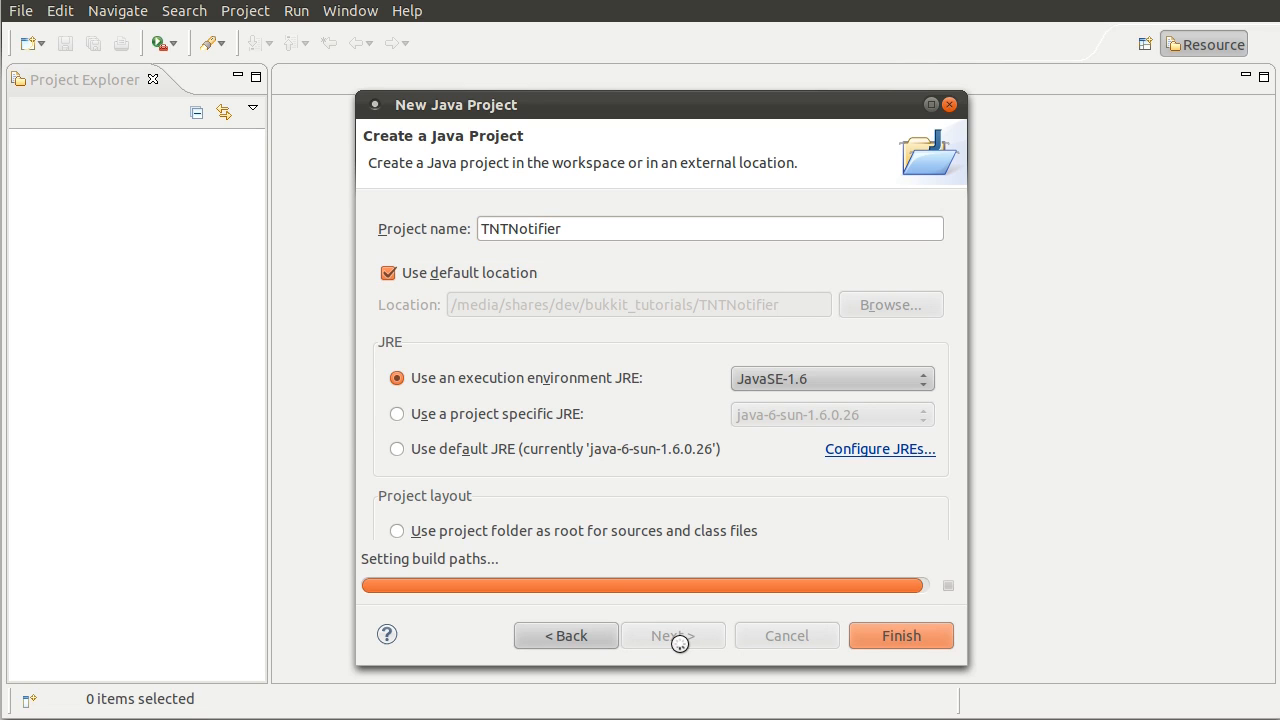
click(672, 635)
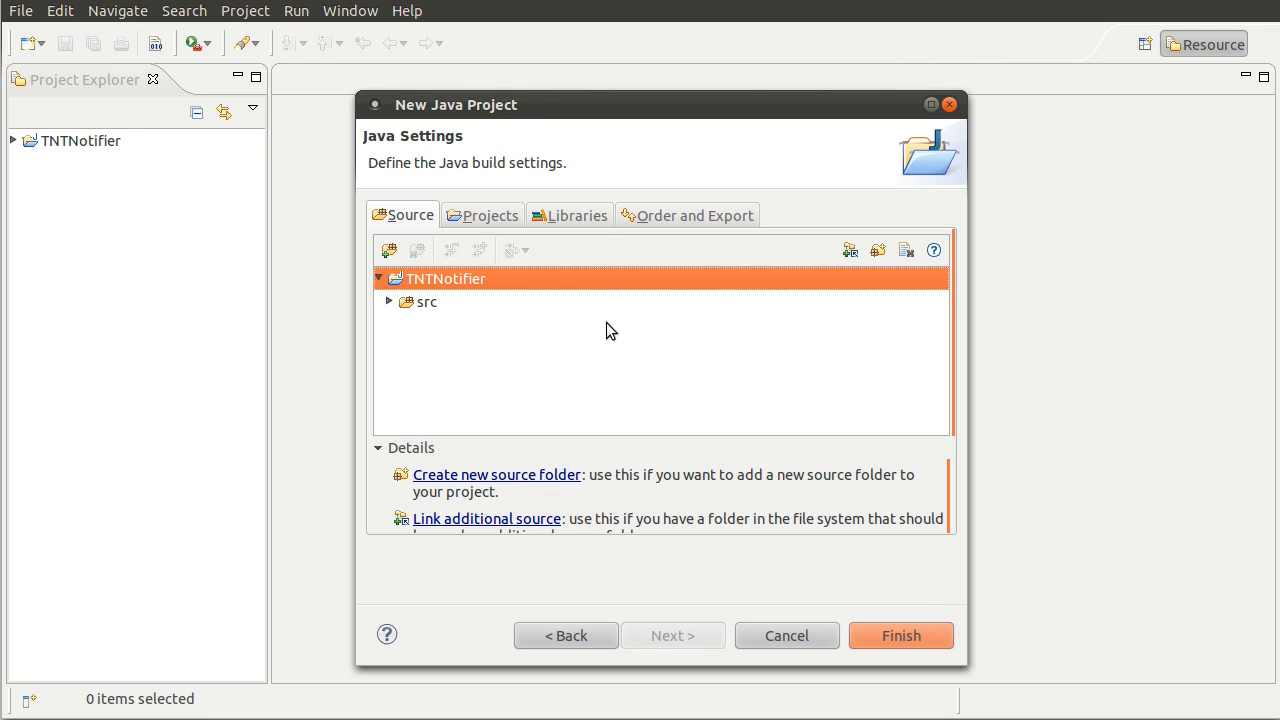
mouse_move(685, 292)
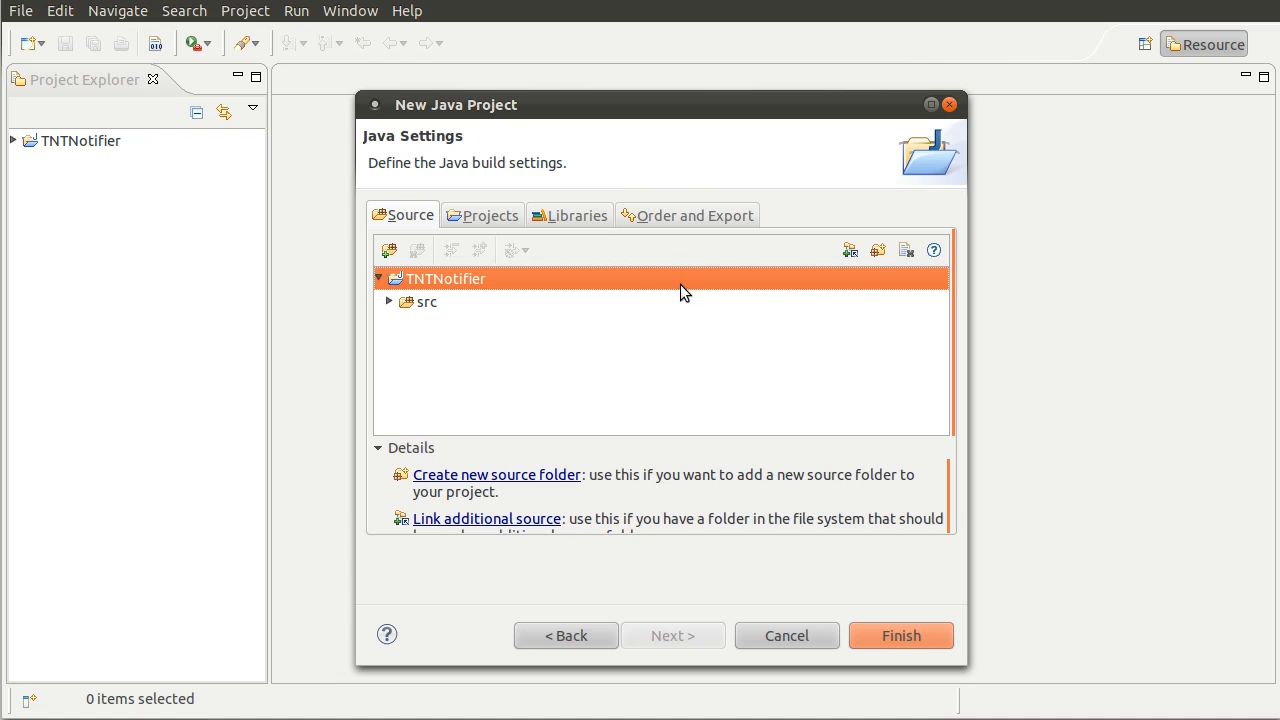
mouse_move(596, 323)
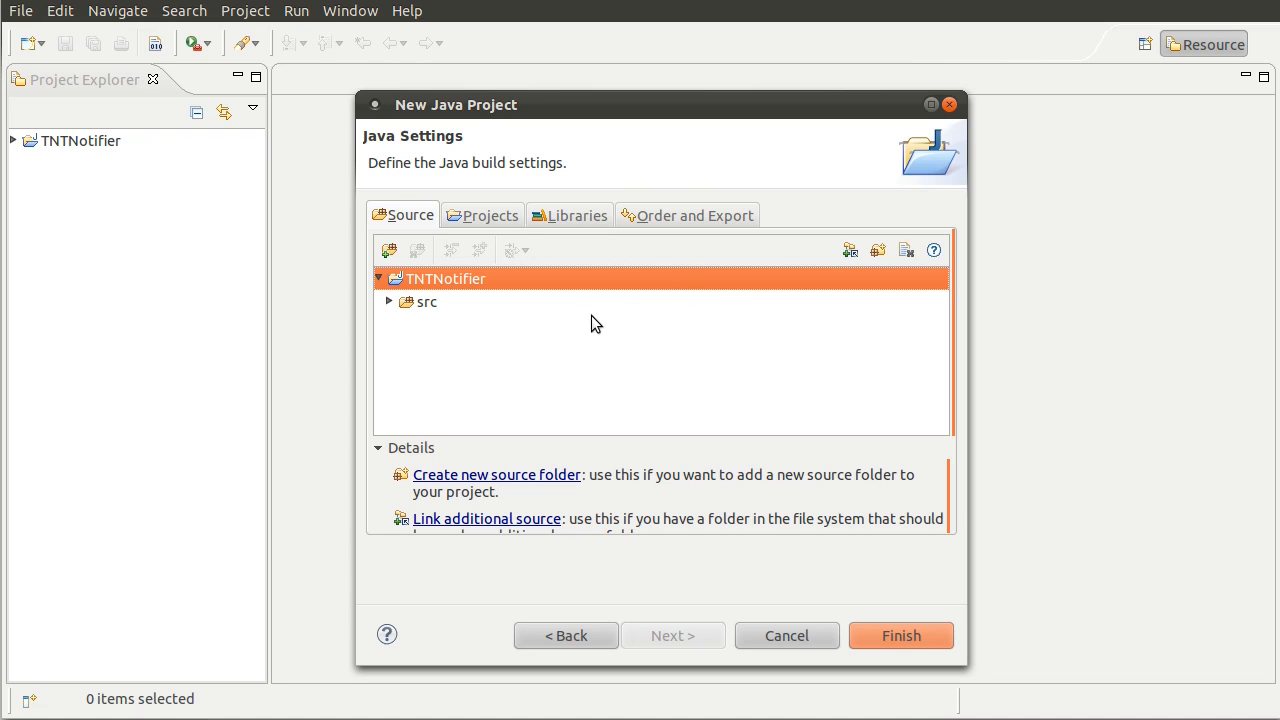
mouse_move(563, 226)
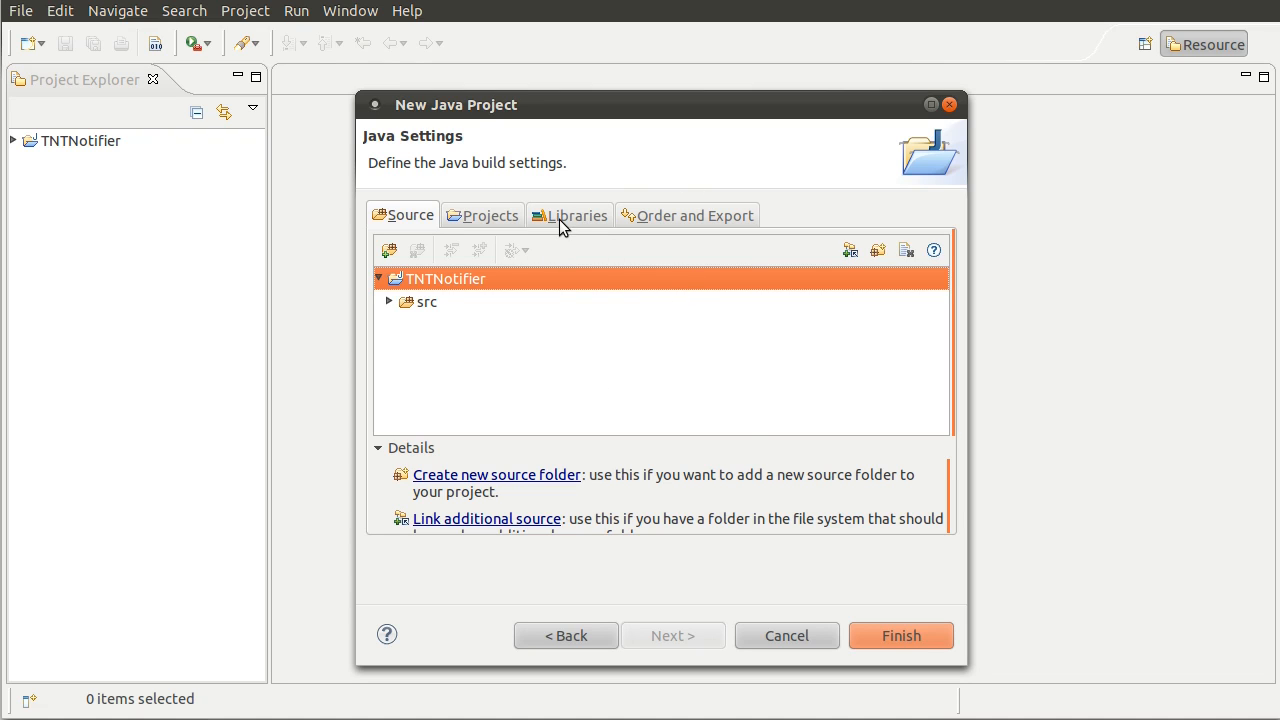
- Add external bukkit.jar from dev/bukkit_tutorials to the project's Libraries
click(569, 215)
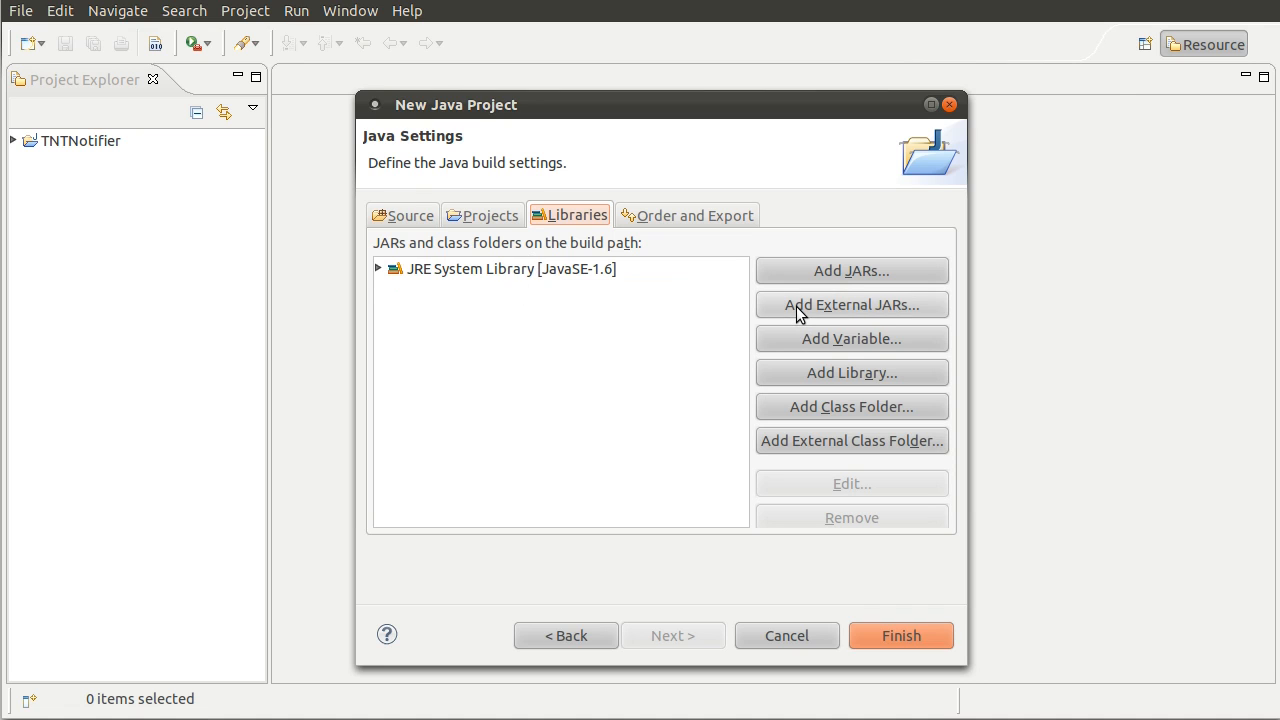
click(851, 305)
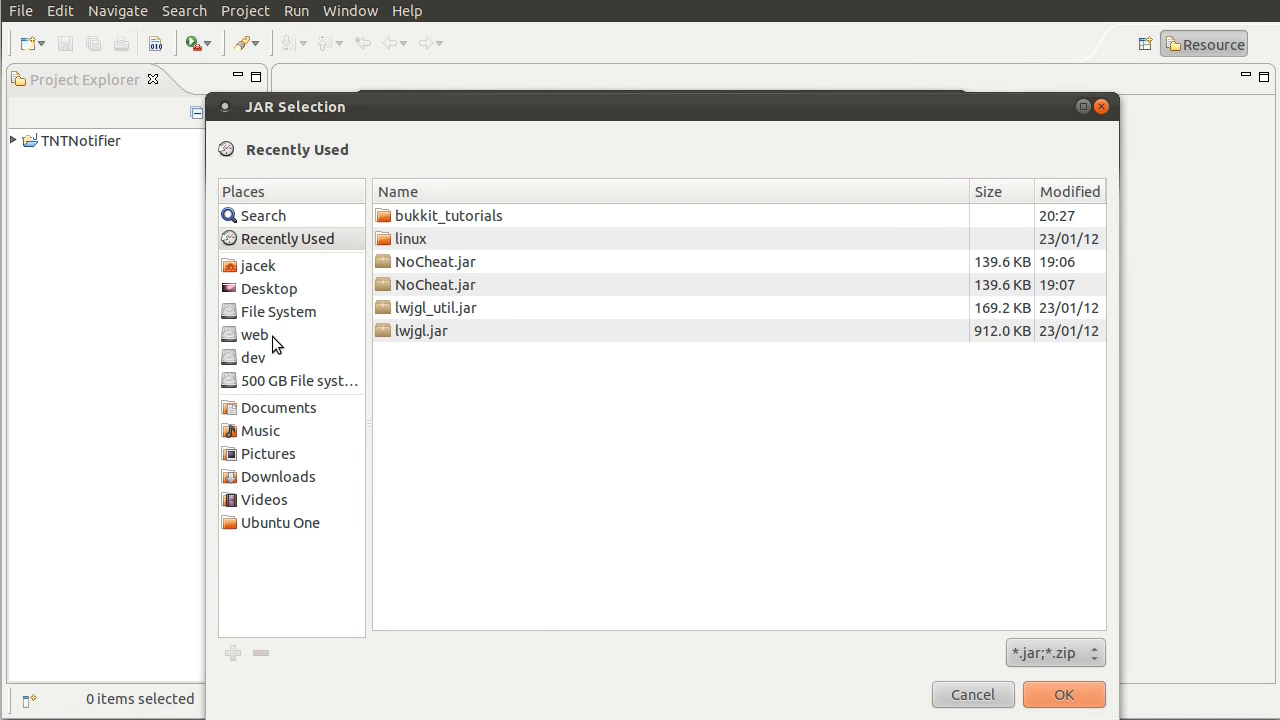
click(253, 357)
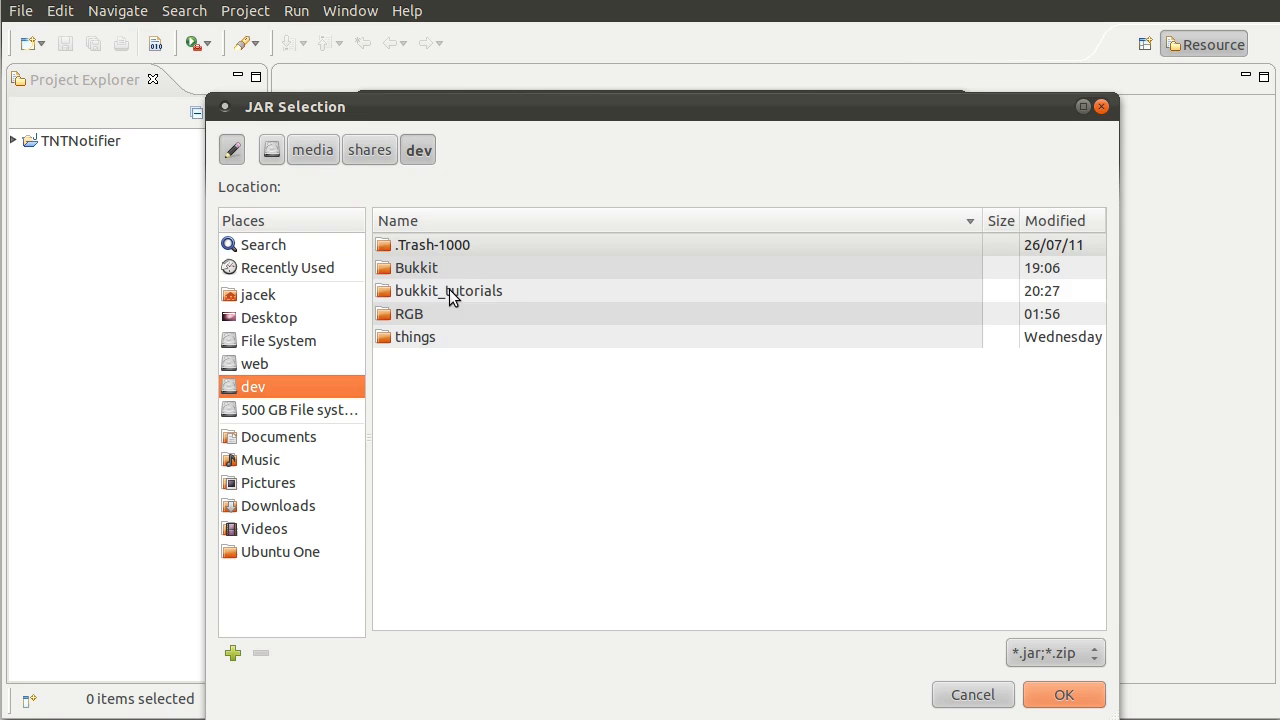
double_click(448, 290)
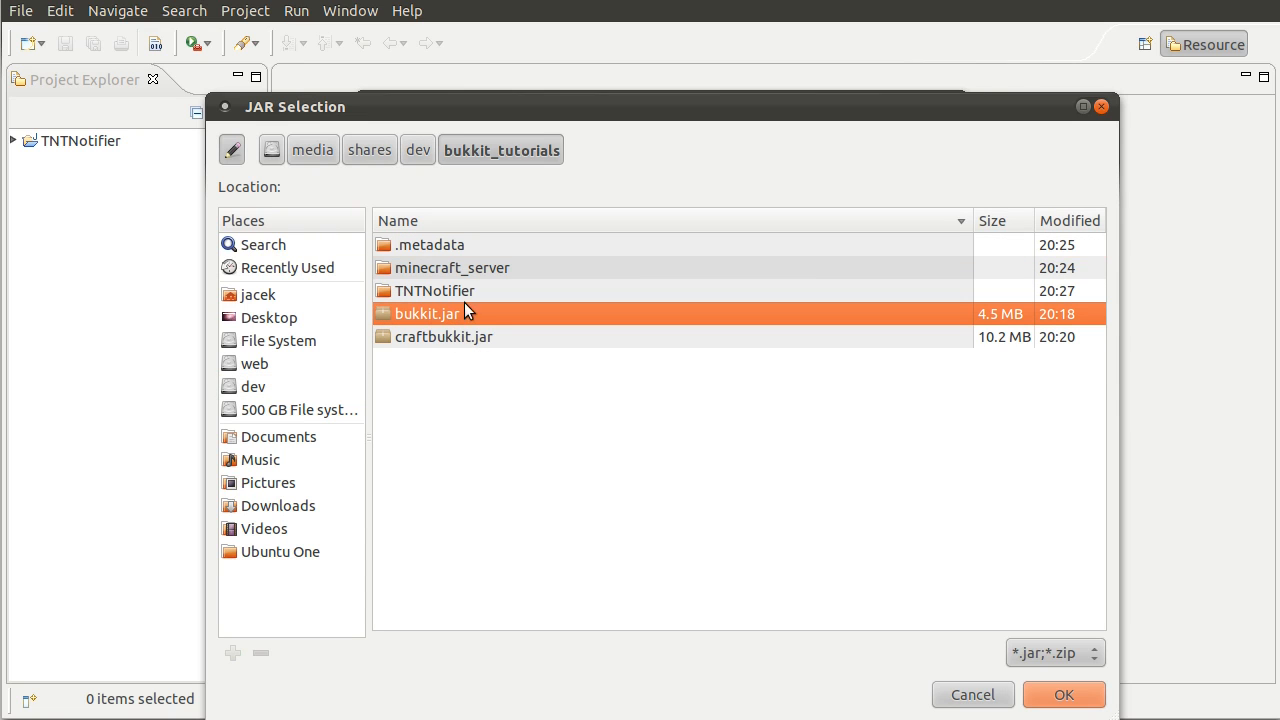
click(1062, 694)
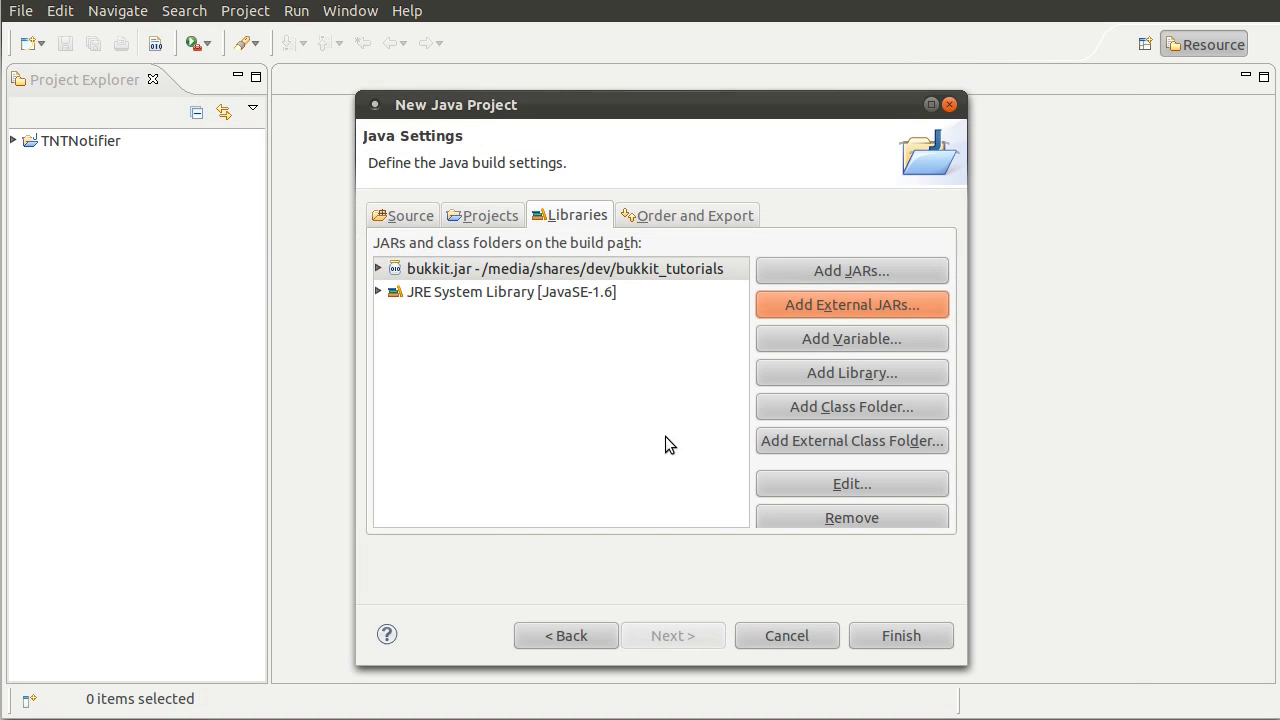
mouse_move(753, 636)
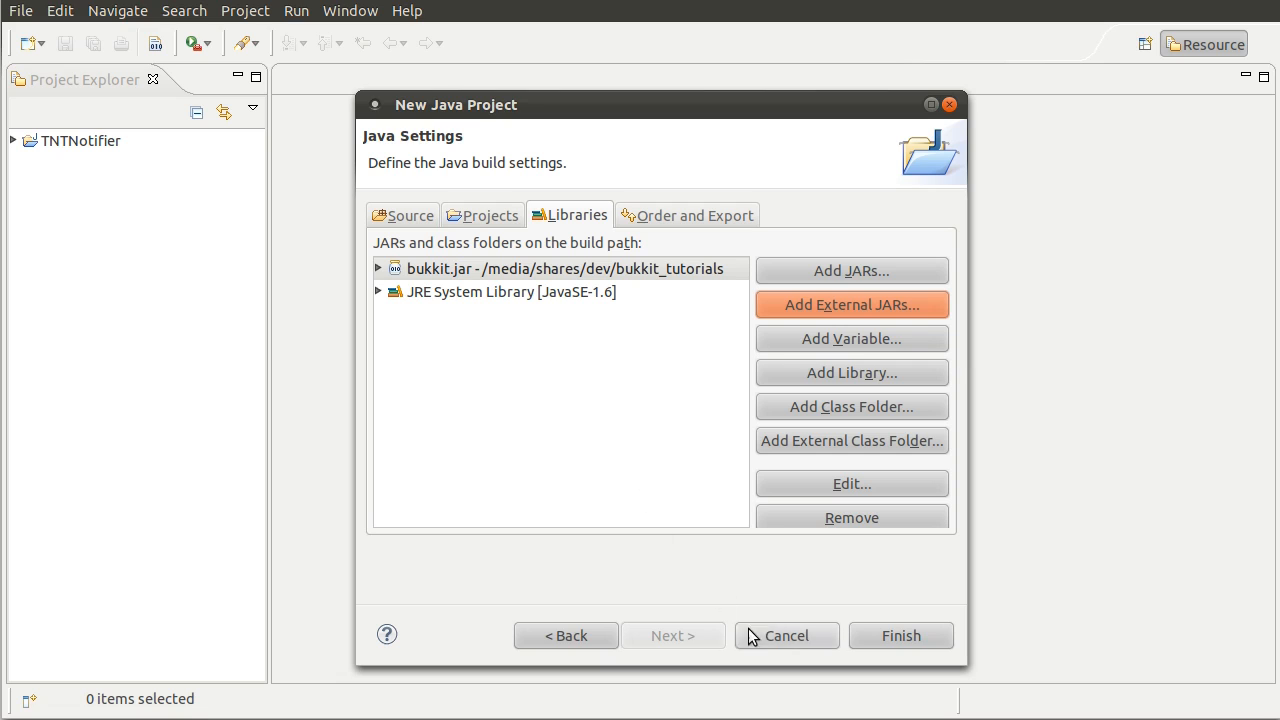
- Finish the New Java Project wizard for TNTNotifier
click(899, 635)
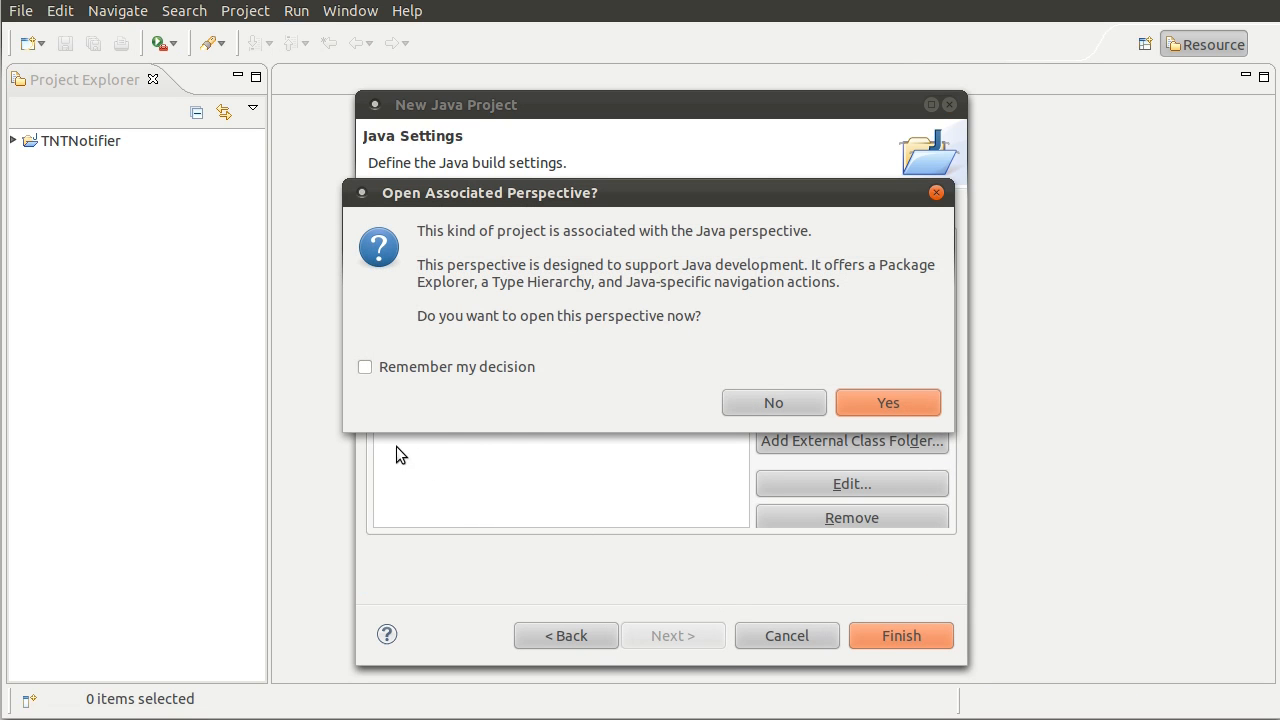
mouse_move(813, 432)
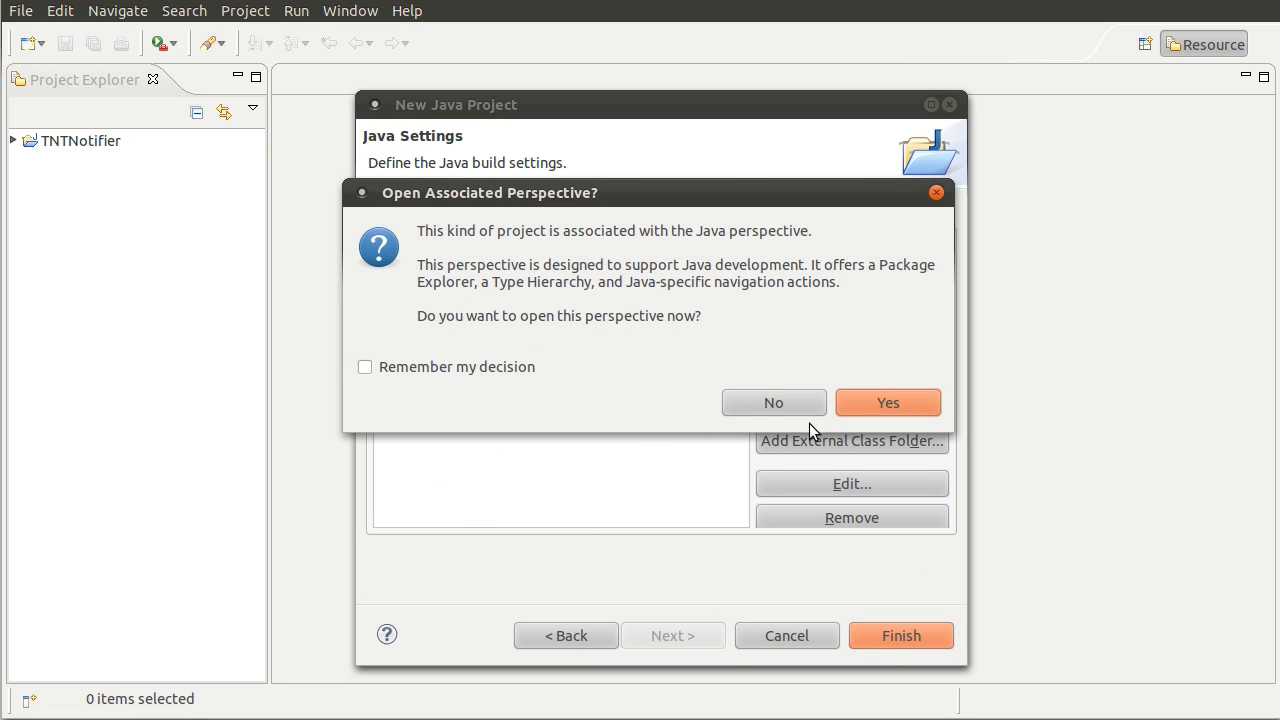
mouse_move(405, 302)
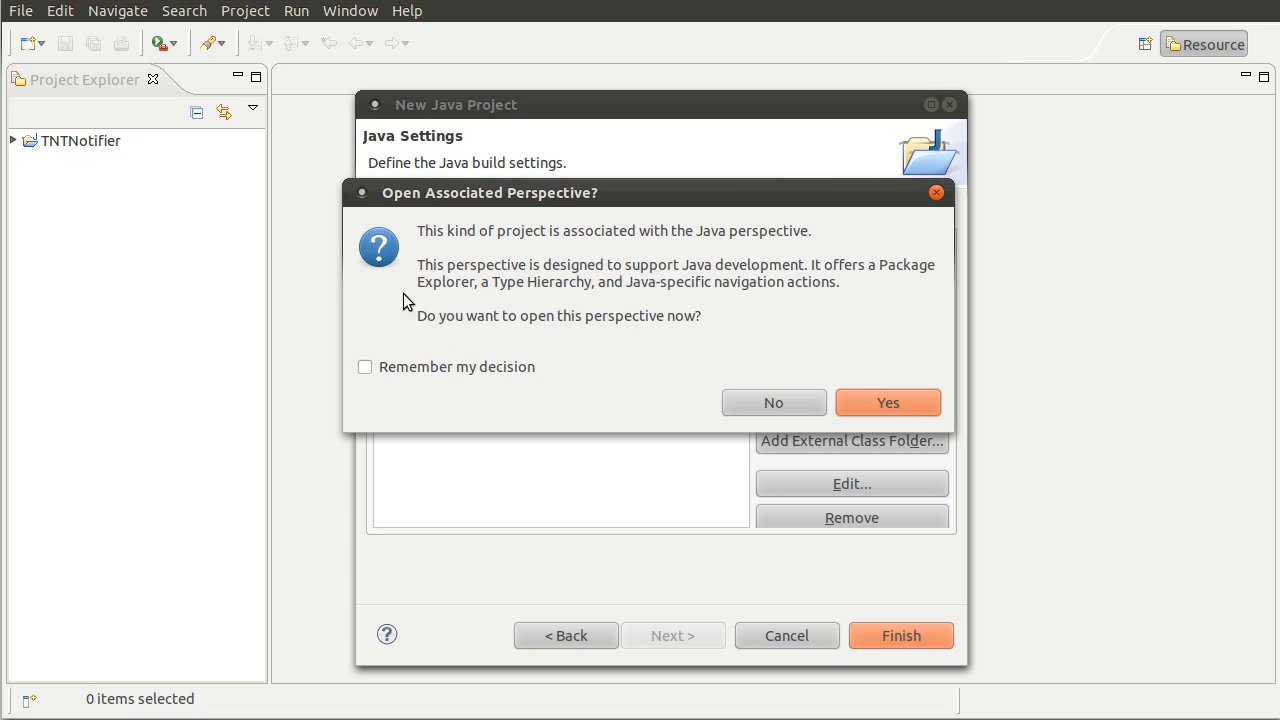
mouse_move(675, 321)
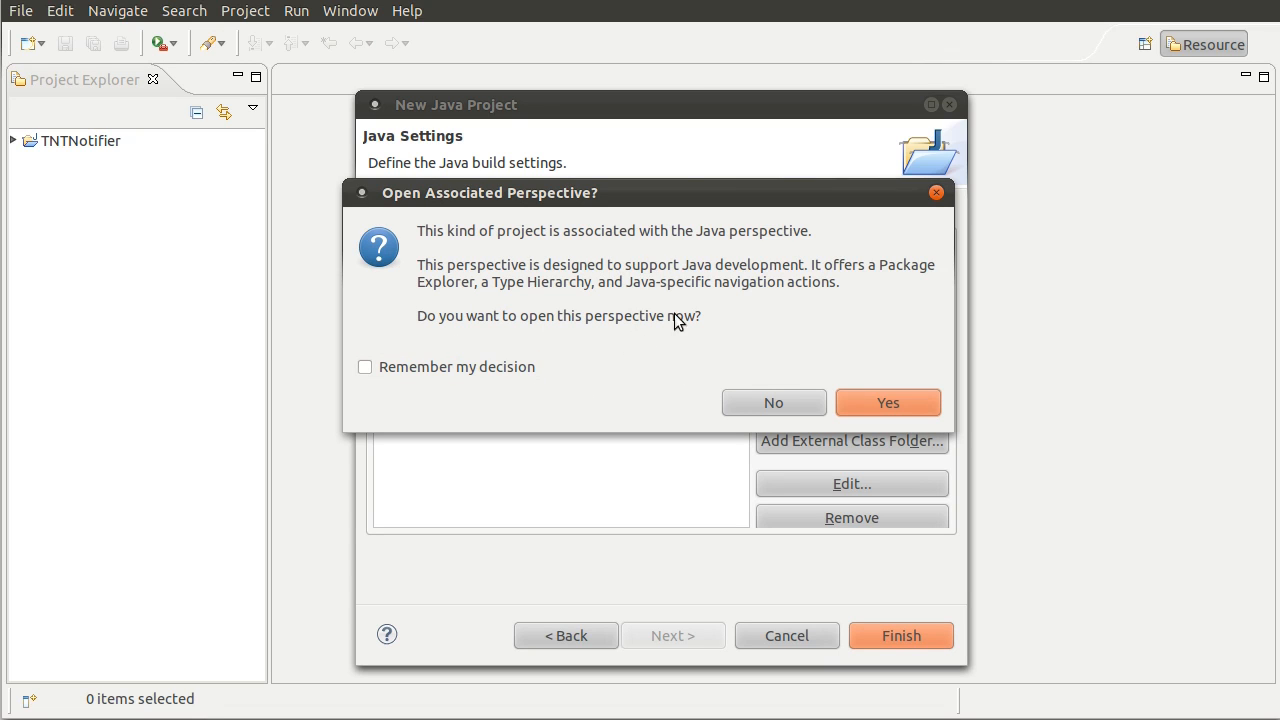
mouse_move(717, 383)
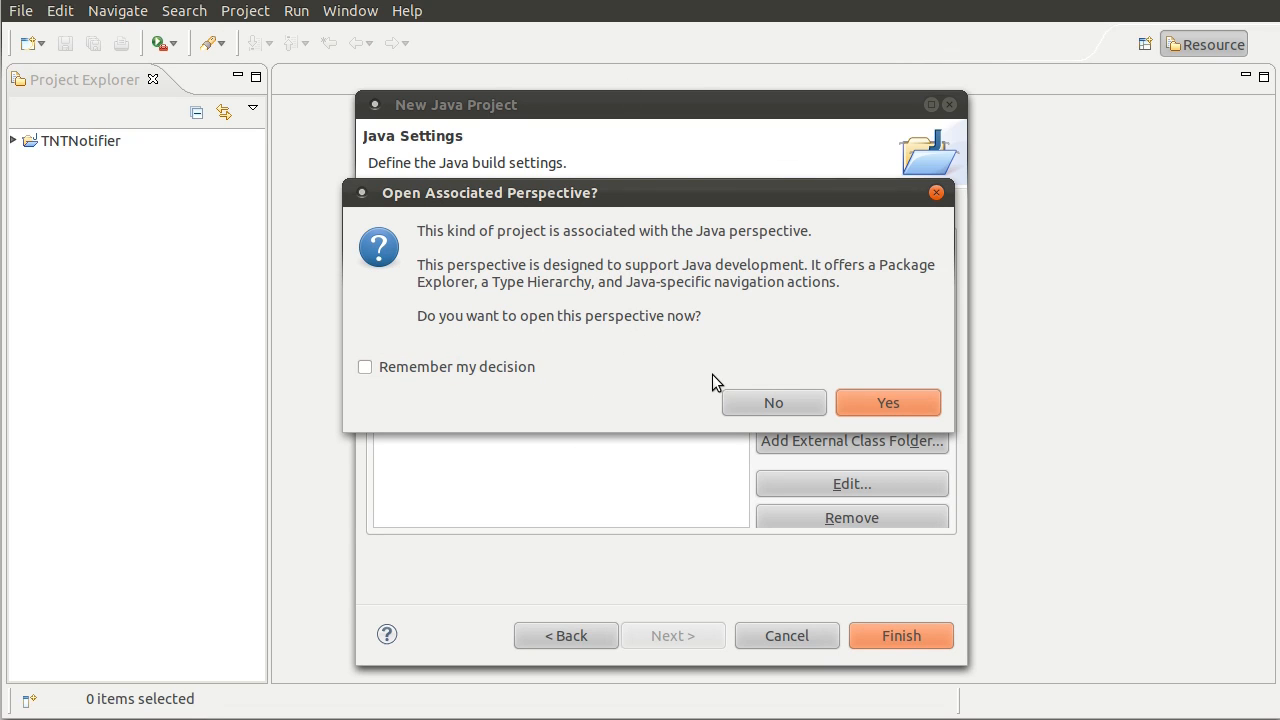
mouse_move(698, 460)
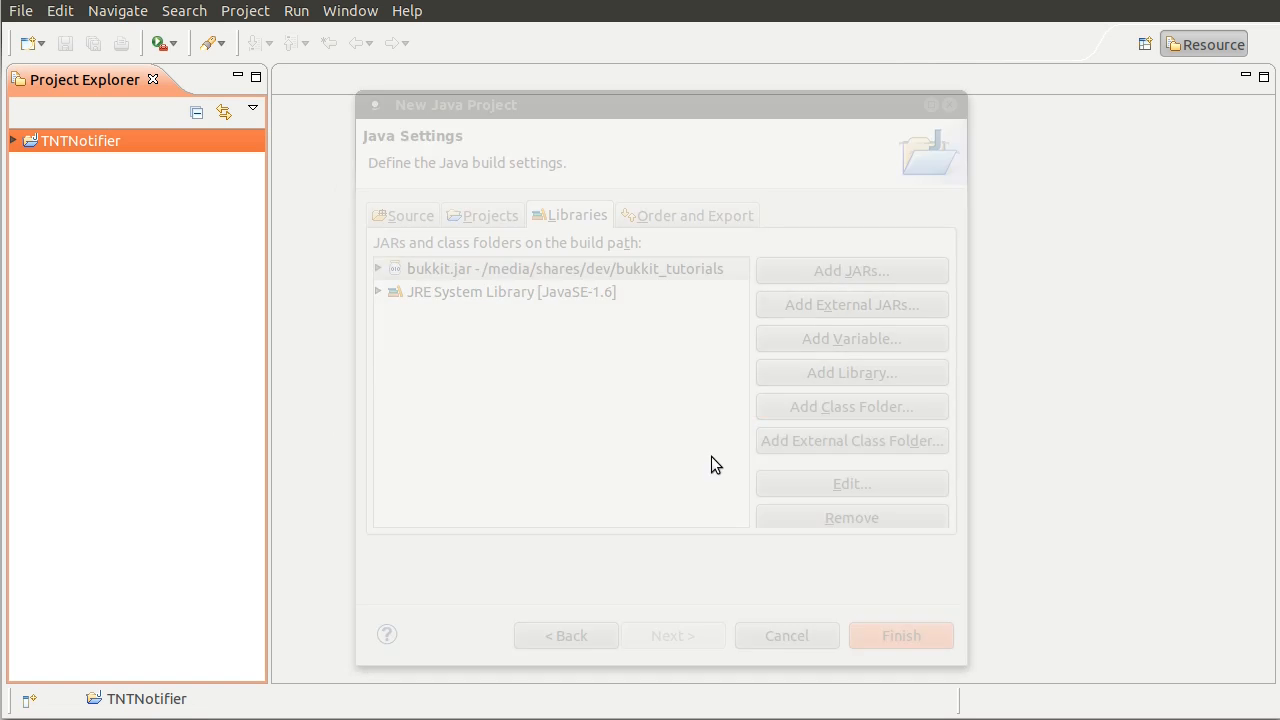
- Decline the perspective prompt and expand TNTNotifier to inspect bukkit.jar and src
click(899, 635)
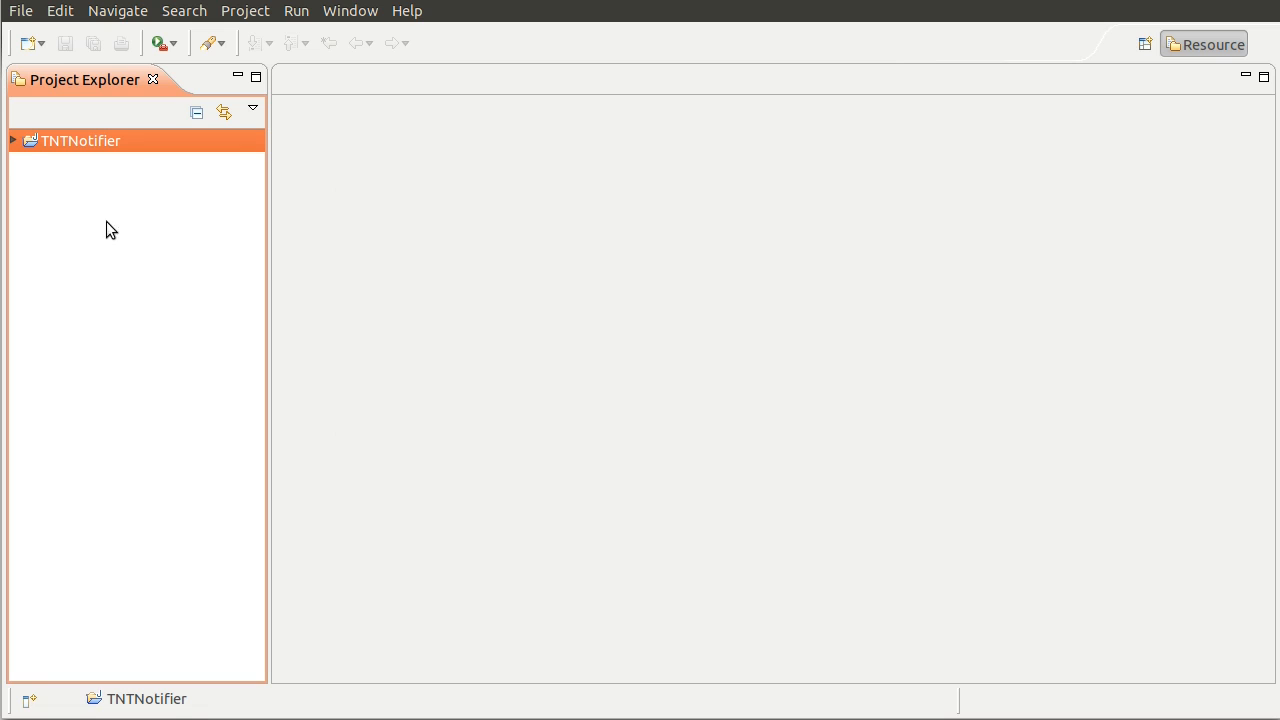
click(13, 140)
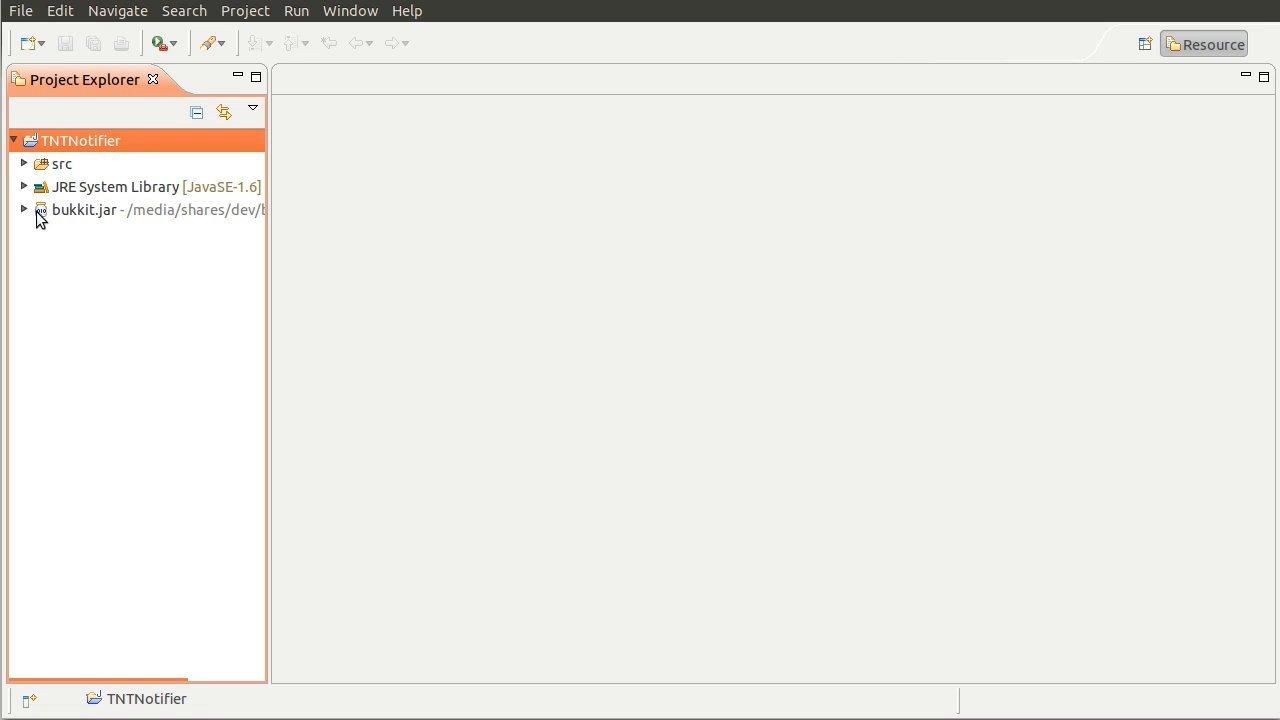
click(85, 209)
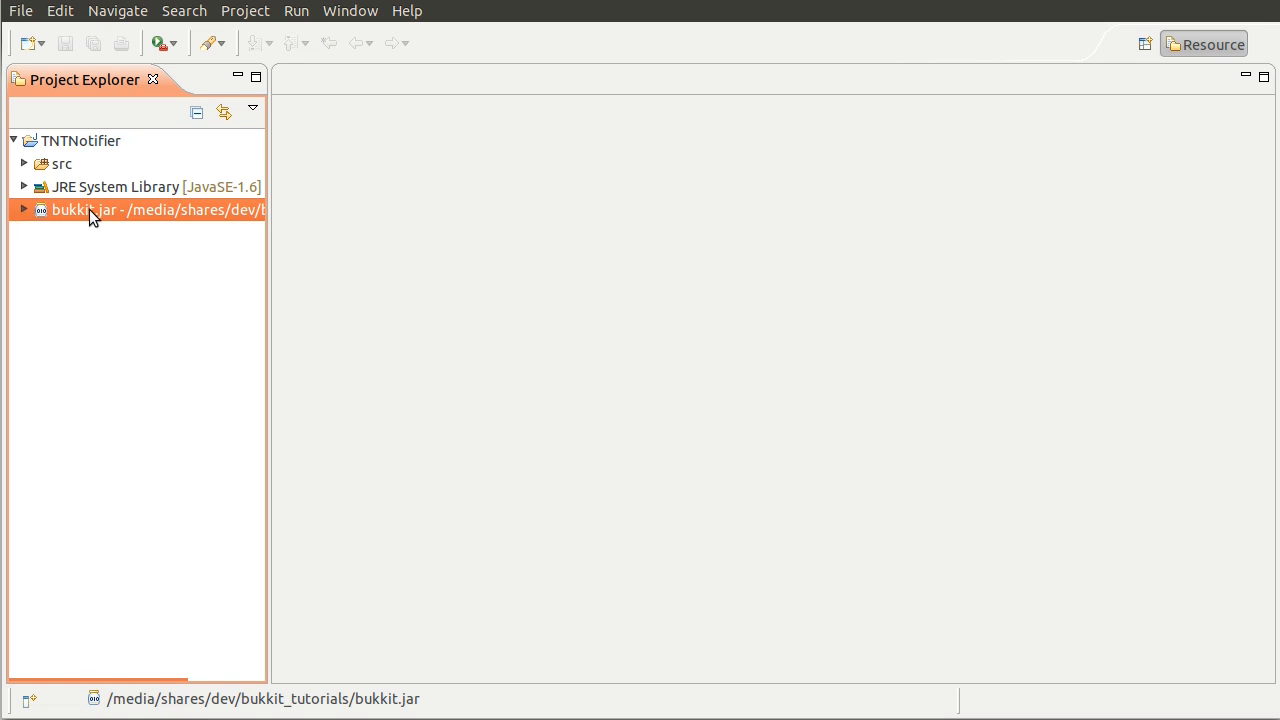
click(62, 163)
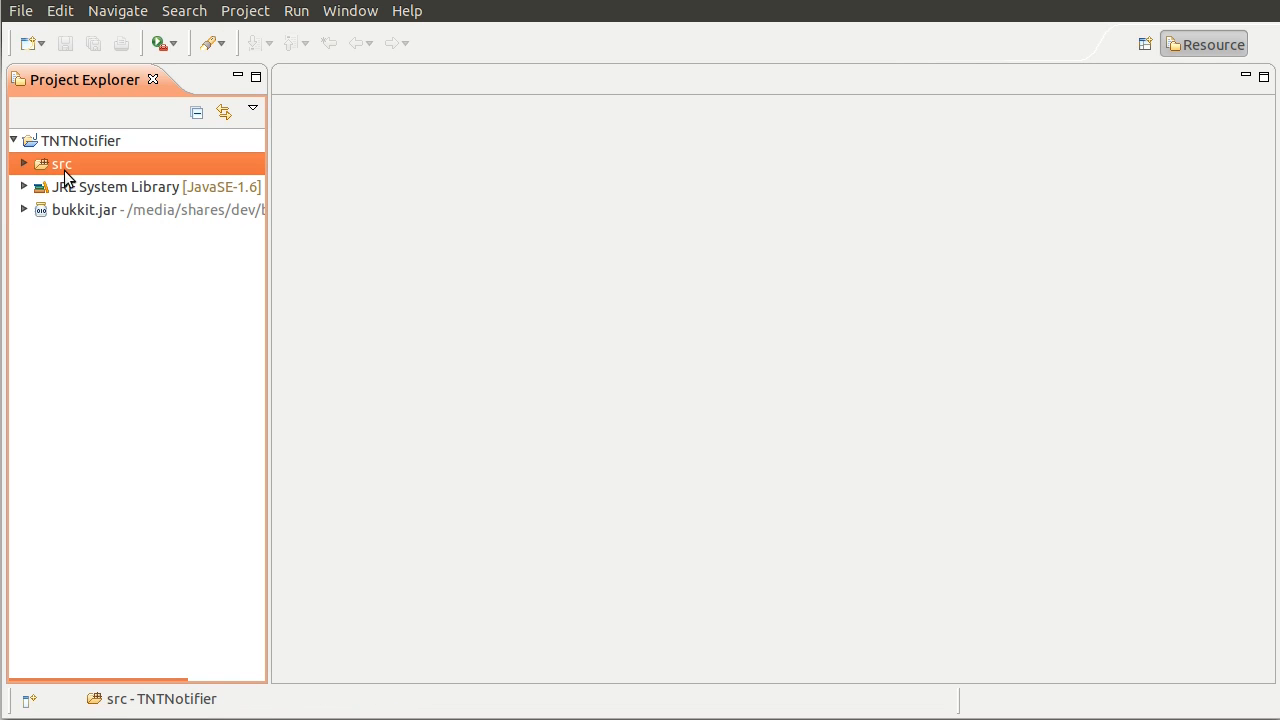
mouse_move(239, 296)
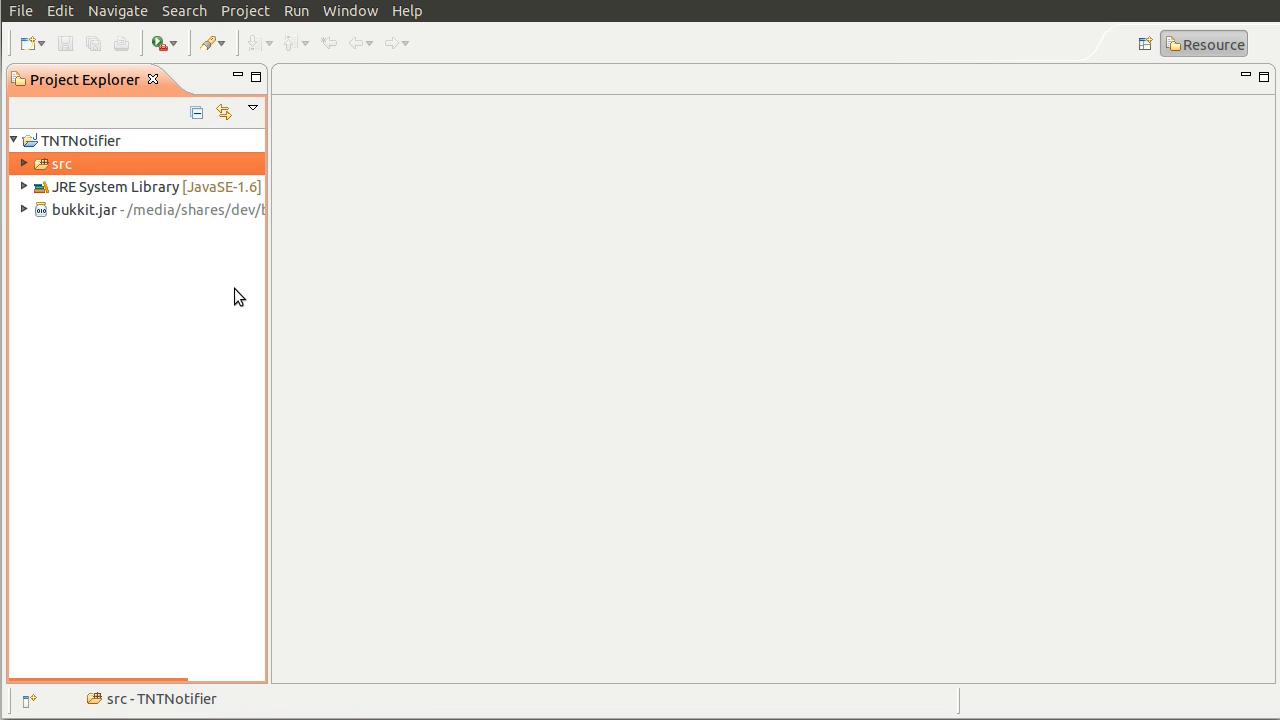
mouse_move(94, 206)
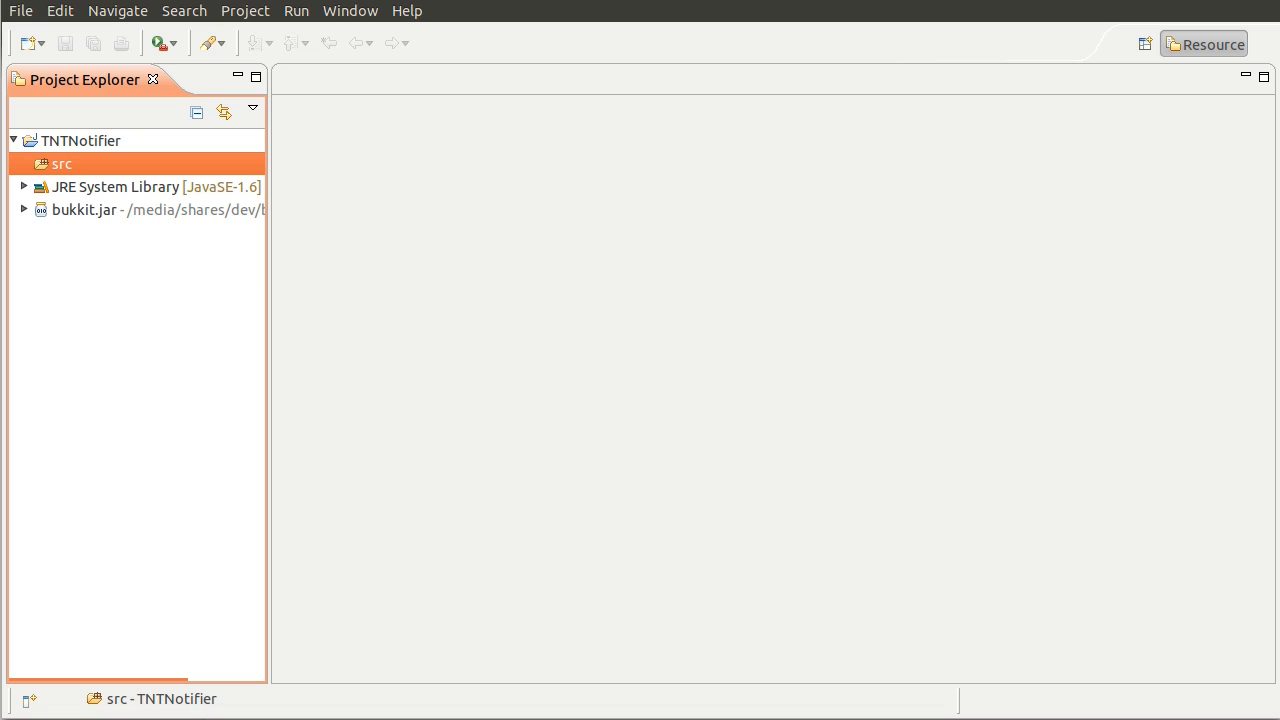
mouse_move(70, 196)
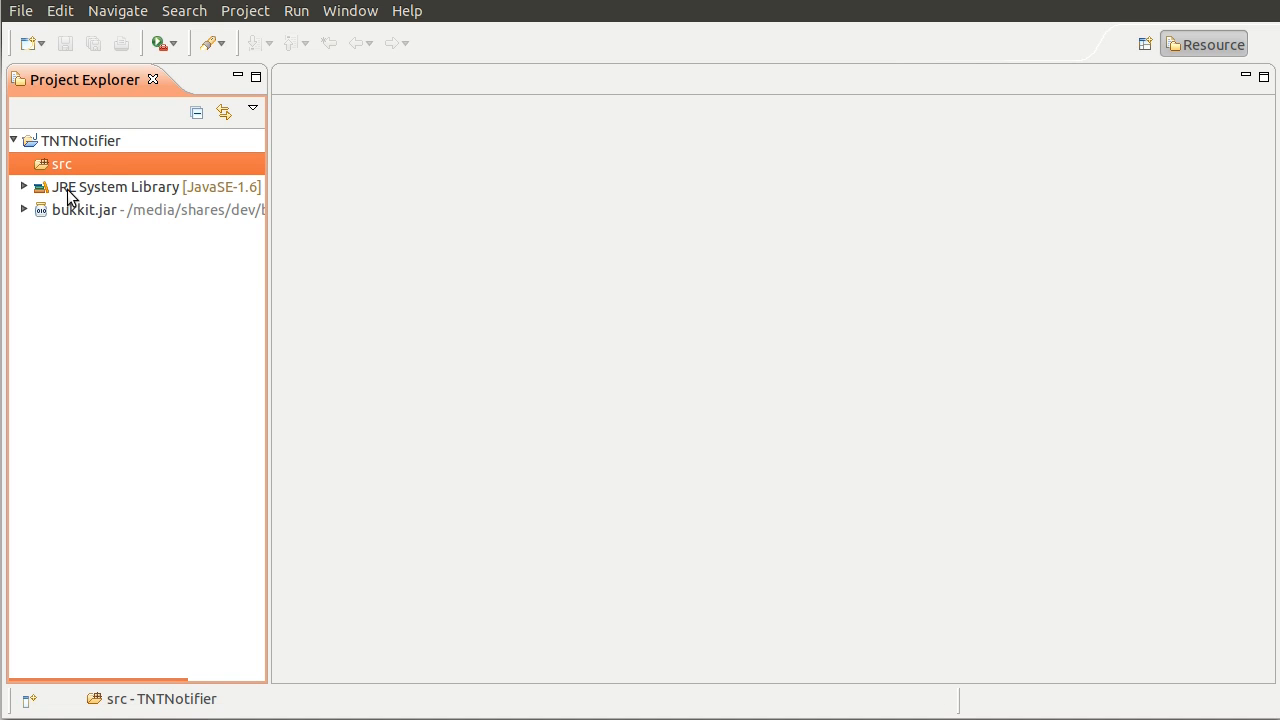
- Open New Java Package on src and try names like uk.co.jacekk.bukkit.tntnotifier
right_click(60, 163)
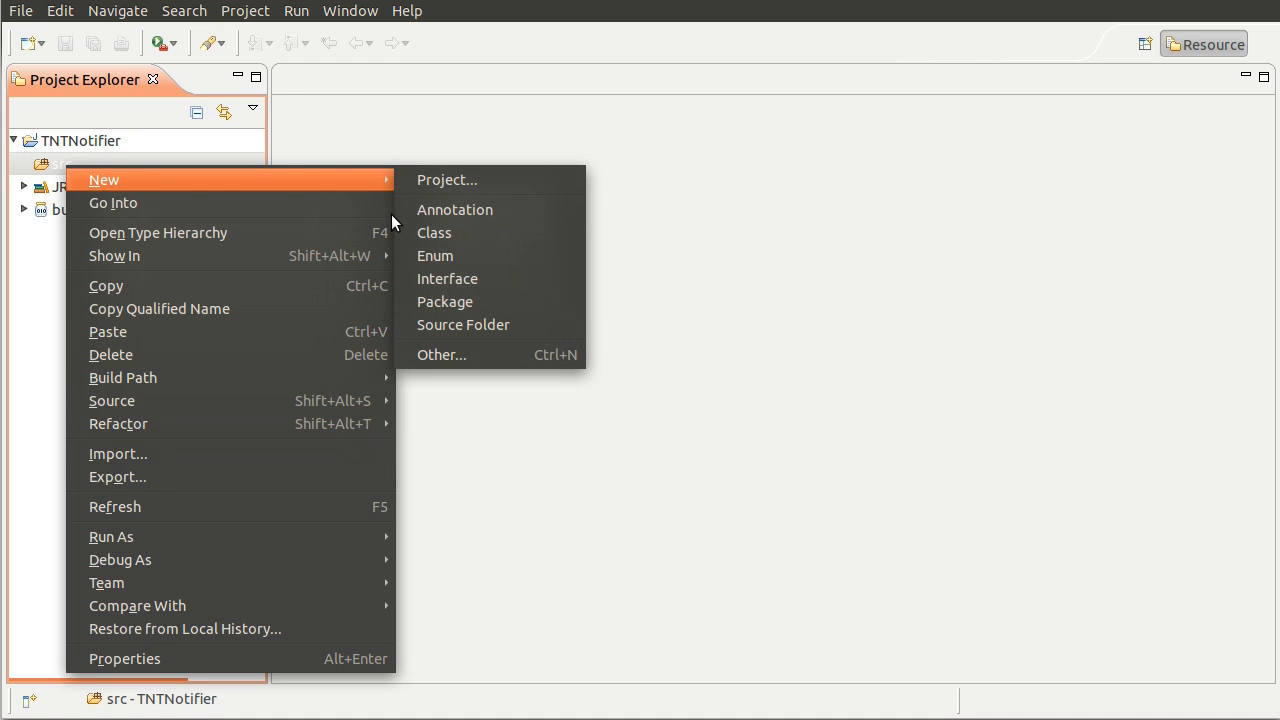
click(445, 301)
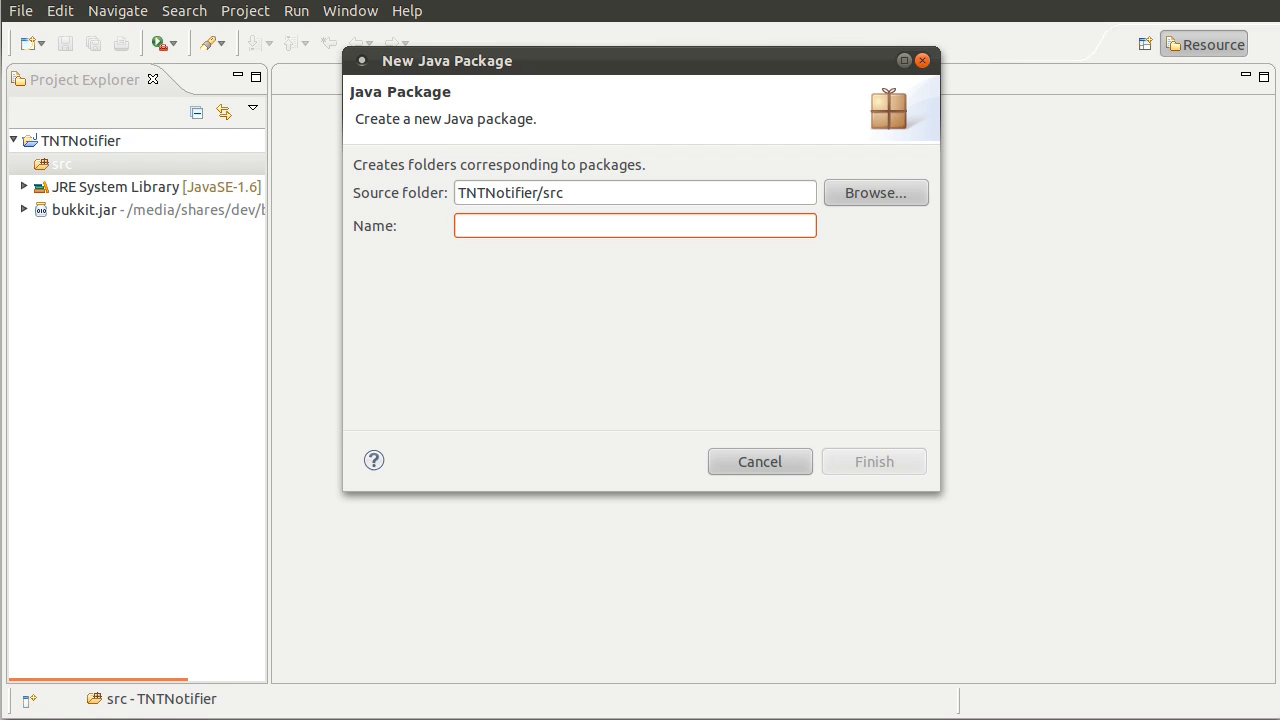
text(jacekk.co.)
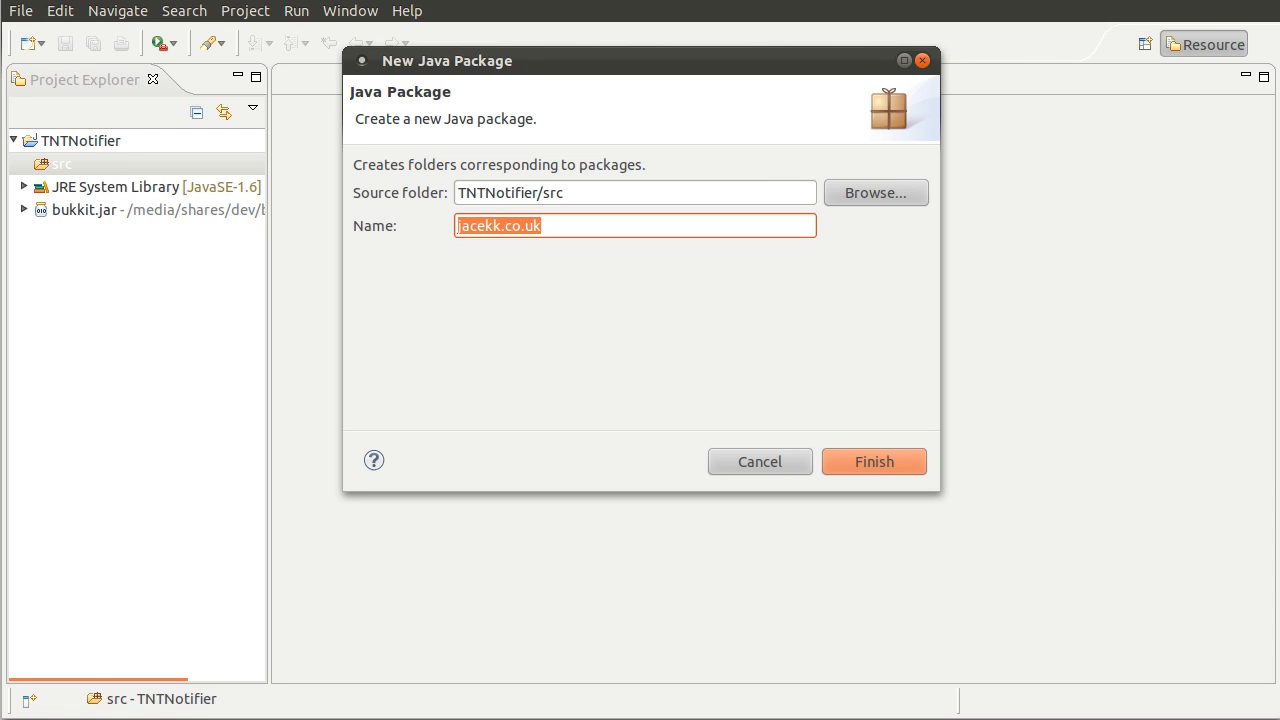
text(uk.)
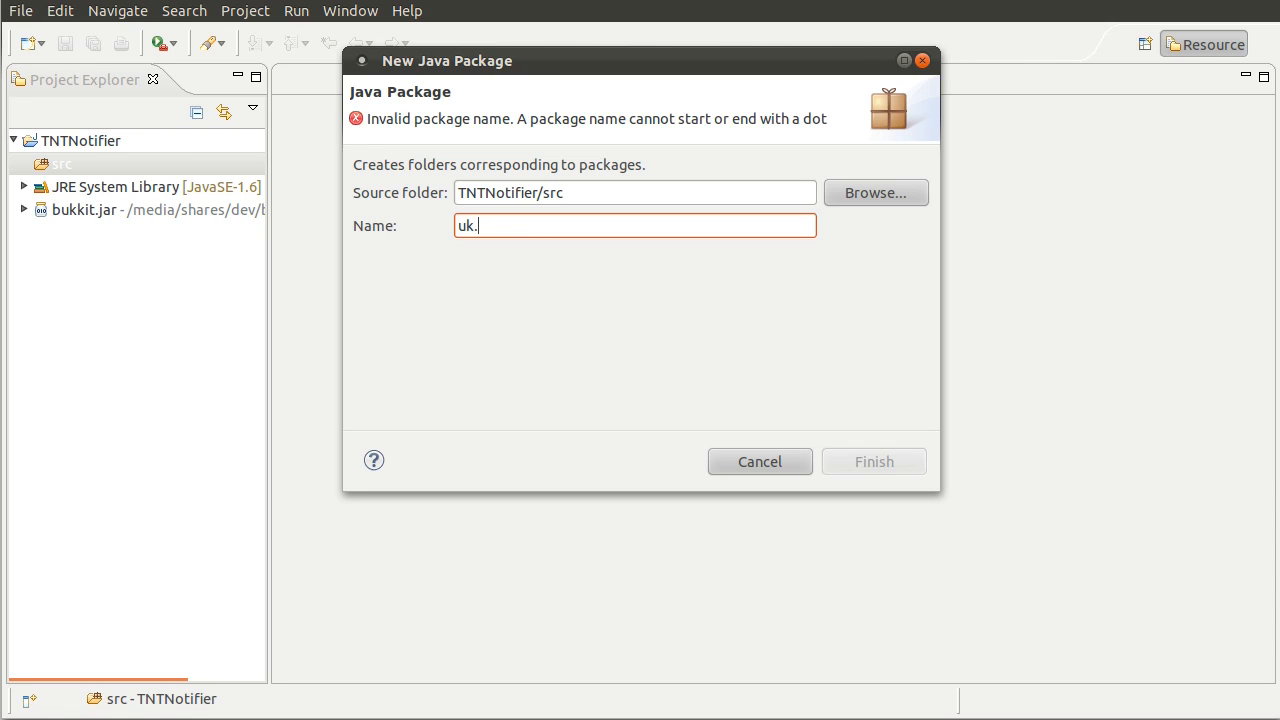
text(co.jacekk)
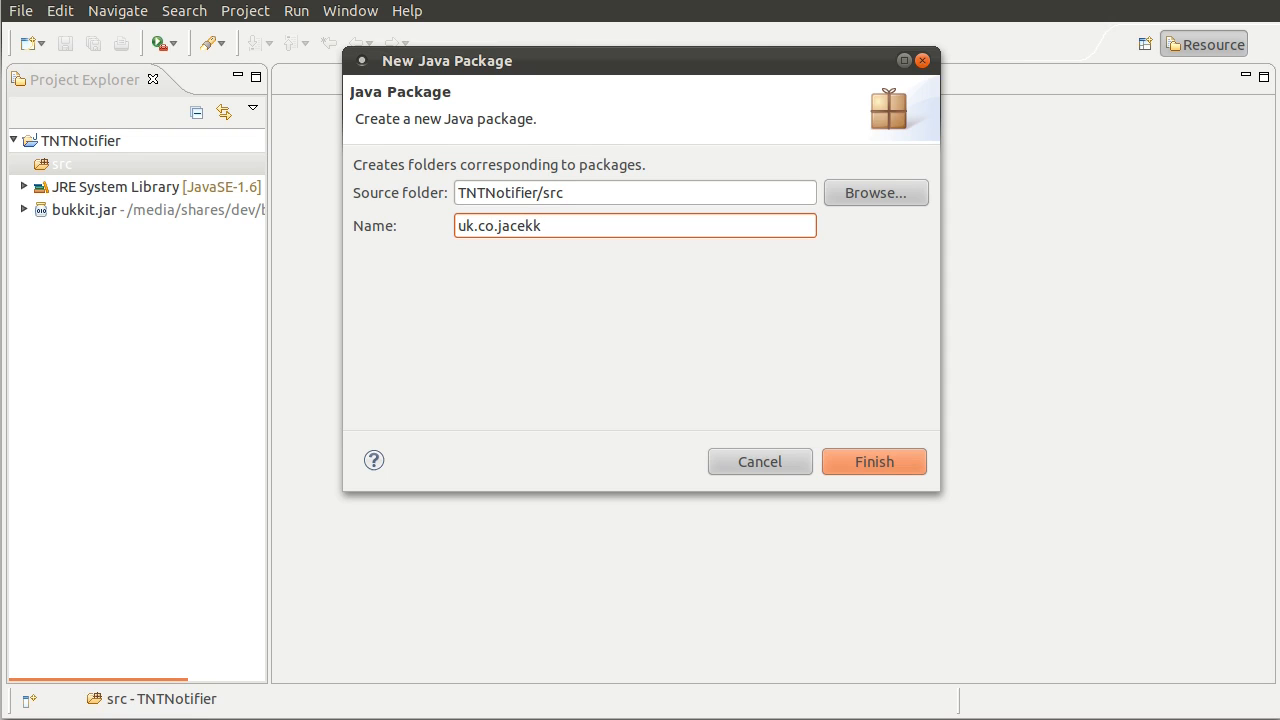
text(.bukkit)
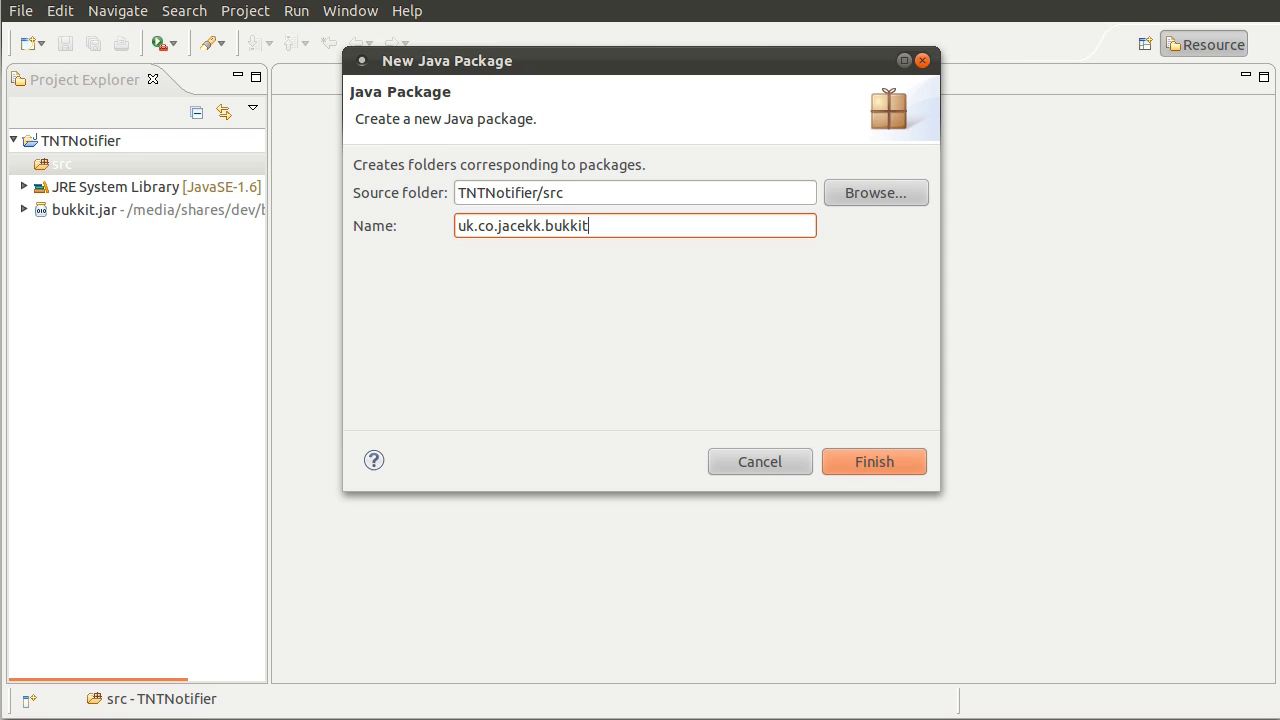
text(.)
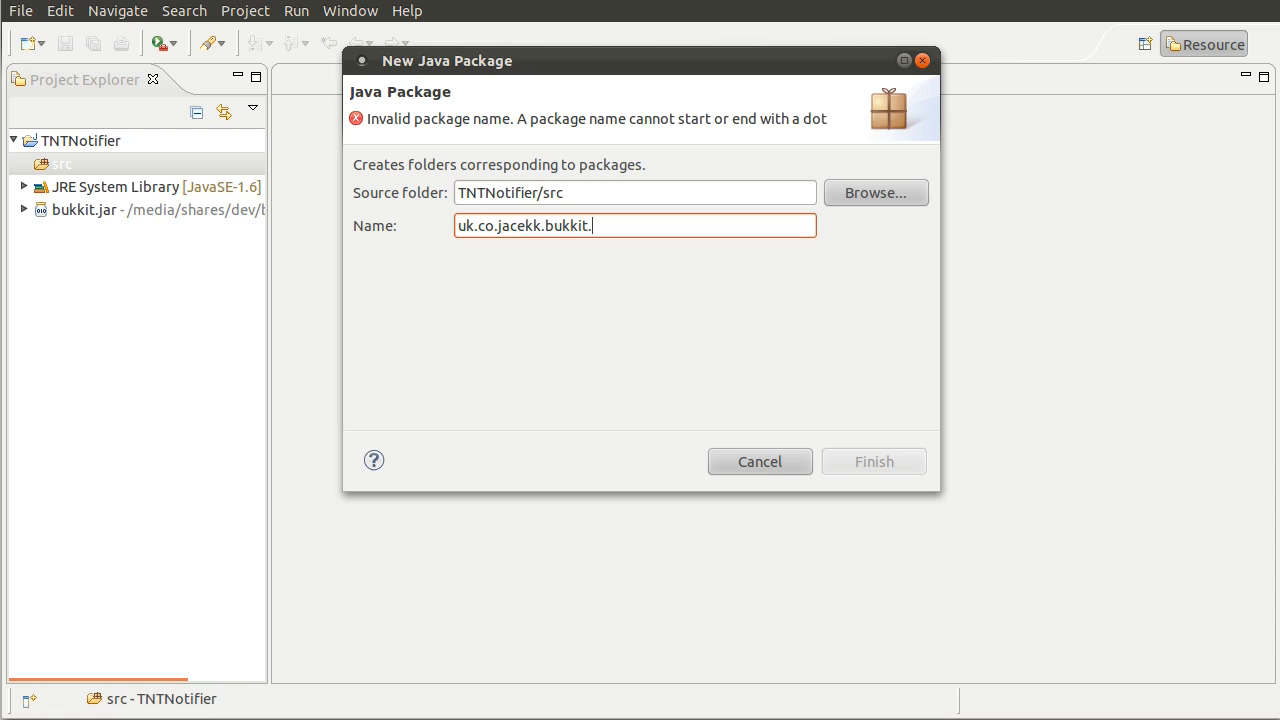
text(tnt)
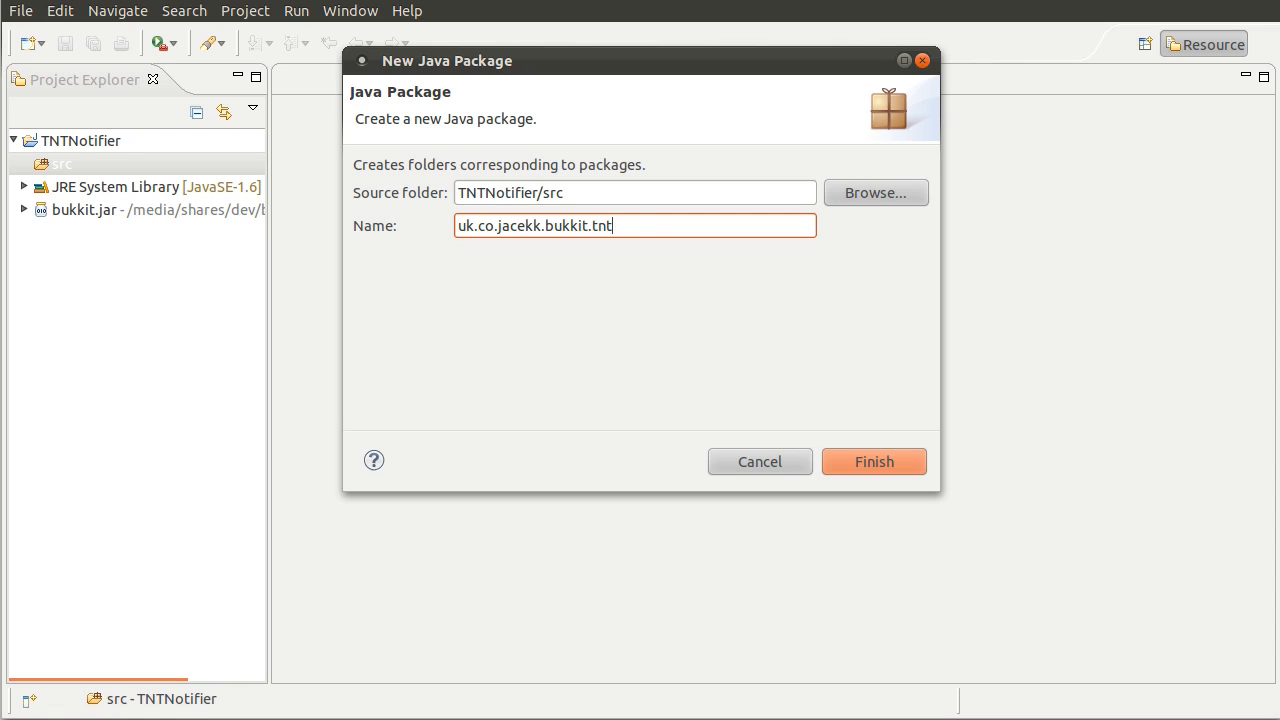
text(notifier)
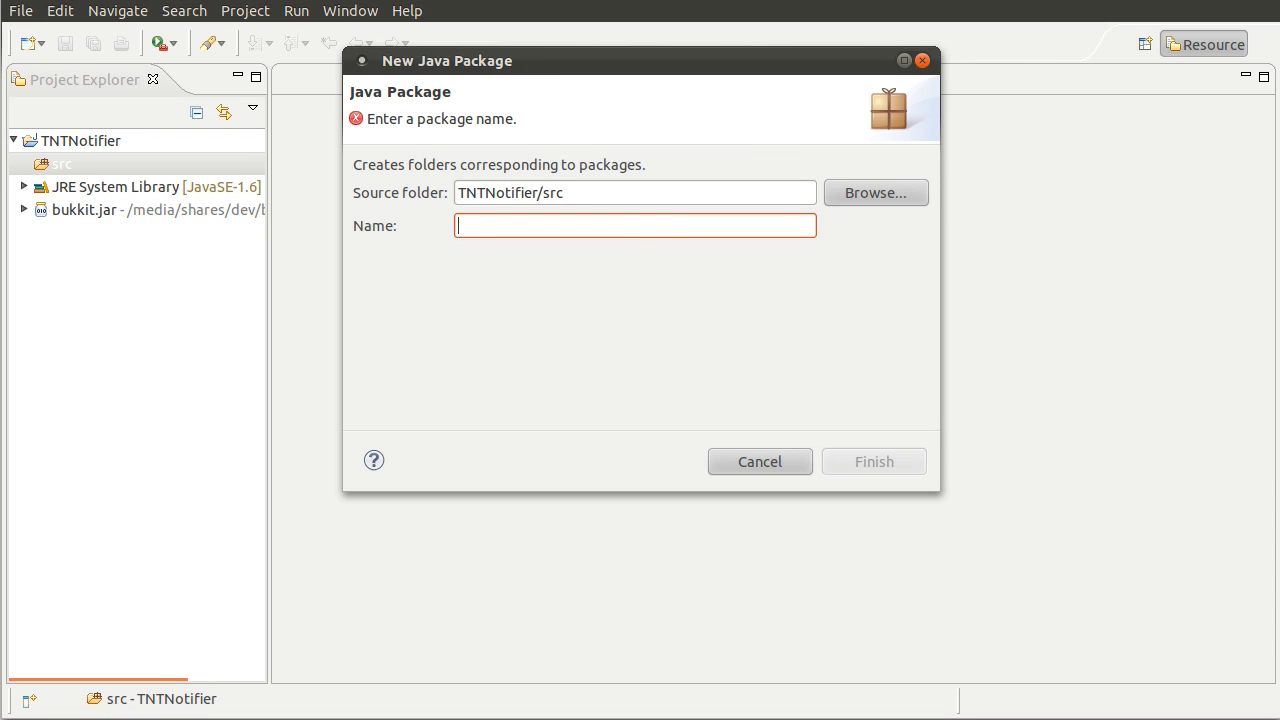
- Enter co.uk.jacekk.bukkit.tntnotifier as the package name after trial entries
text(me.jacerk)
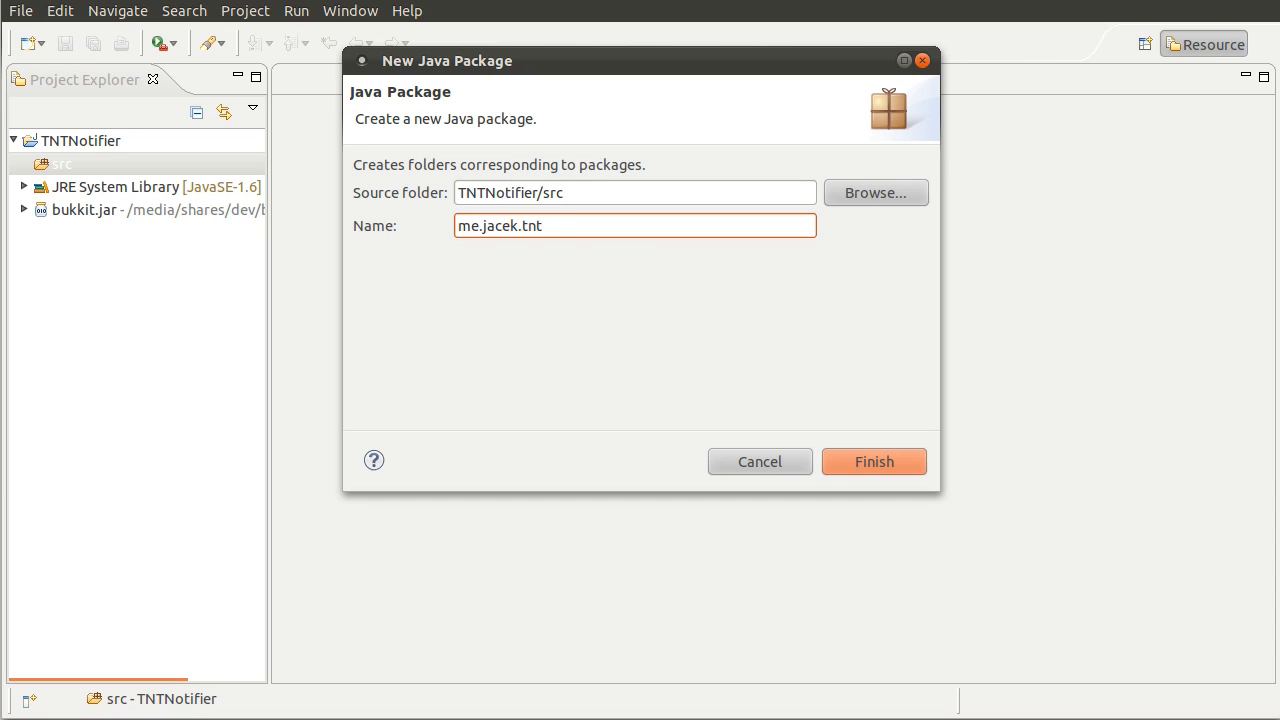
text(notifier)
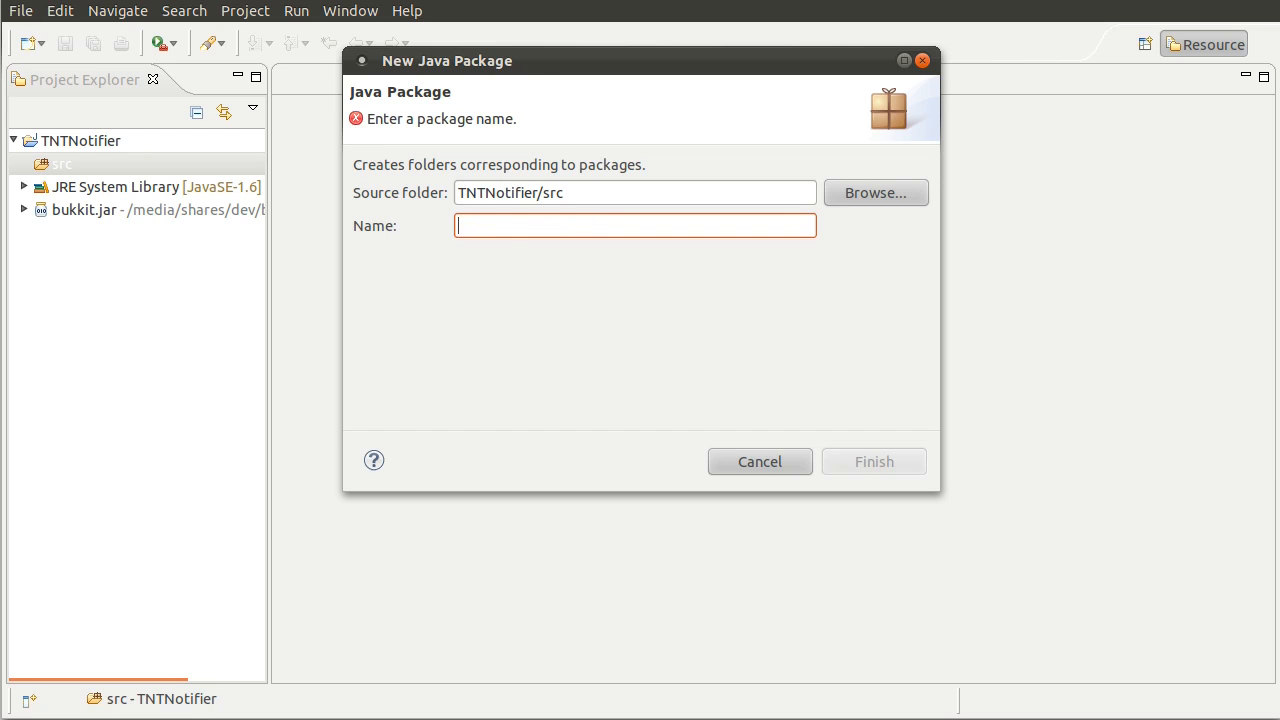
text(co.uk.jacekk)
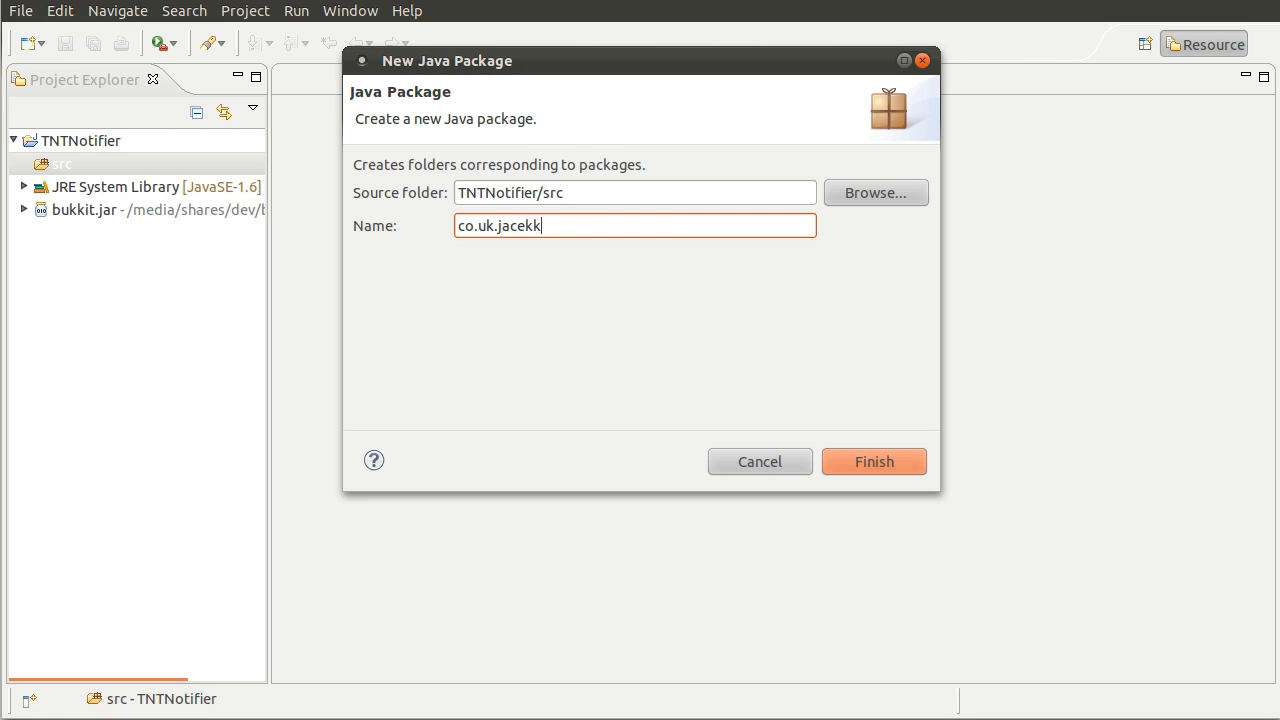
text(.bukkit.tnt)
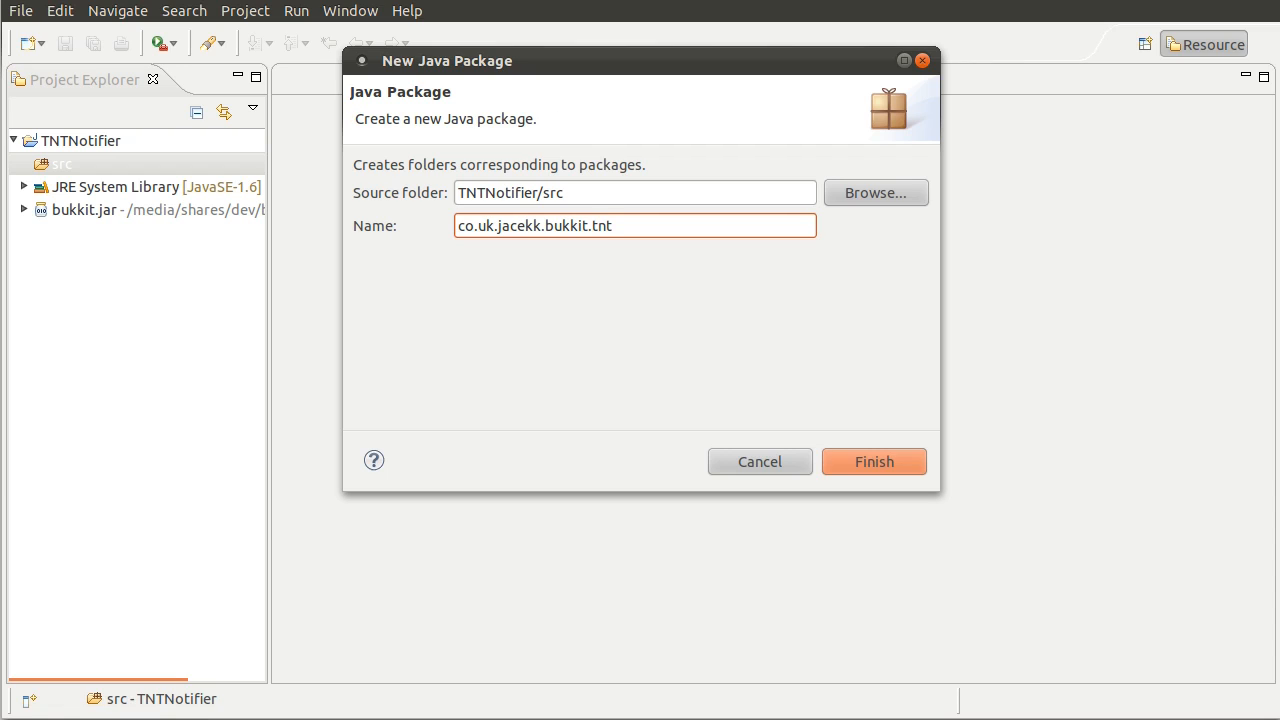
text(notier)
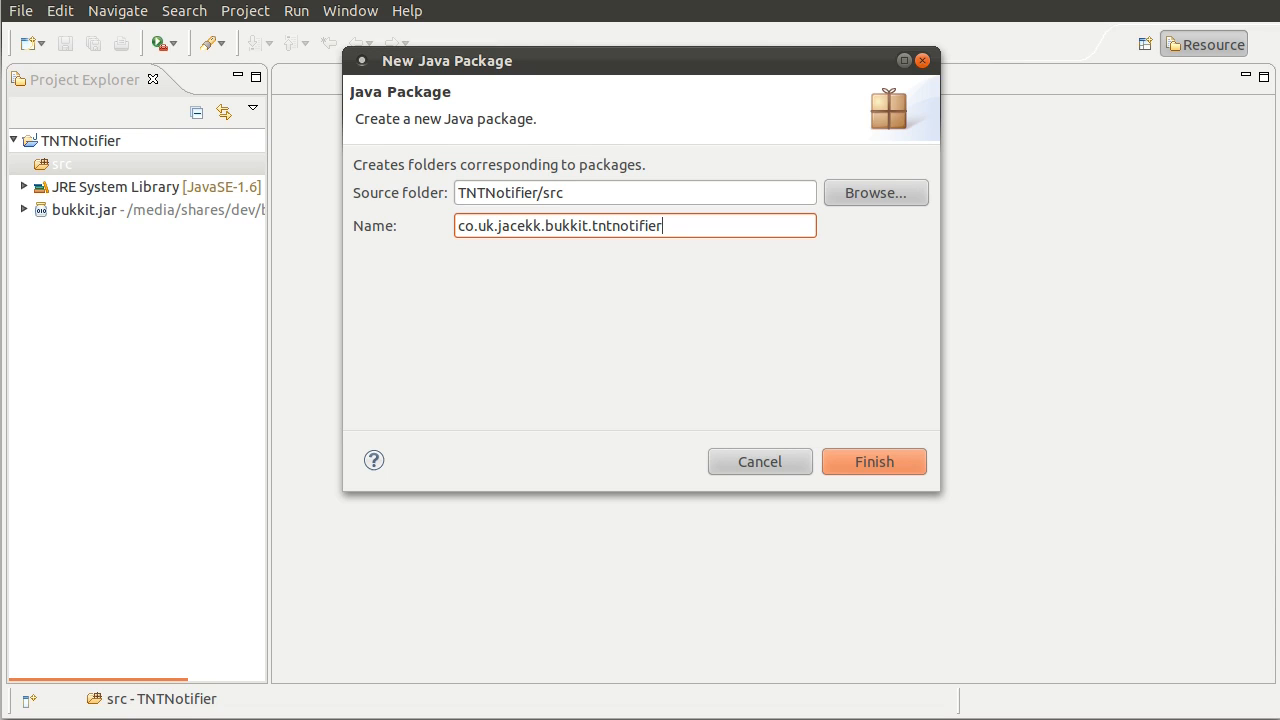
mouse_move(636, 333)
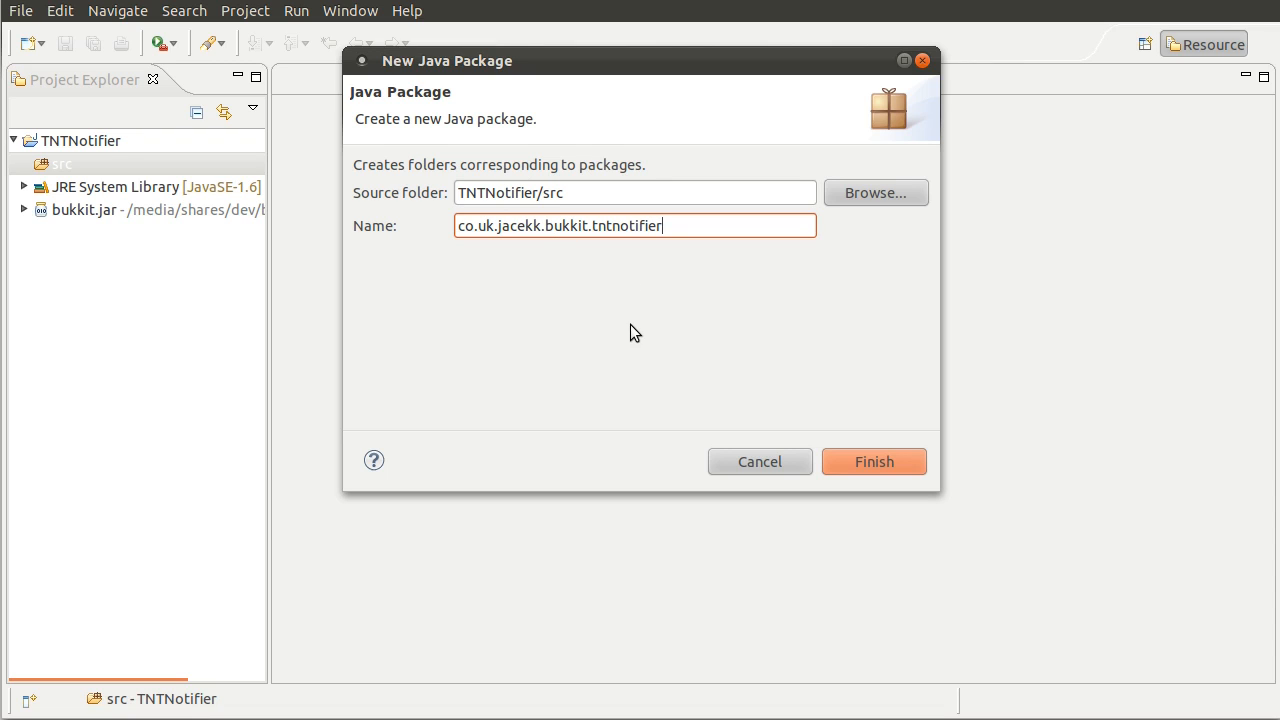
mouse_move(527, 247)
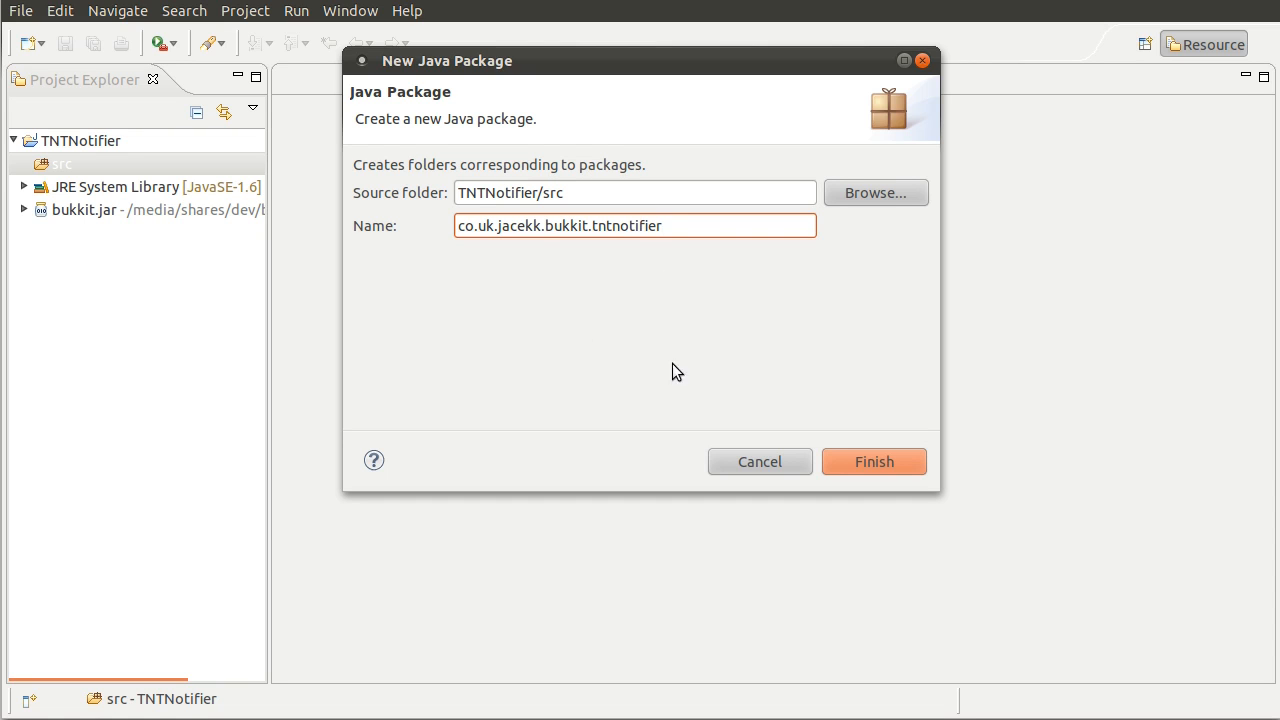
- Finish creating the co.uk.jacekk.bukkit.tntnotifier package
click(873, 461)
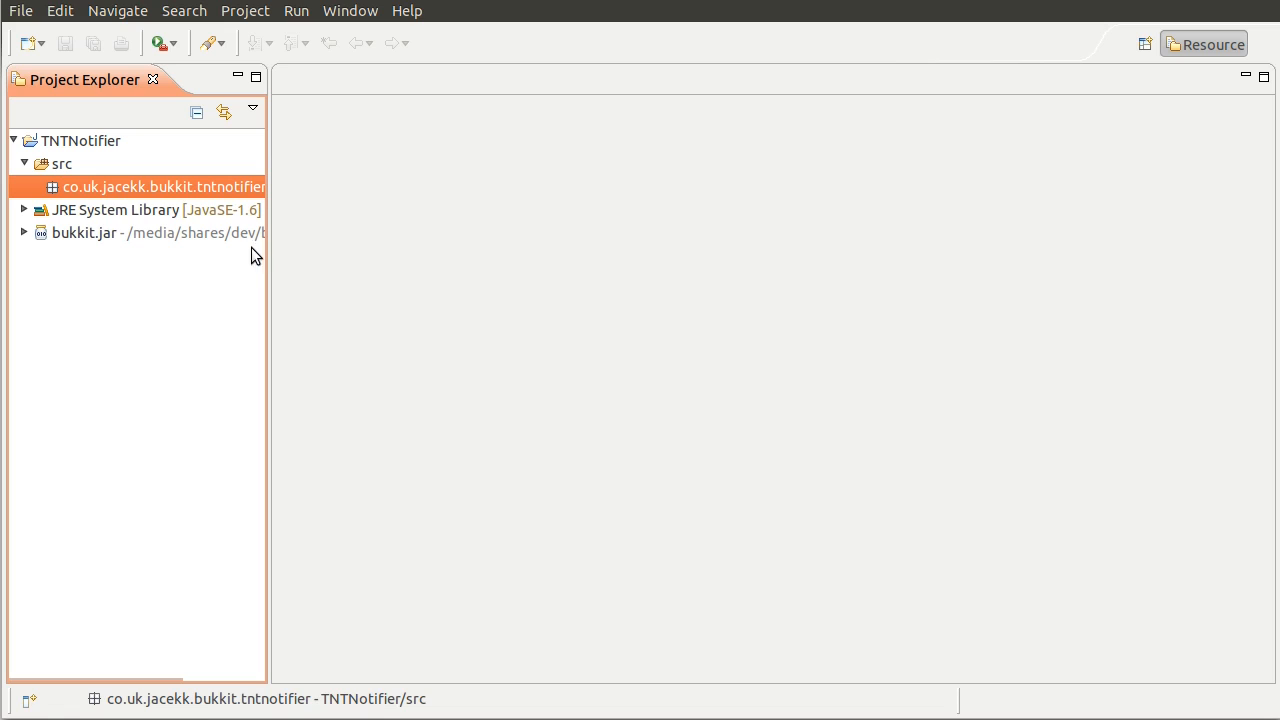
mouse_move(190, 217)
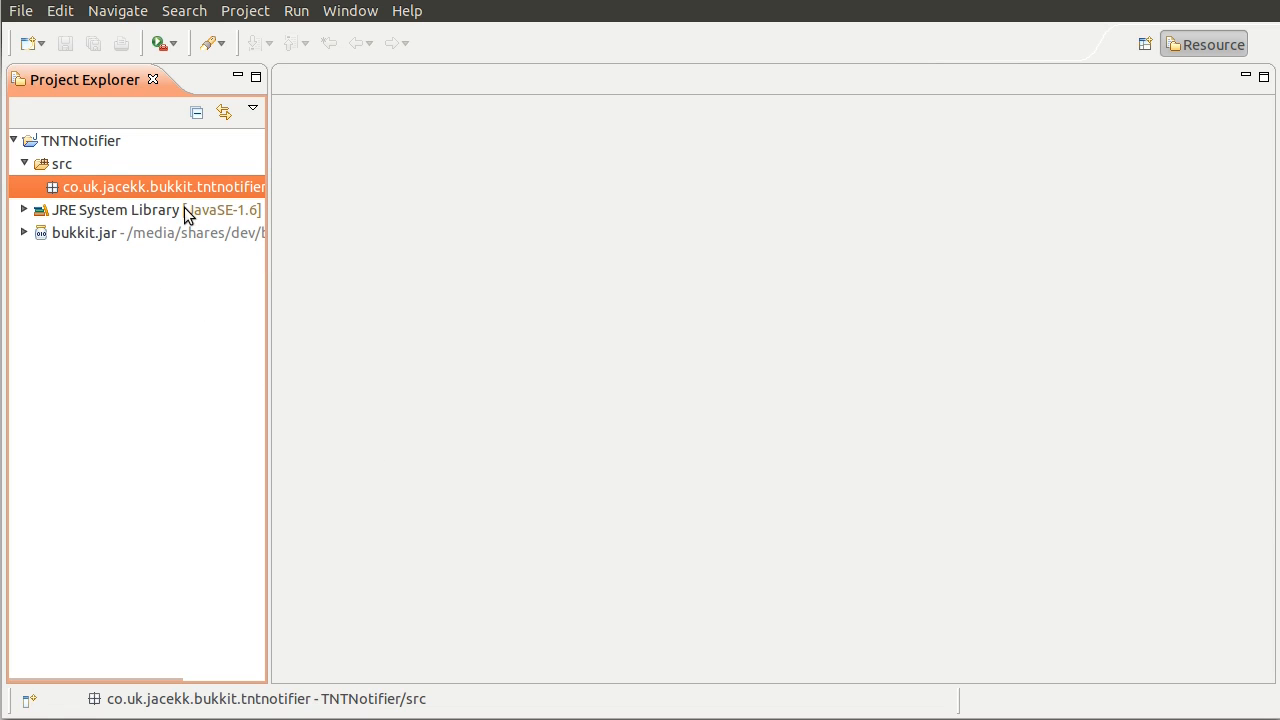
mouse_move(165, 200)
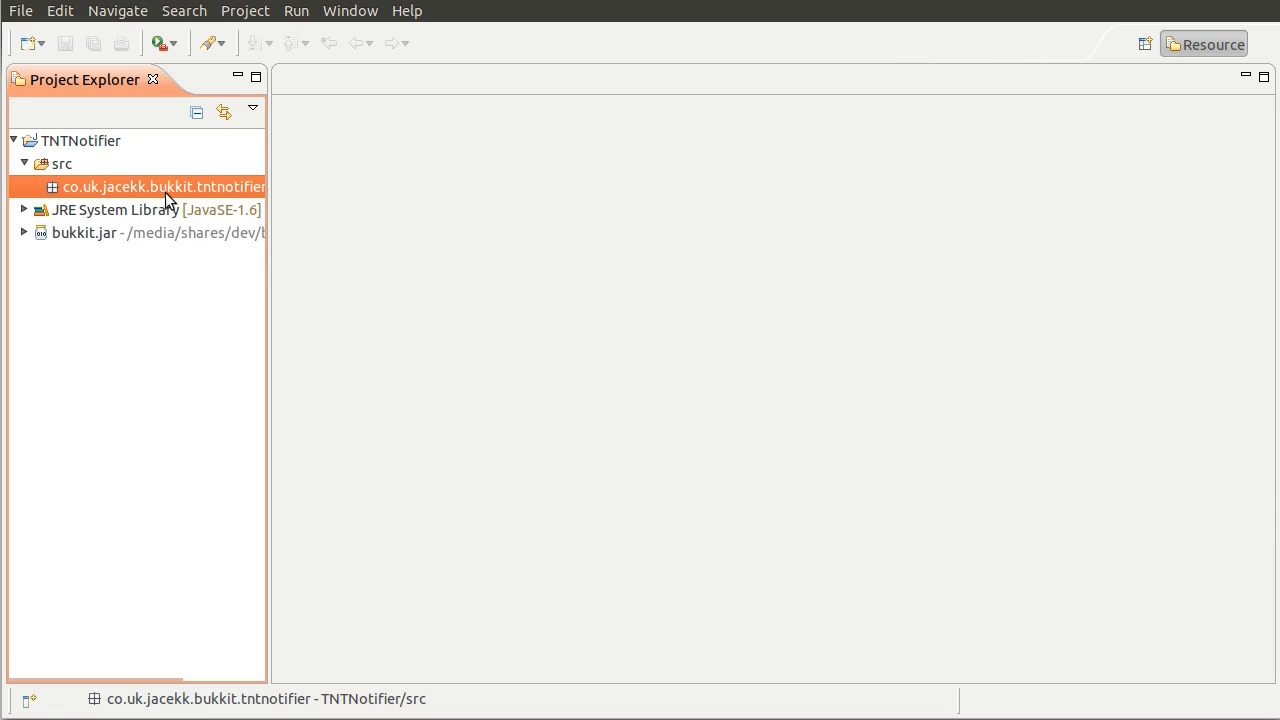